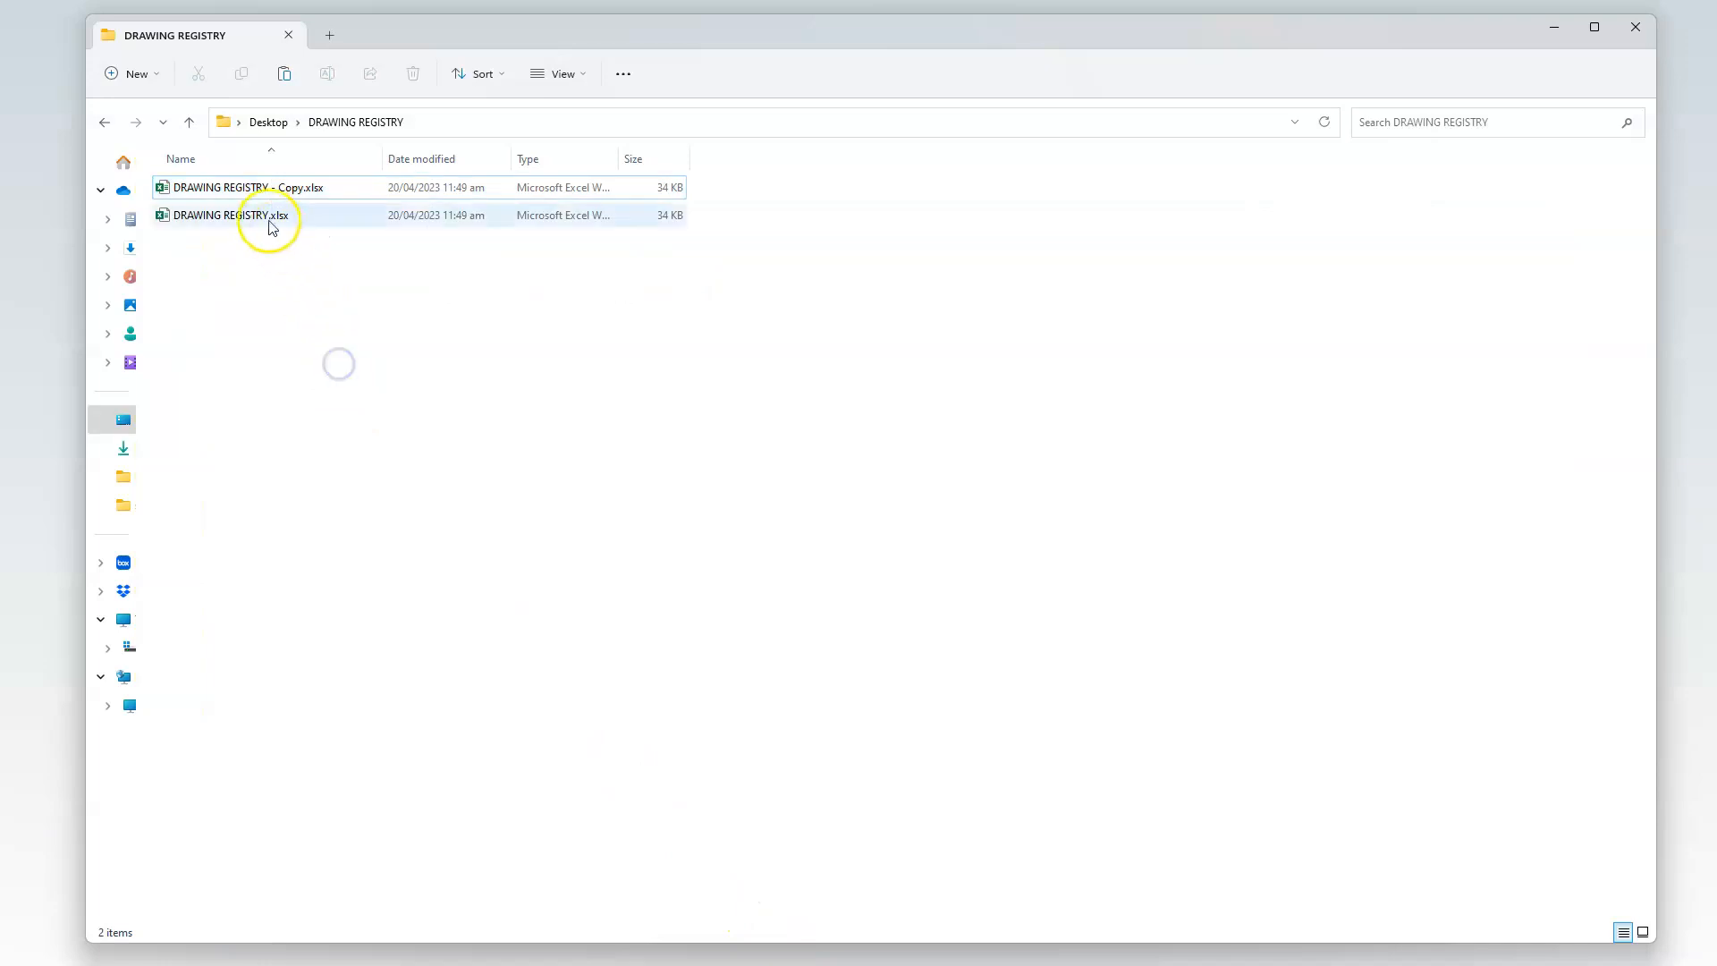
Step: Open 'DRAWING REGISTRY - Copy.xlsx' from the DRAWING REGISTRY folder in Excel
click(247, 187)
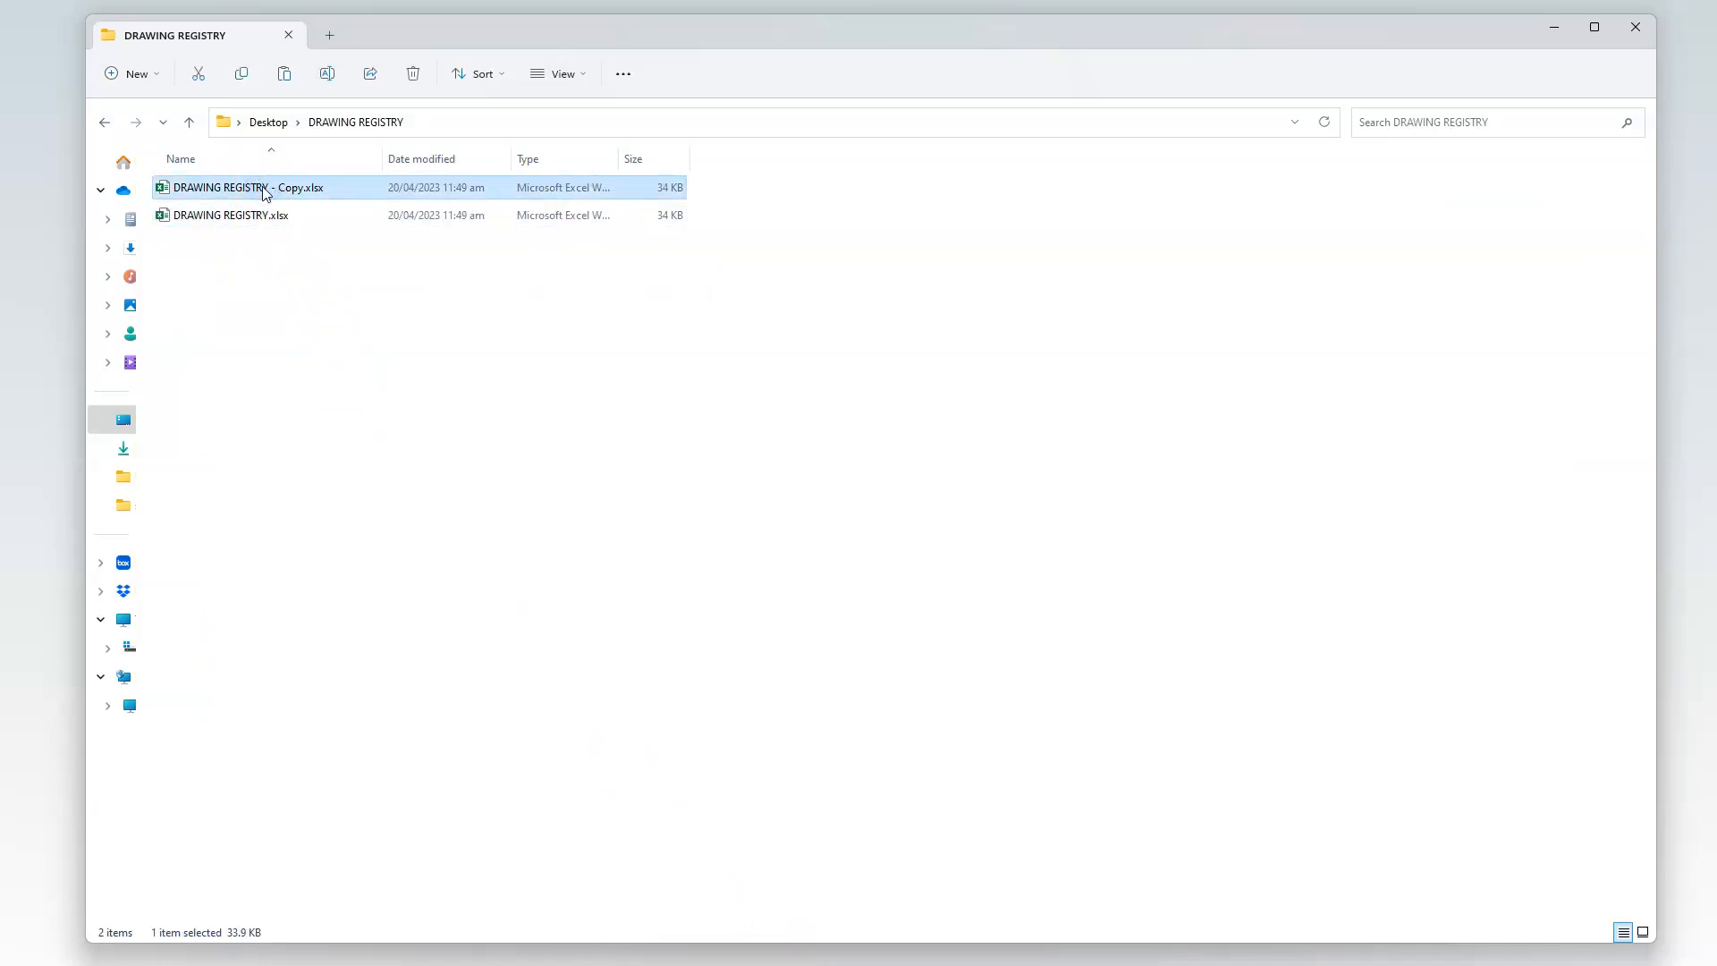
double_click(247, 187)
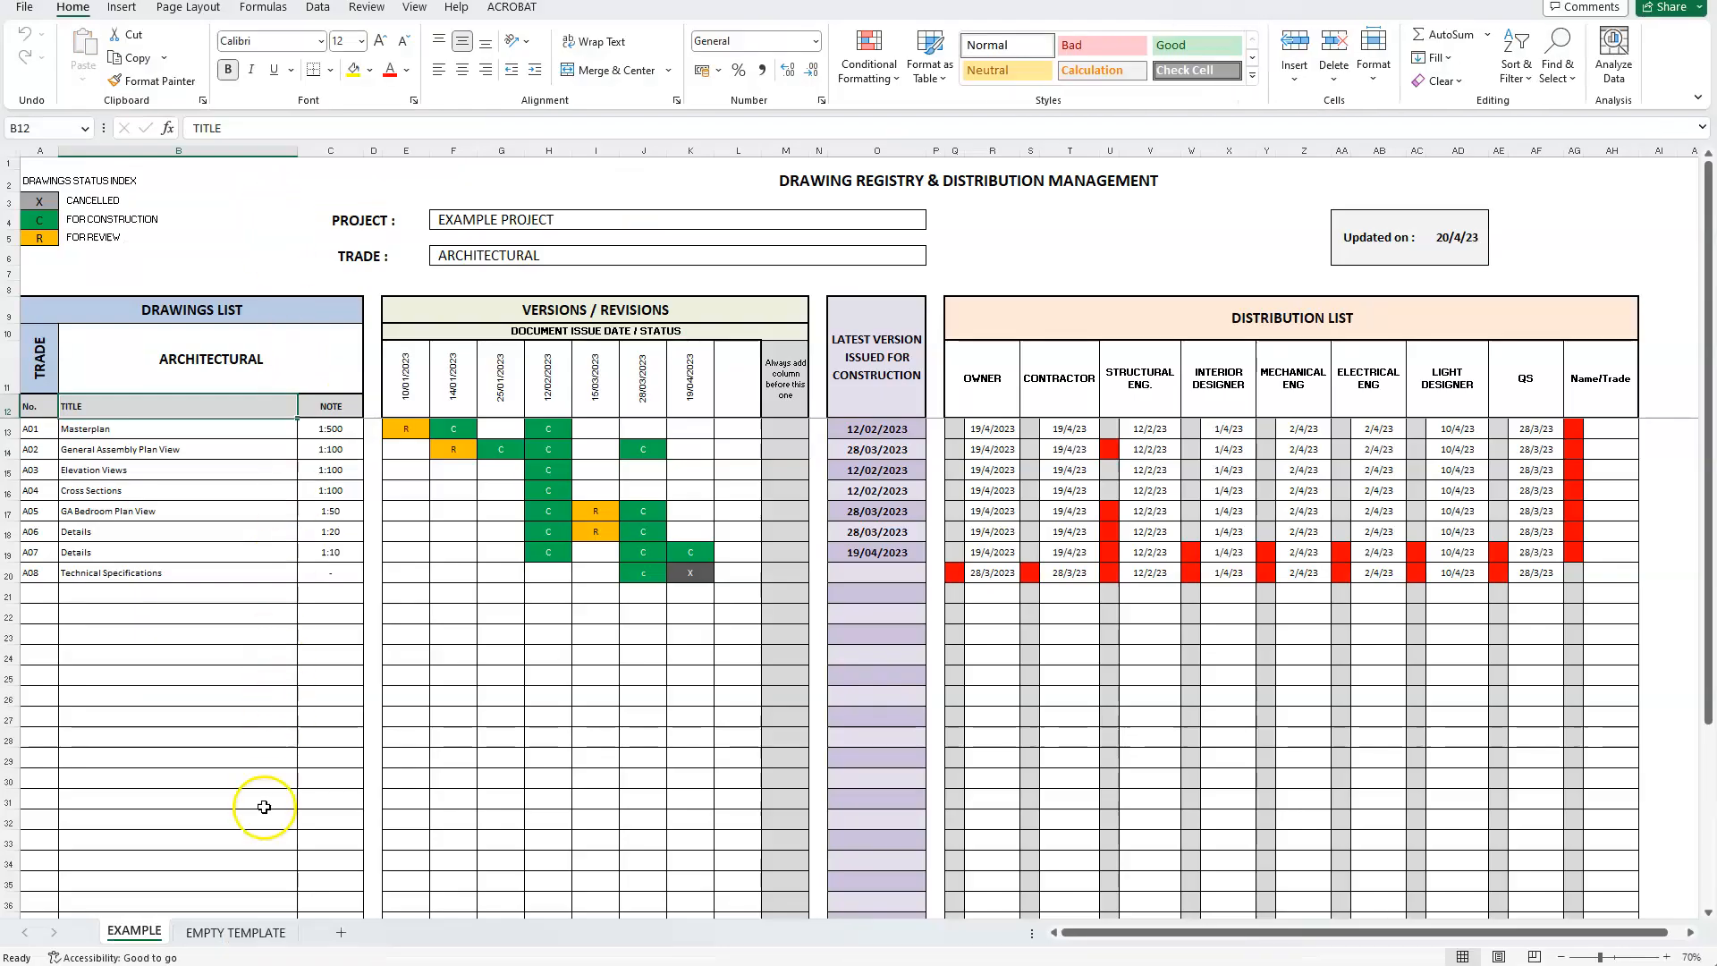
Step: Create a copy of the EMPTY TEMPLATE sheet via Move or Copy, producing EMPTY TEMPLATE (2)
click(234, 932)
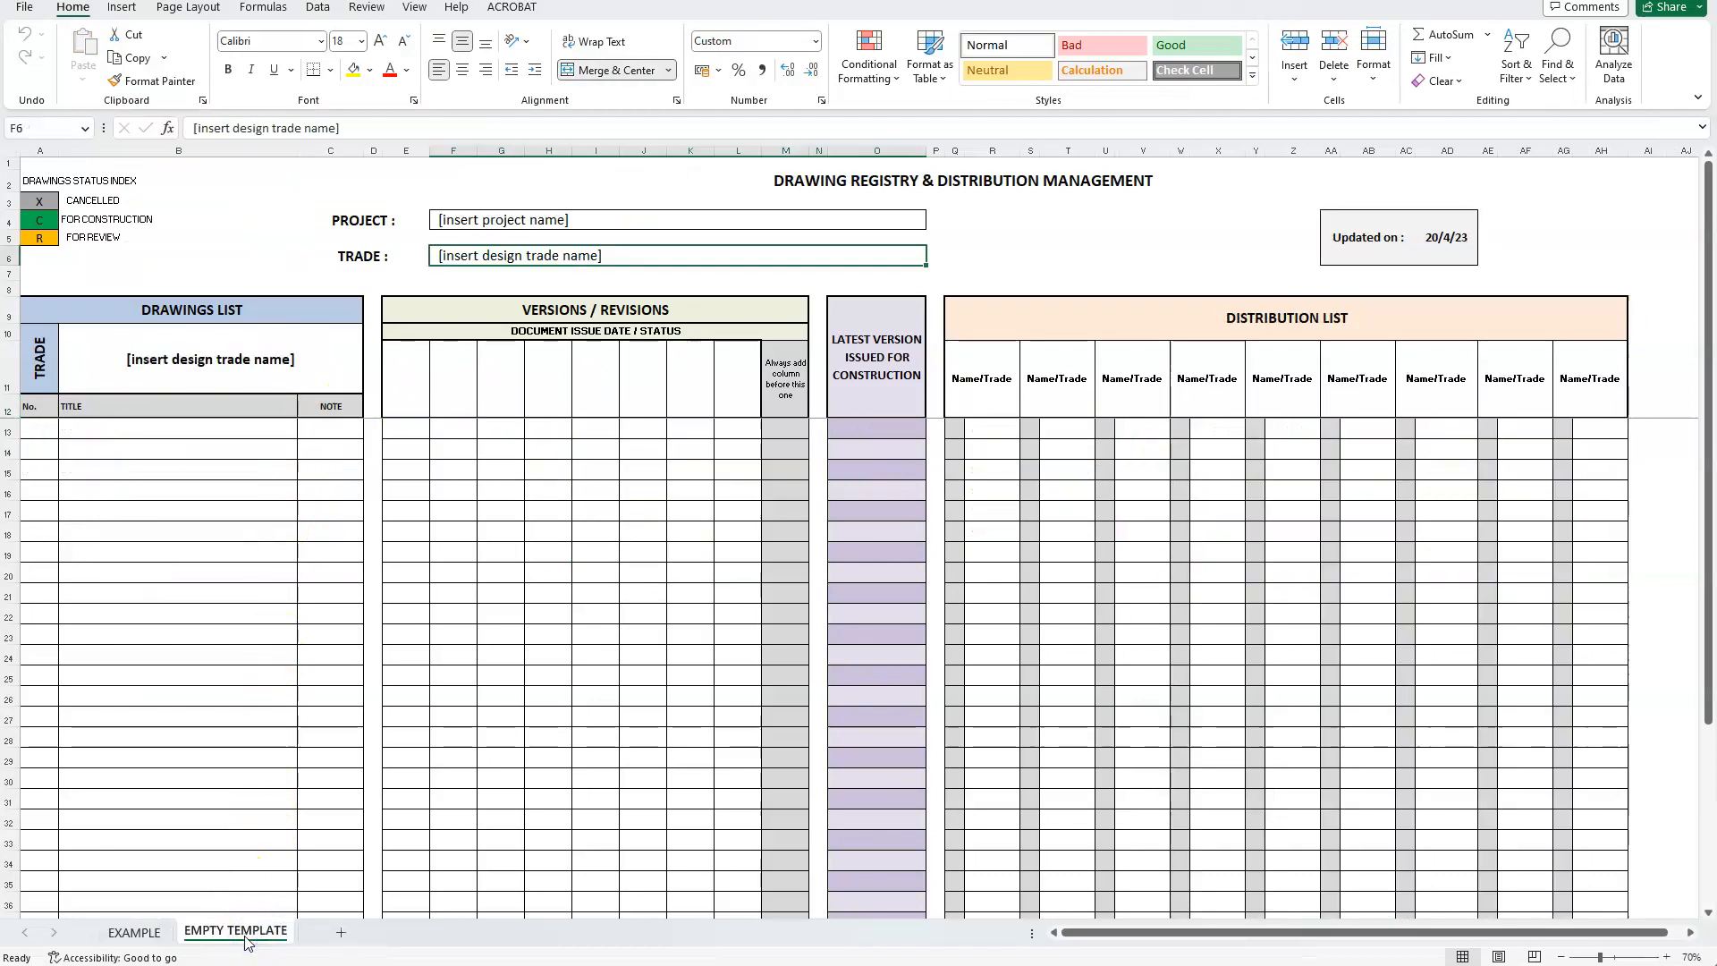
right_click(236, 932)
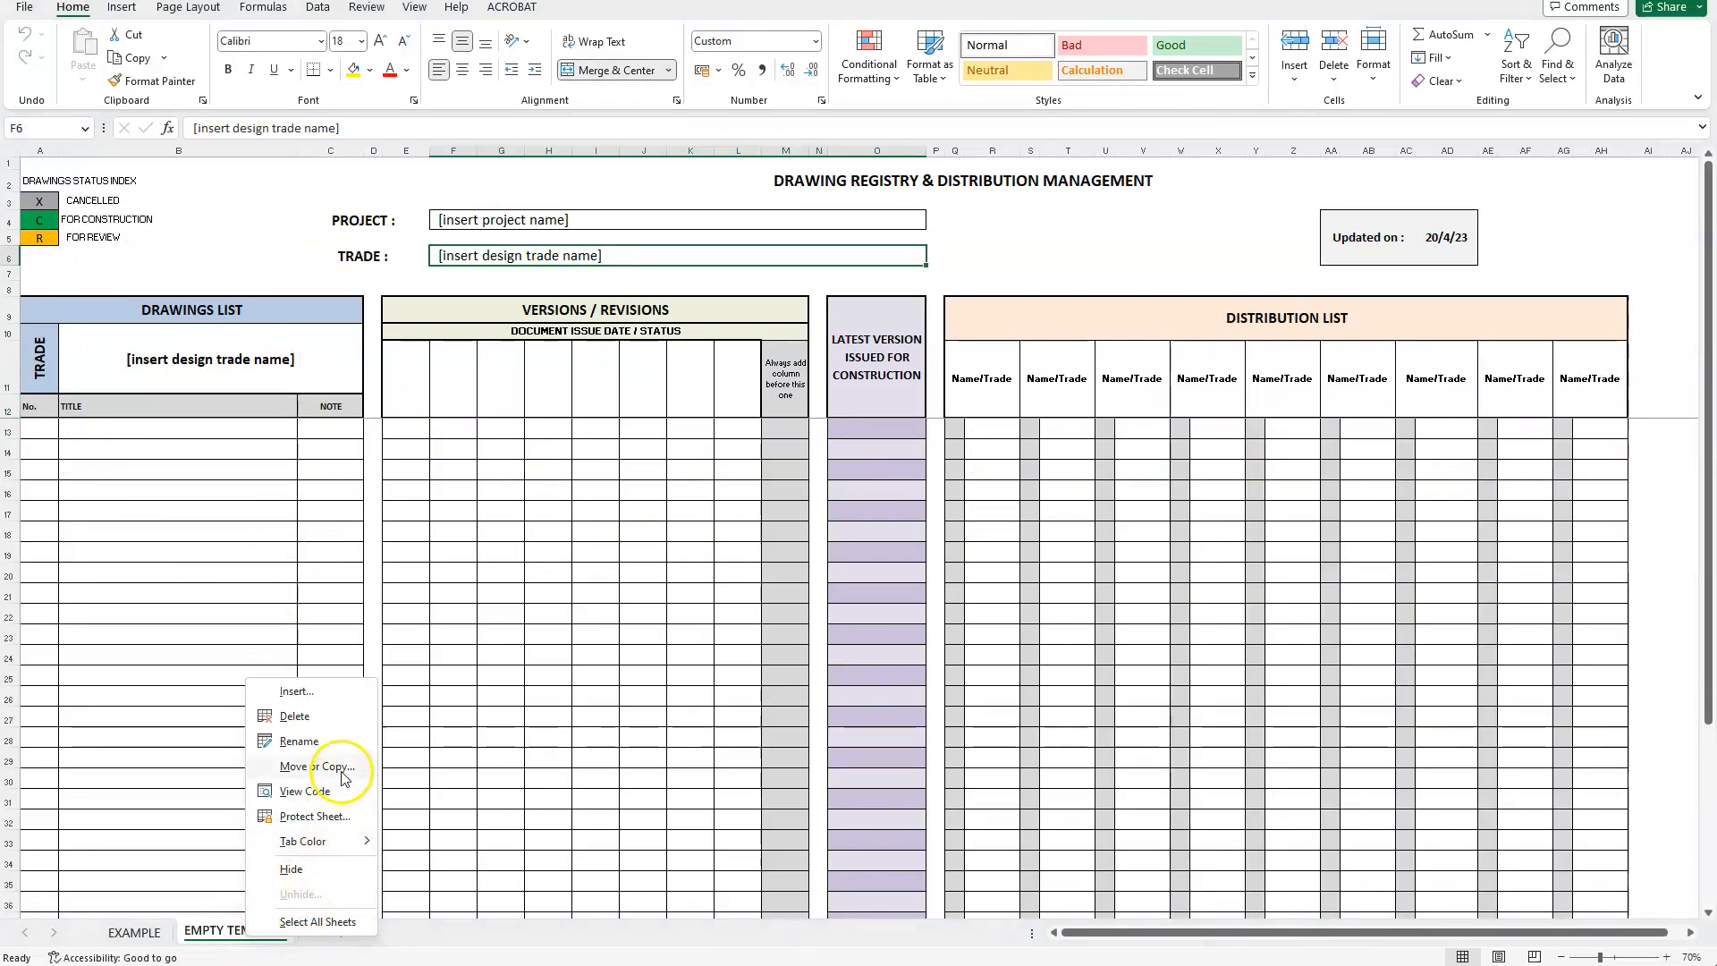
click(318, 766)
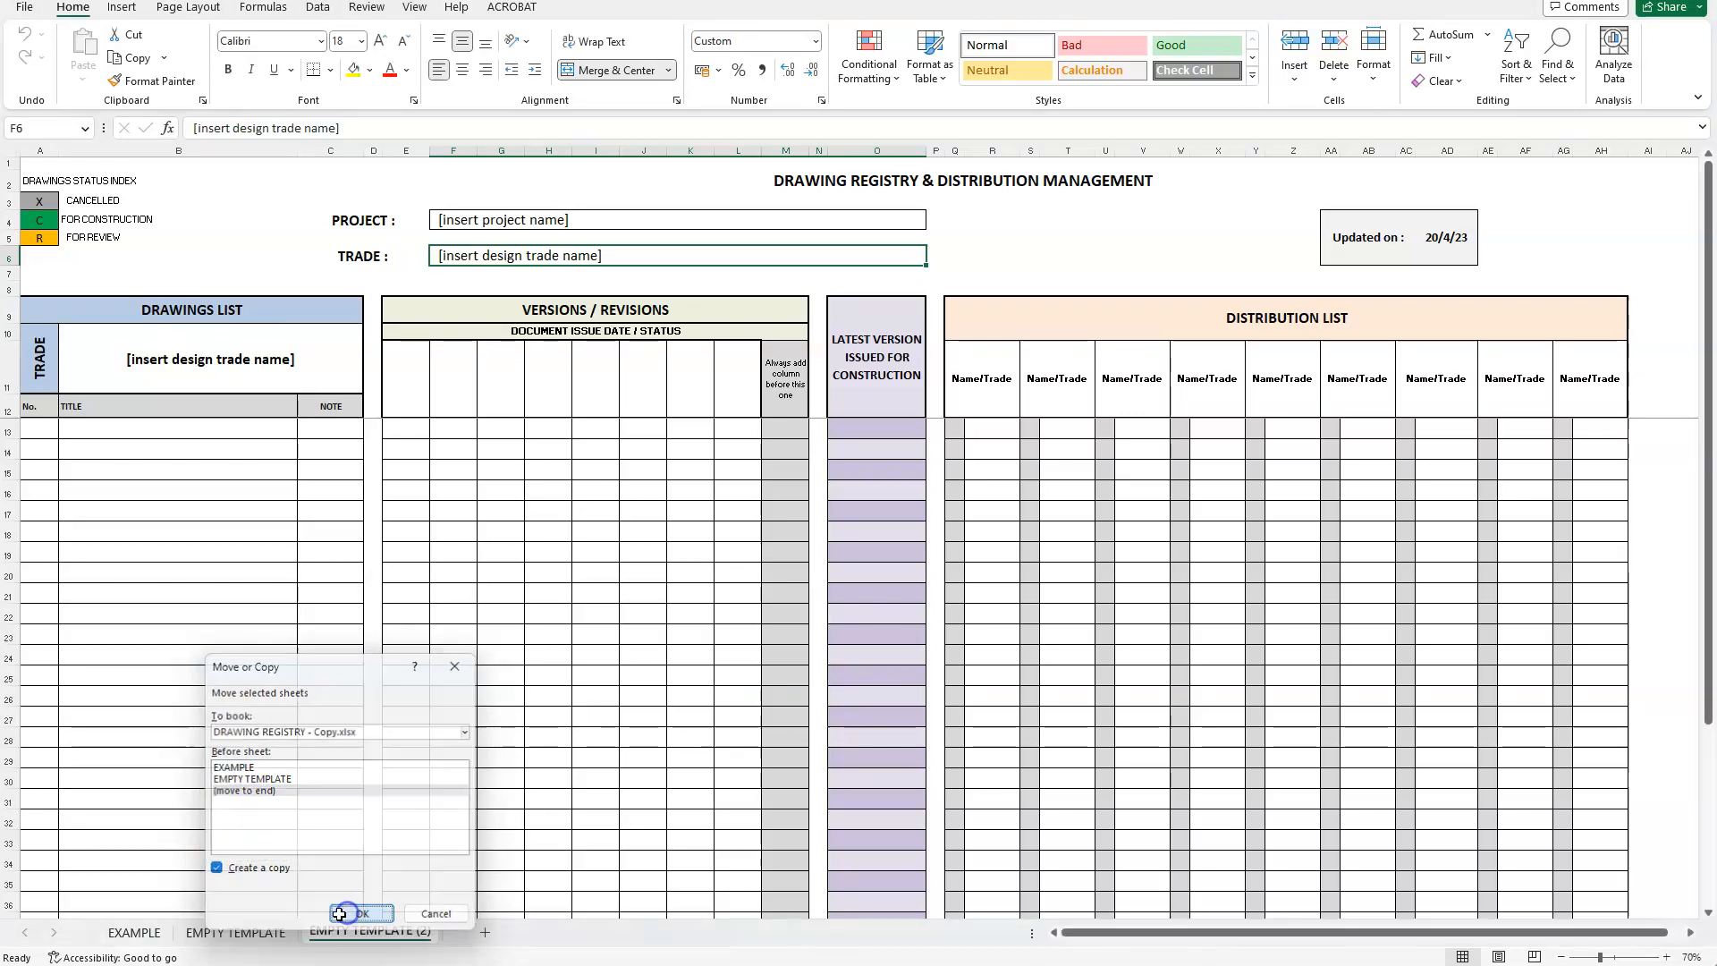
click(360, 912)
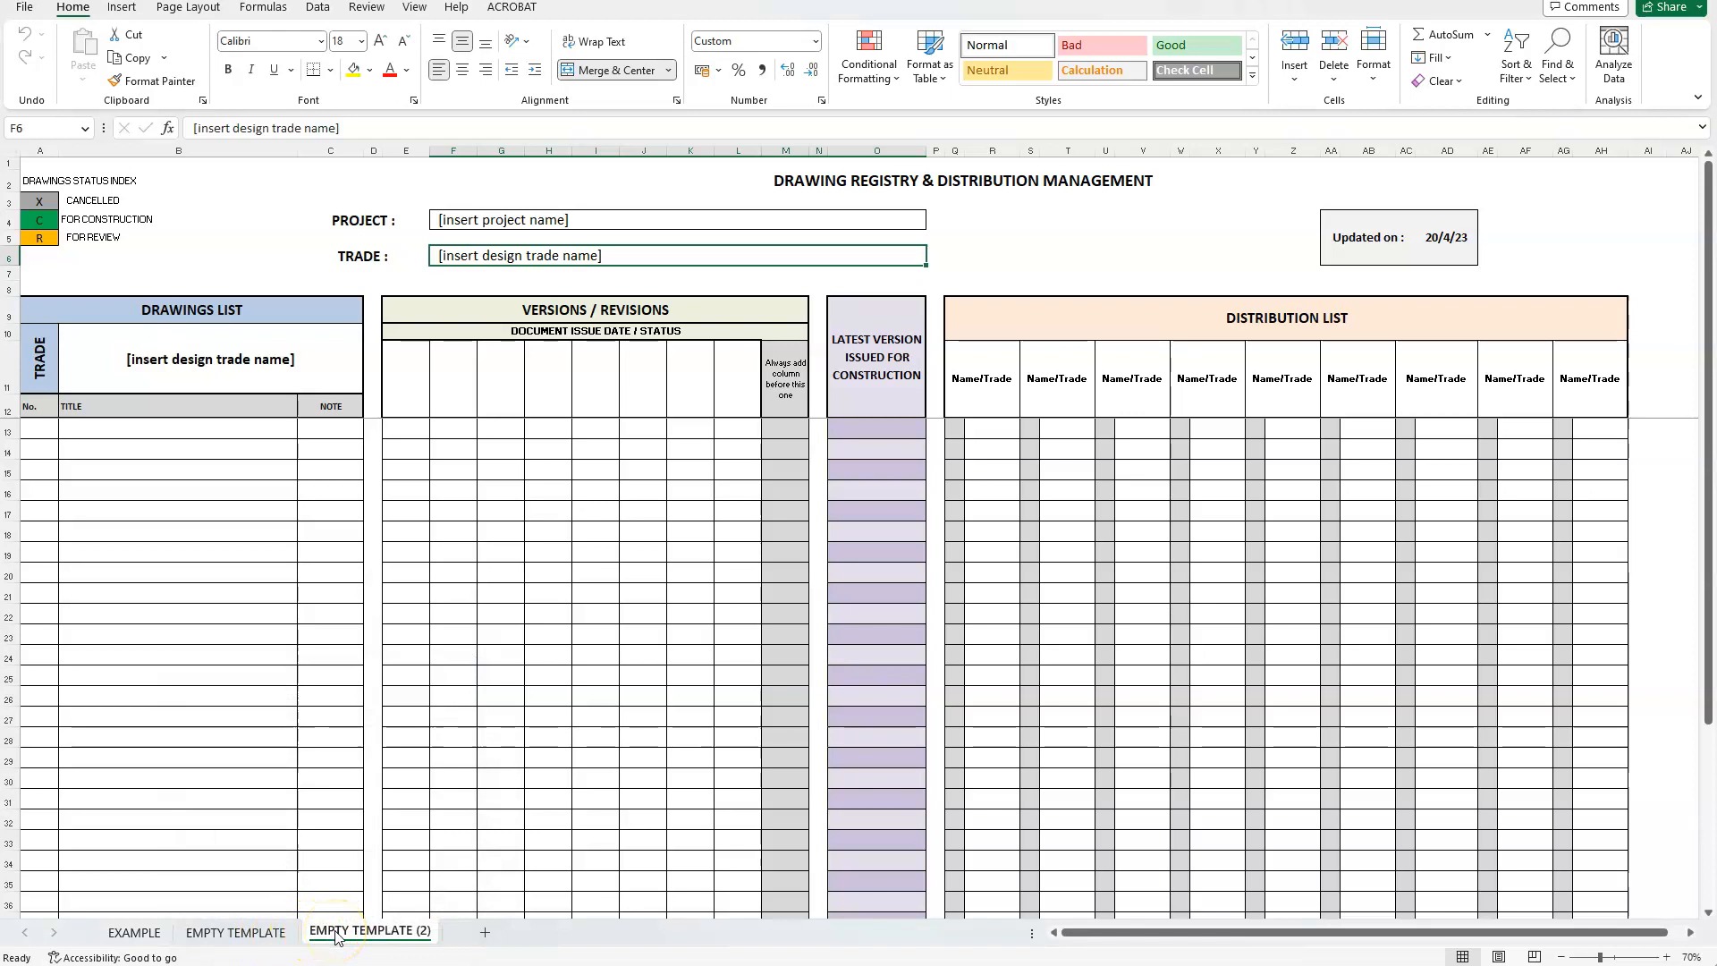
Step: Rename the EMPTY TEMPLATE (2) sheet tab to STRUCTURAL DESIGN
right_click(369, 931)
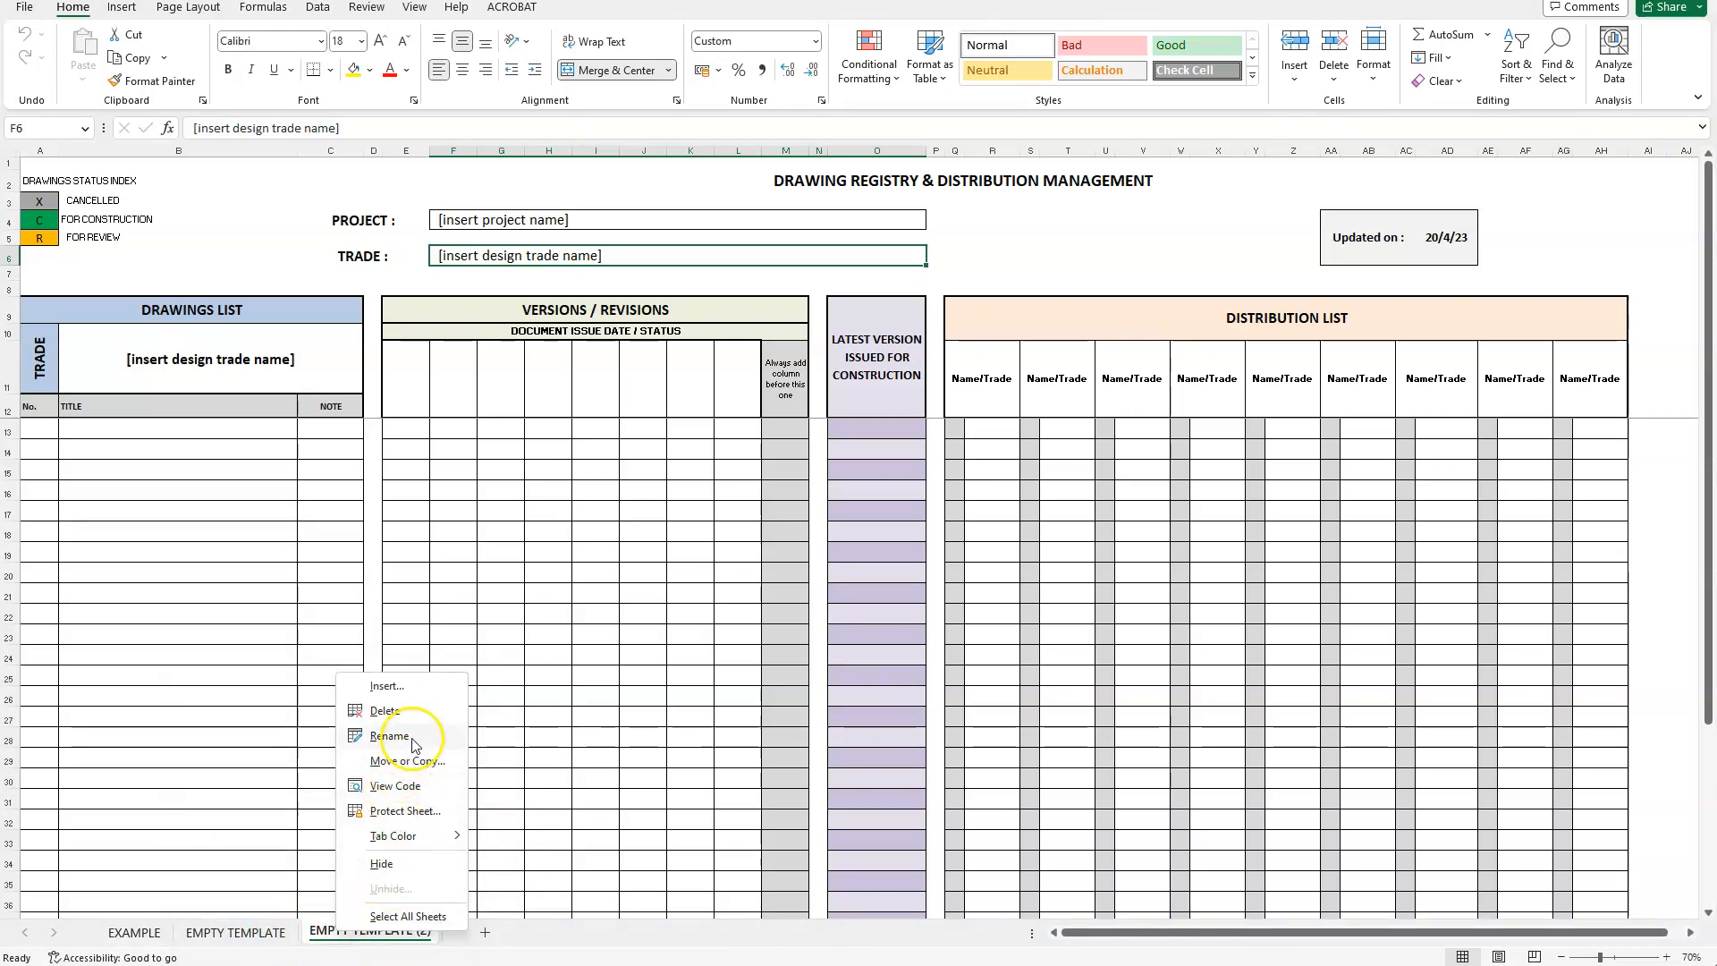
click(390, 735)
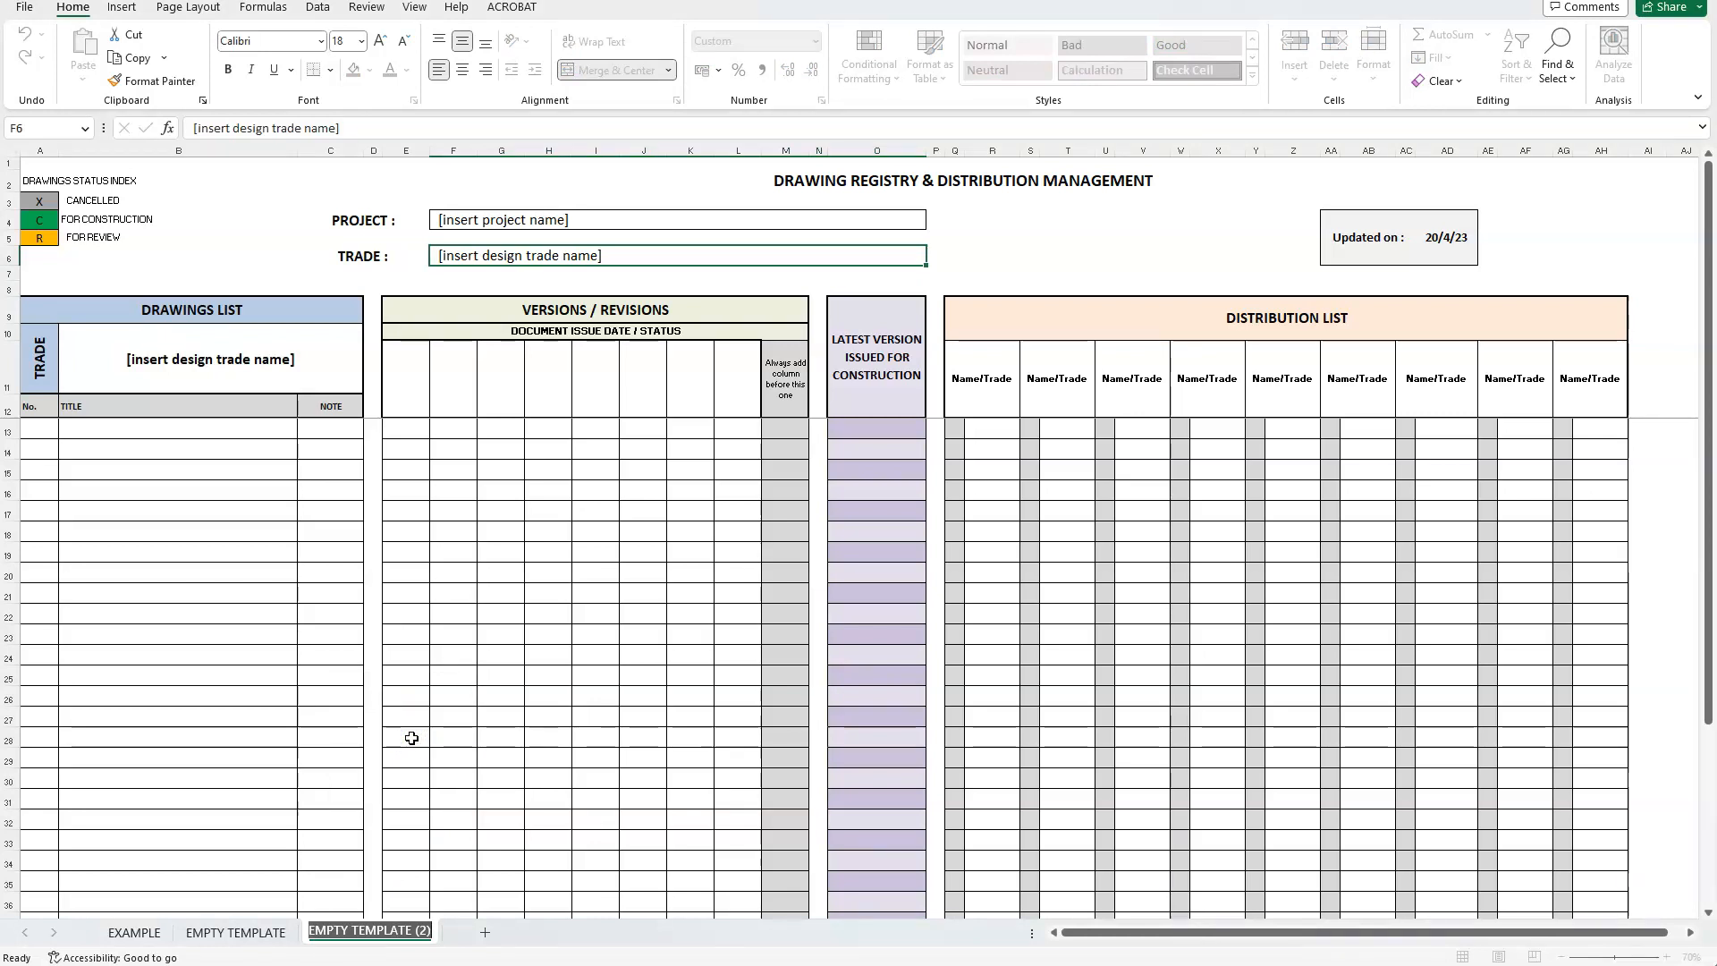
double_click(368, 932)
text(STRUC)
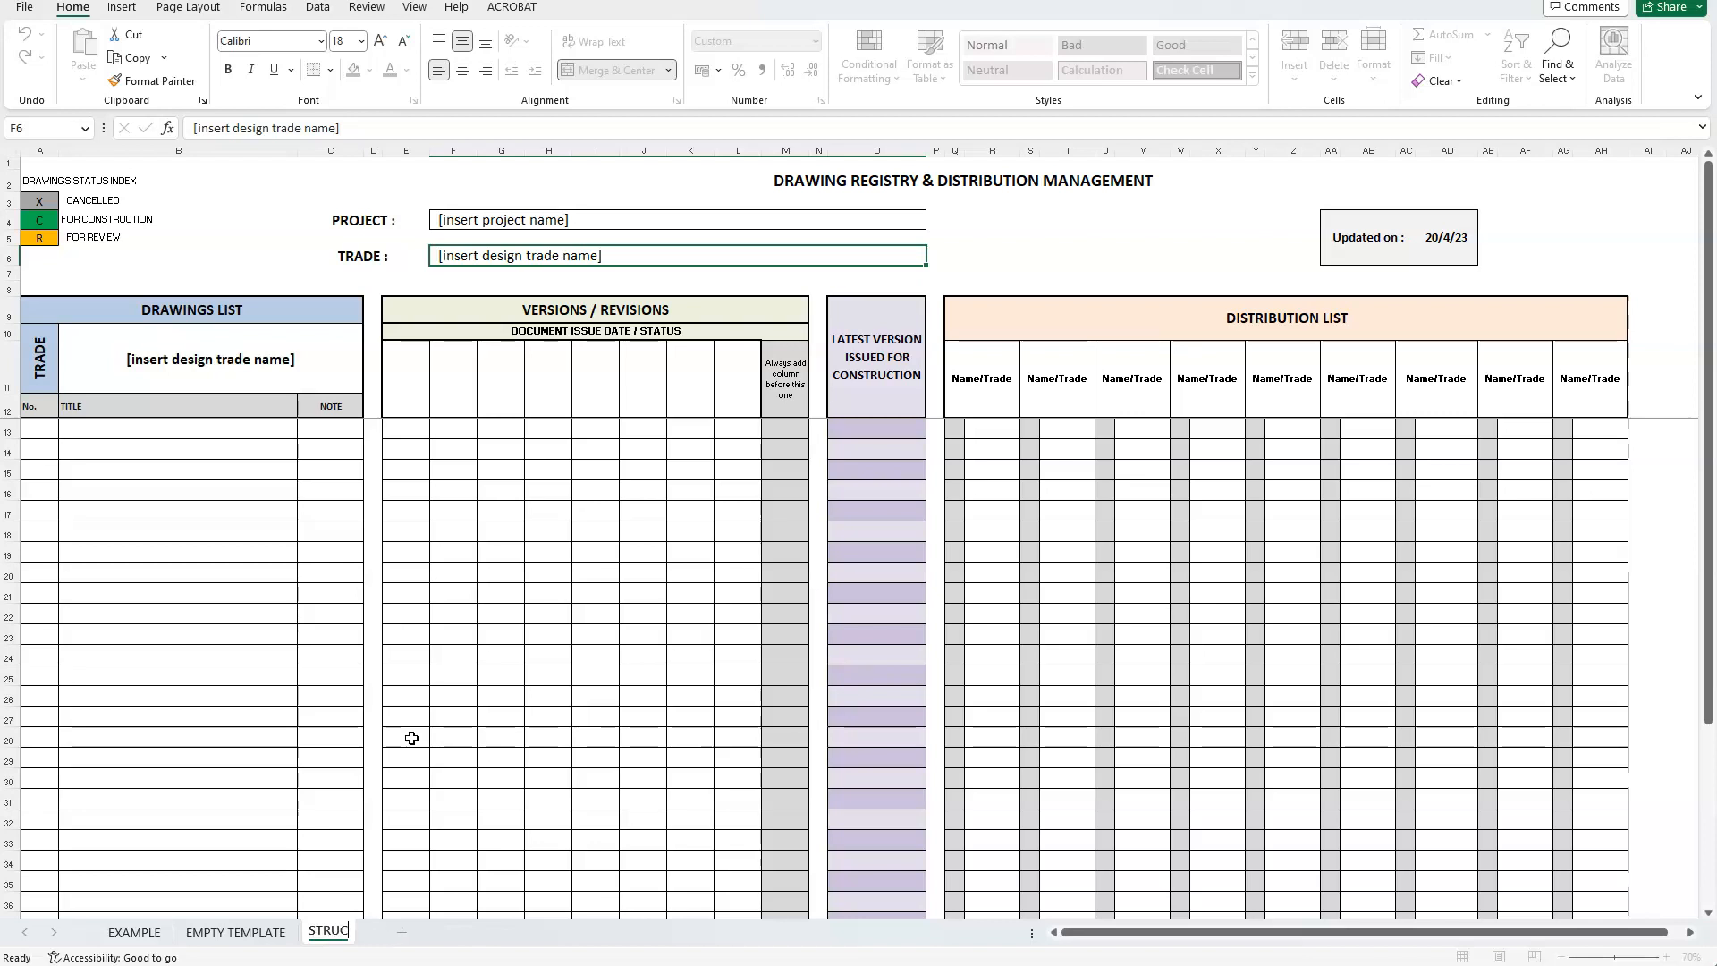
double_click(326, 932)
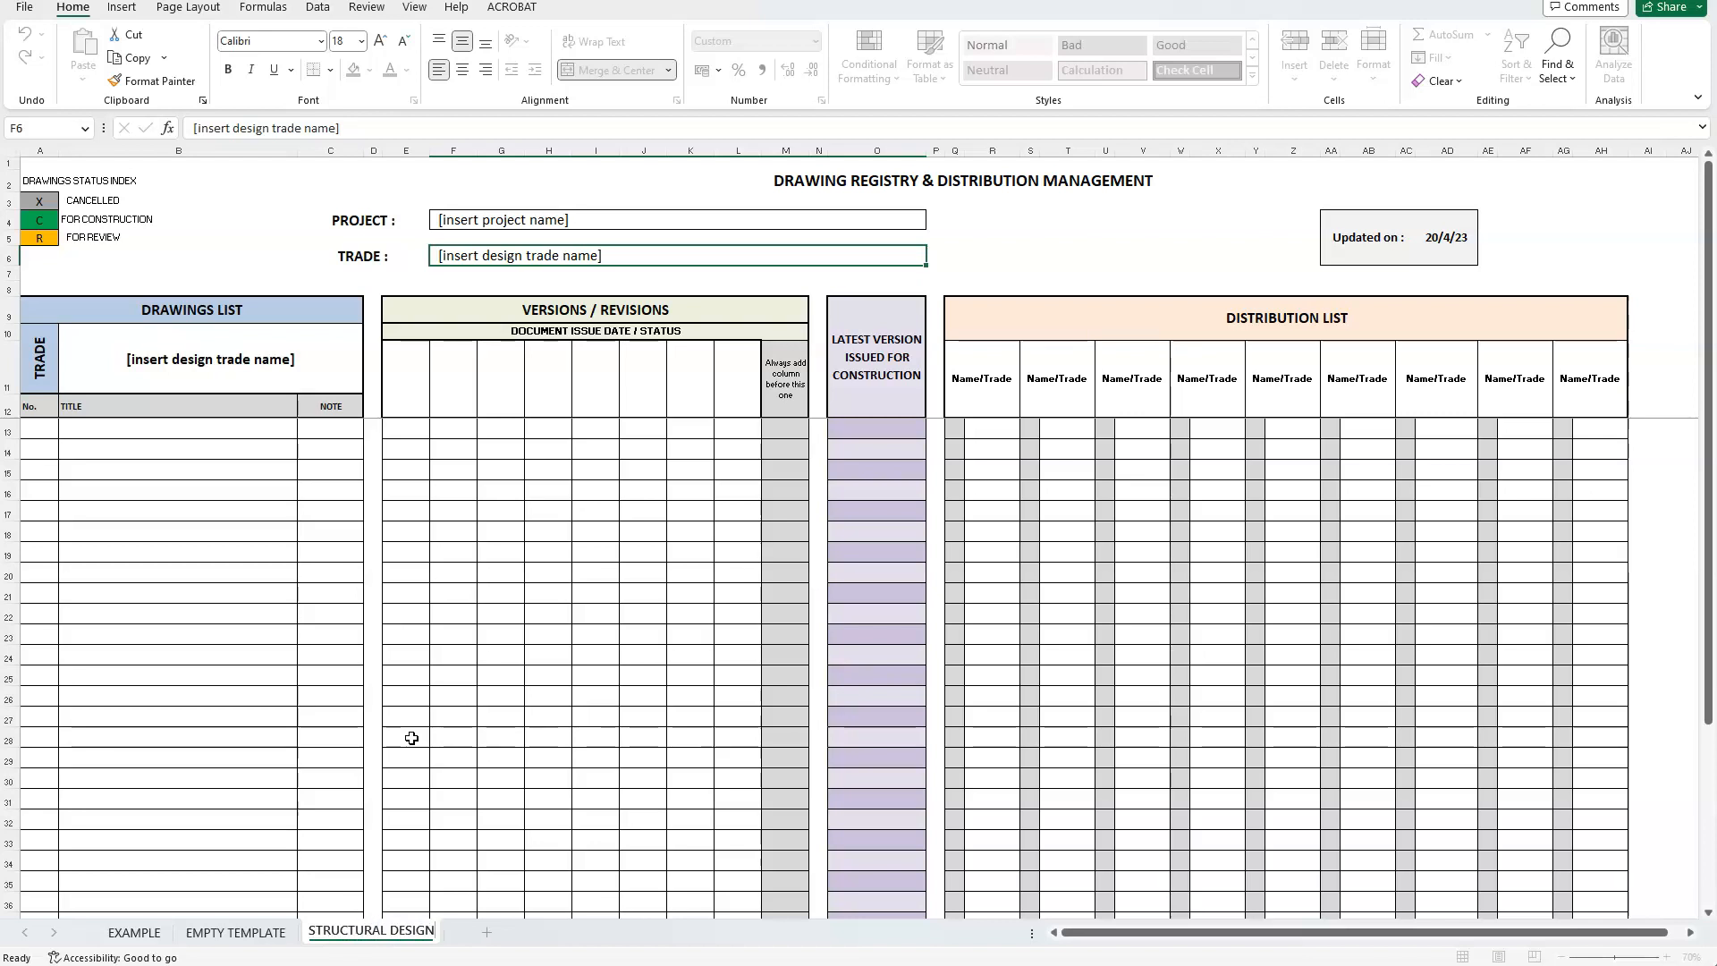
mouse_move(388, 805)
text(E)
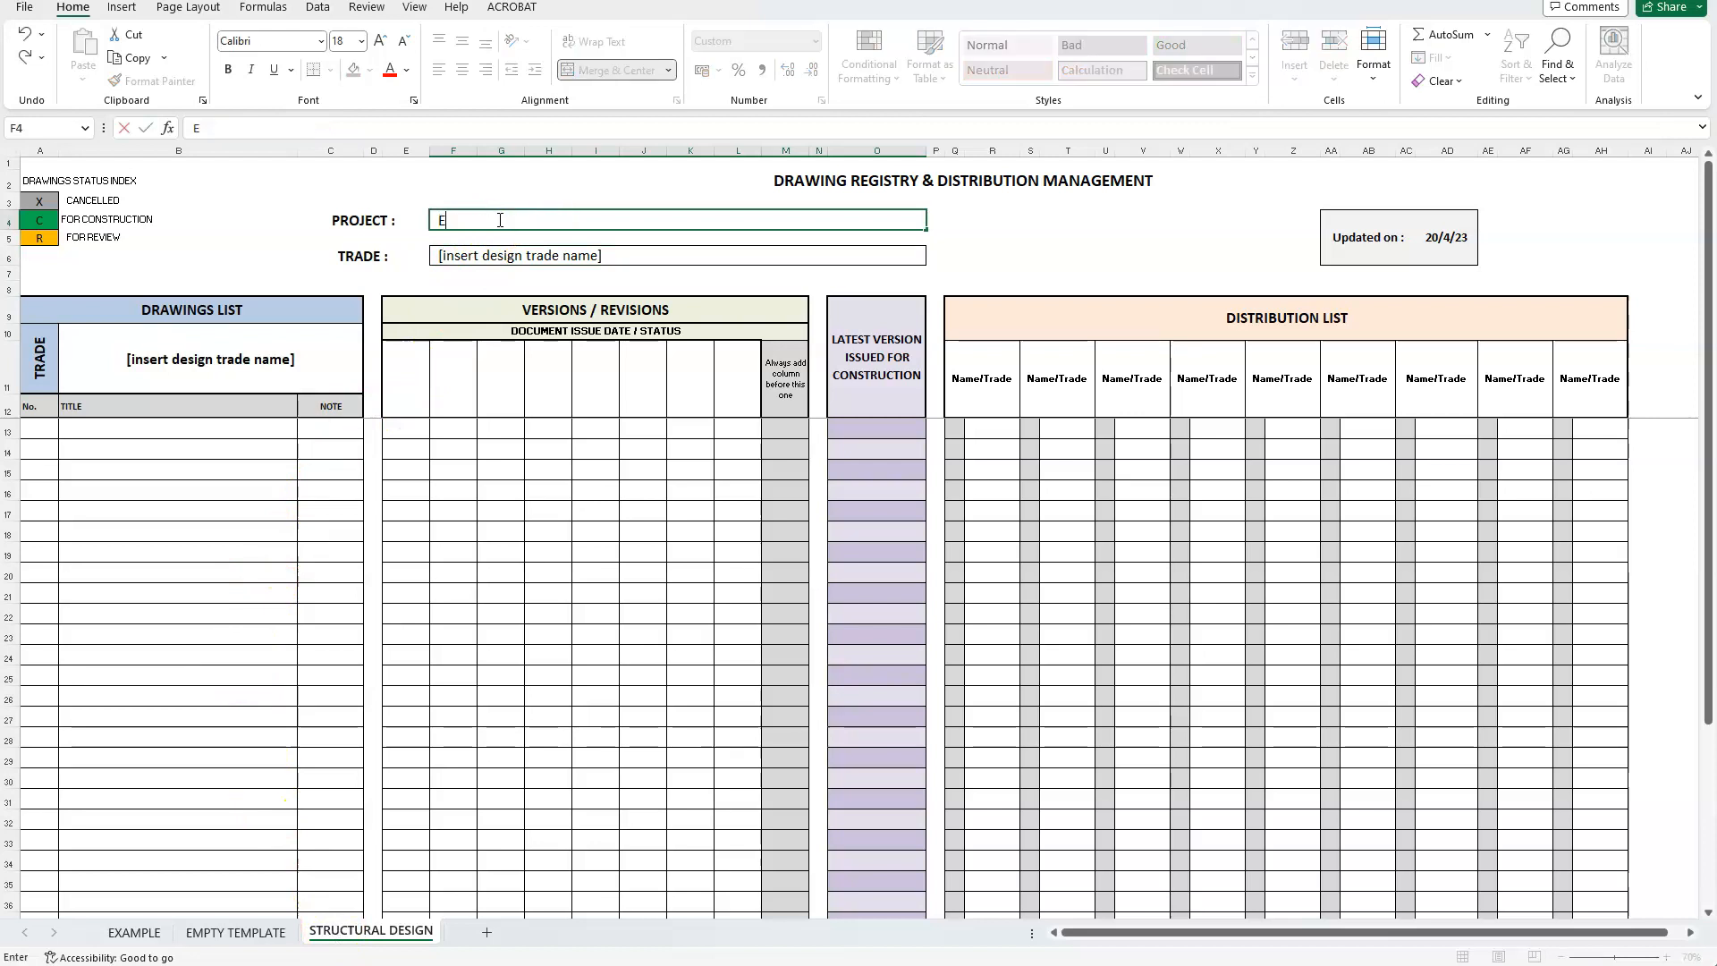
Step: Enter project EXAMPLE PROJECT, trade STRUCTURAL DESIGN, and distribution headings ARCH and QS
text(XAMPLE PROJECT)
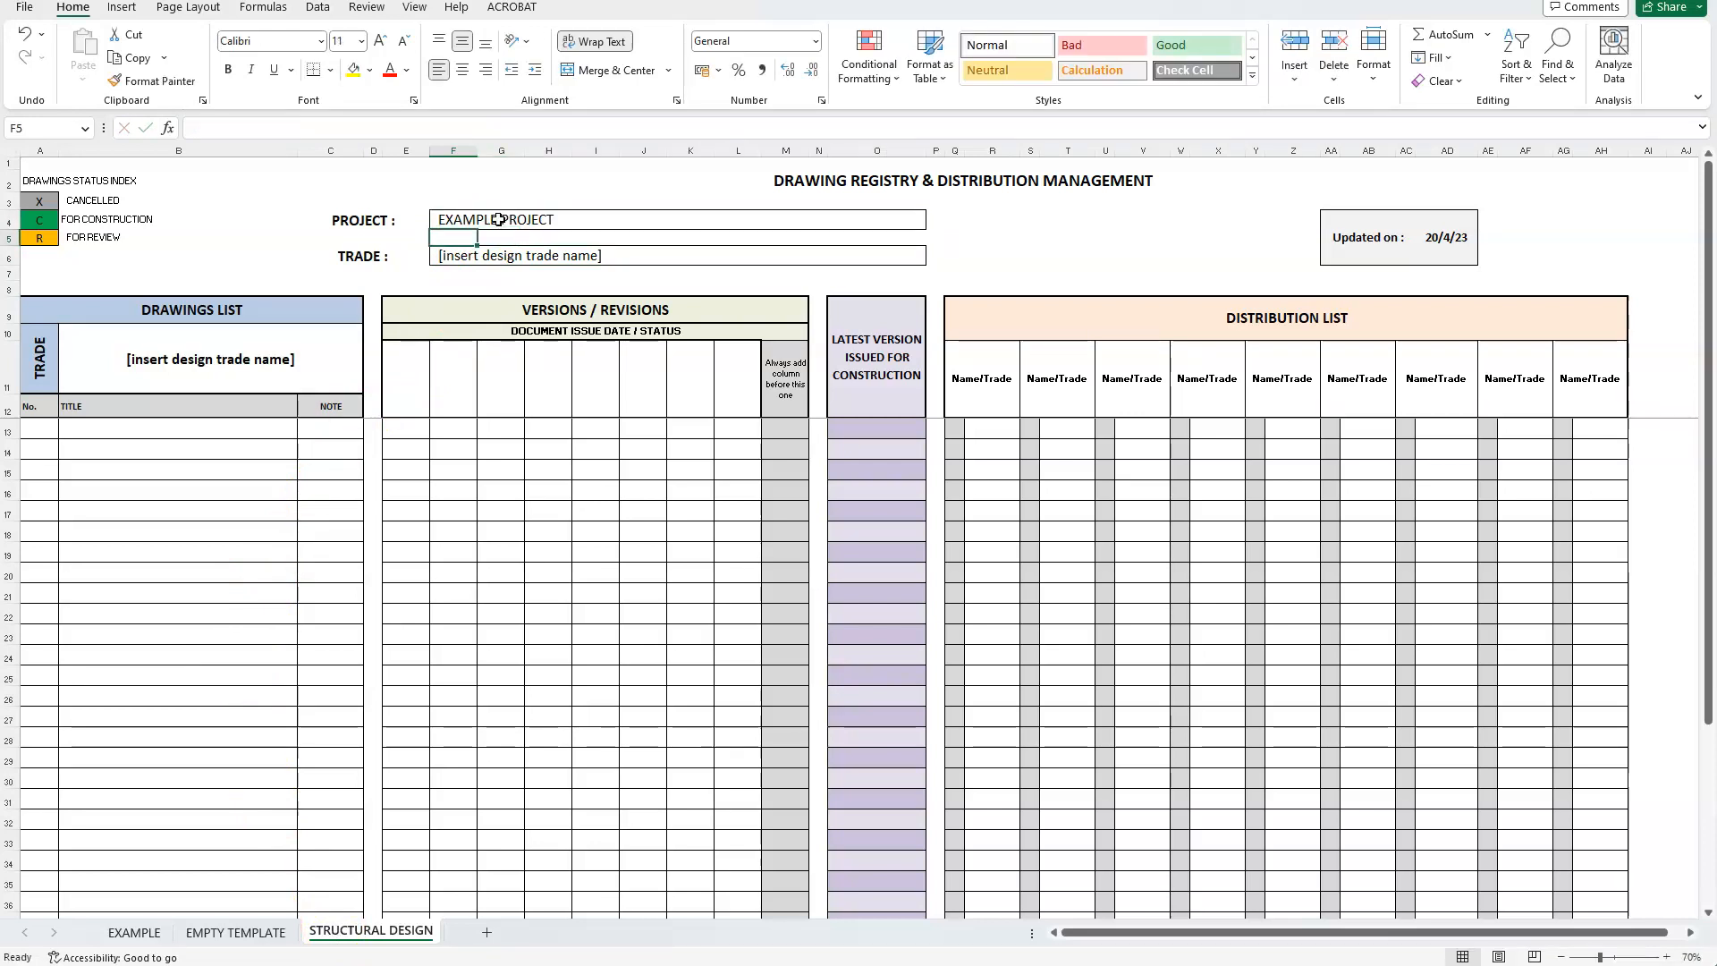
text(STRUCTURAL DESIGN)
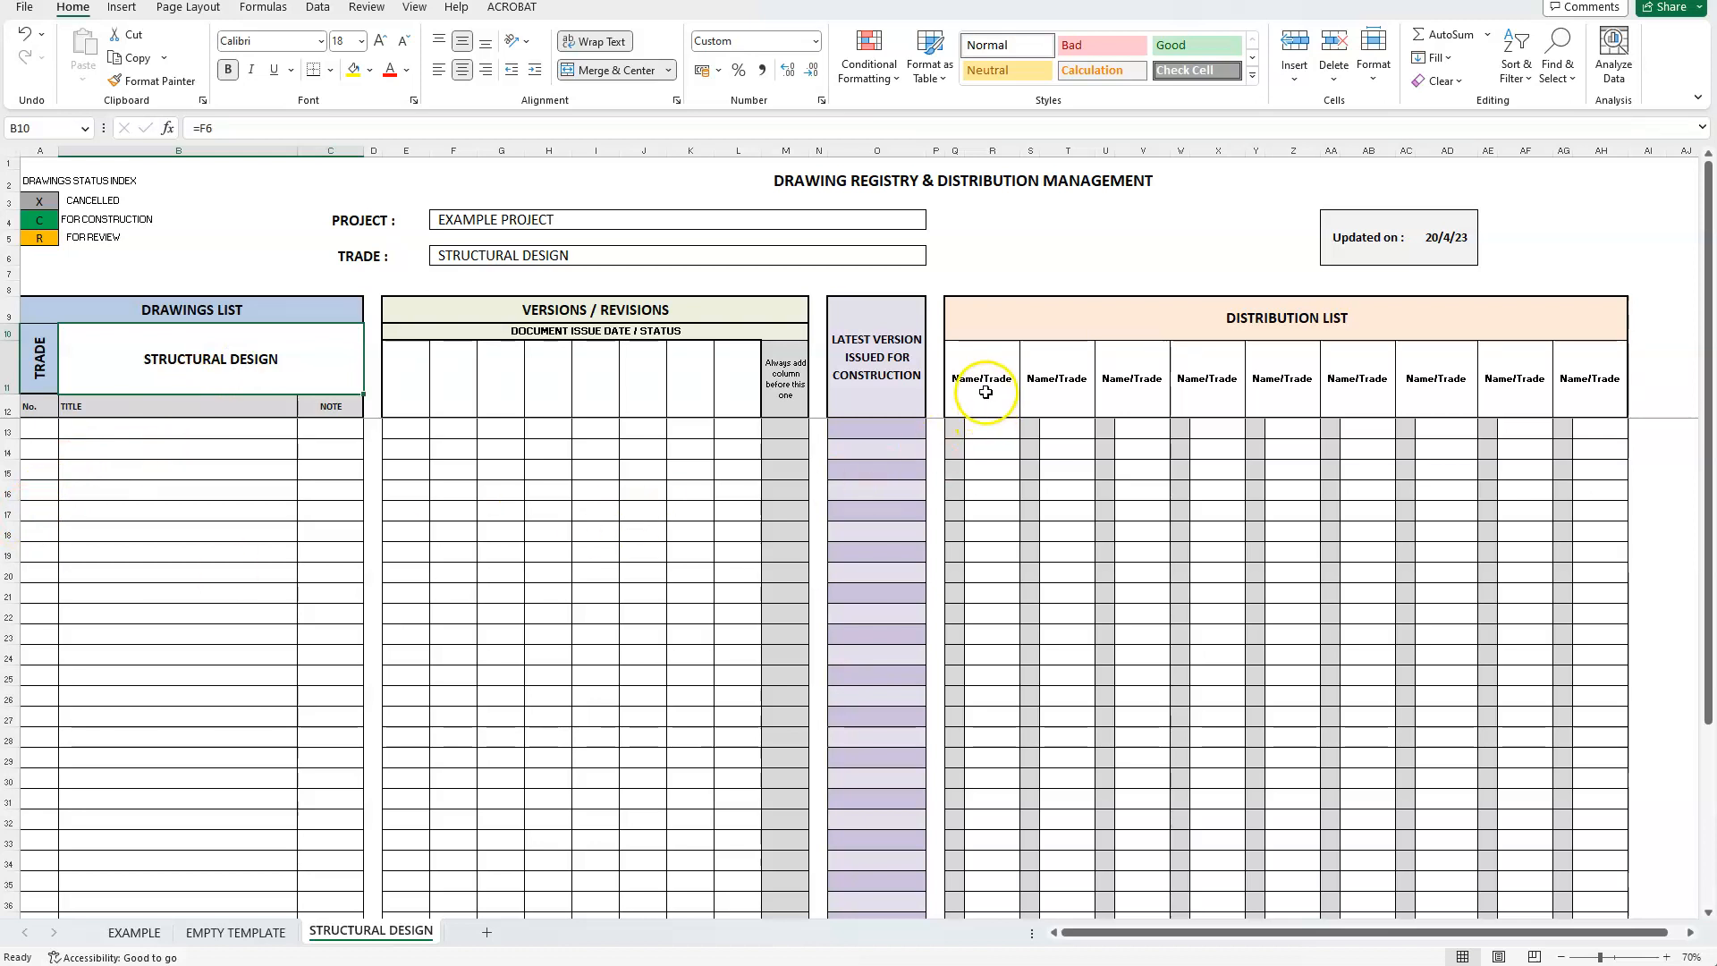
text(ARCH)
click(1057, 378)
text(QS)
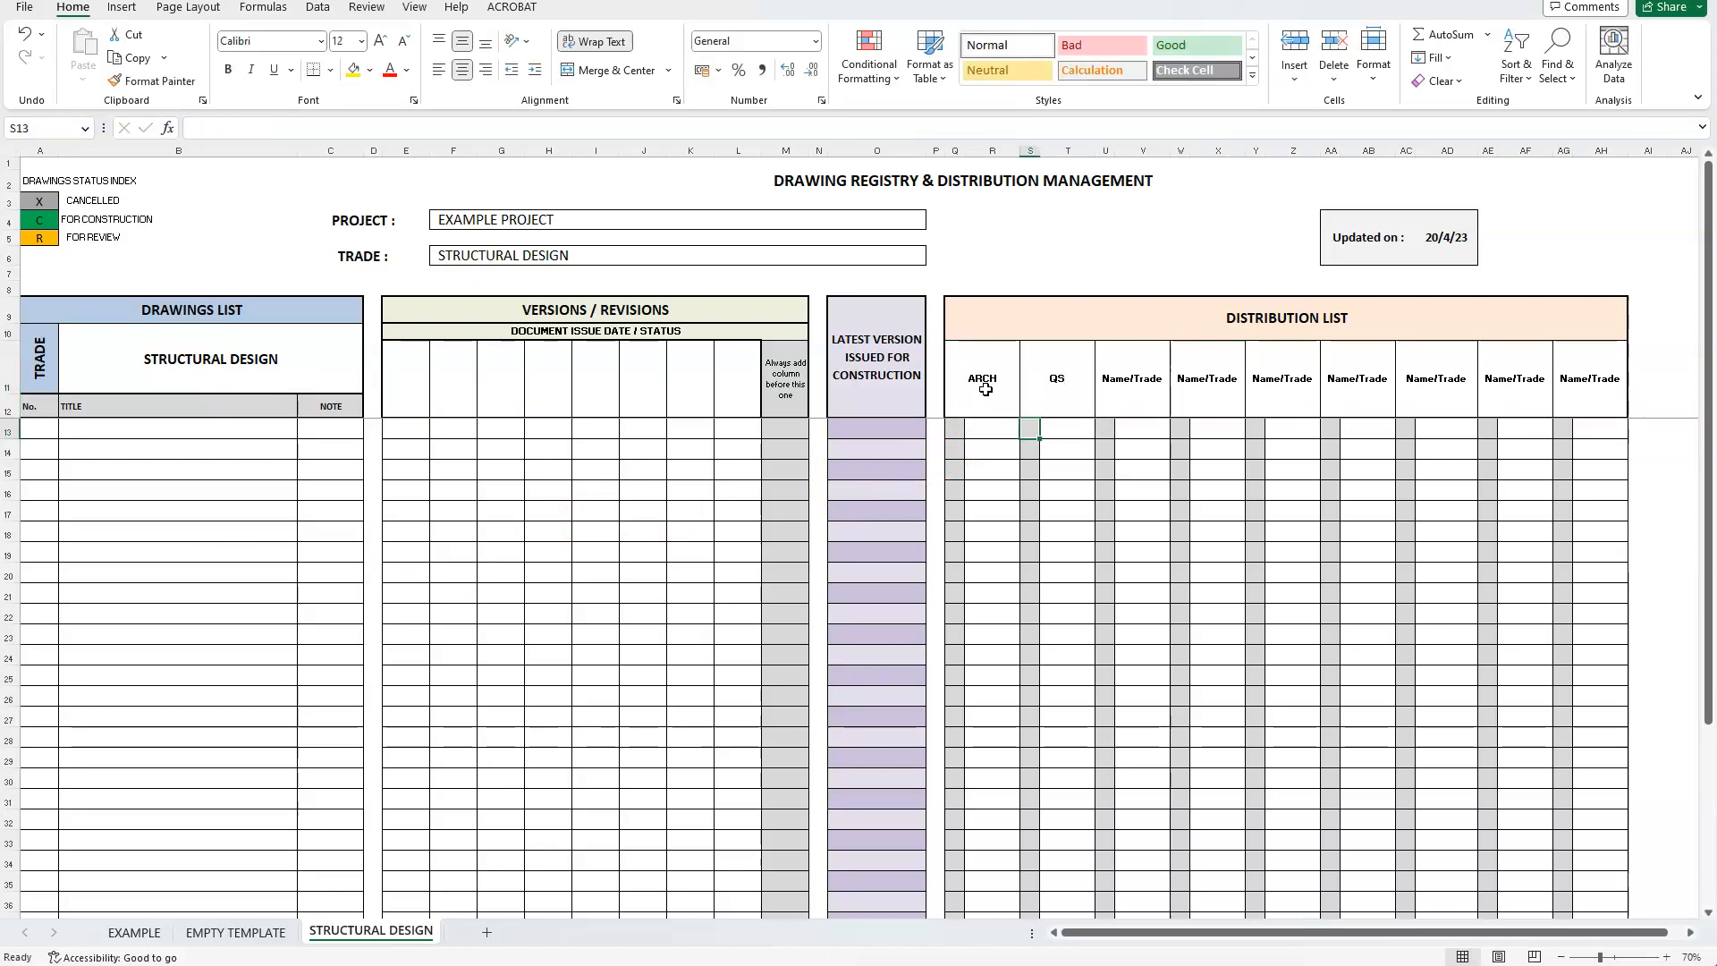
Step: Enter drawings S01–S06 with their titles and scales in the drawings list
click(1055, 378)
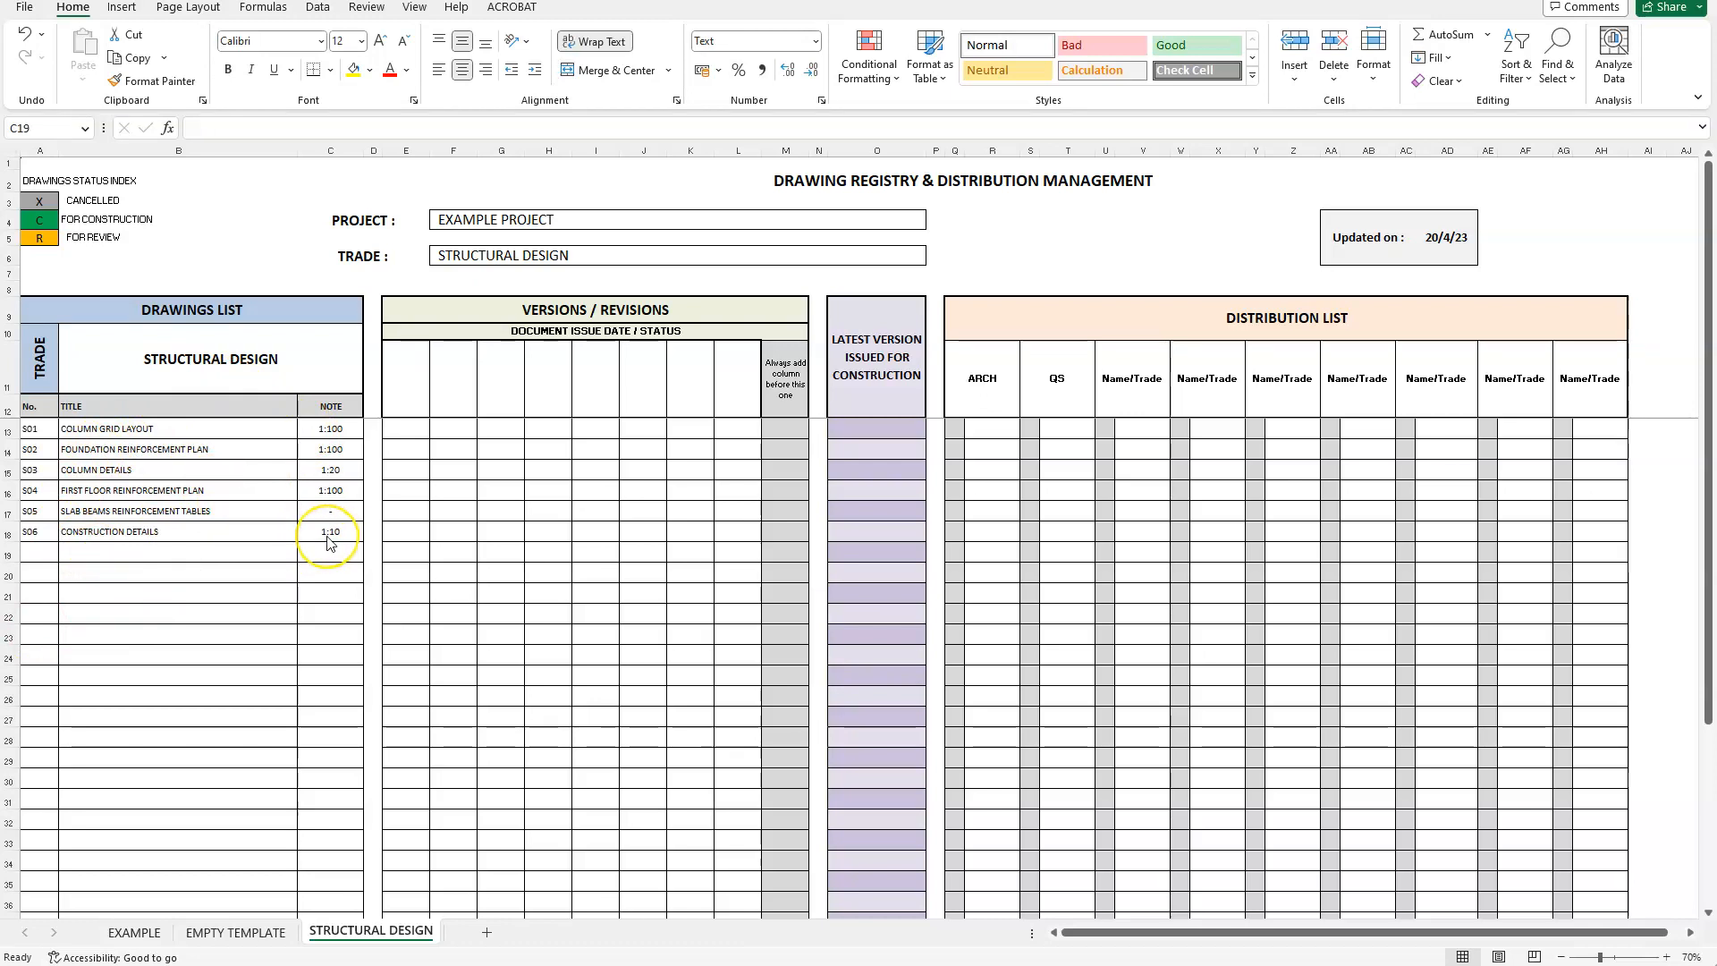
mouse_move(372, 531)
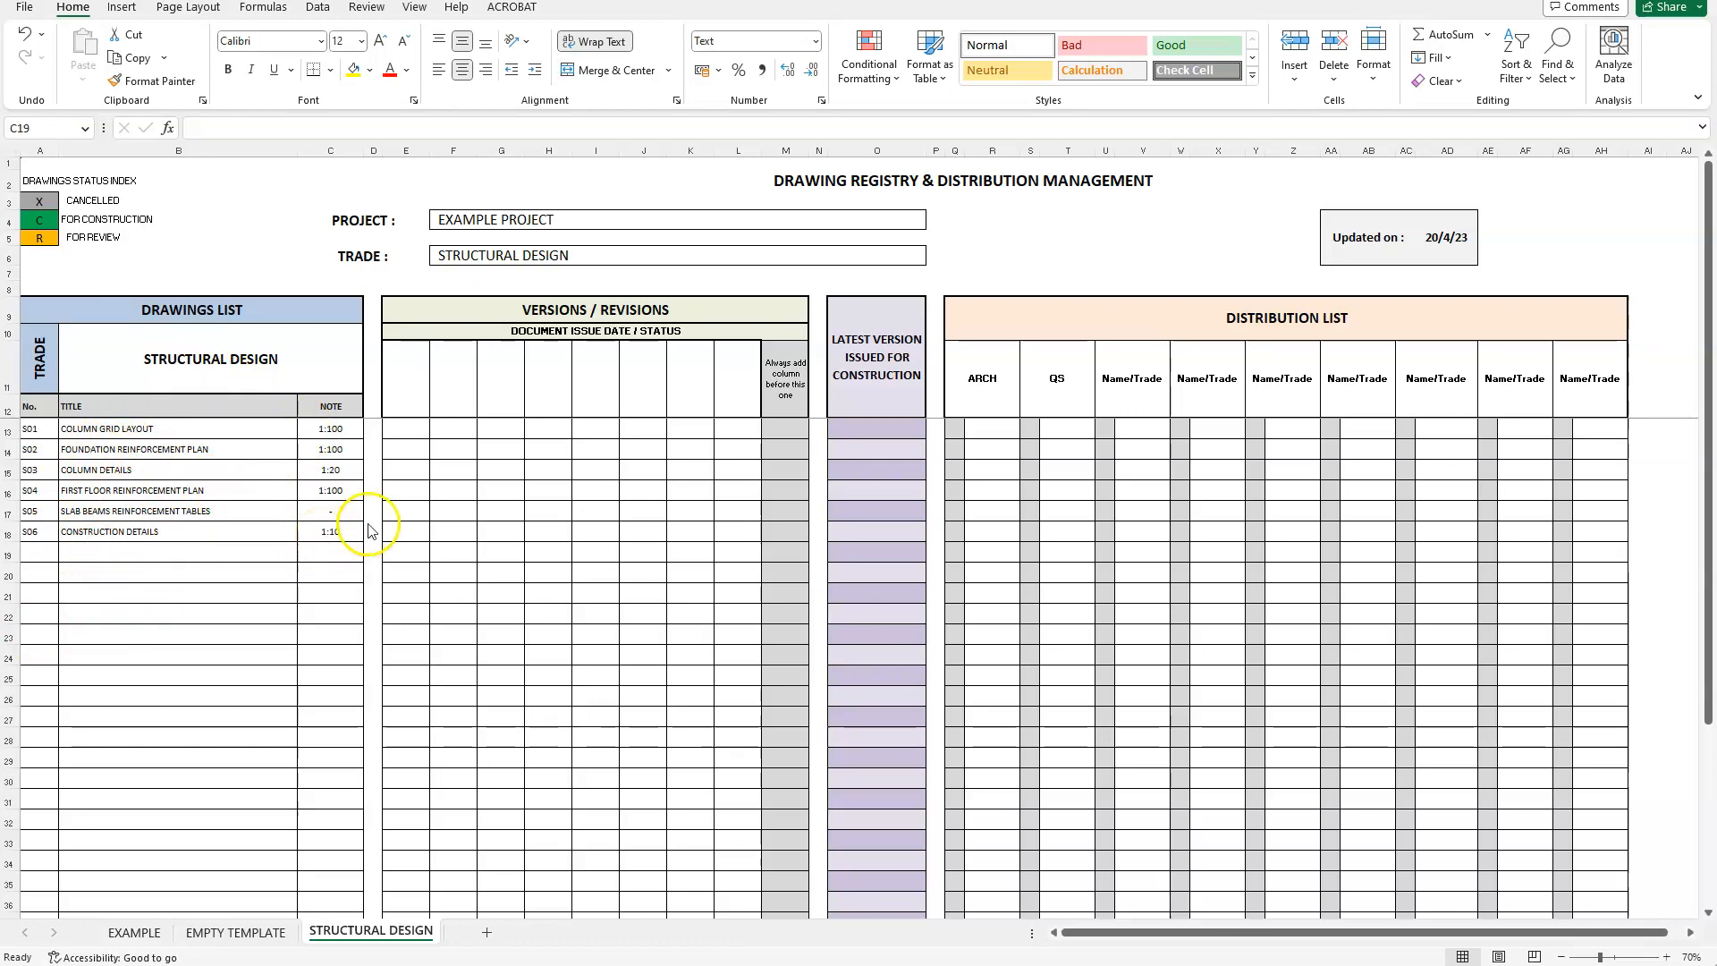
Step: Enter 02/03/2023 in the first issue date header, cancelling an invalid entry tried in the second
click(403, 383)
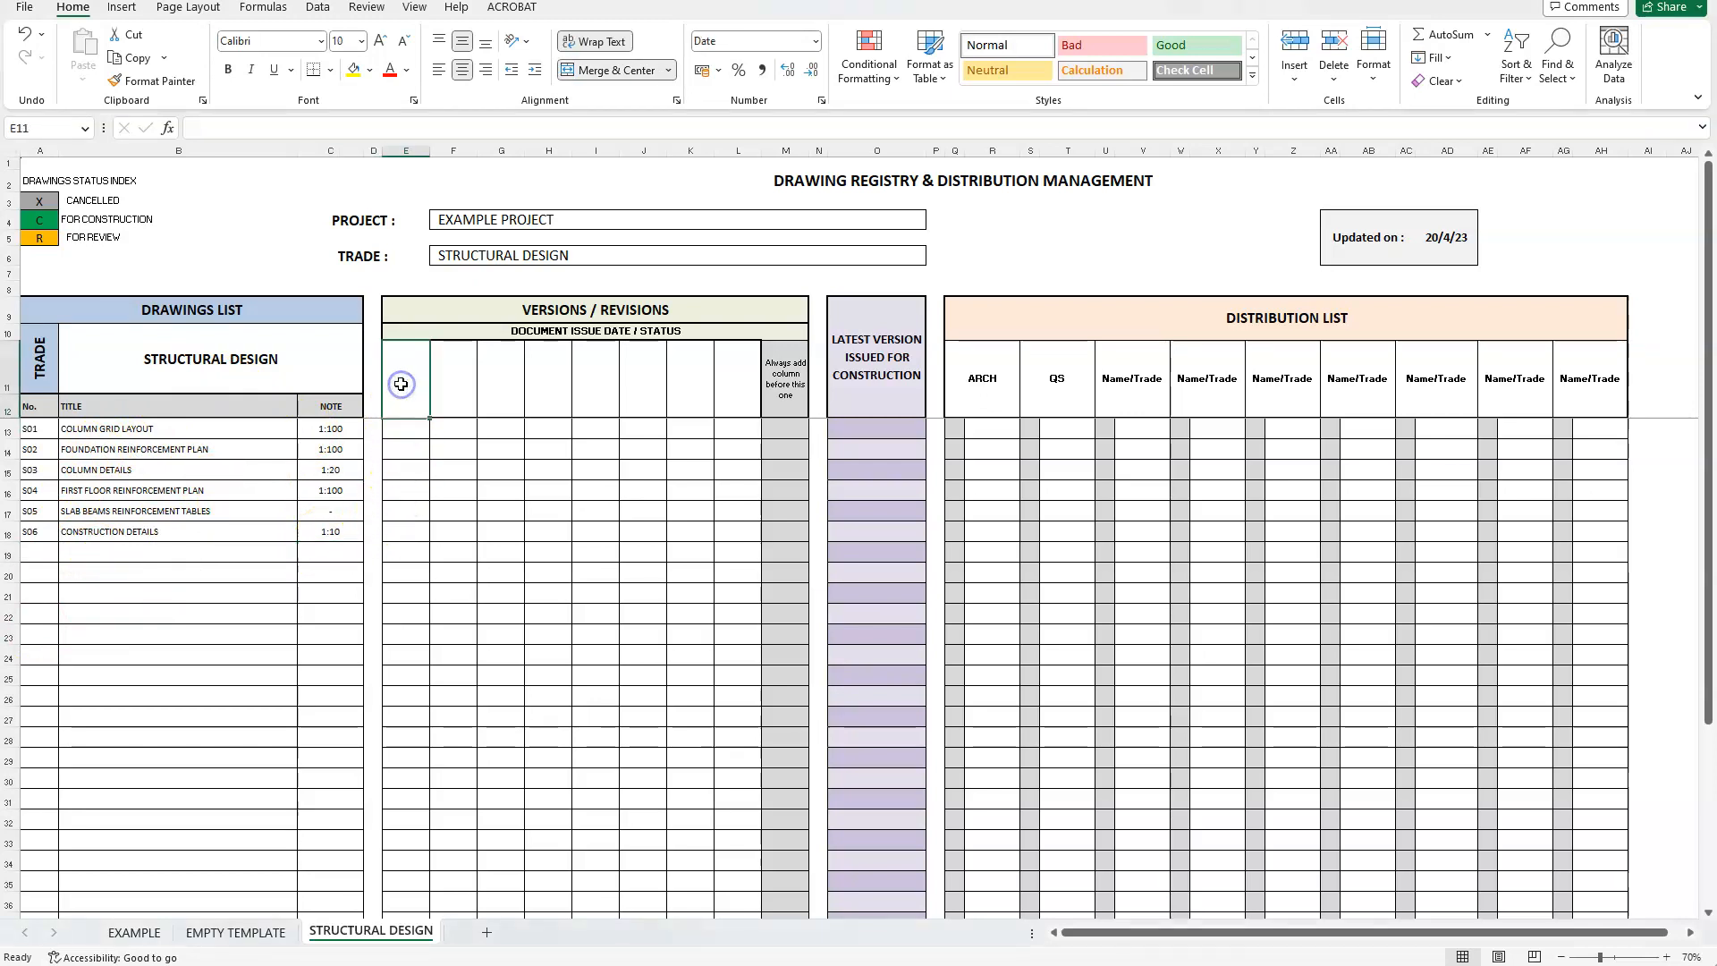
mouse_move(400, 382)
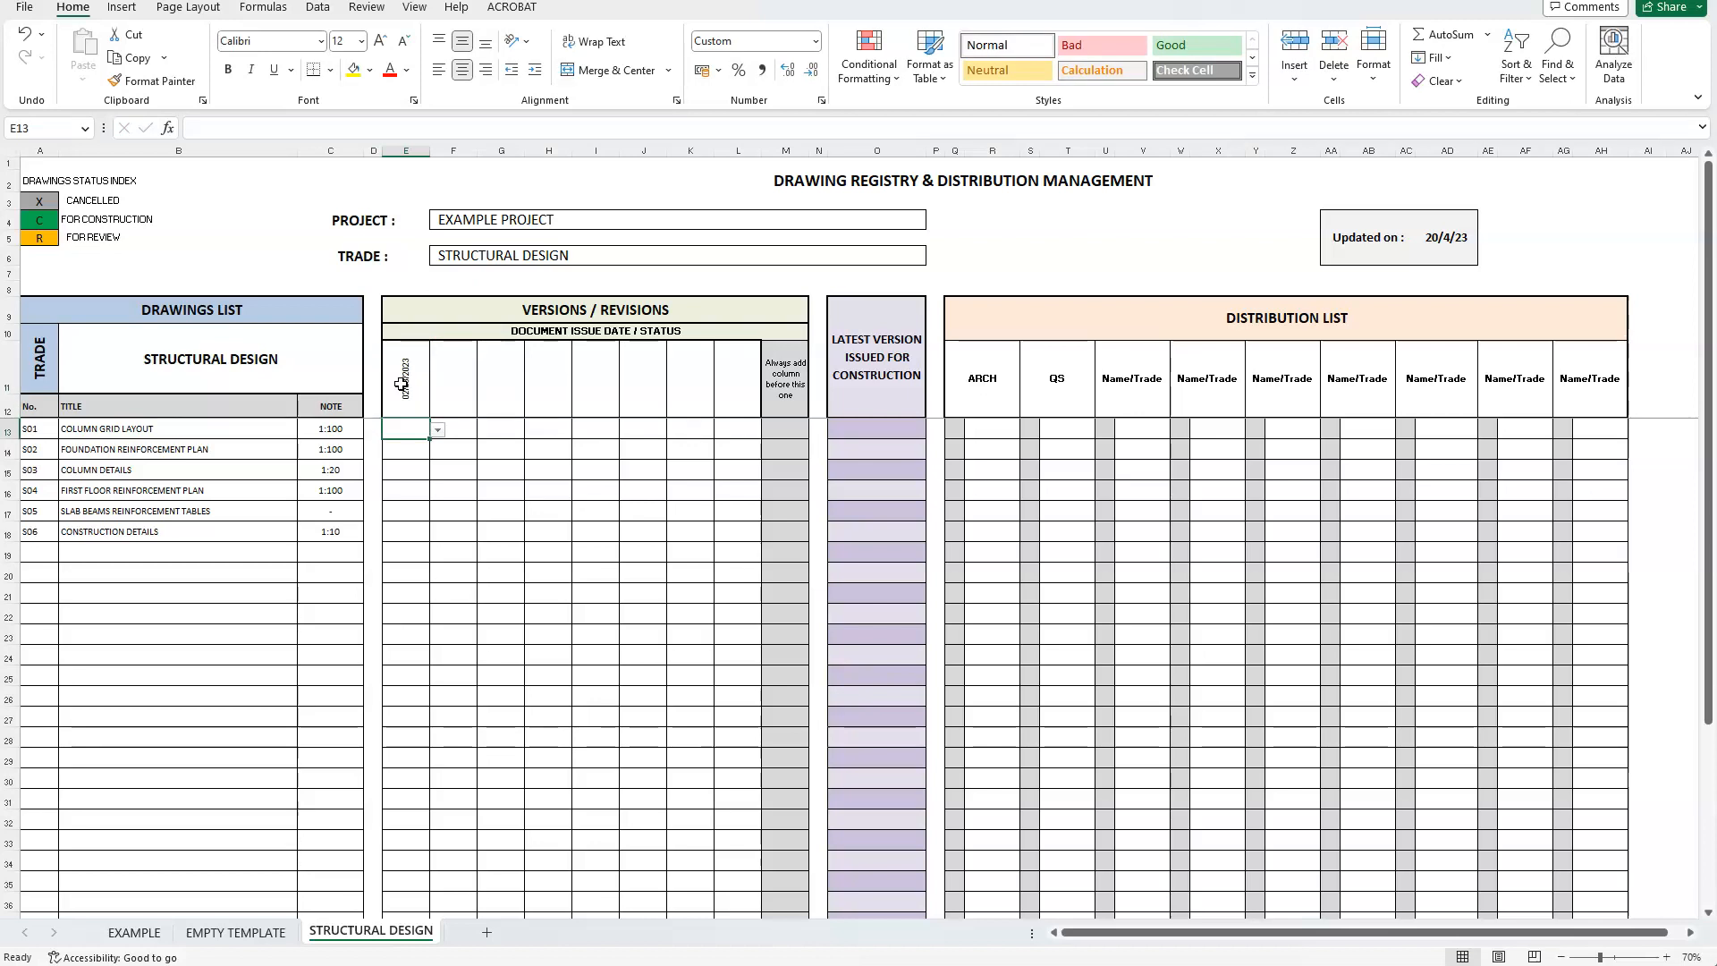
click(460, 377)
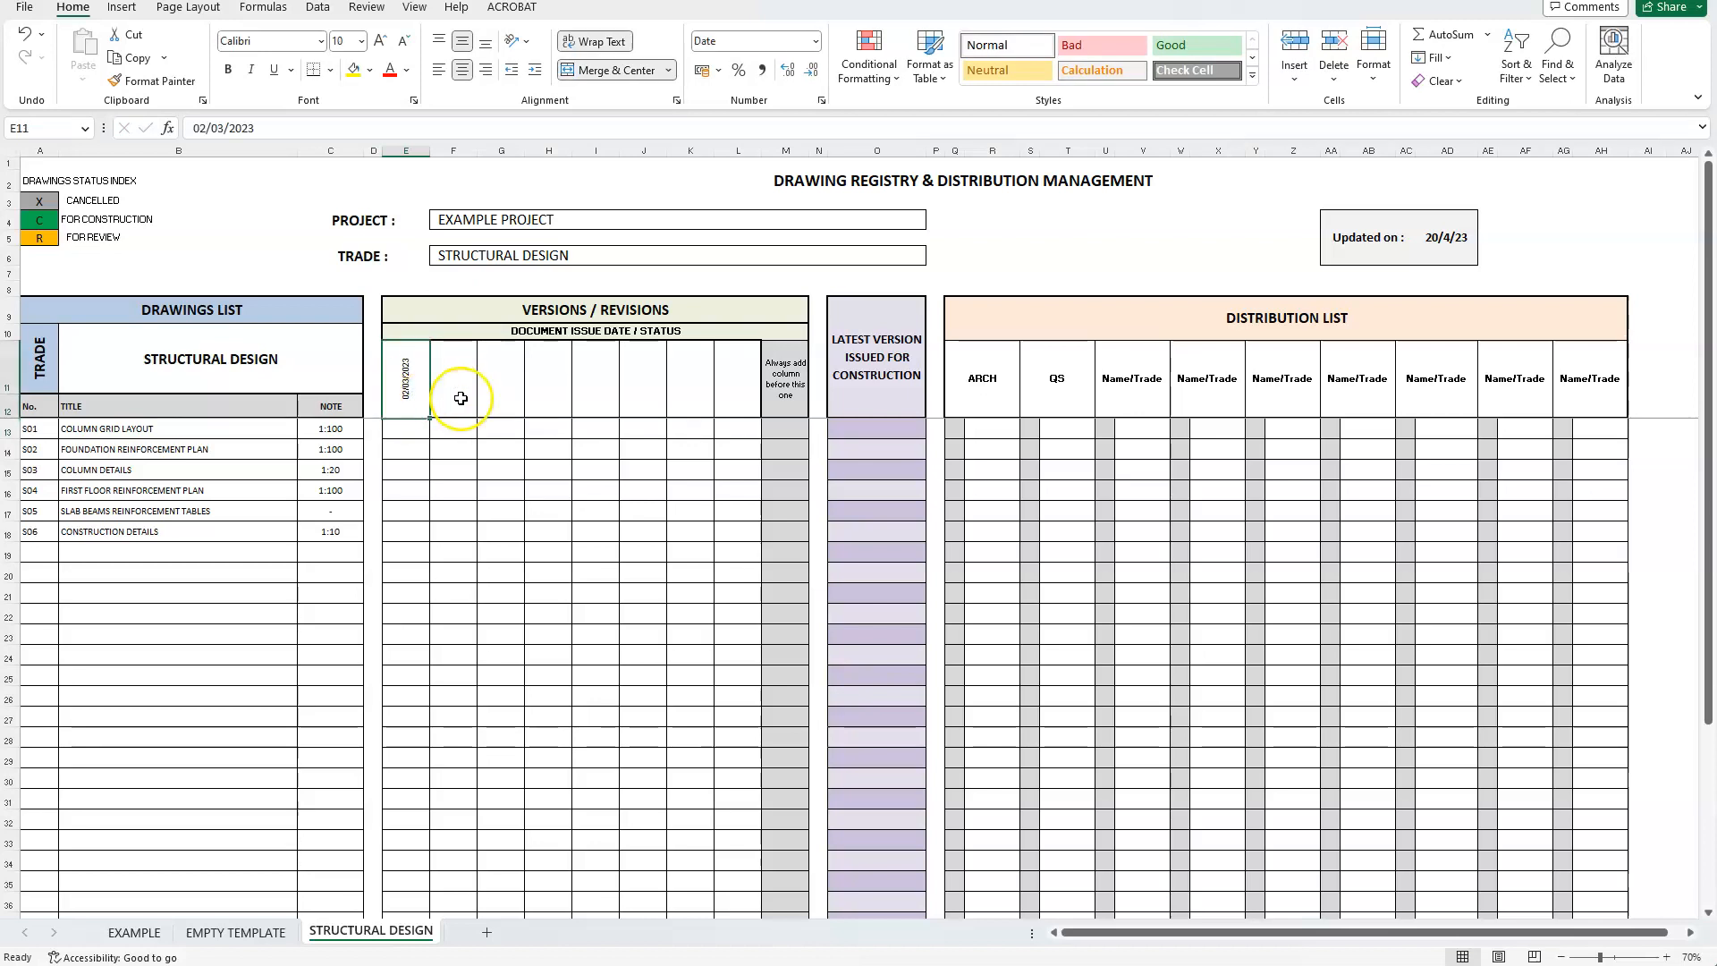
click(453, 378)
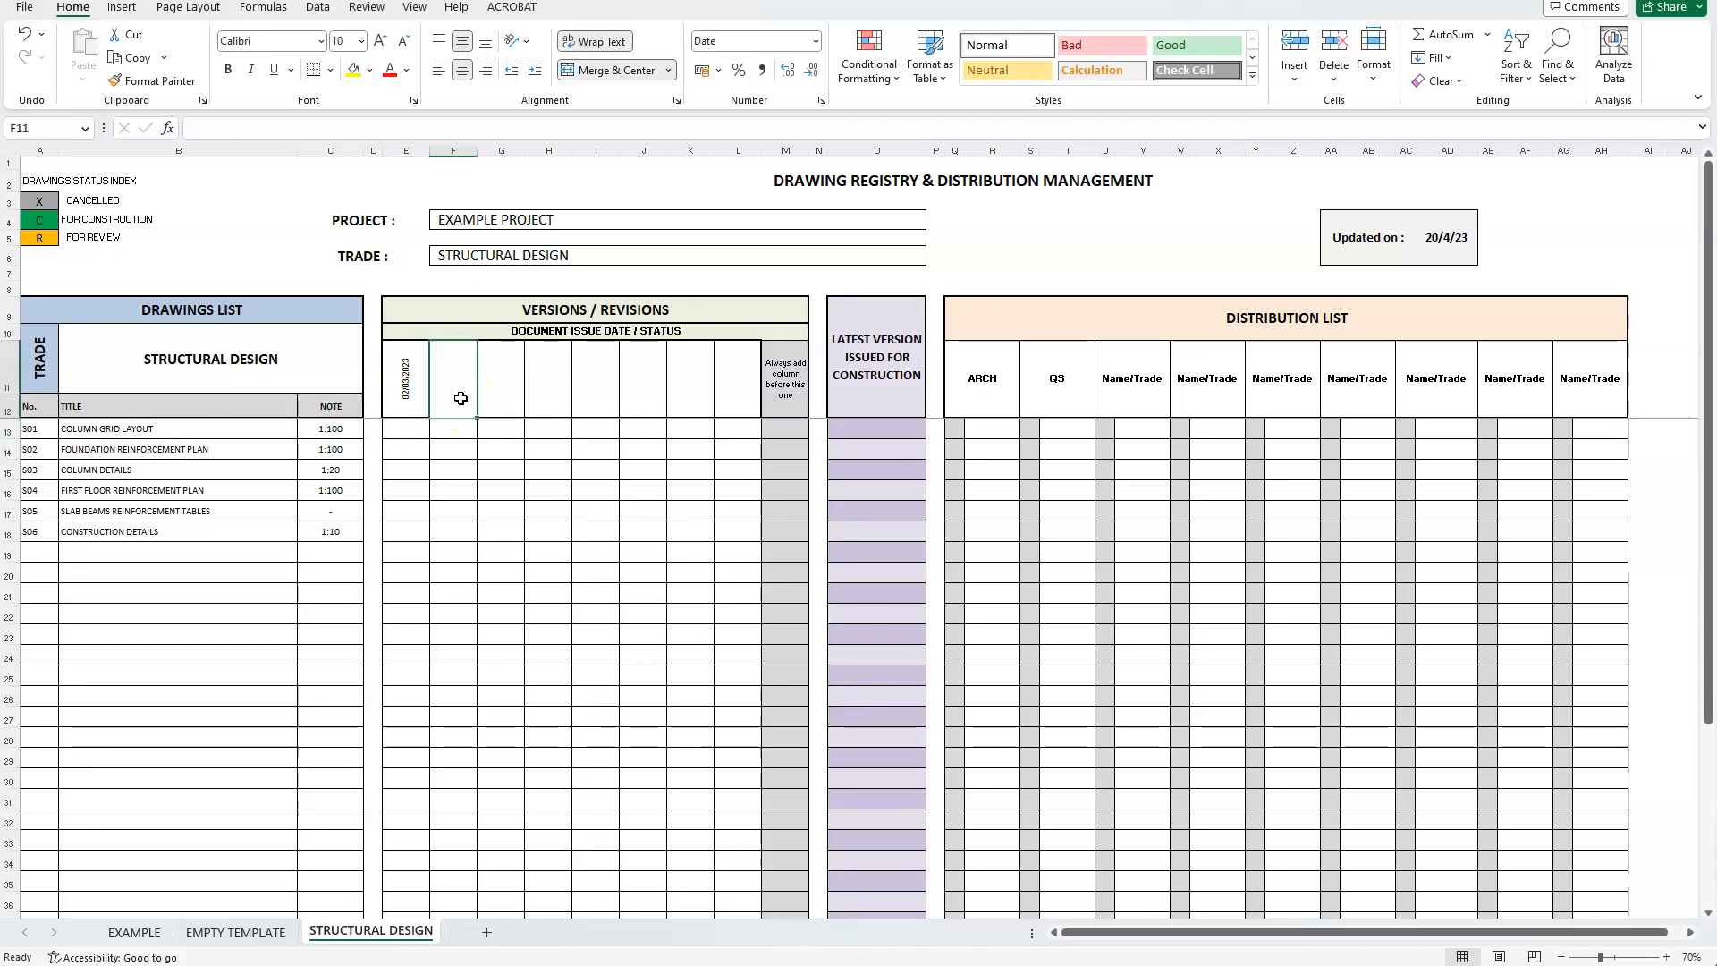
text(H)
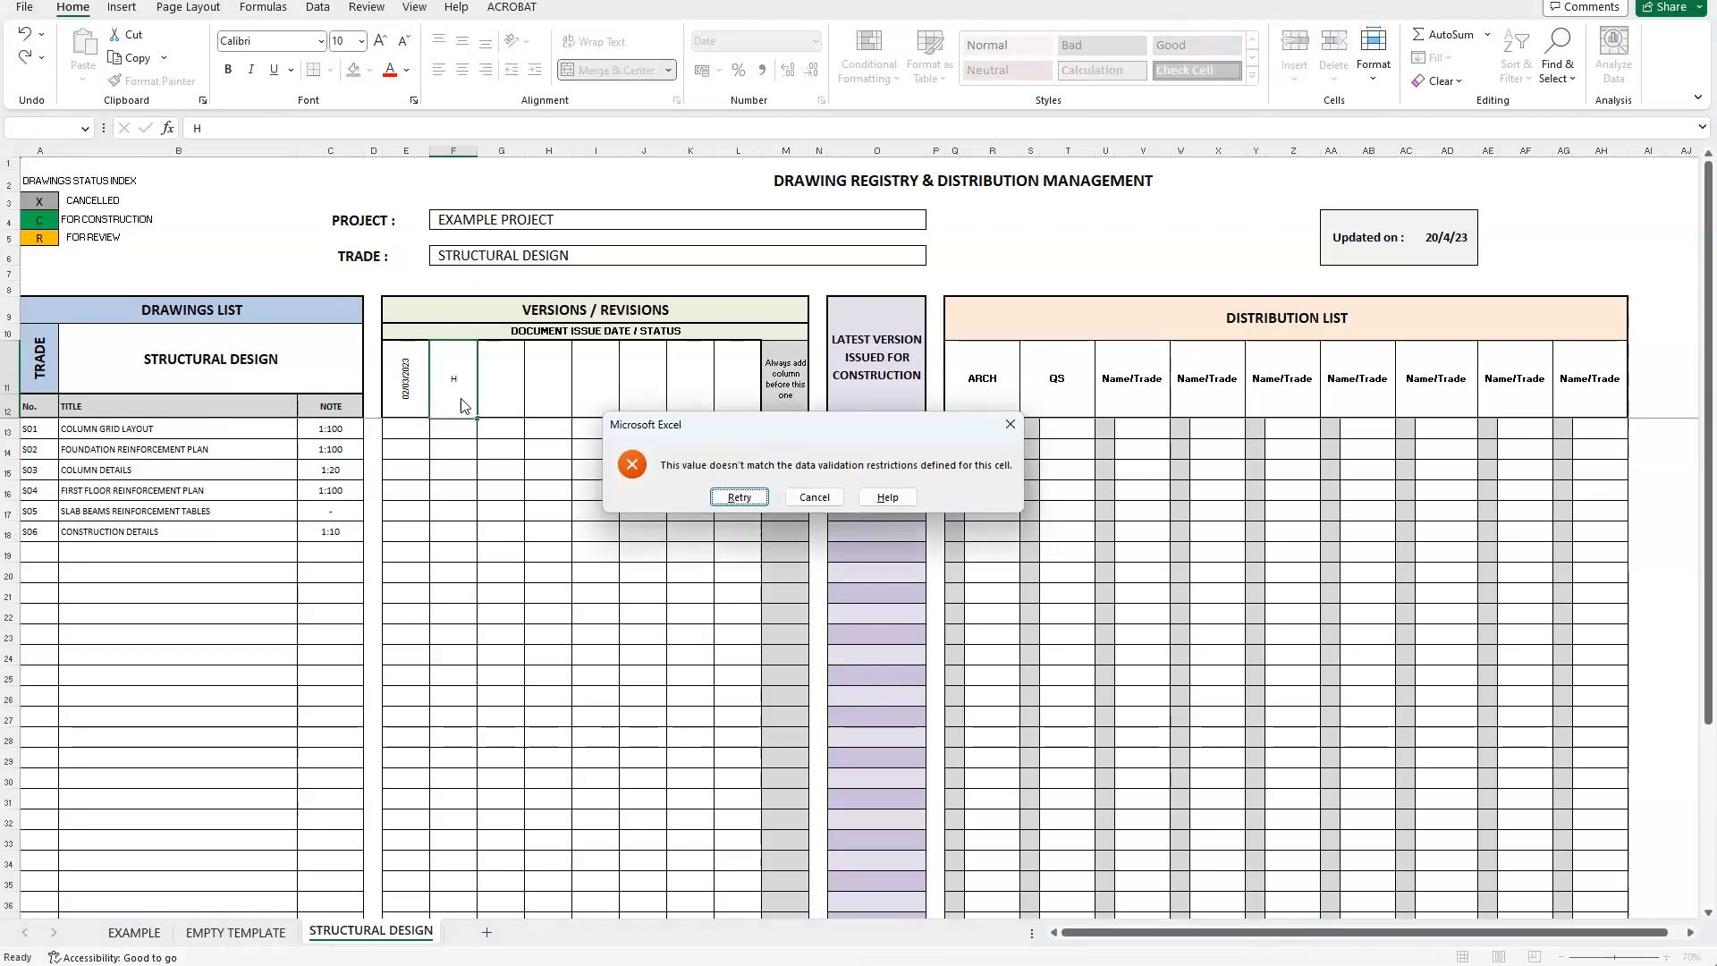
click(812, 496)
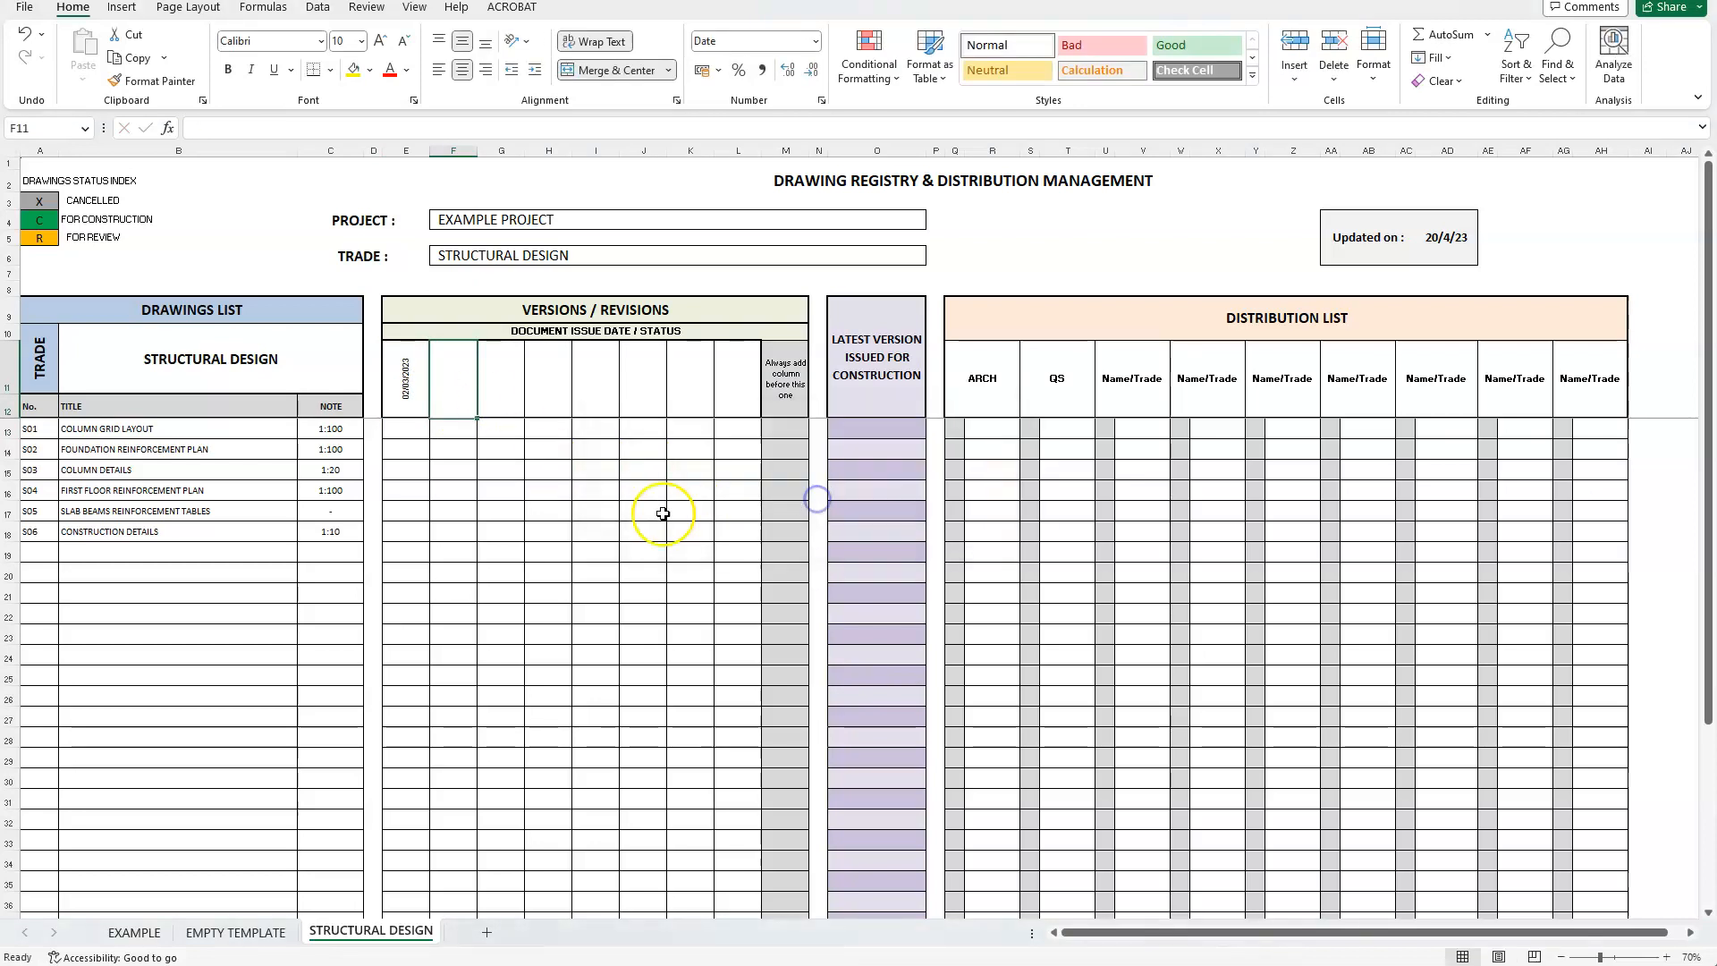
click(406, 442)
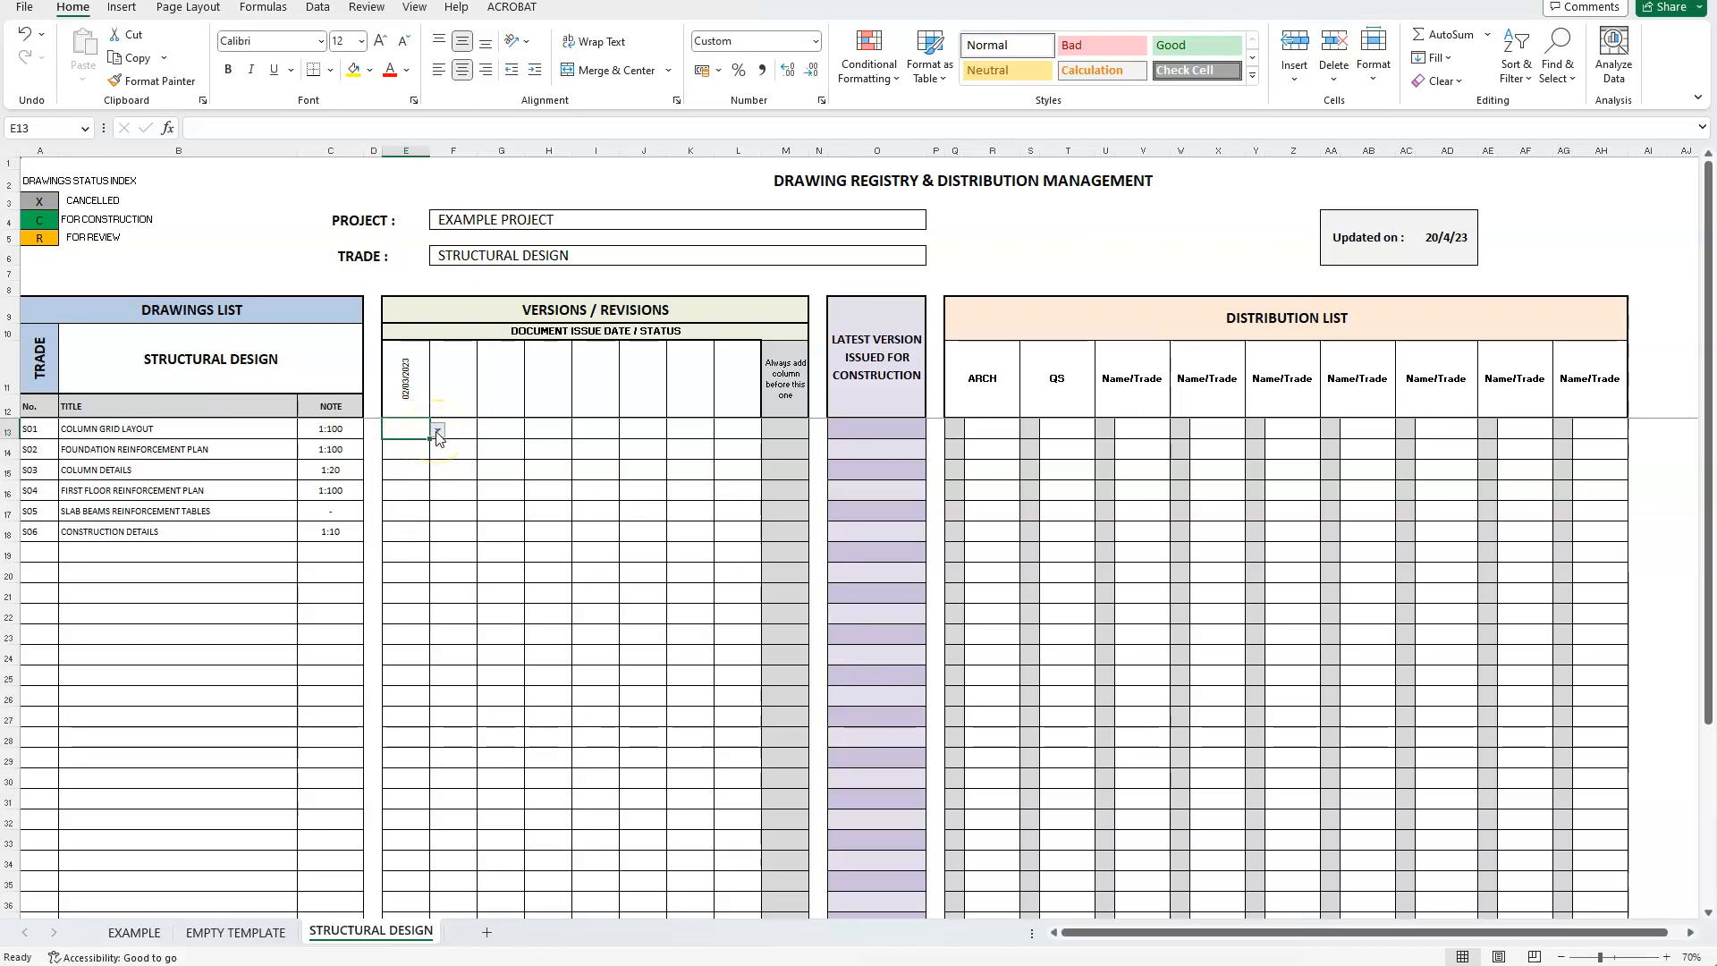
Step: Set status R for drawings S01–S06 in the first issue column, cancelling an invalid test entry
click(436, 427)
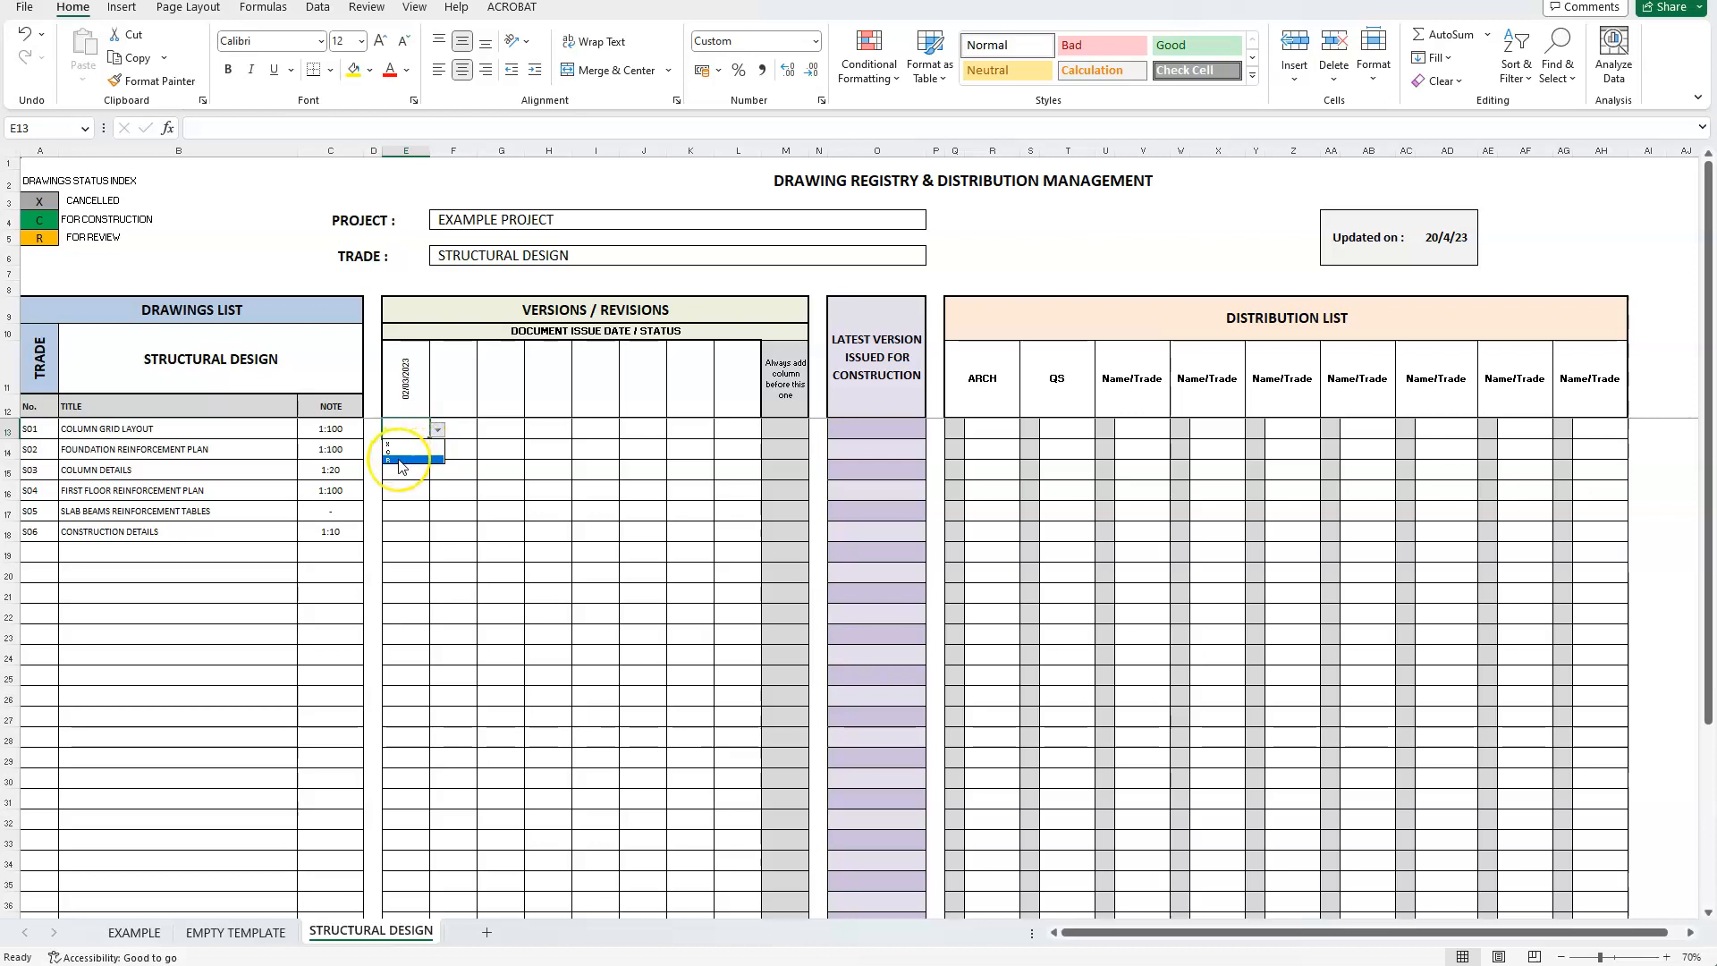
click(406, 449)
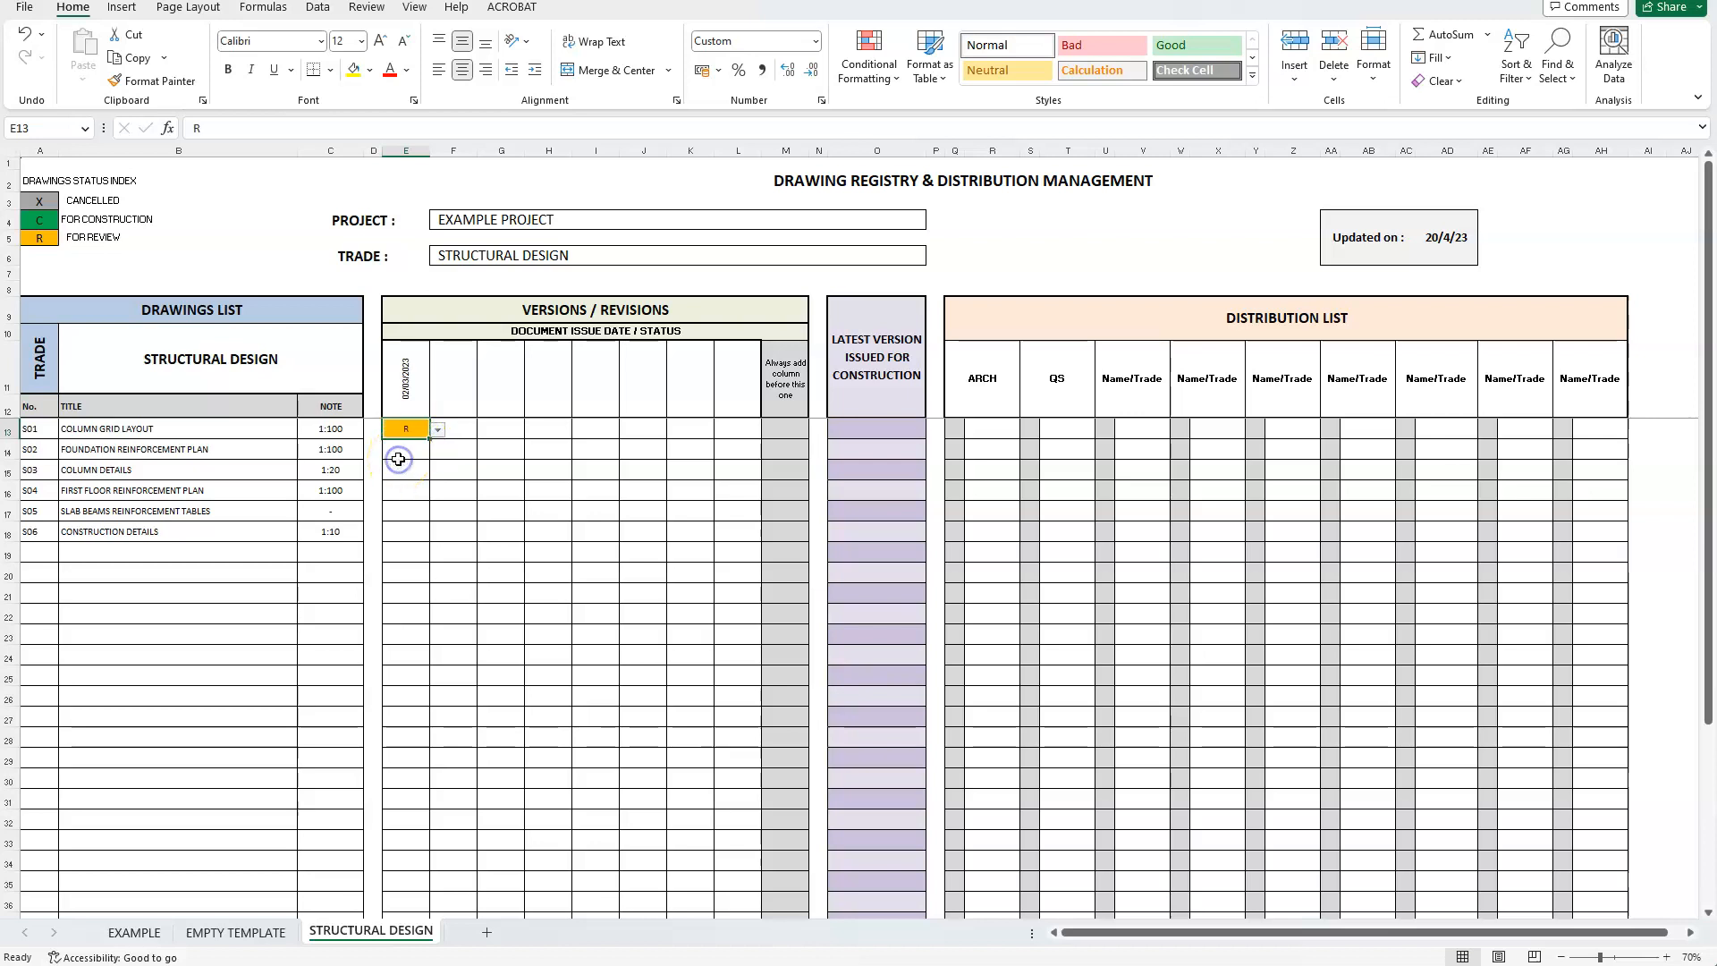
click(406, 449)
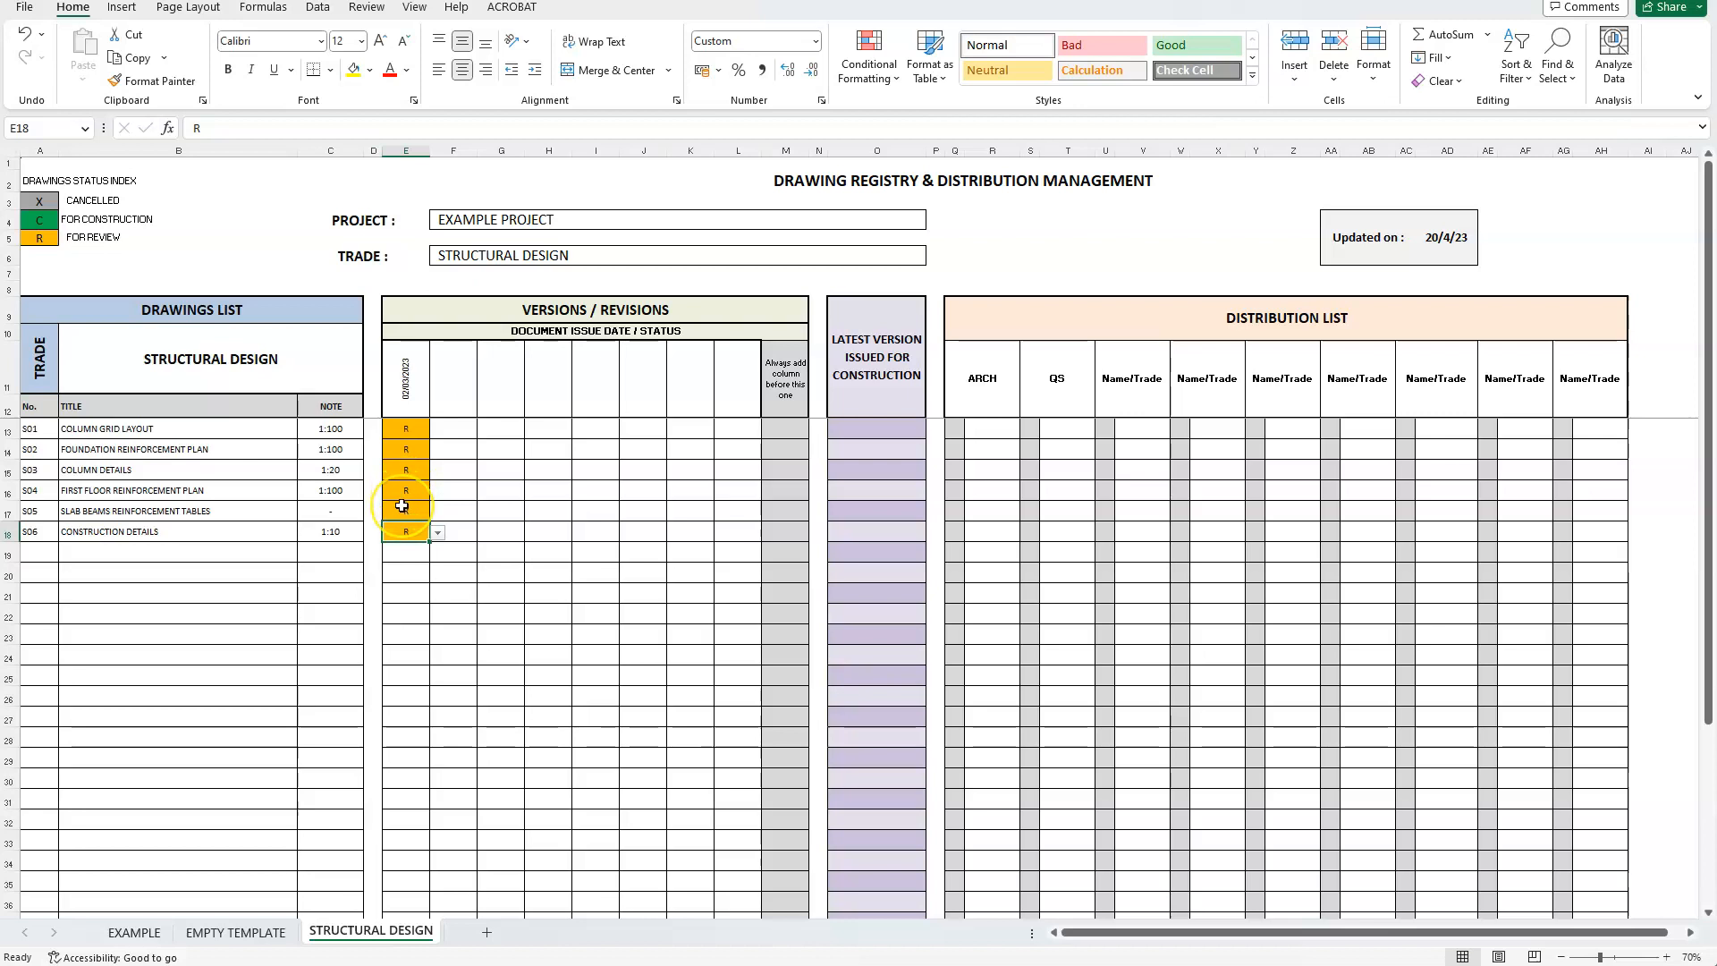
click(482, 585)
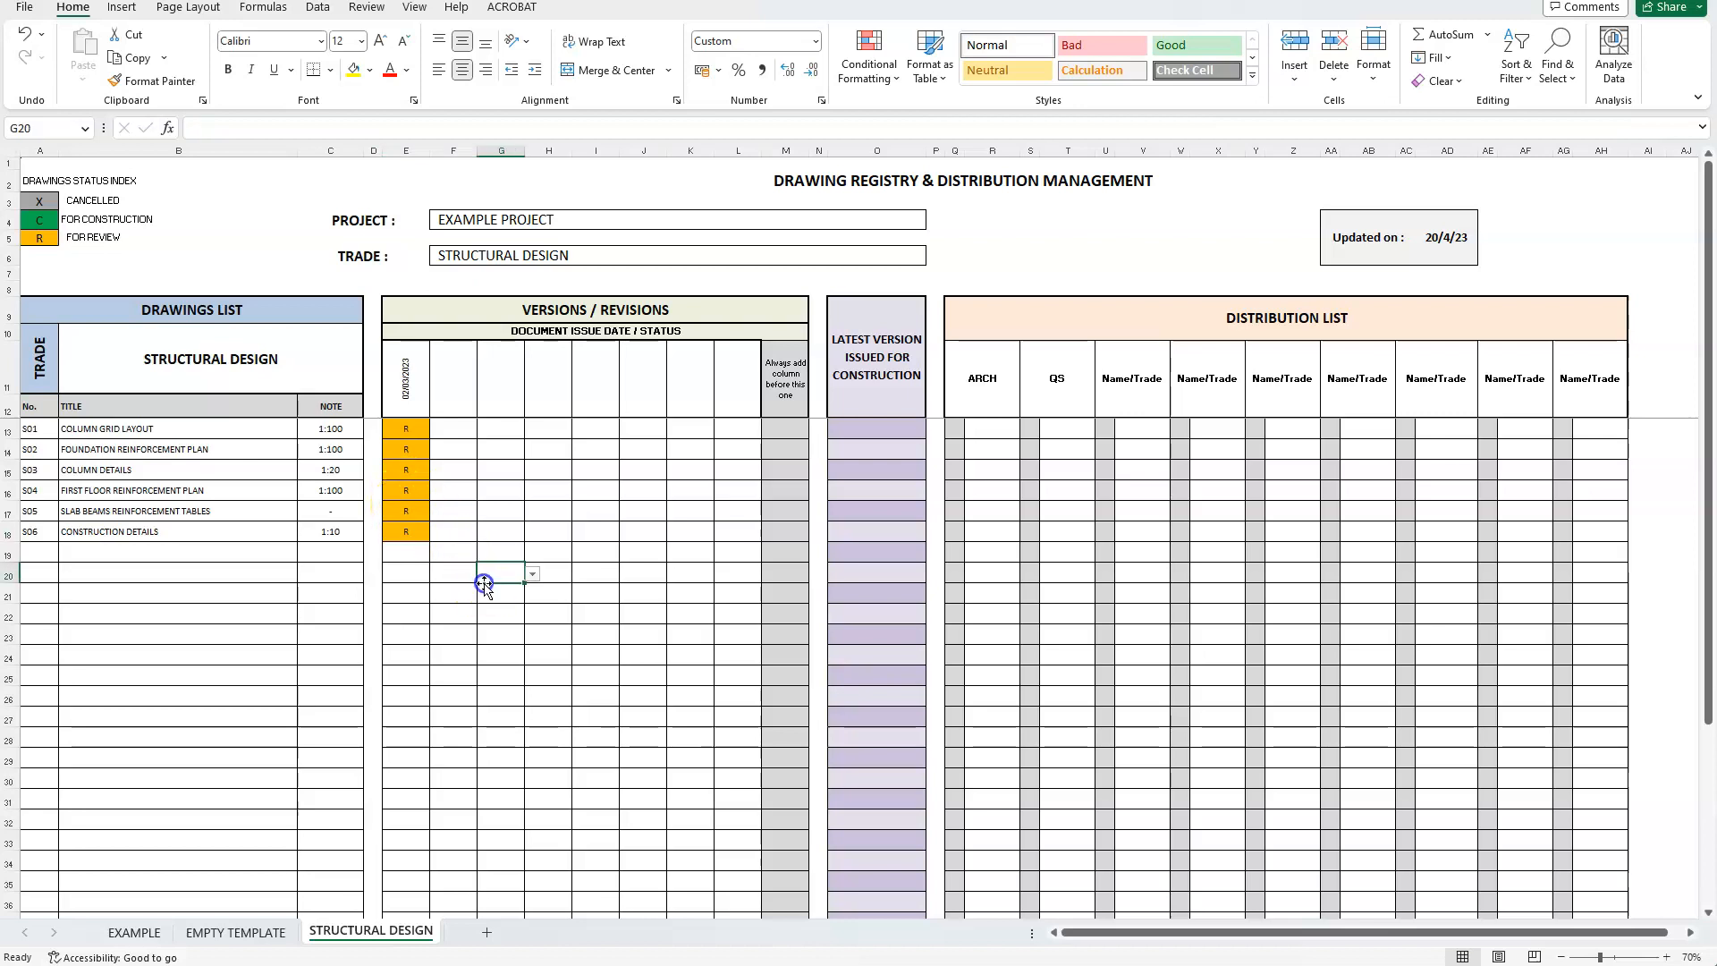
text(H)
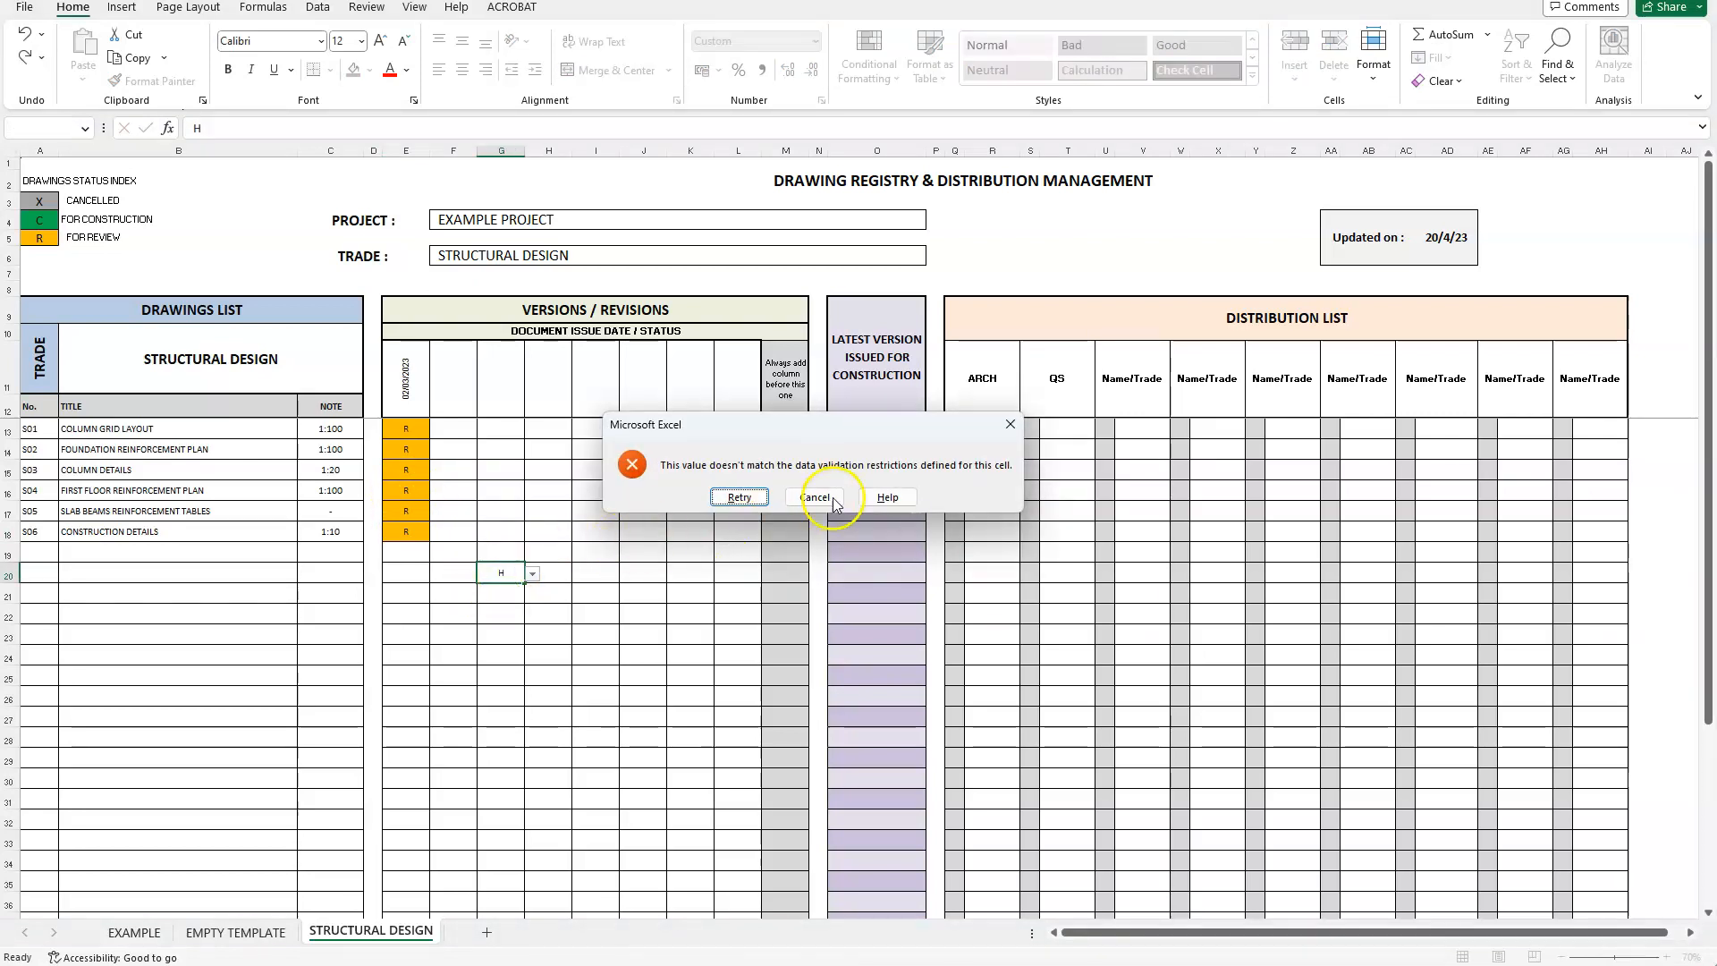
click(815, 495)
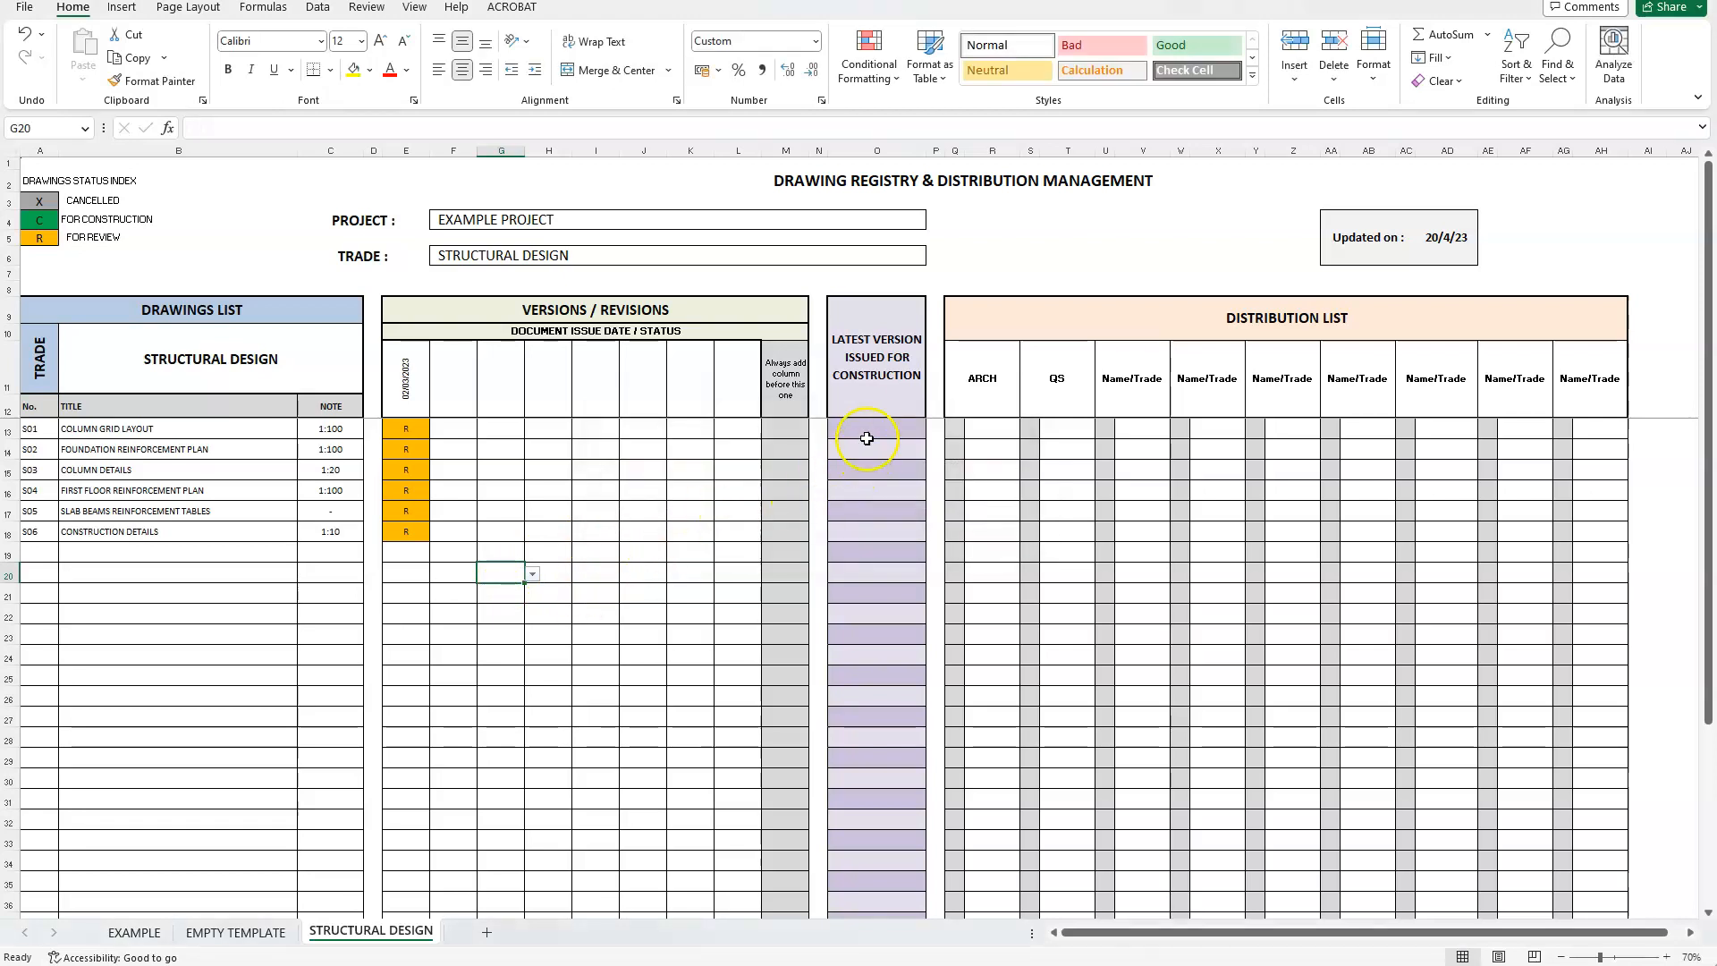
mouse_move(862, 515)
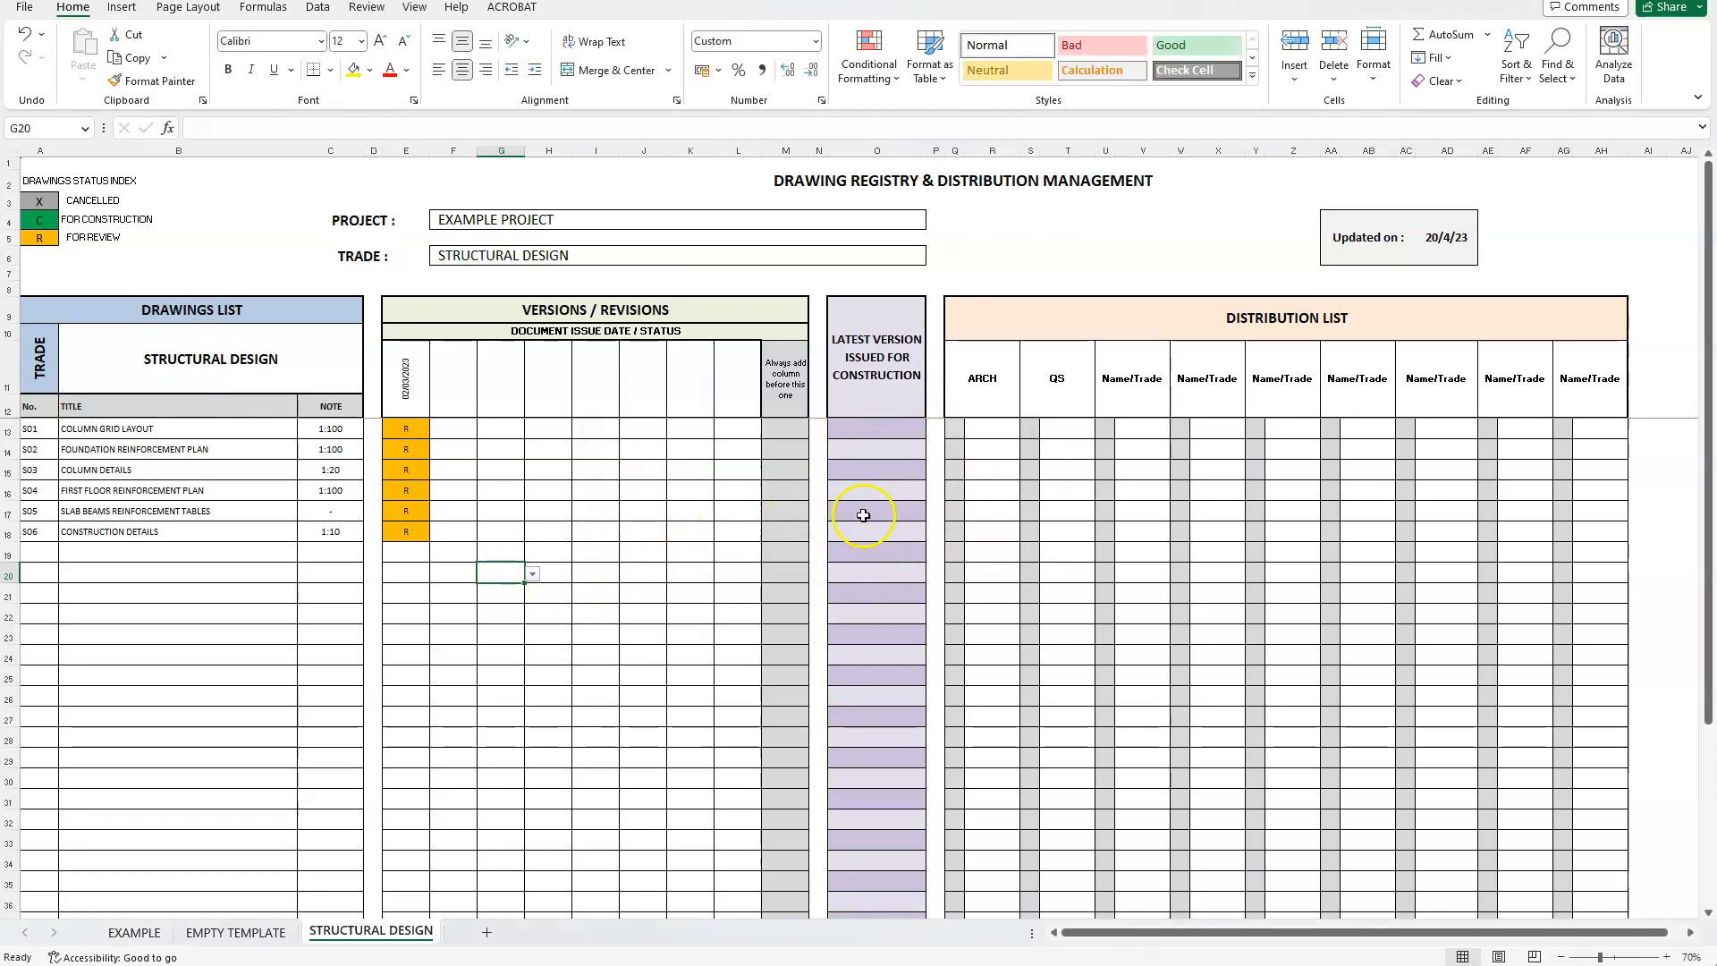
mouse_move(950, 494)
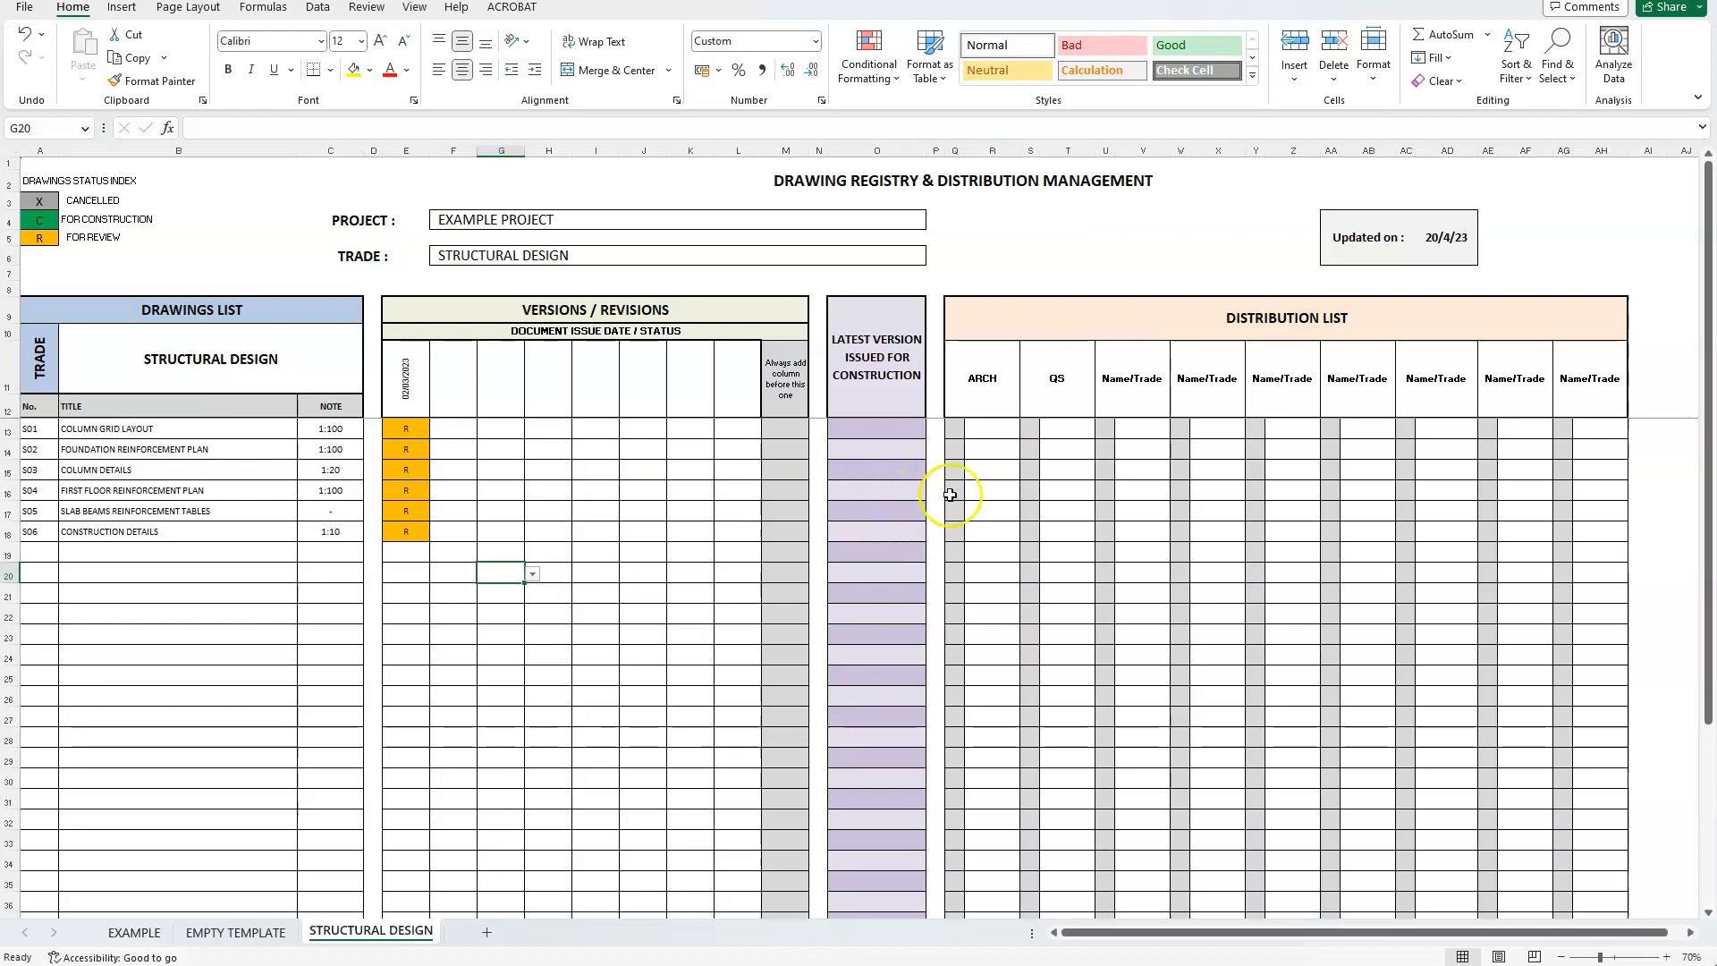
mouse_move(923, 453)
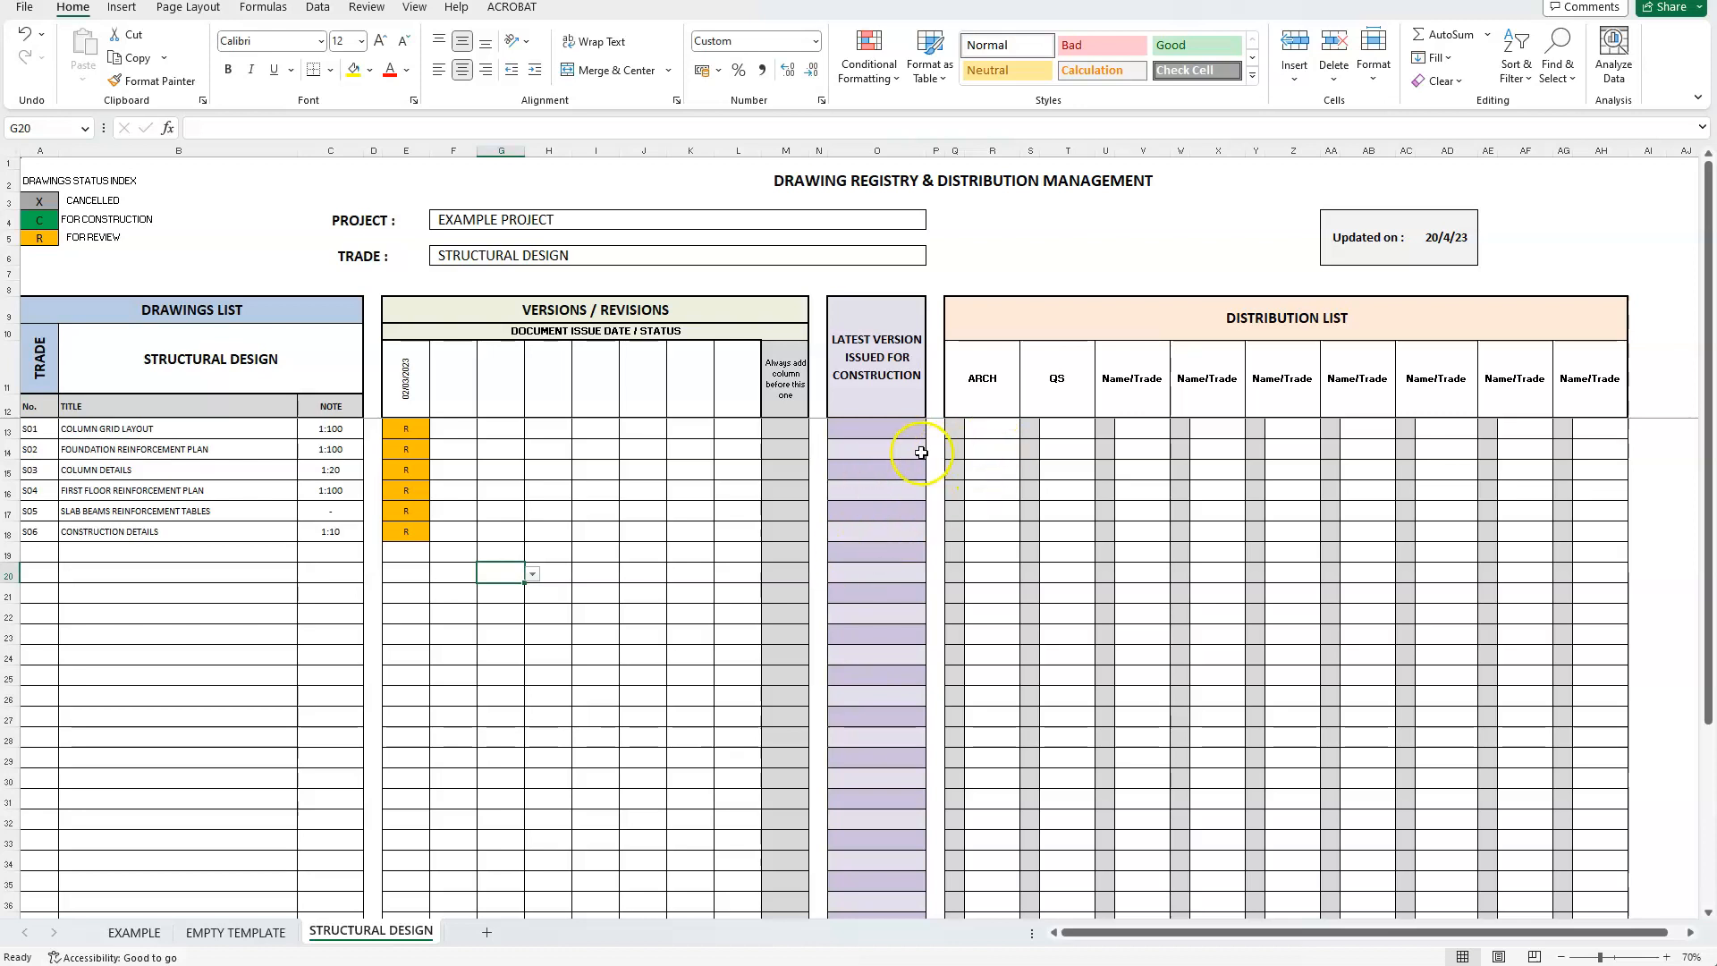
mouse_move(862, 494)
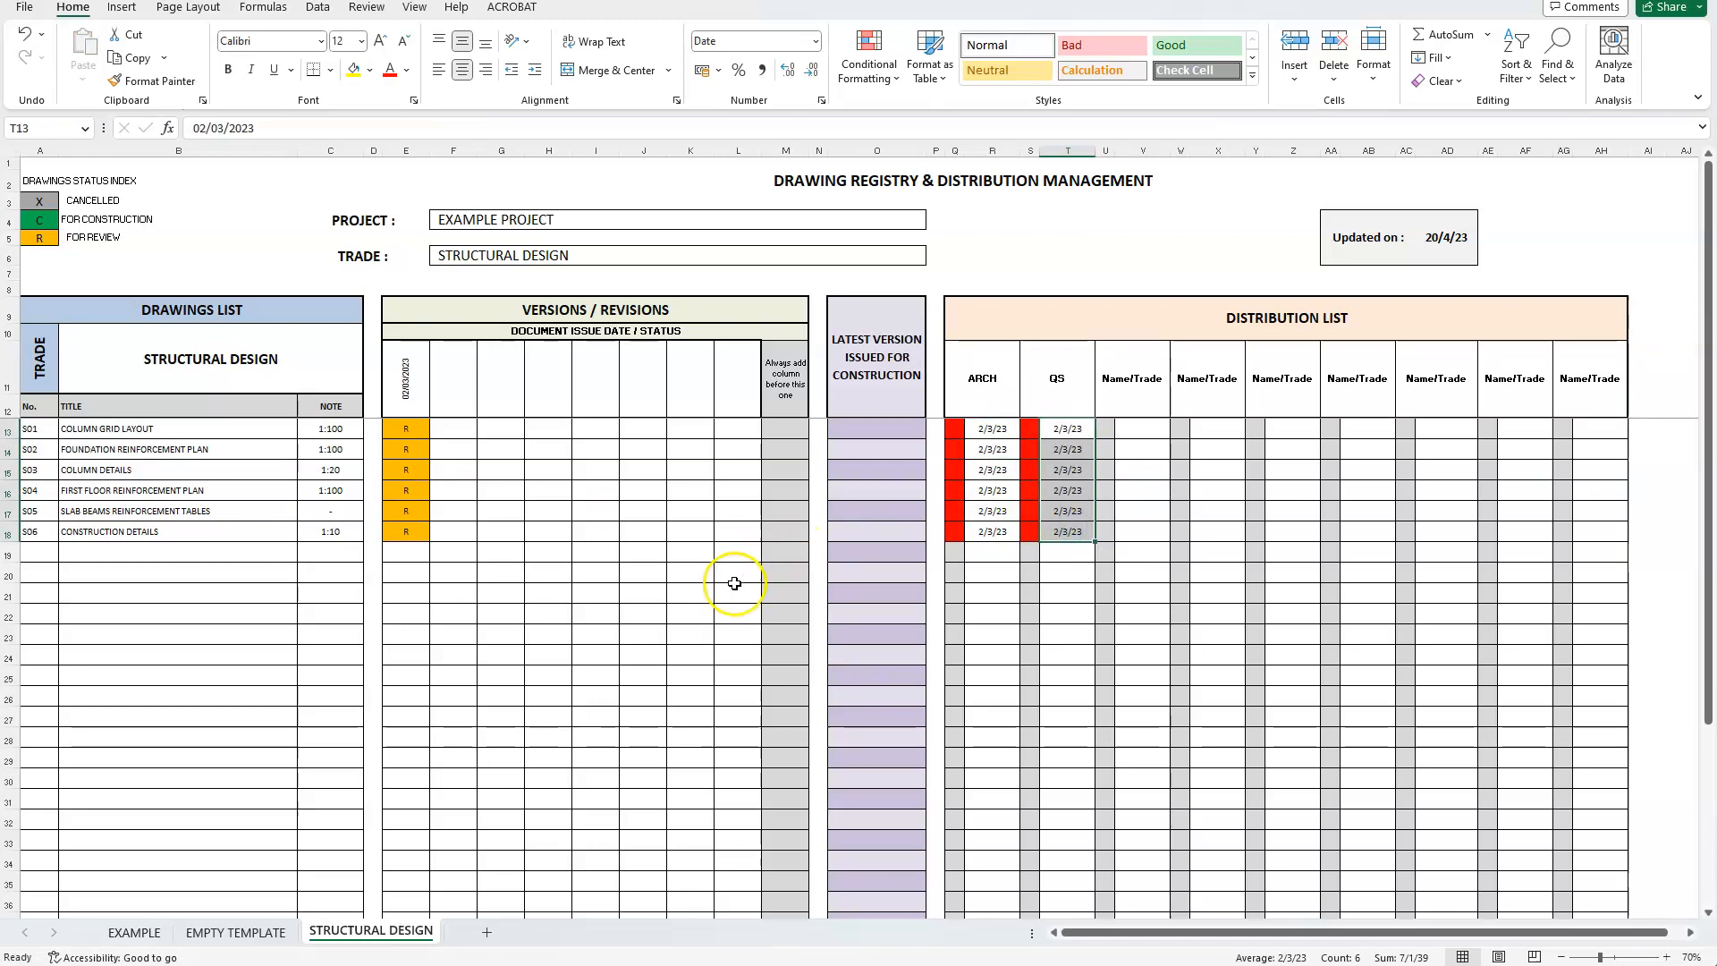
Step: Fill 02/03/2023 in the ARCH and QS distribution columns for all six drawings
click(737, 592)
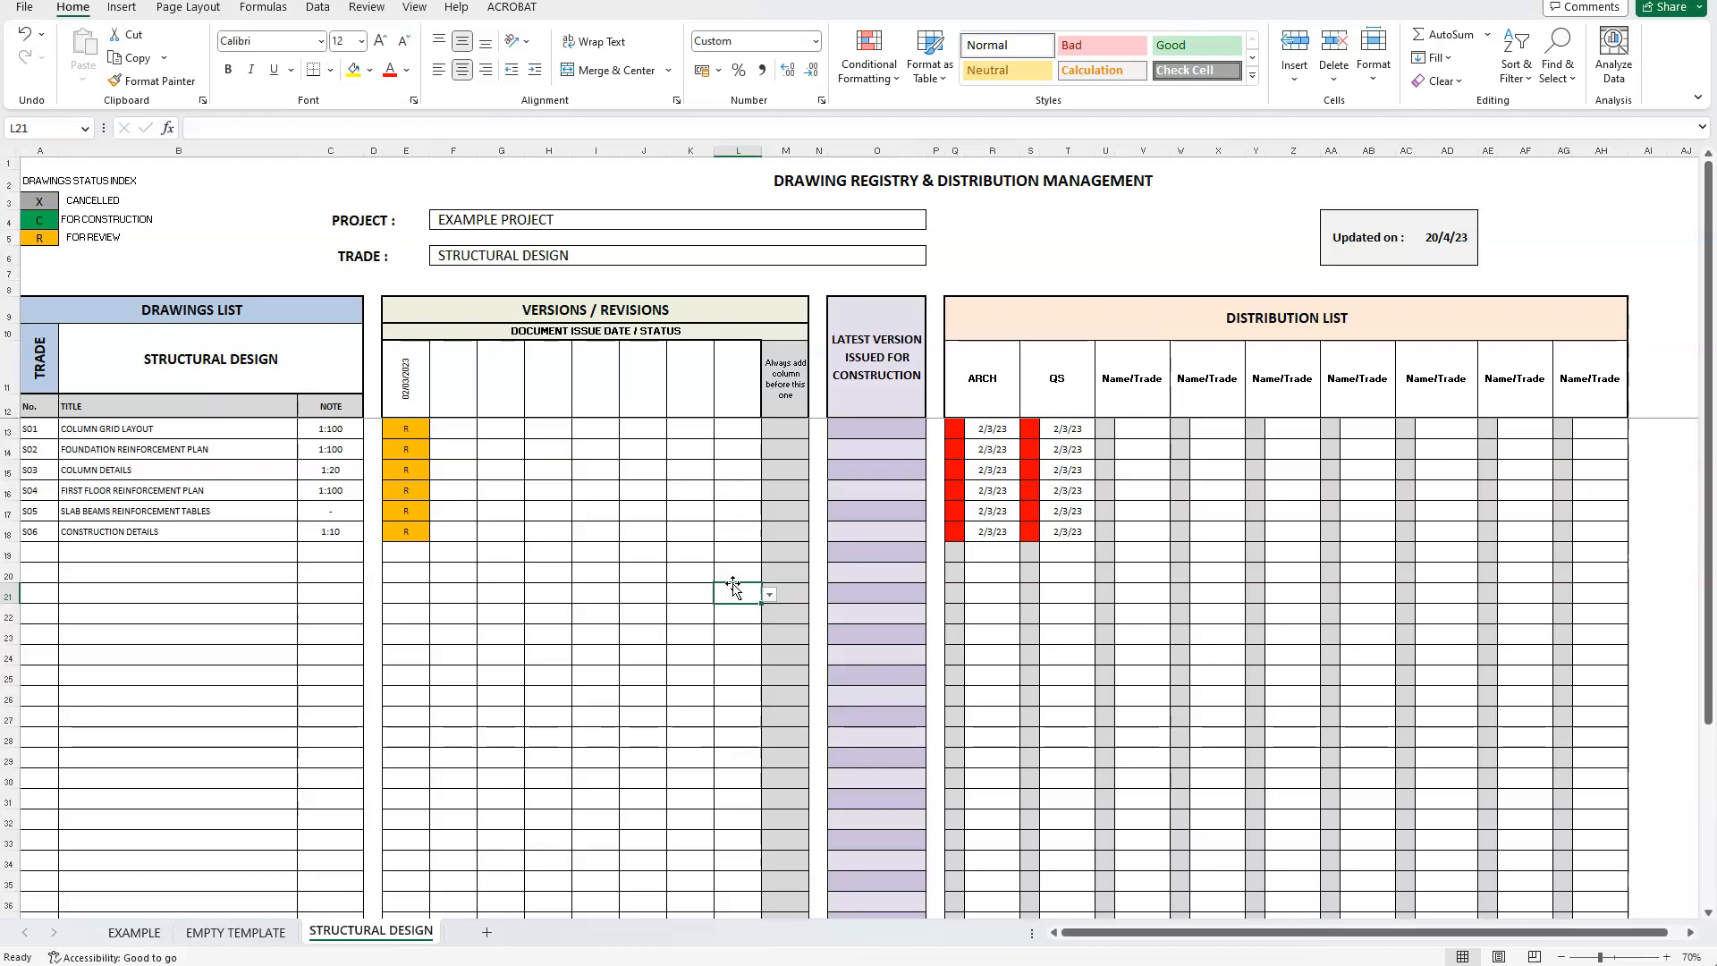
mouse_move(683, 640)
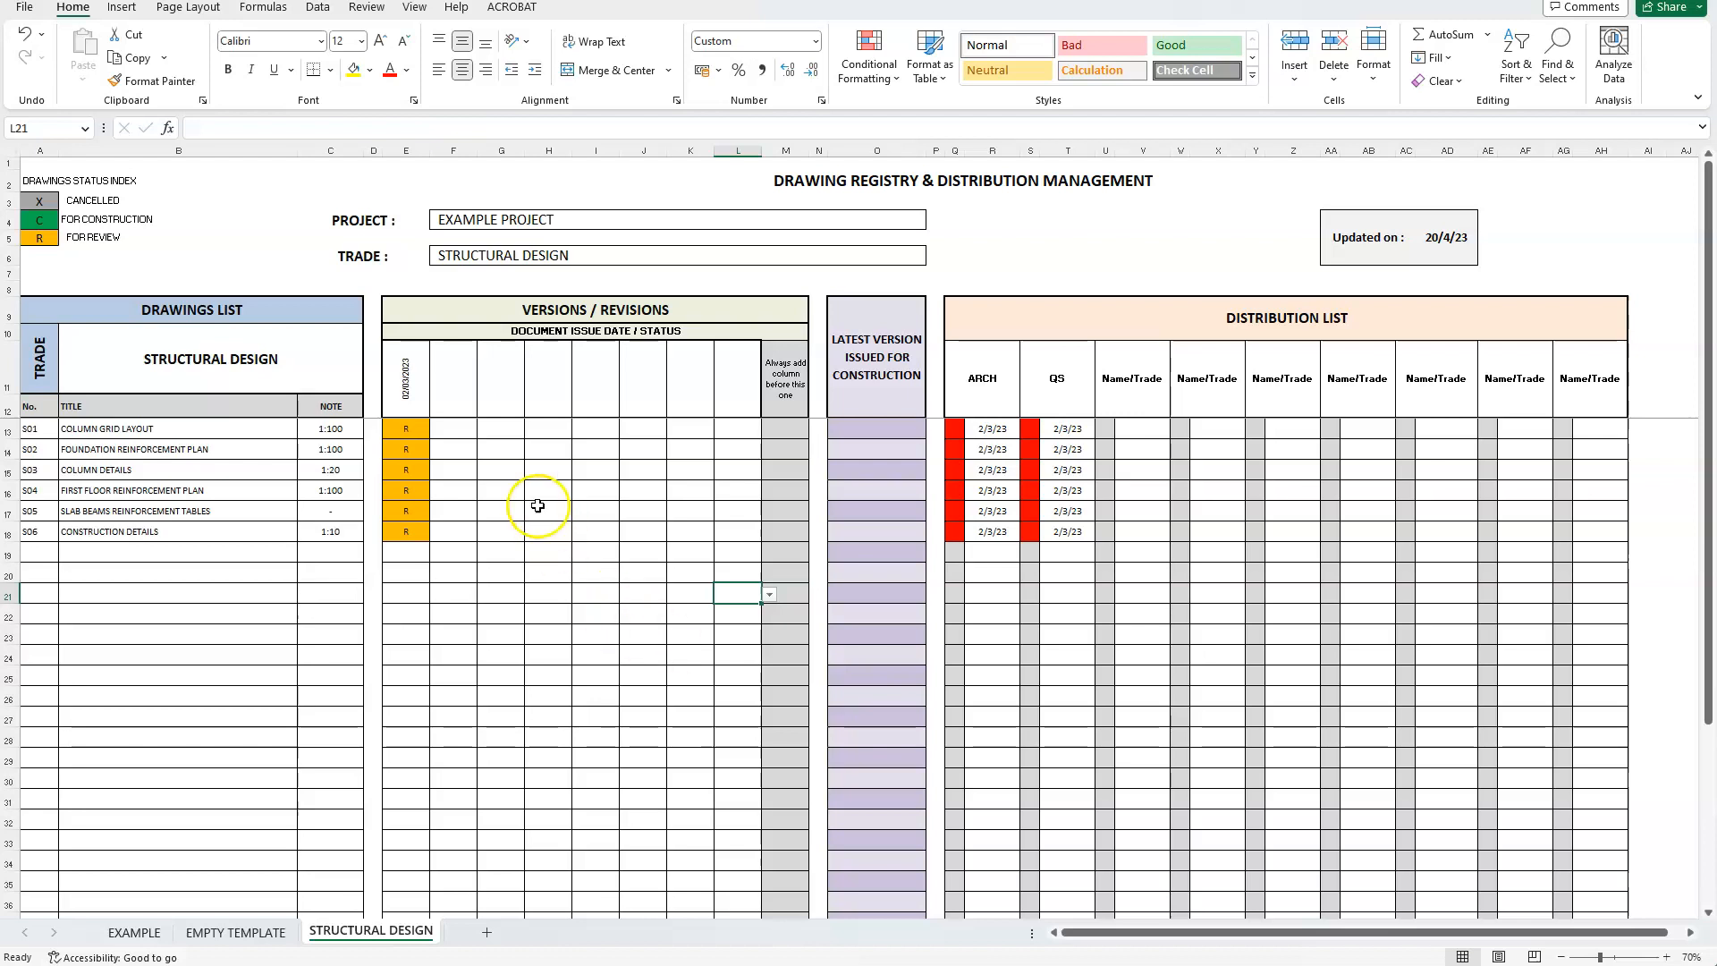
Step: Enter second issue date 09/03/2023 and mark all six drawings C for construction
click(453, 378)
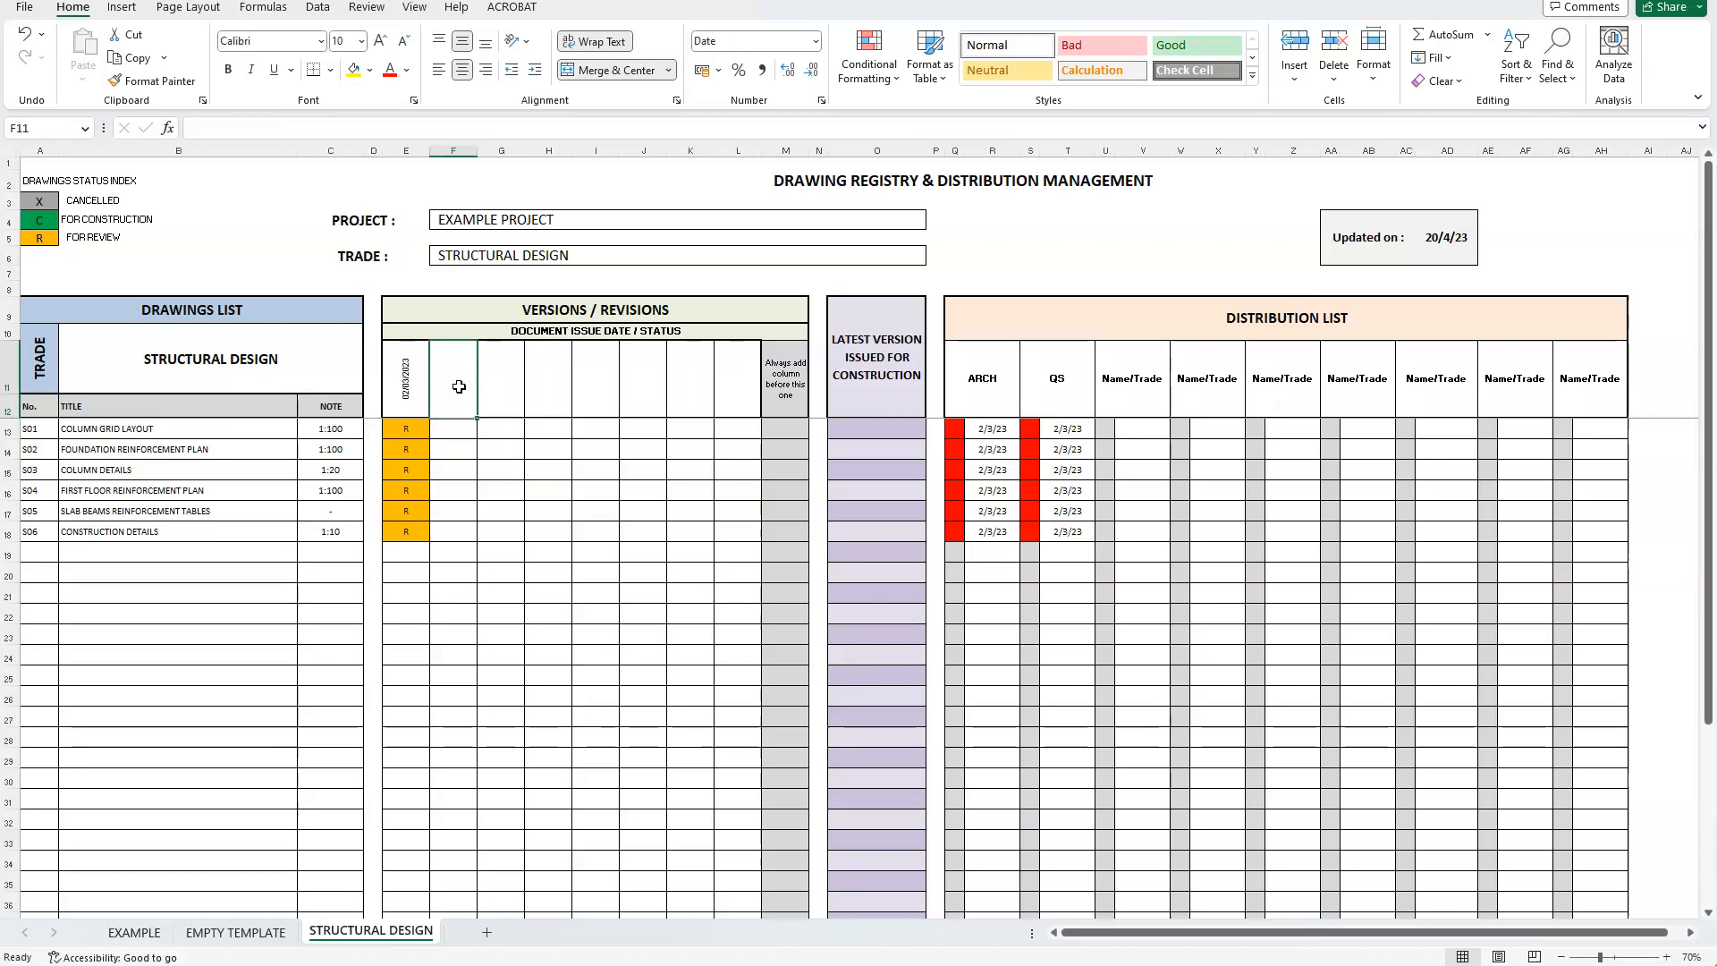
text(9/)
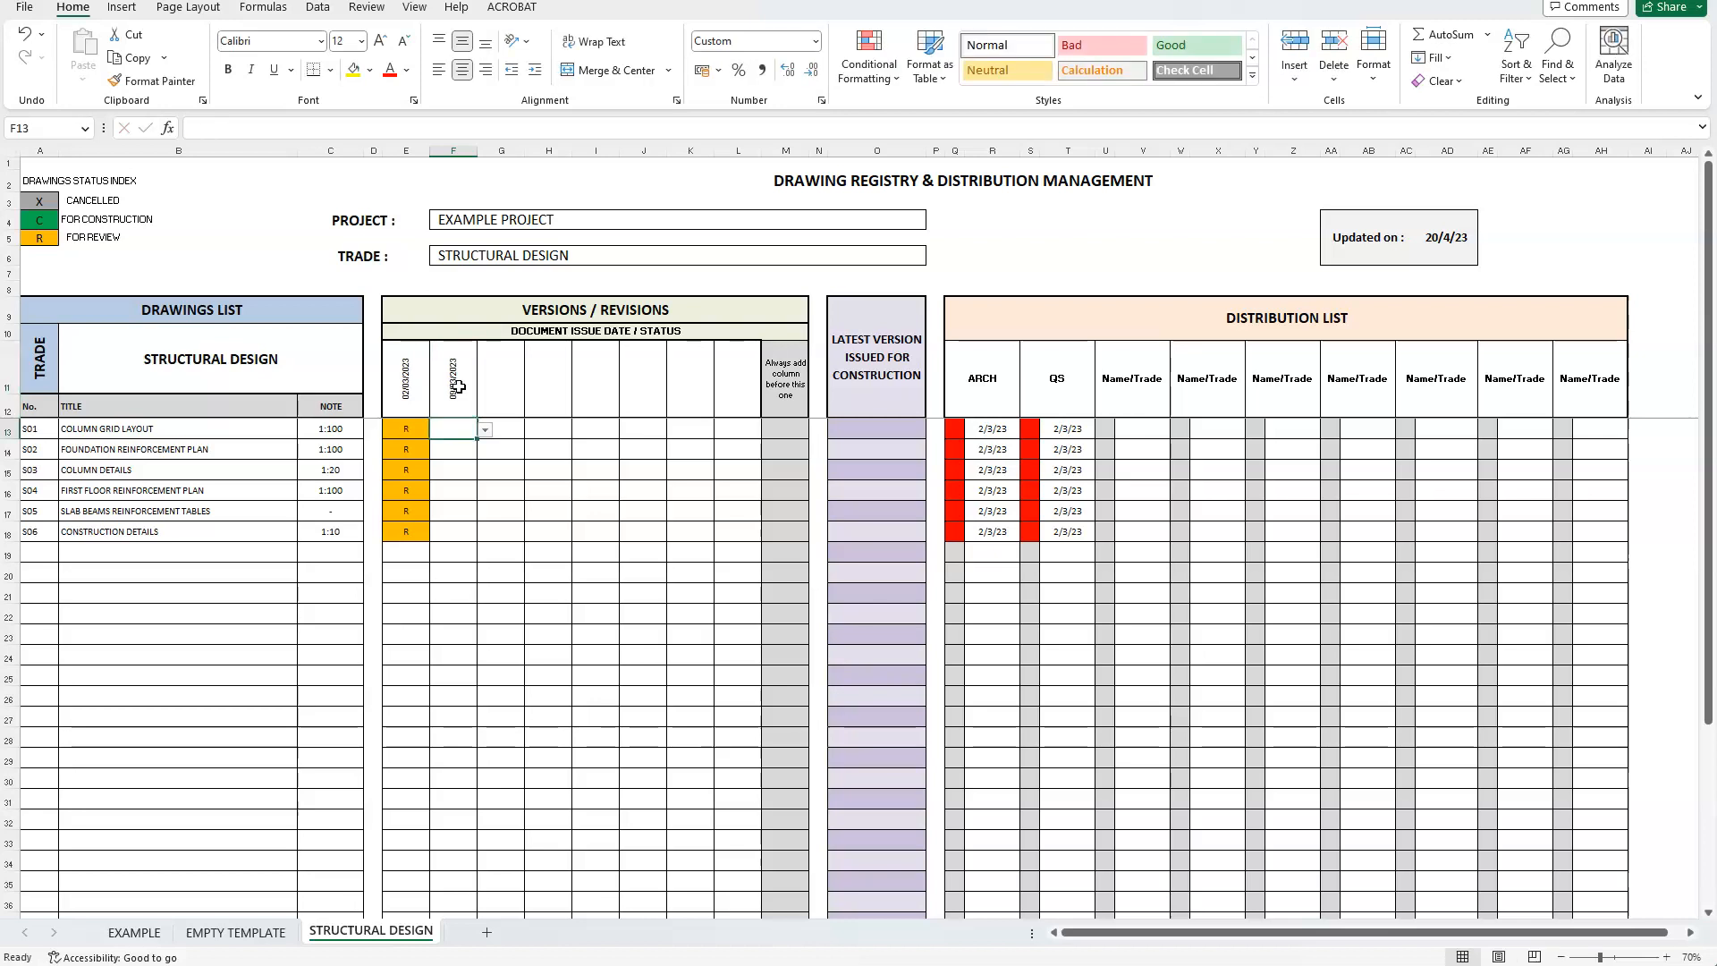
click(484, 427)
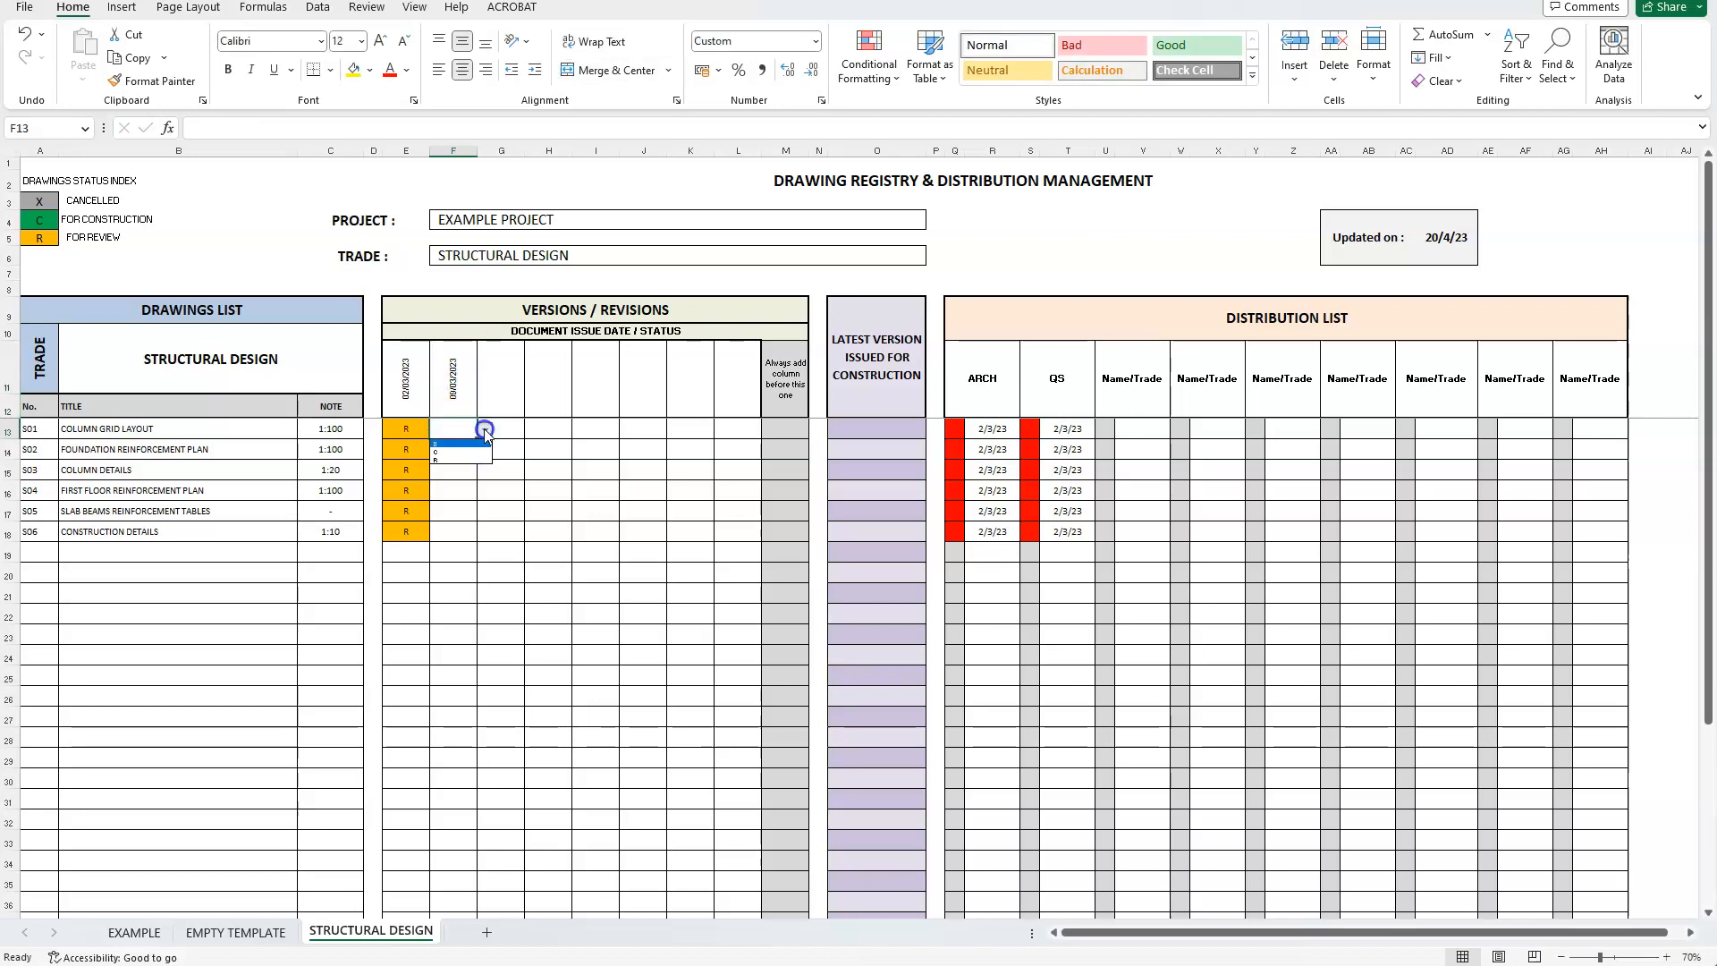
text(C)
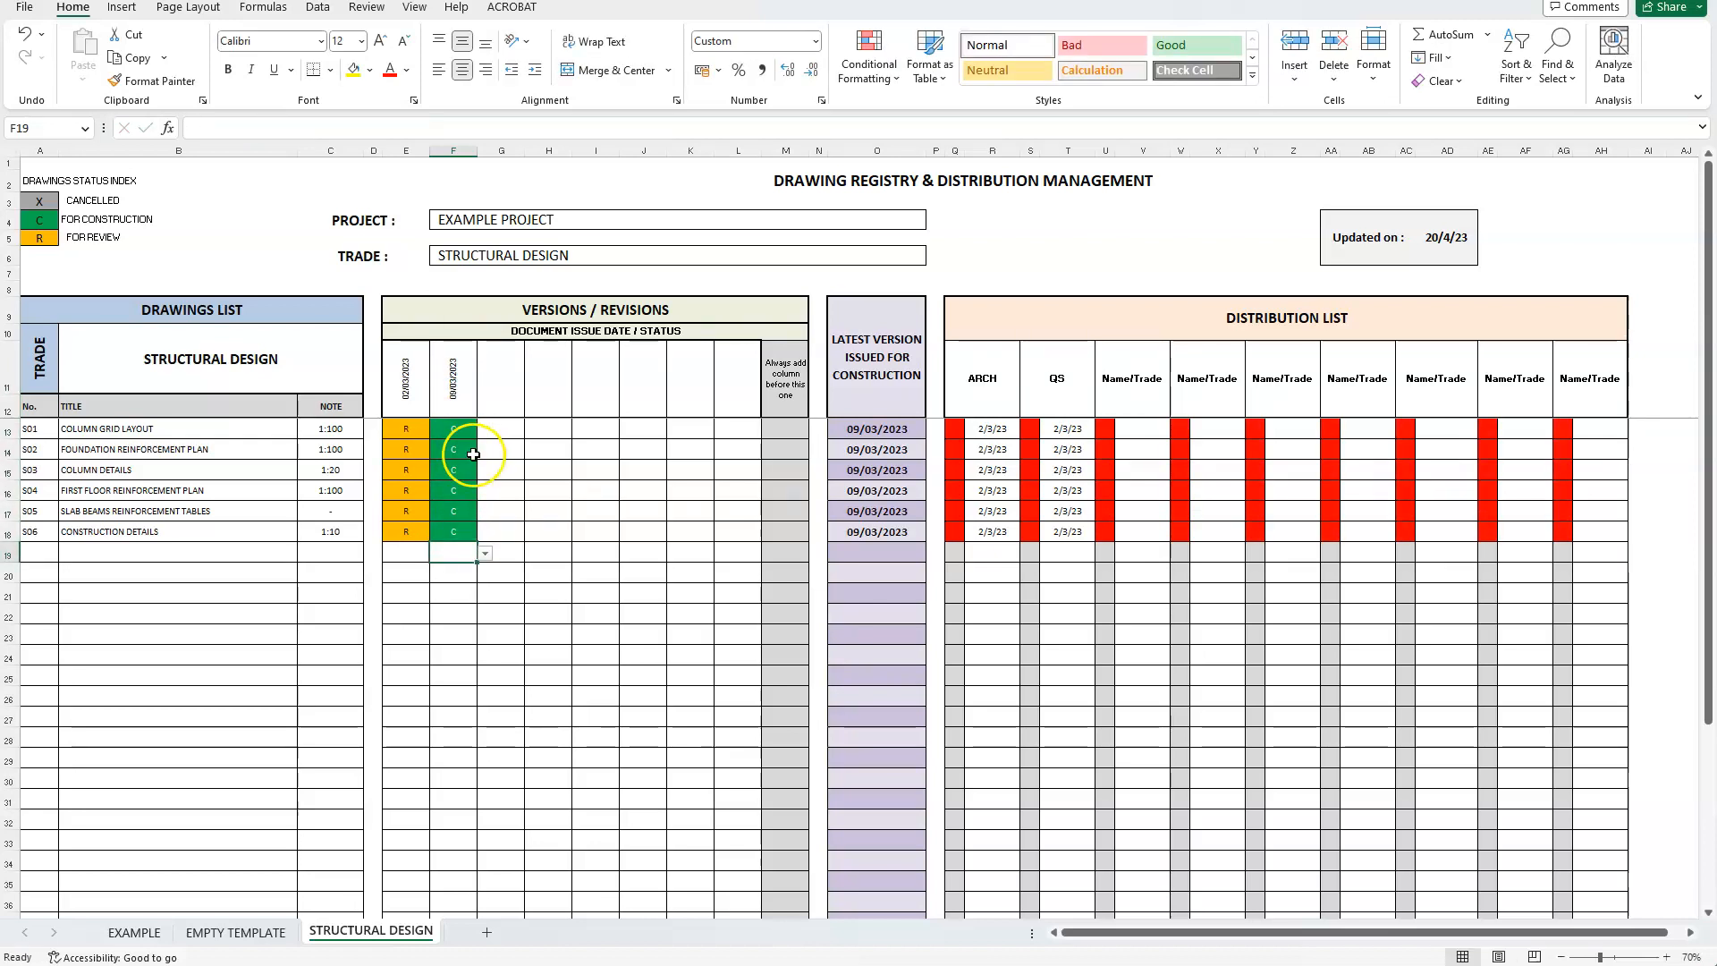
mouse_move(871, 545)
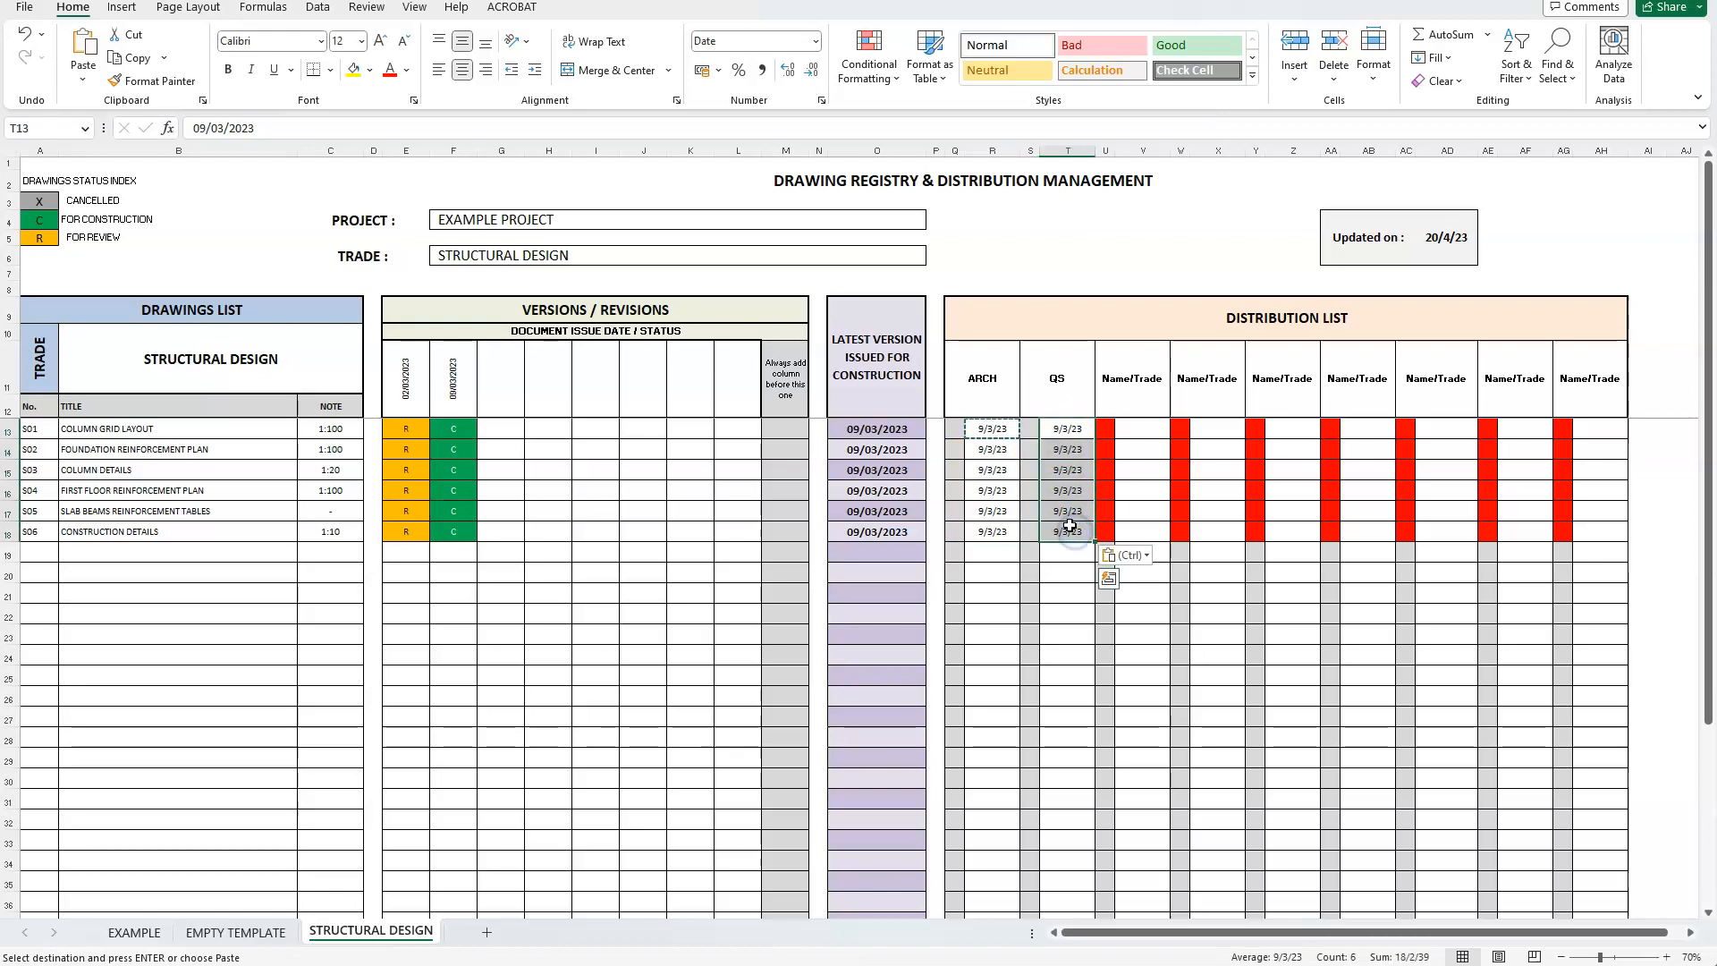
Step: Name columns MECH ENG, ELECTR ENG, INTERIOR and CLIENT and paste 9/3/23 dates under each
click(991, 592)
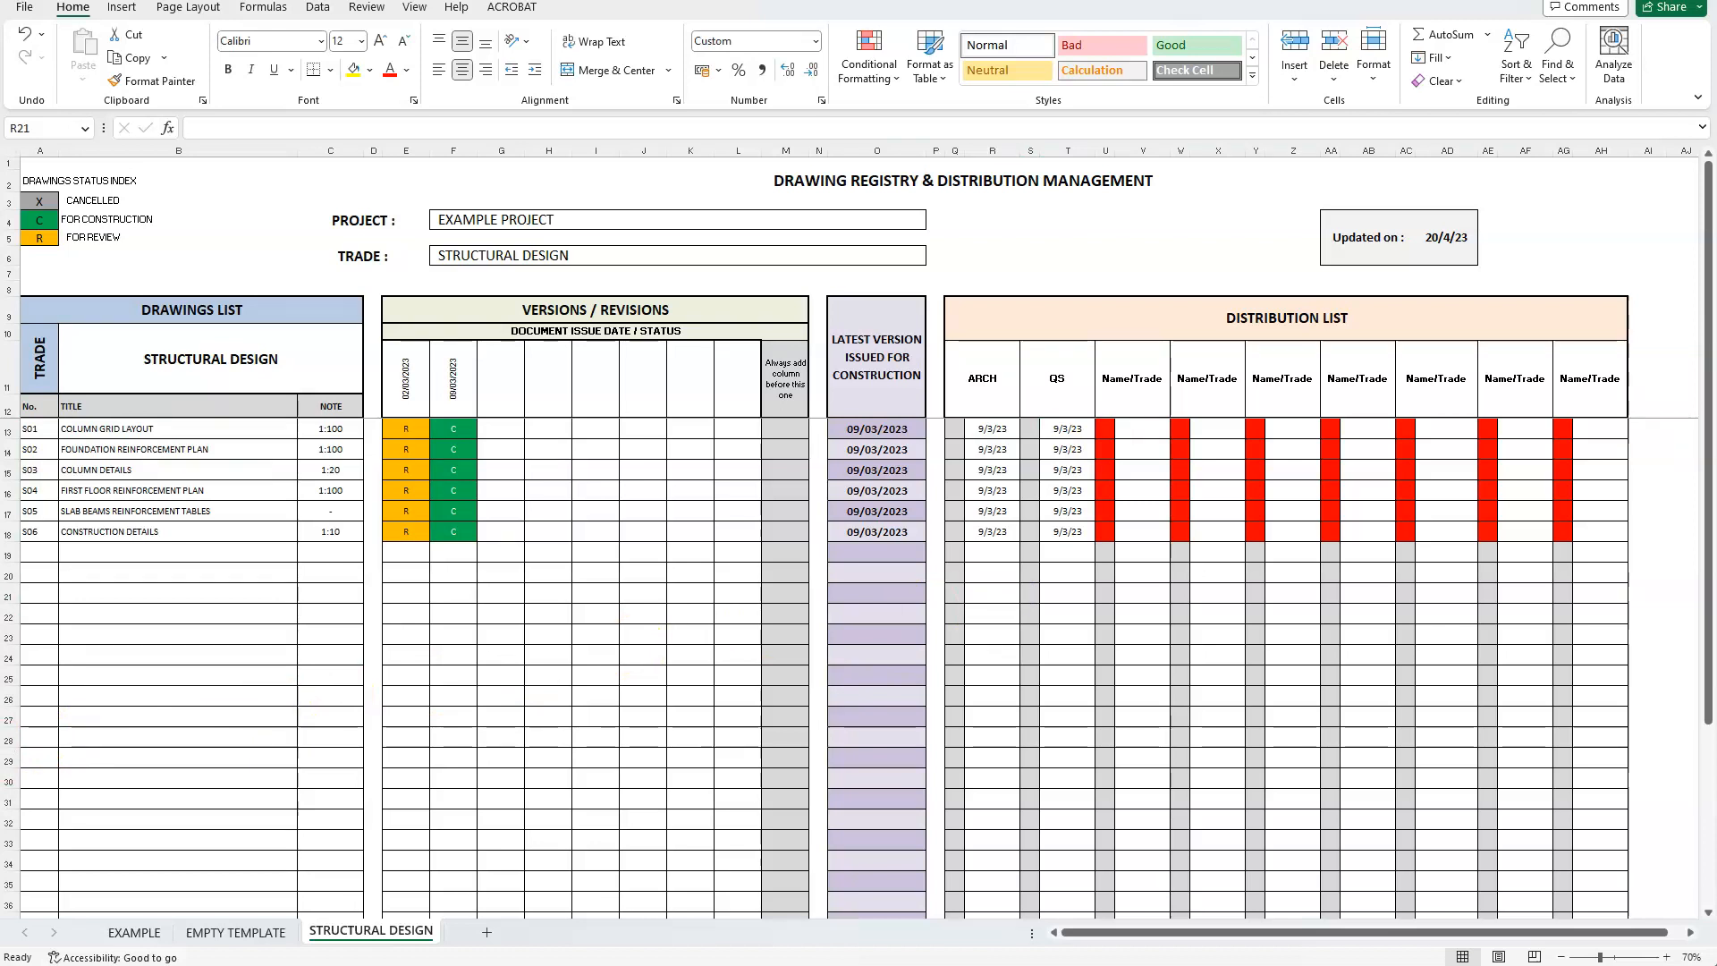
click(1131, 379)
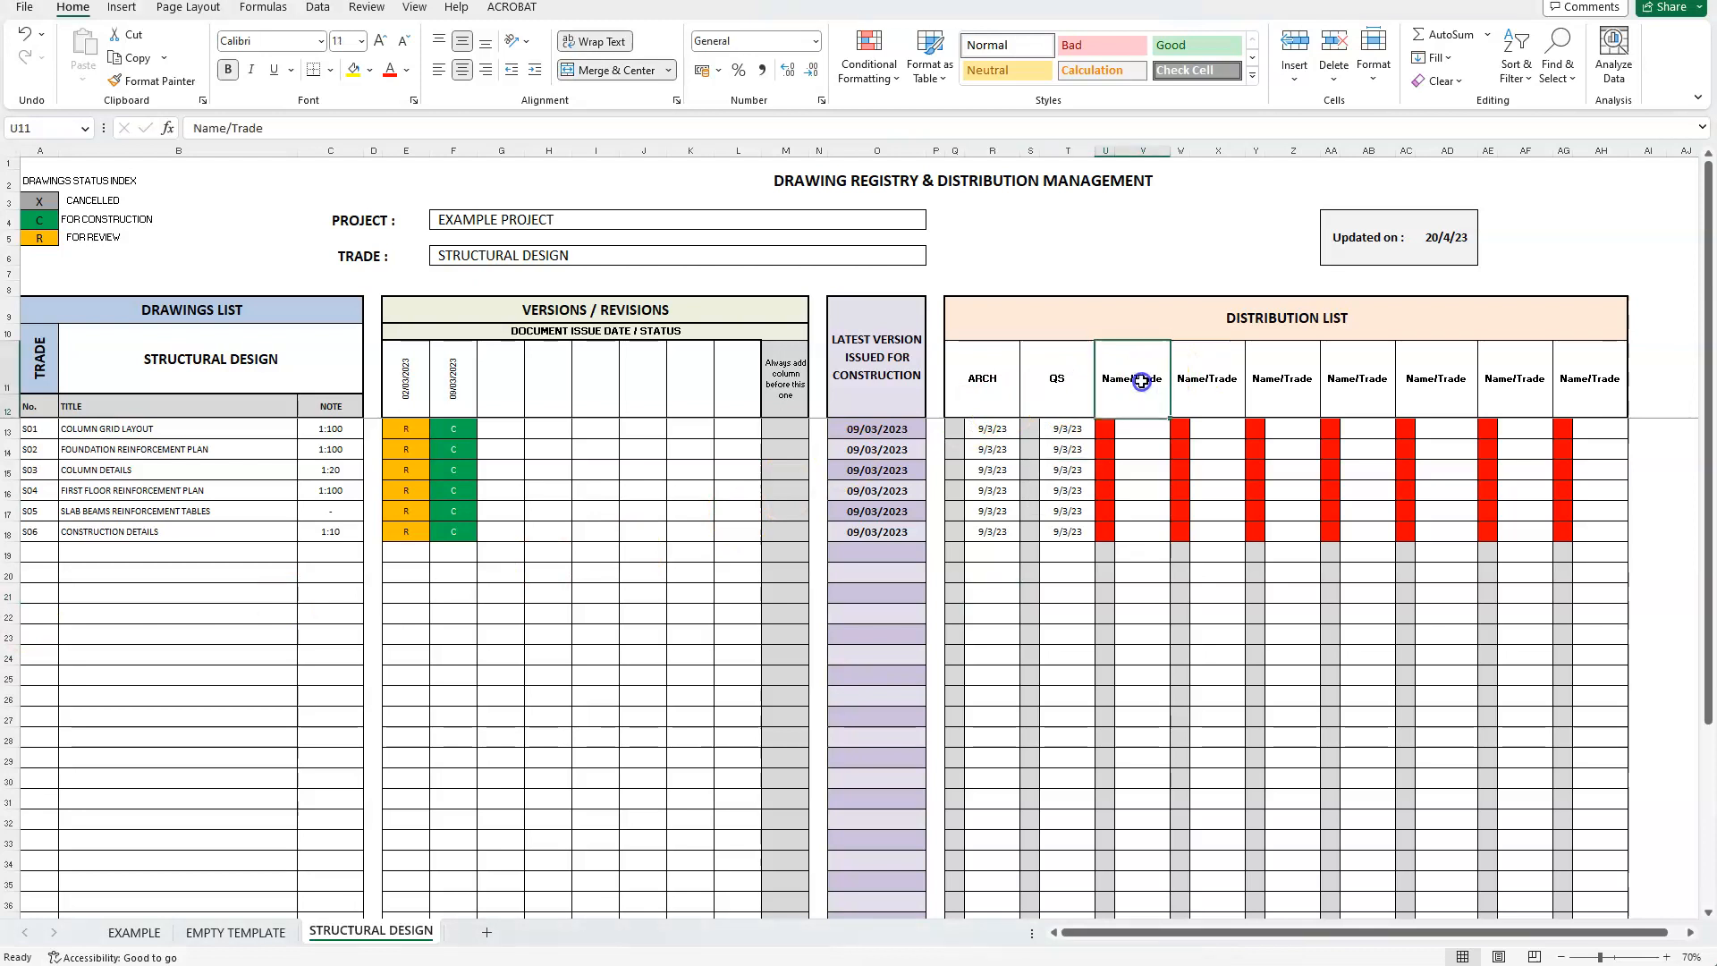
text(MECH ENG)
click(1284, 377)
text(INTER)
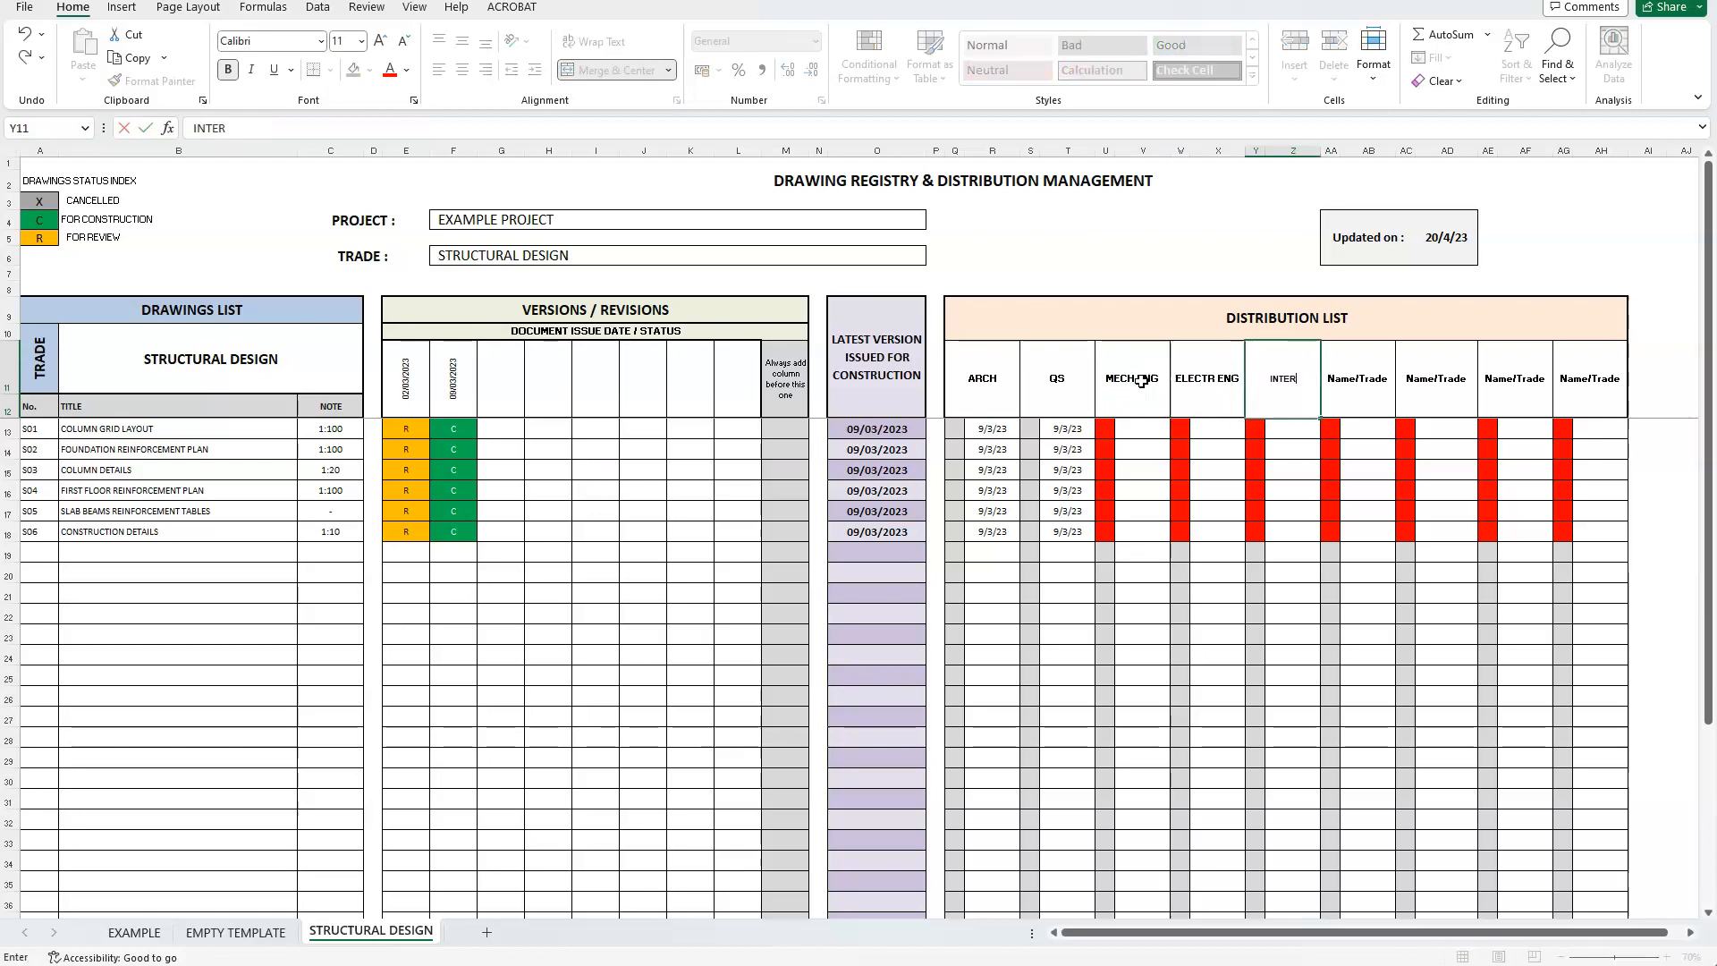
click(1057, 427)
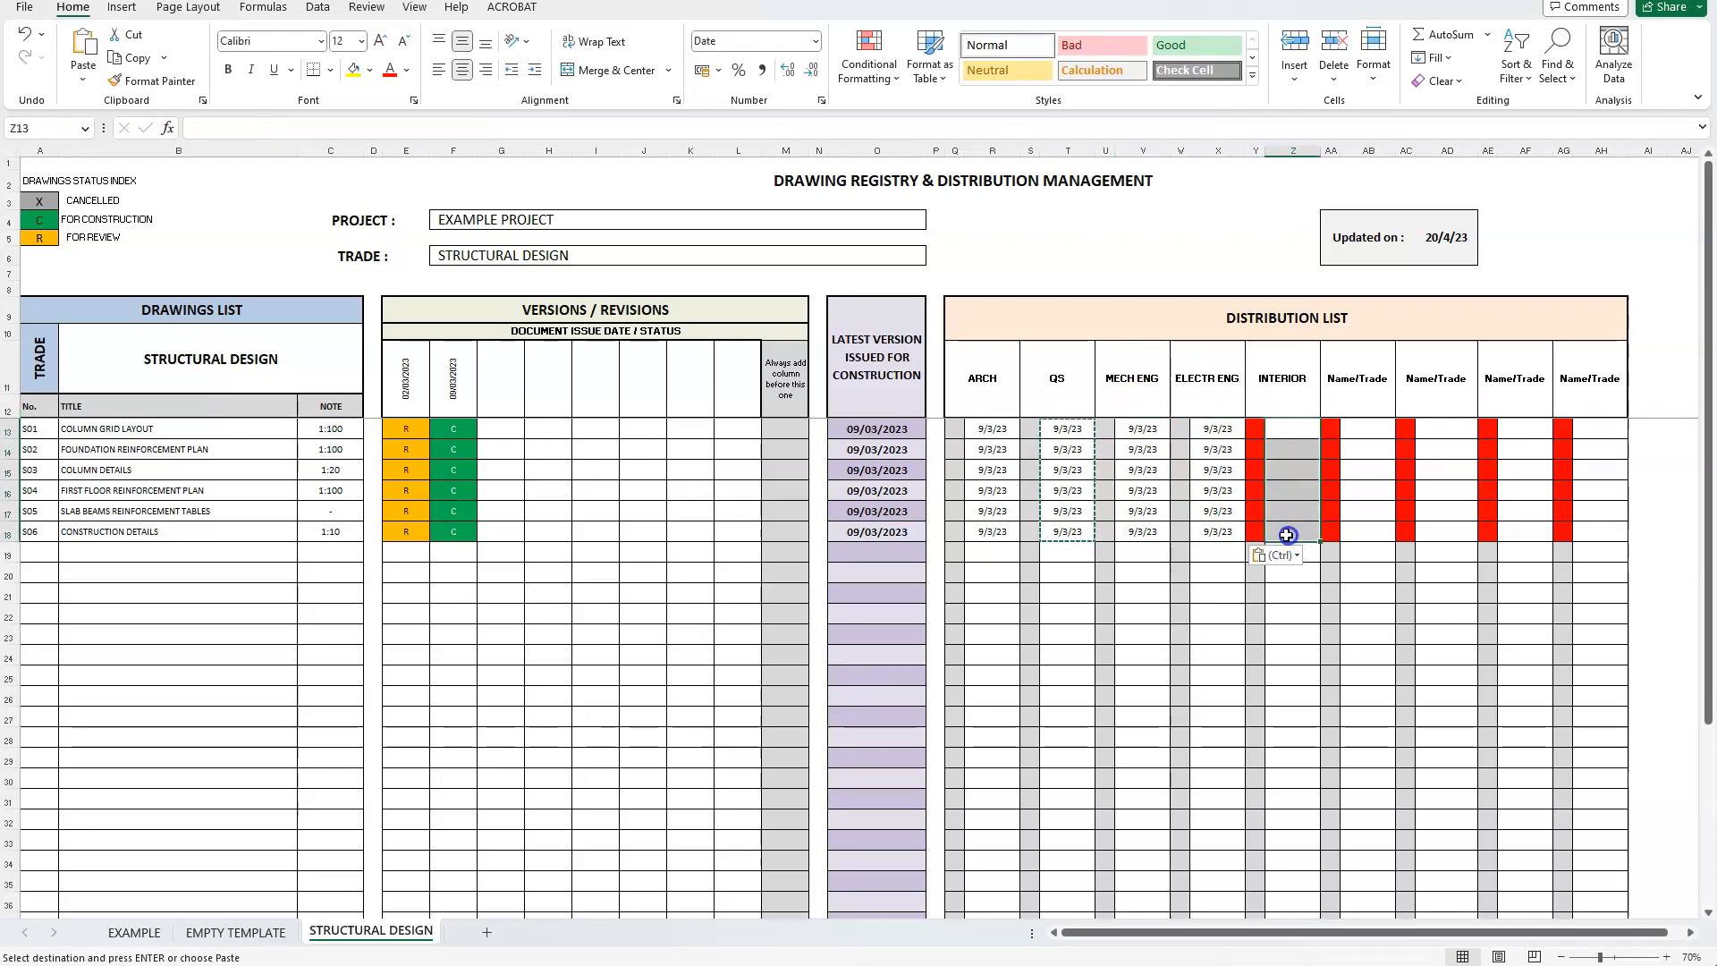
click(1290, 535)
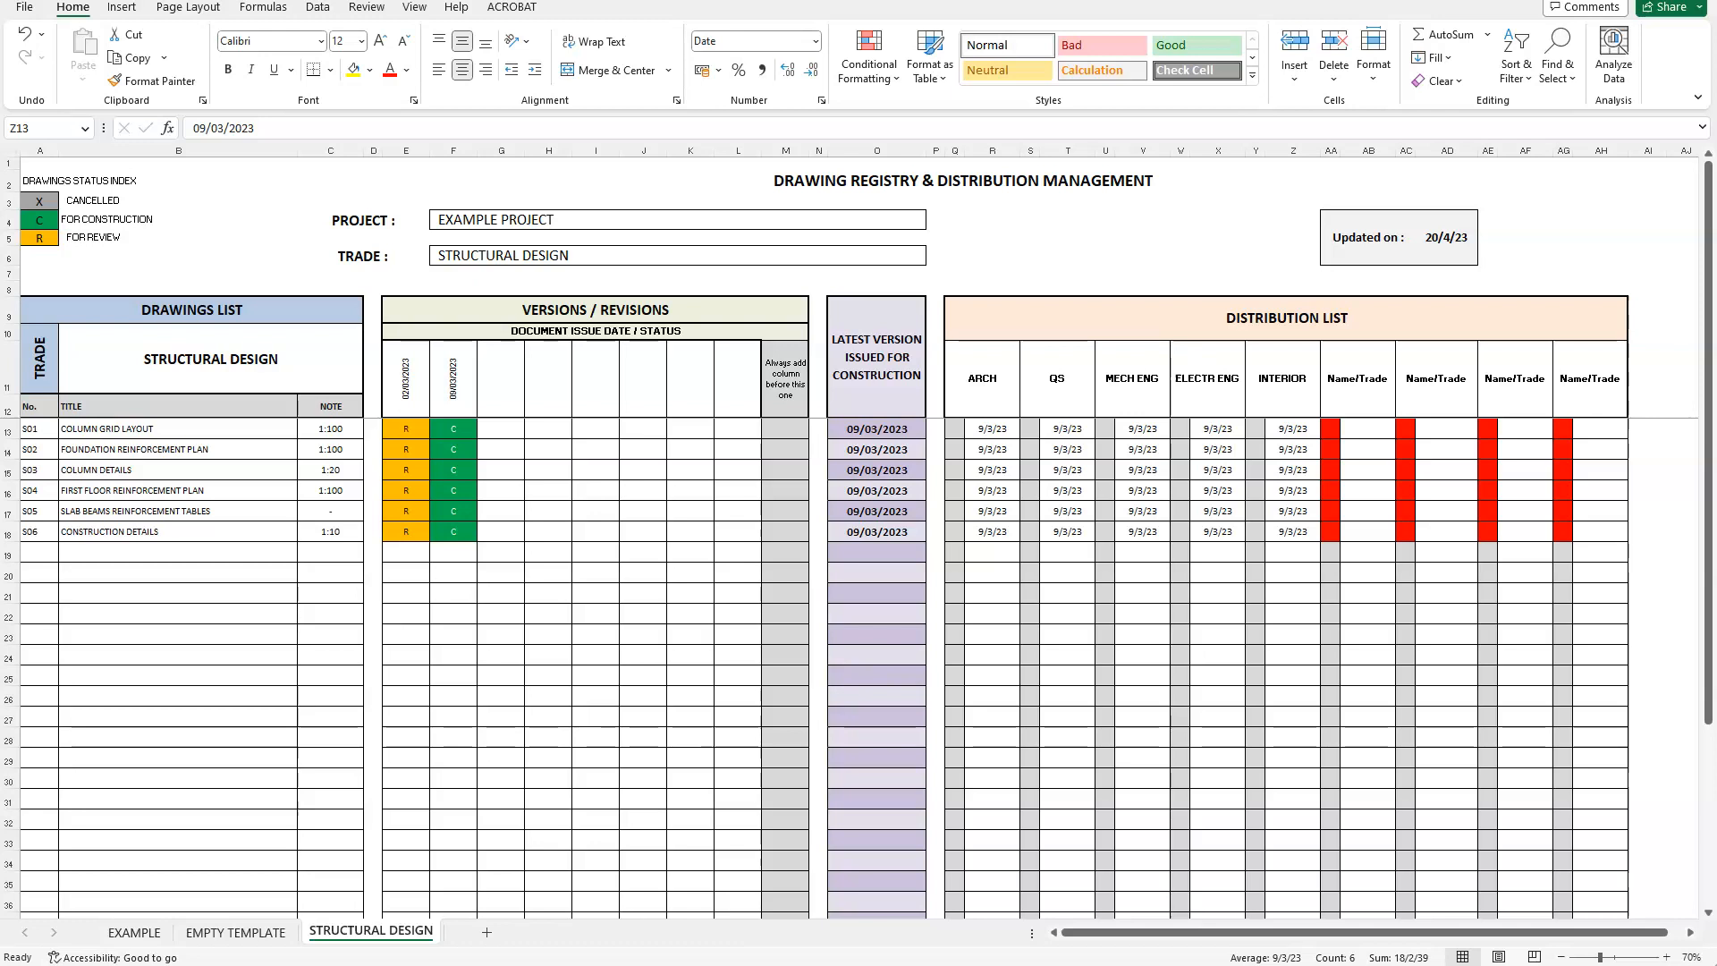
click(1356, 379)
text(CLIENT)
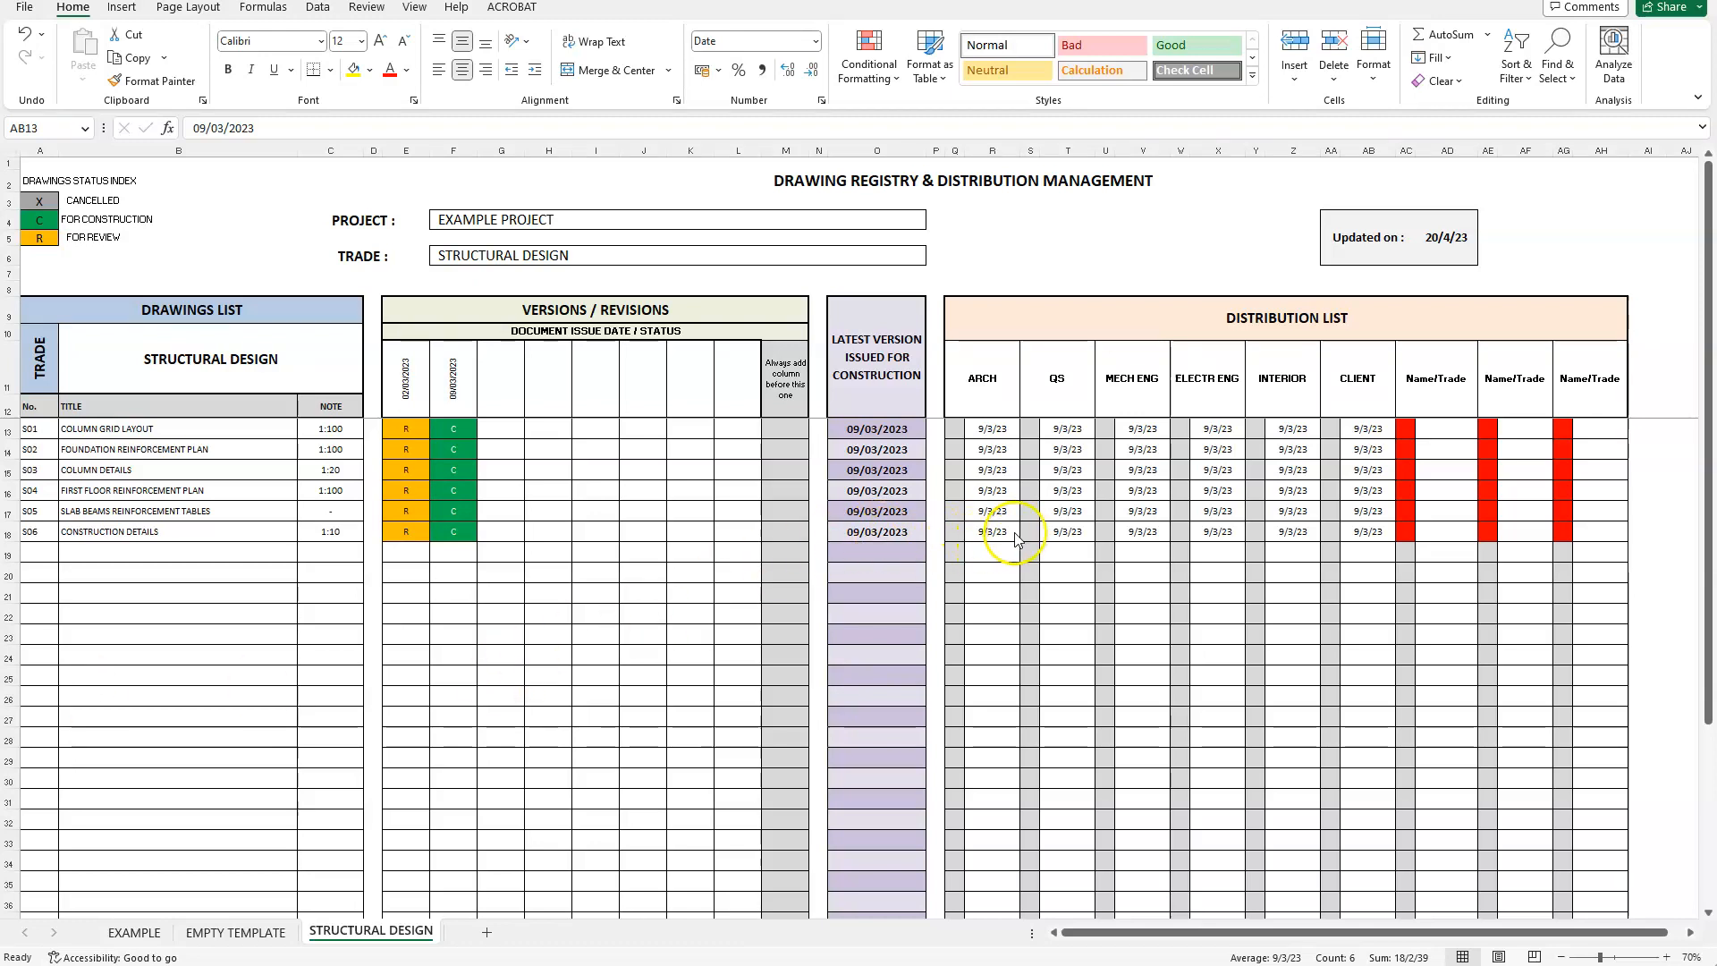
mouse_move(499, 397)
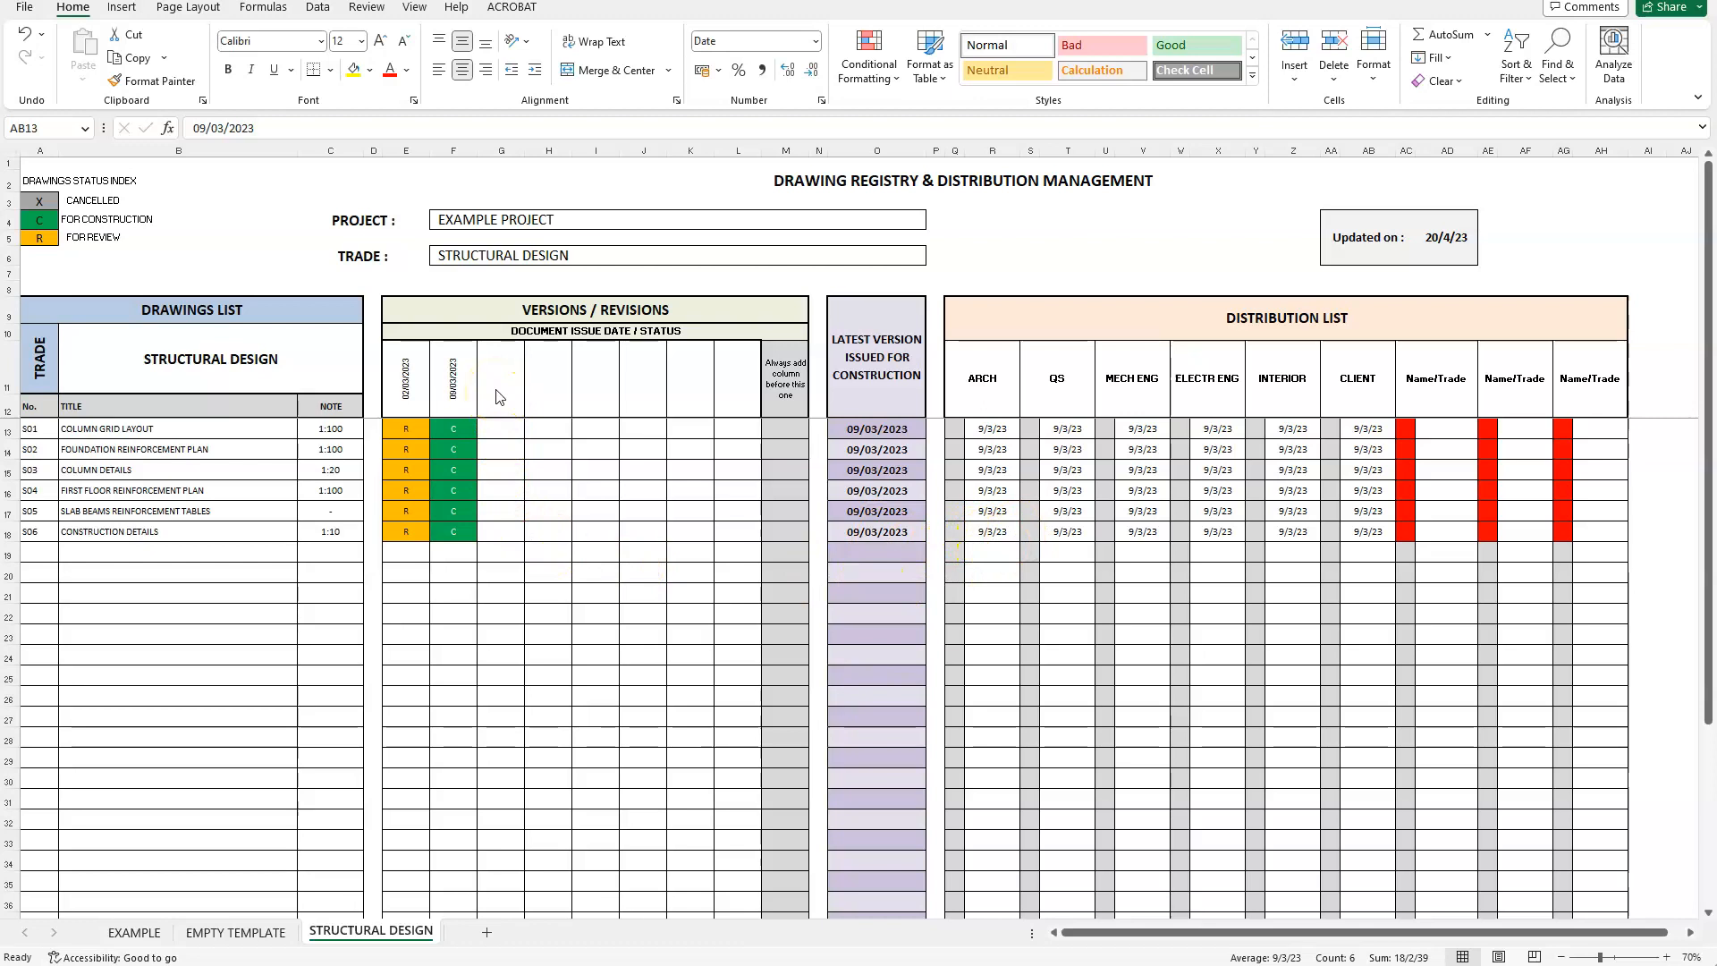
Step: Date the third issue 20/03/2023 and mark S02, S03, S06–S09 as R for review
click(501, 381)
text(20/03/2023)
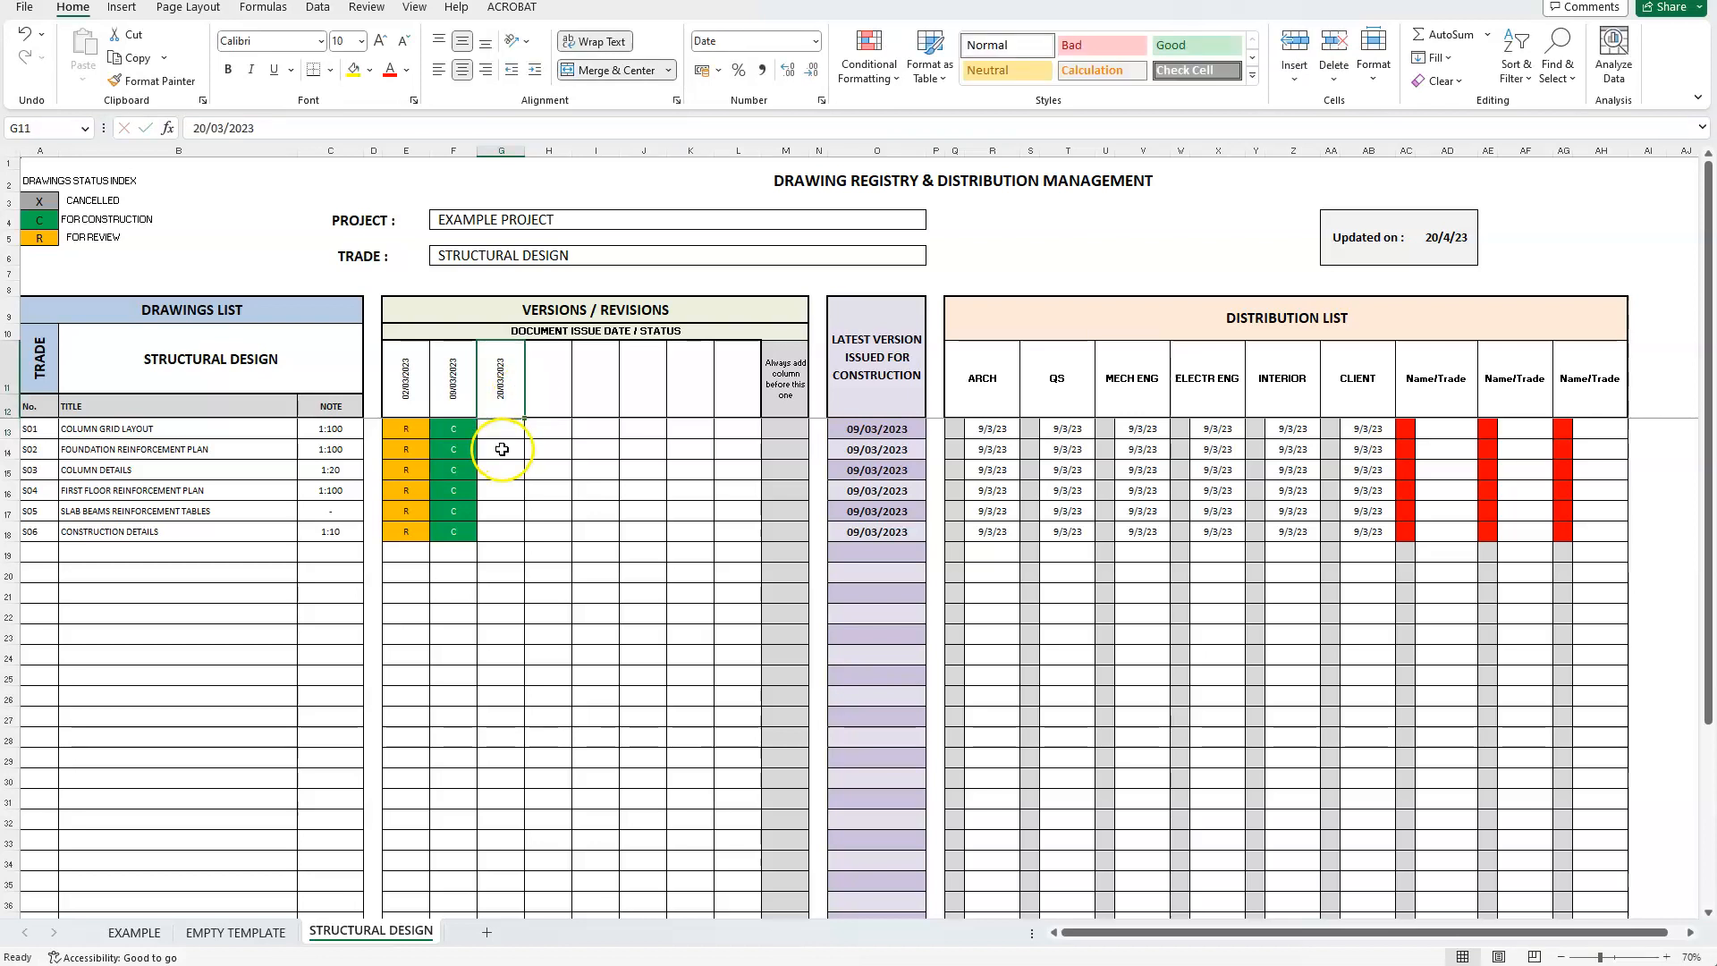
click(499, 449)
text(R)
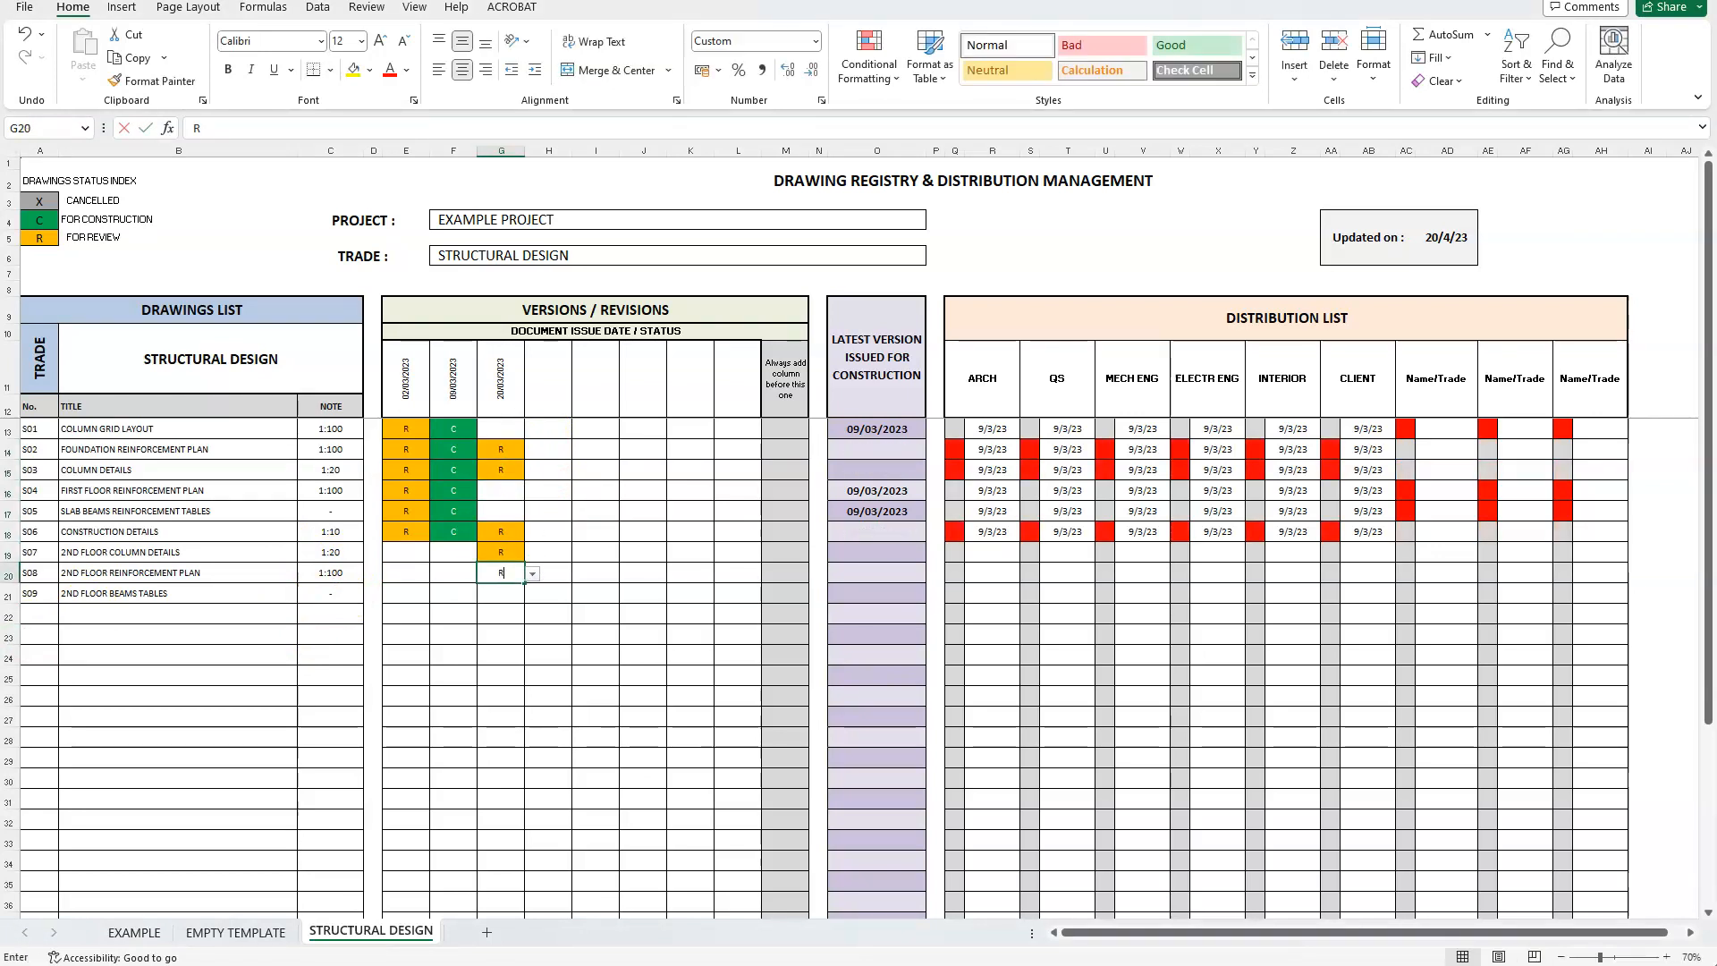
key(Return)
text(R)
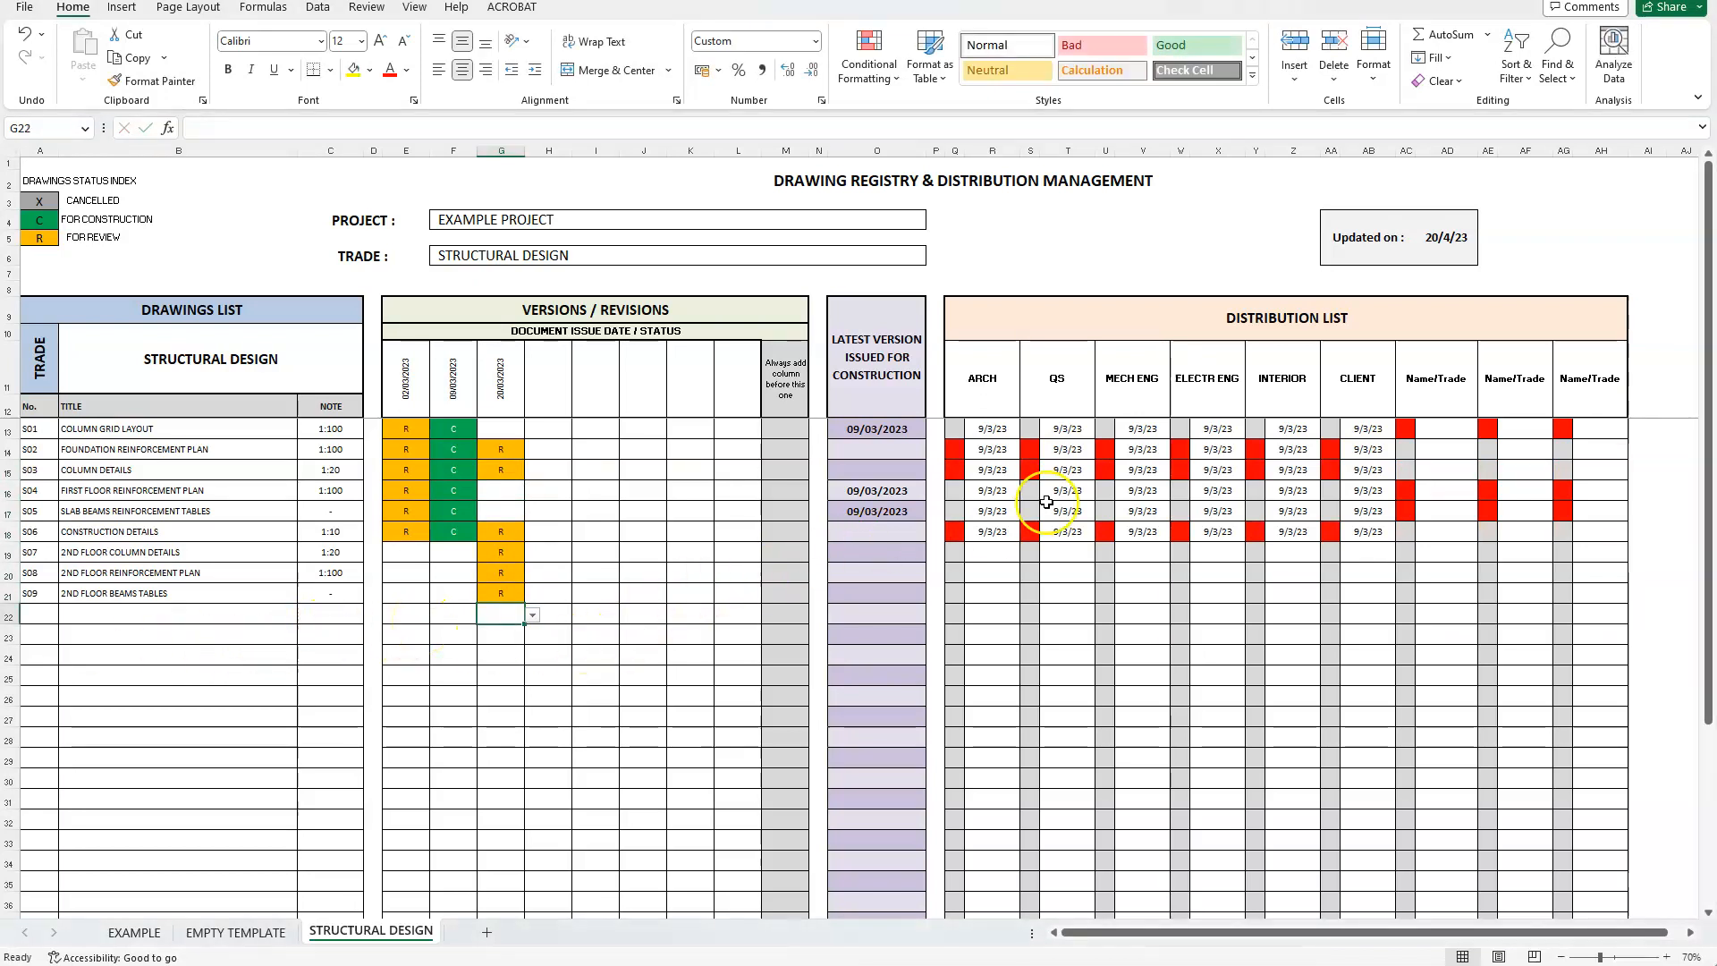
mouse_move(985, 553)
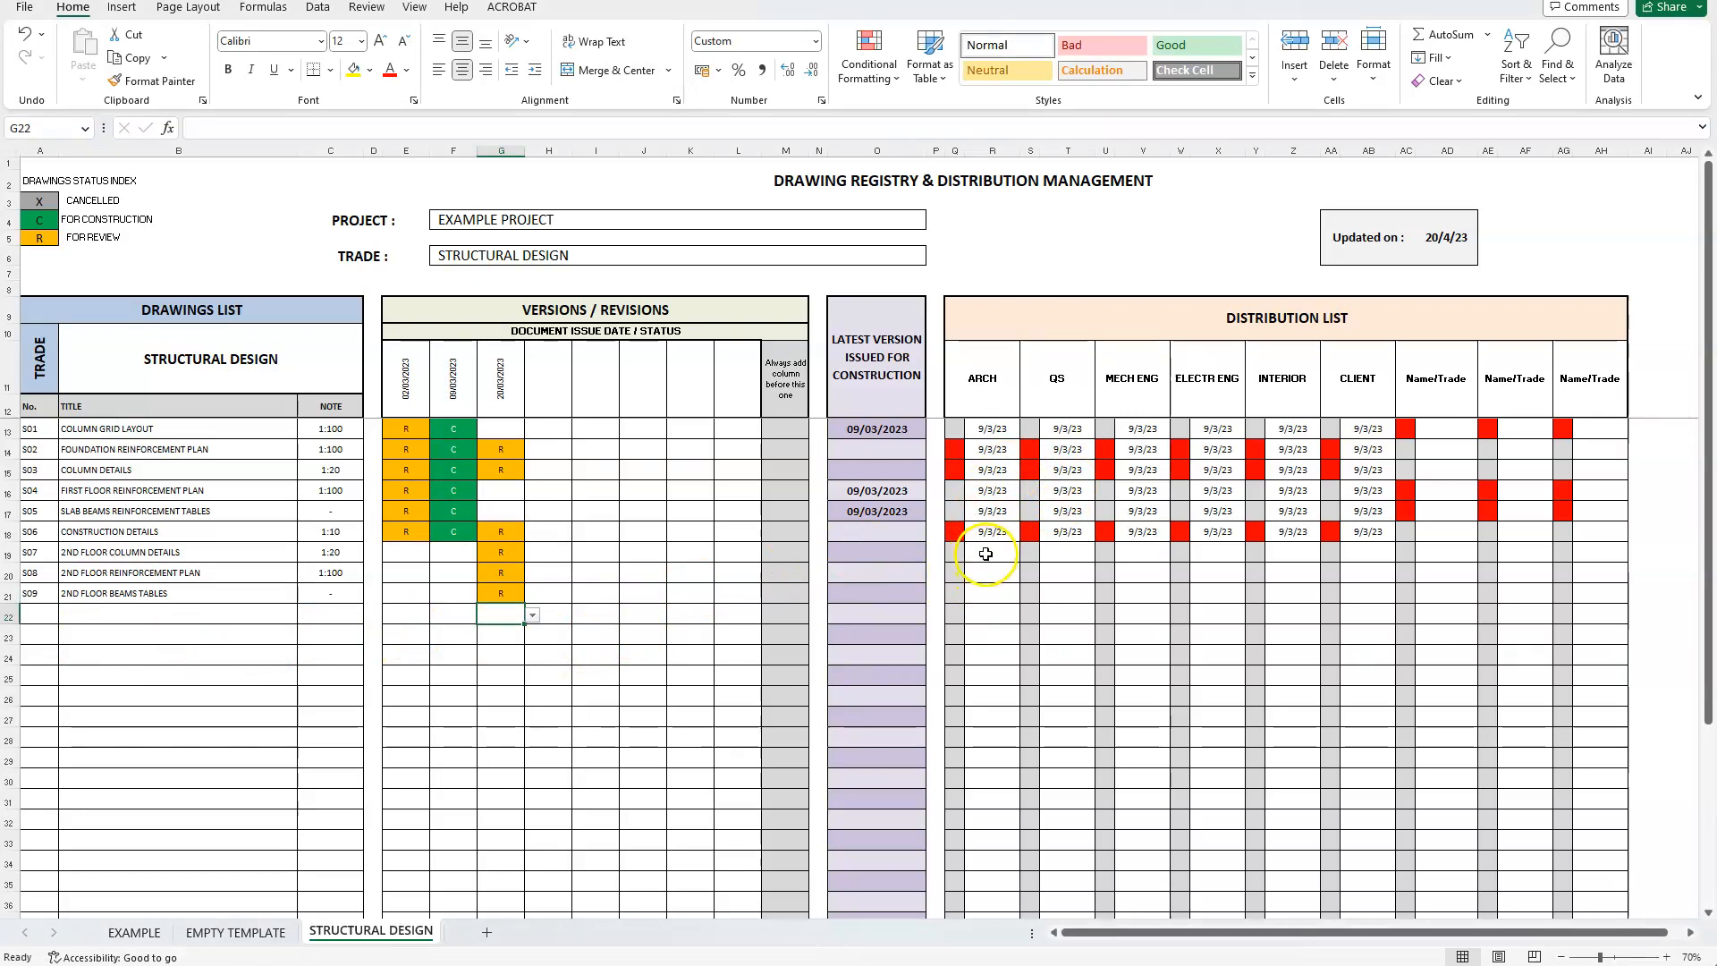
Step: Enter 20/3/23 as S02's ARCH date and paste it to the other revised drawings and CLIENT column
click(989, 449)
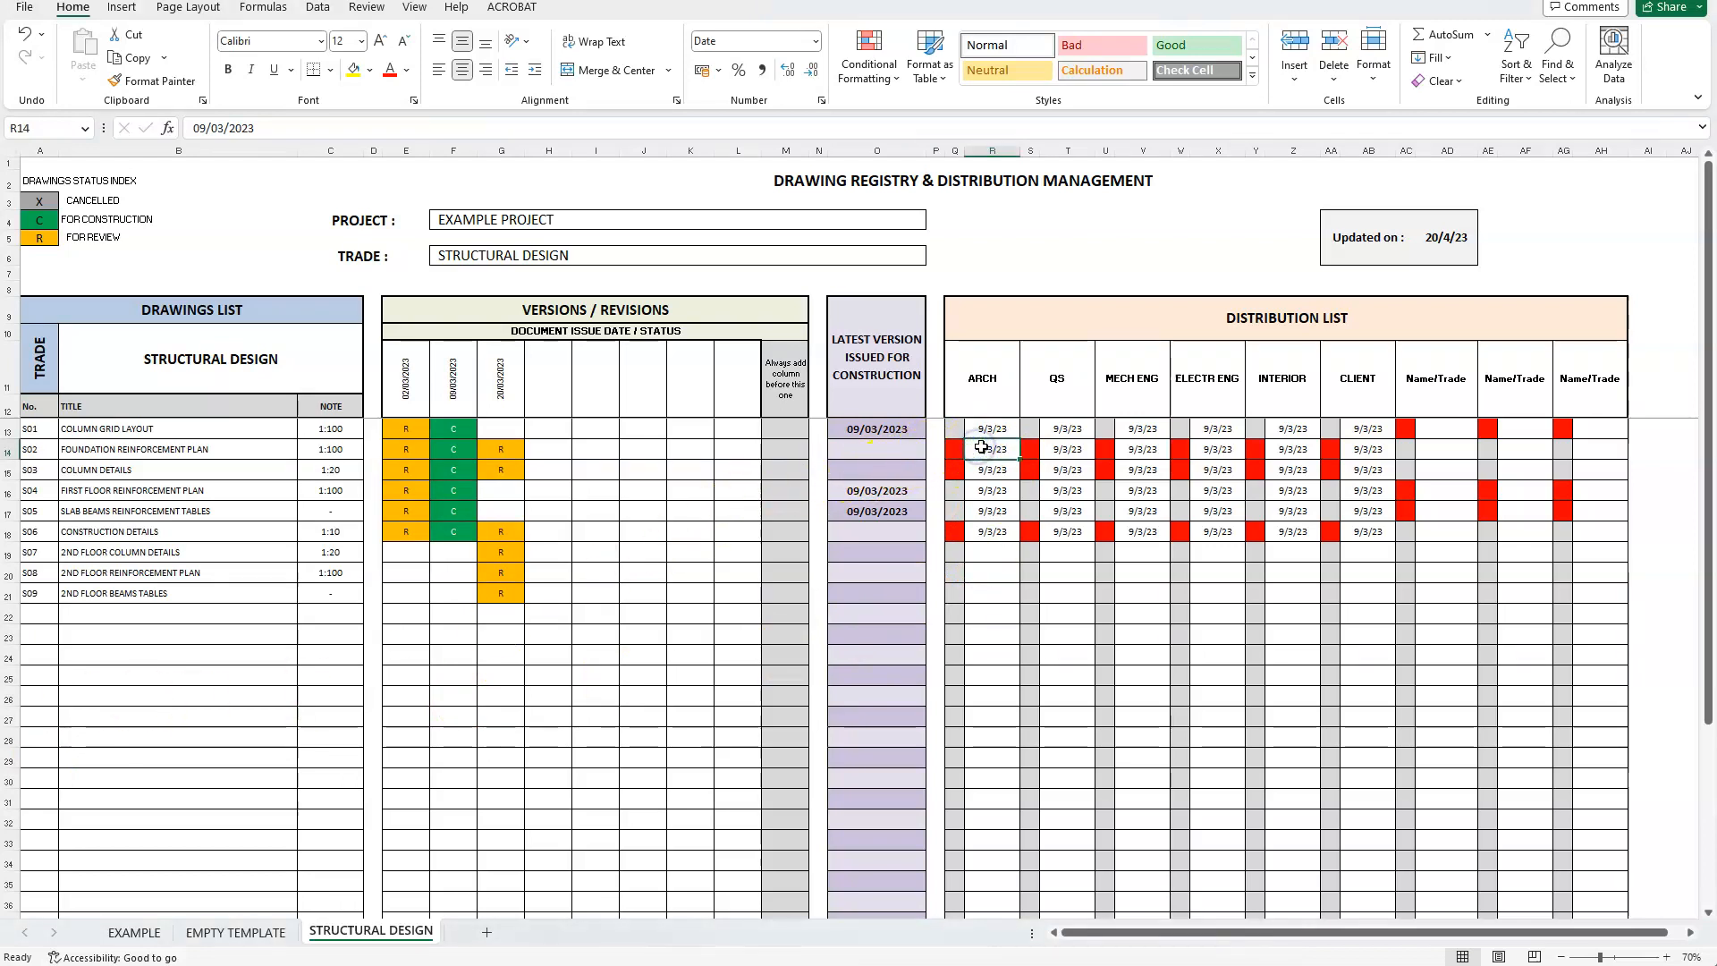
text(20/3/2)
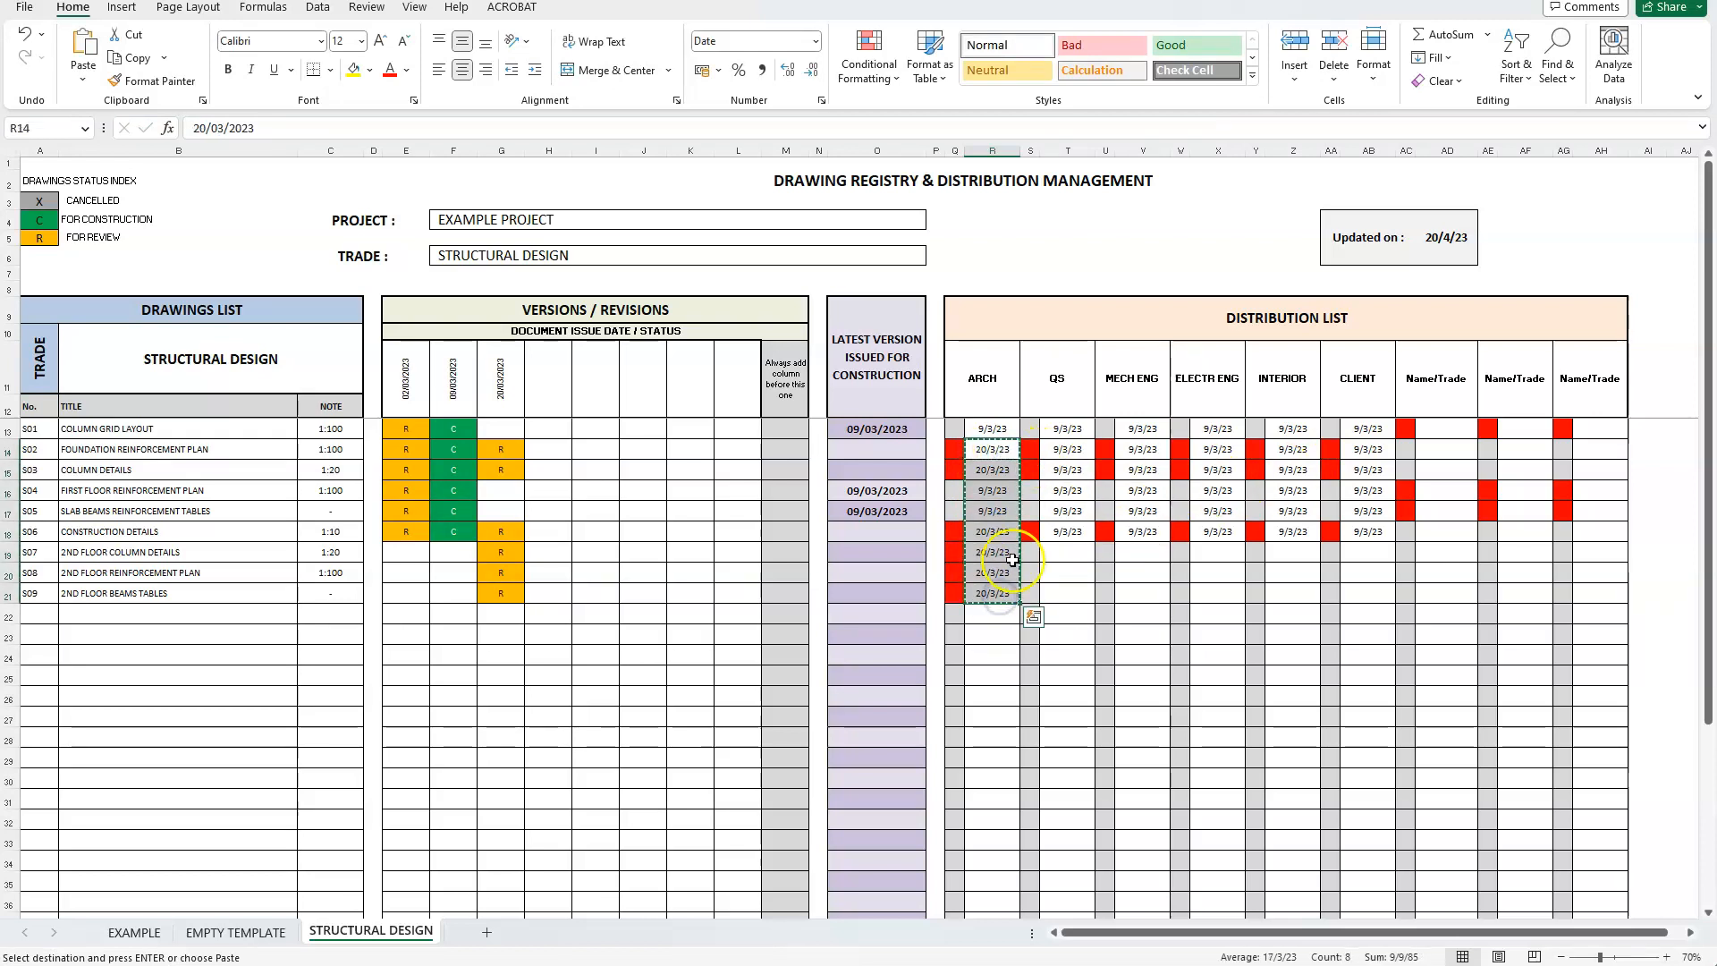
click(1369, 448)
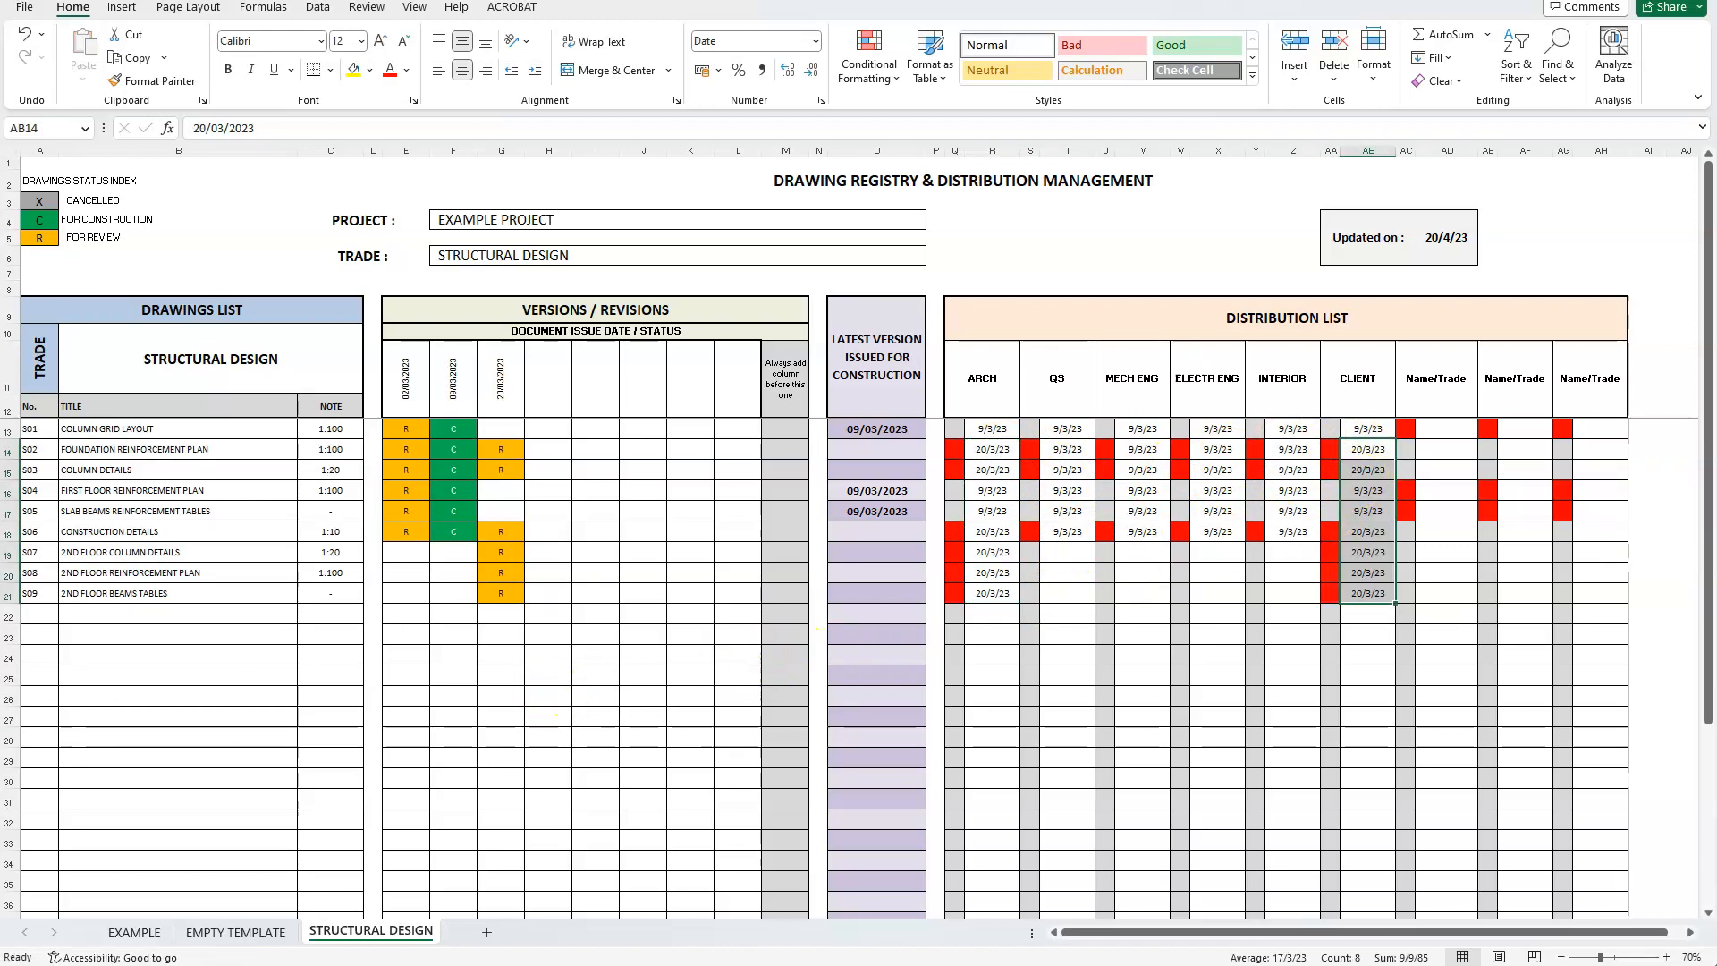
mouse_move(701, 583)
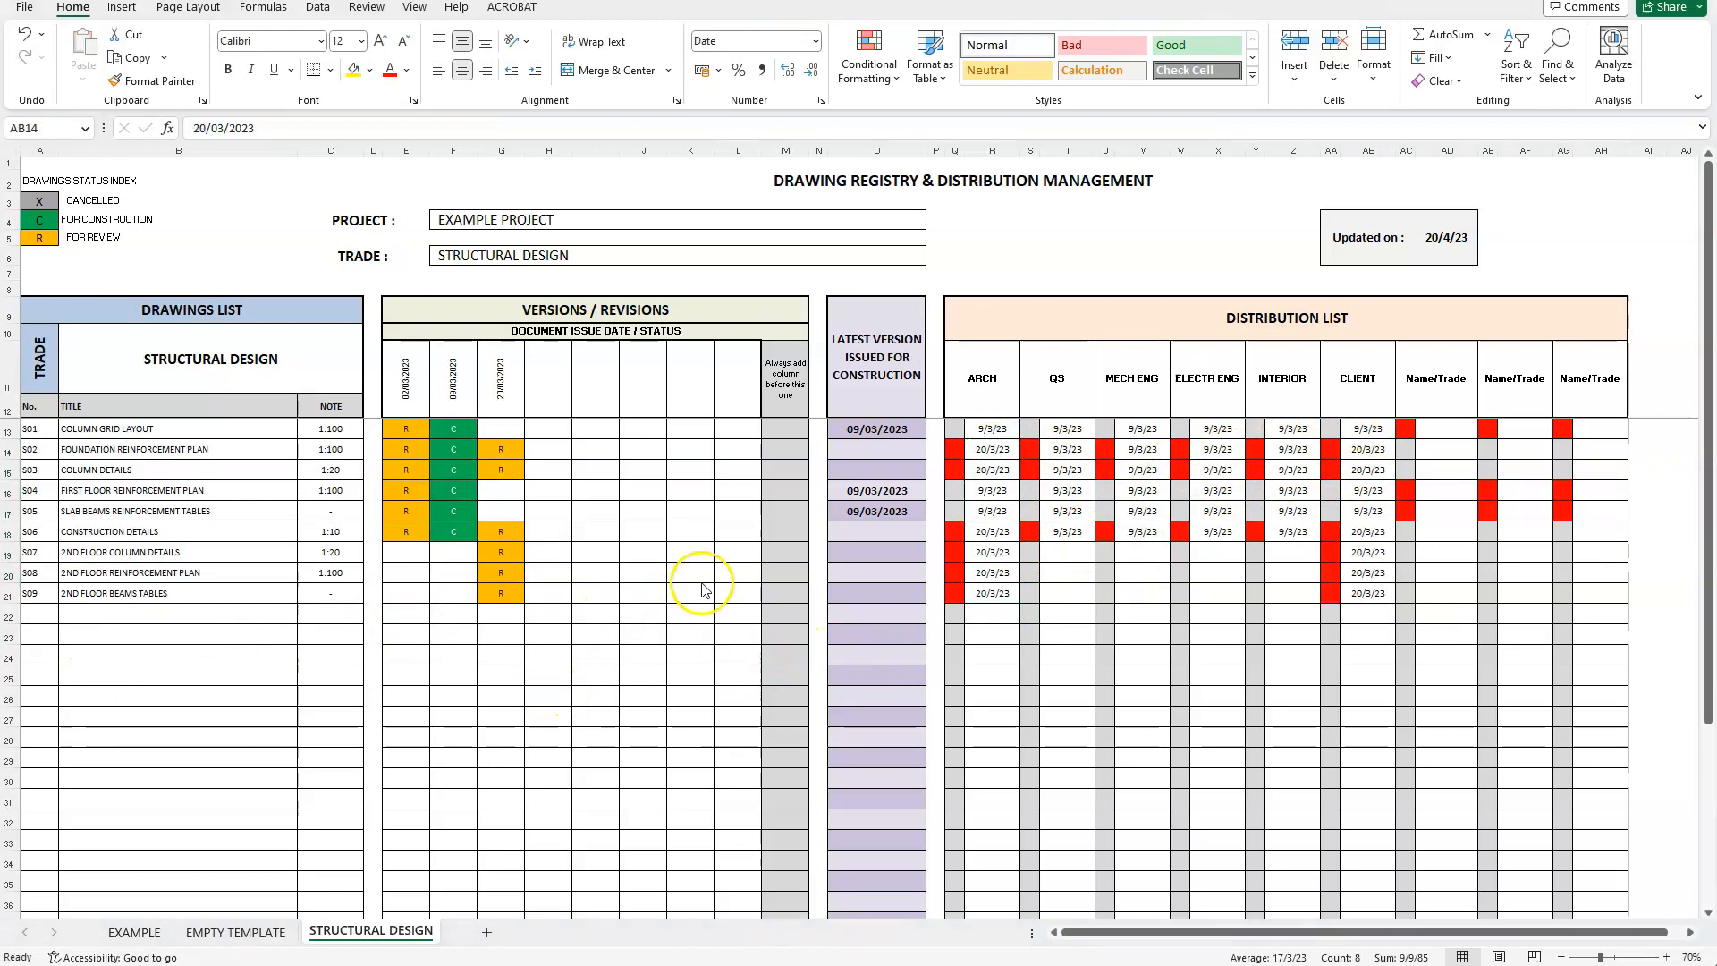
mouse_move(797, 627)
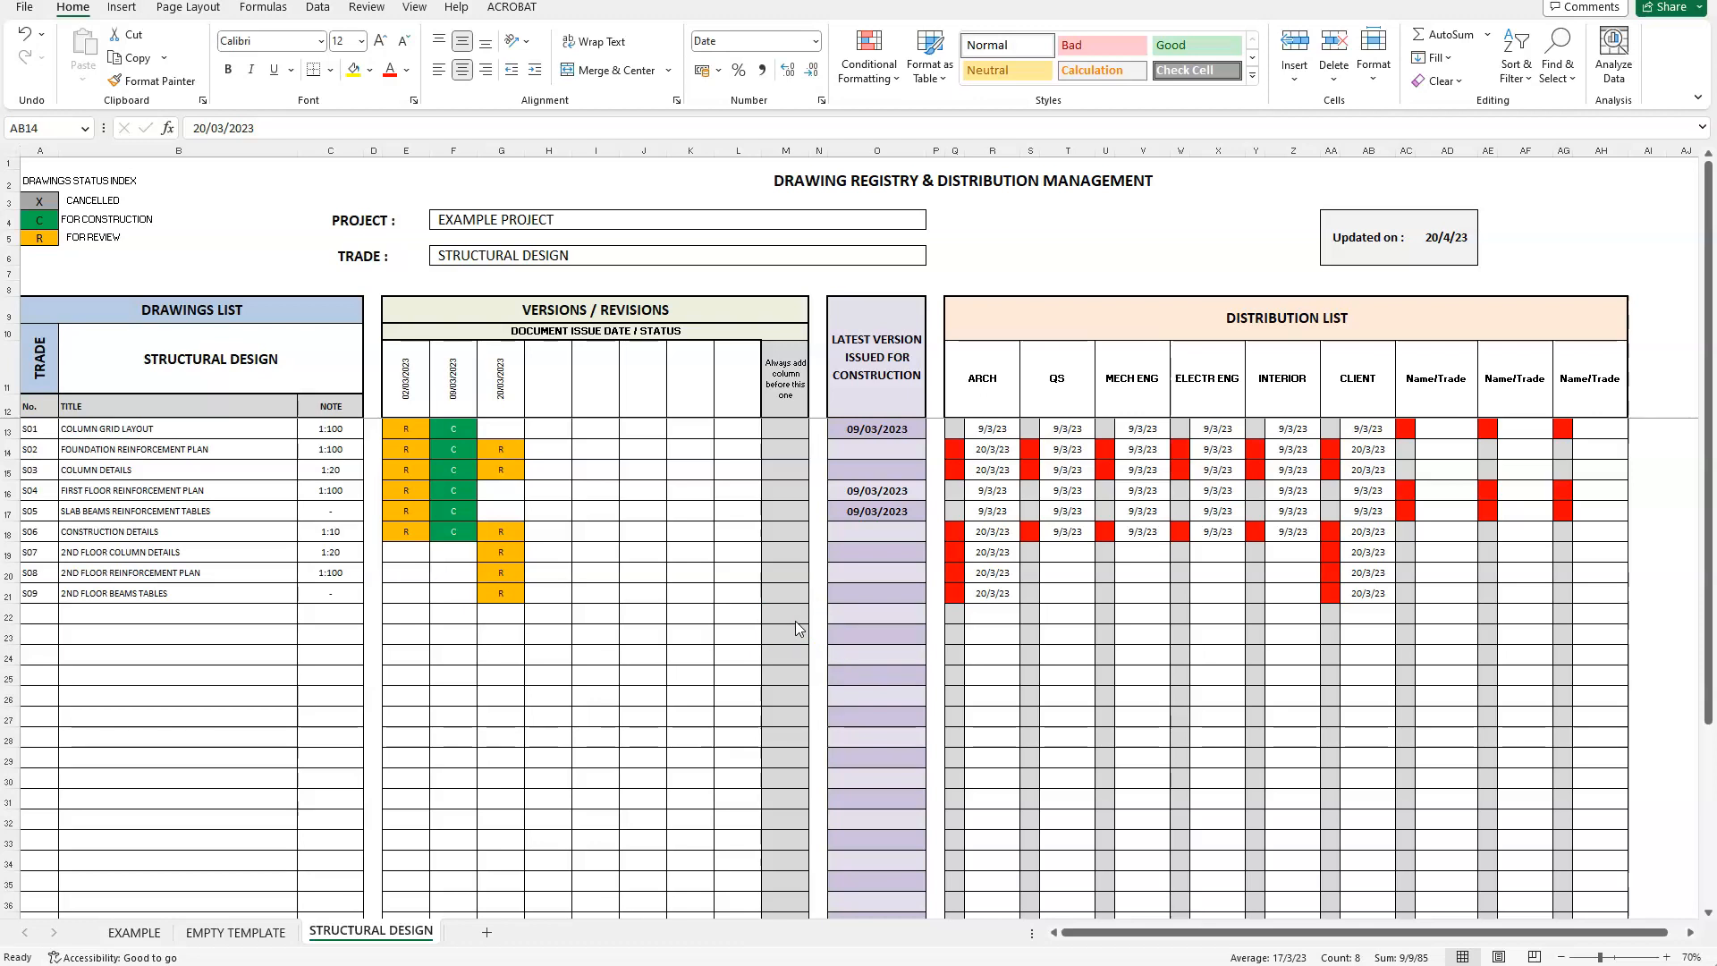
mouse_move(507, 737)
text(X)
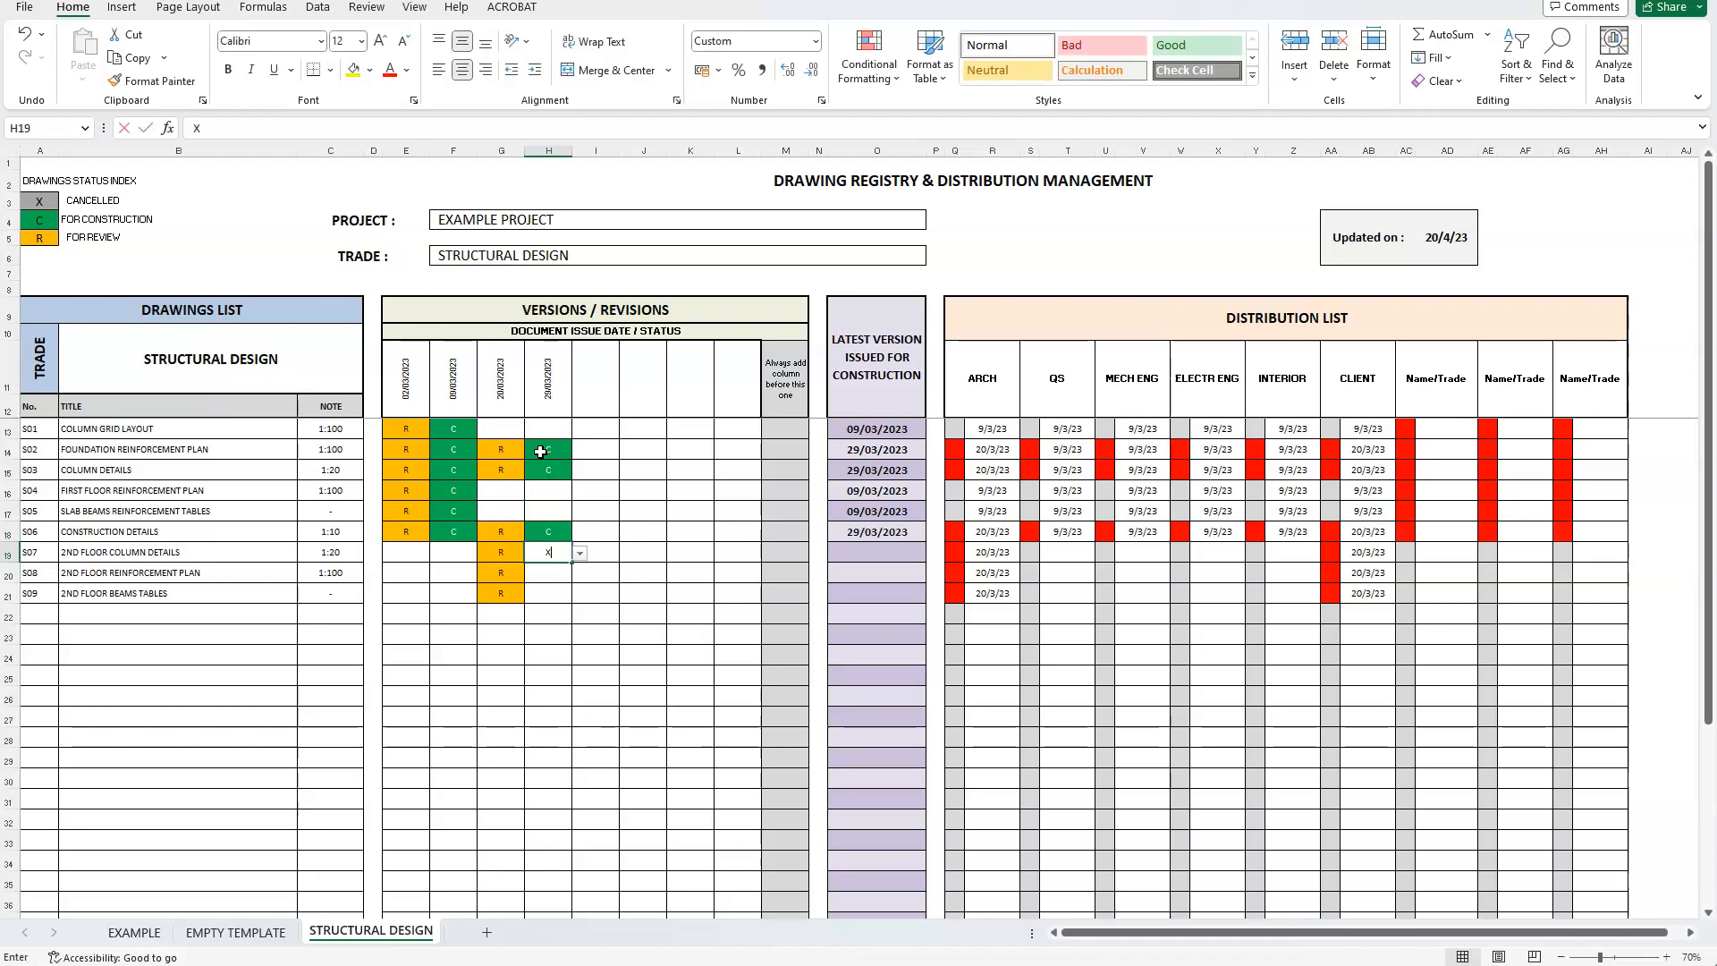
Step: Mark S07 cancelled for 29/03/2023 and paste 29/3/23 across the distribution cells
key(Return)
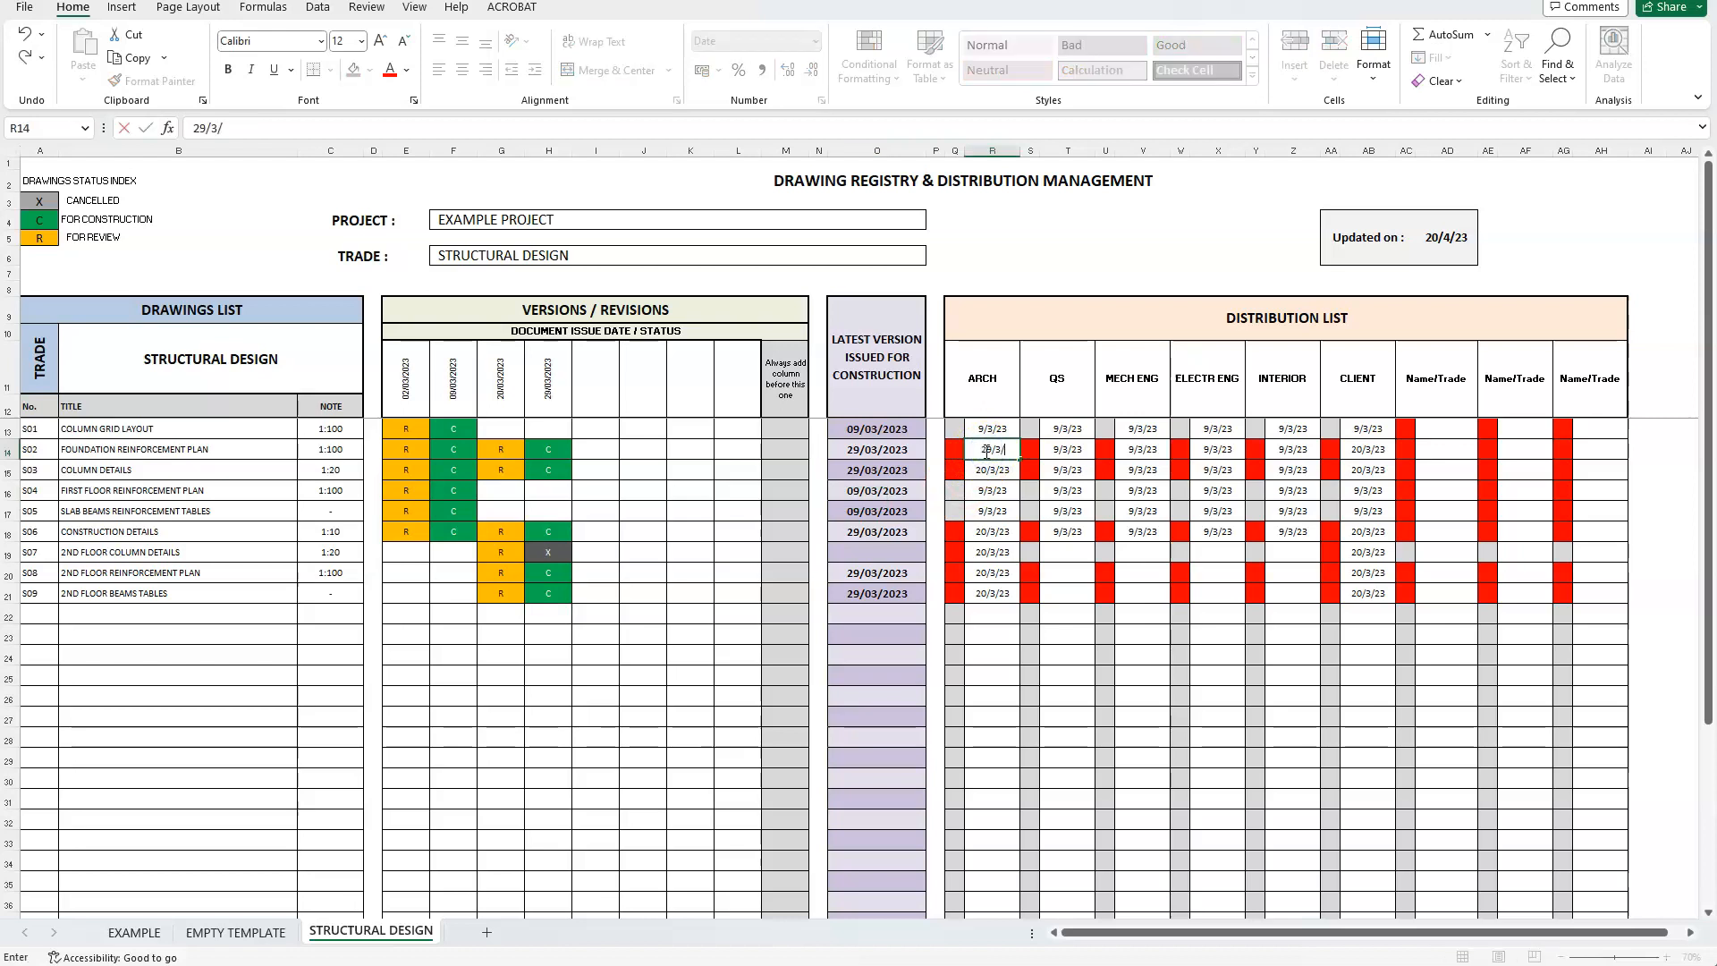
key(Return)
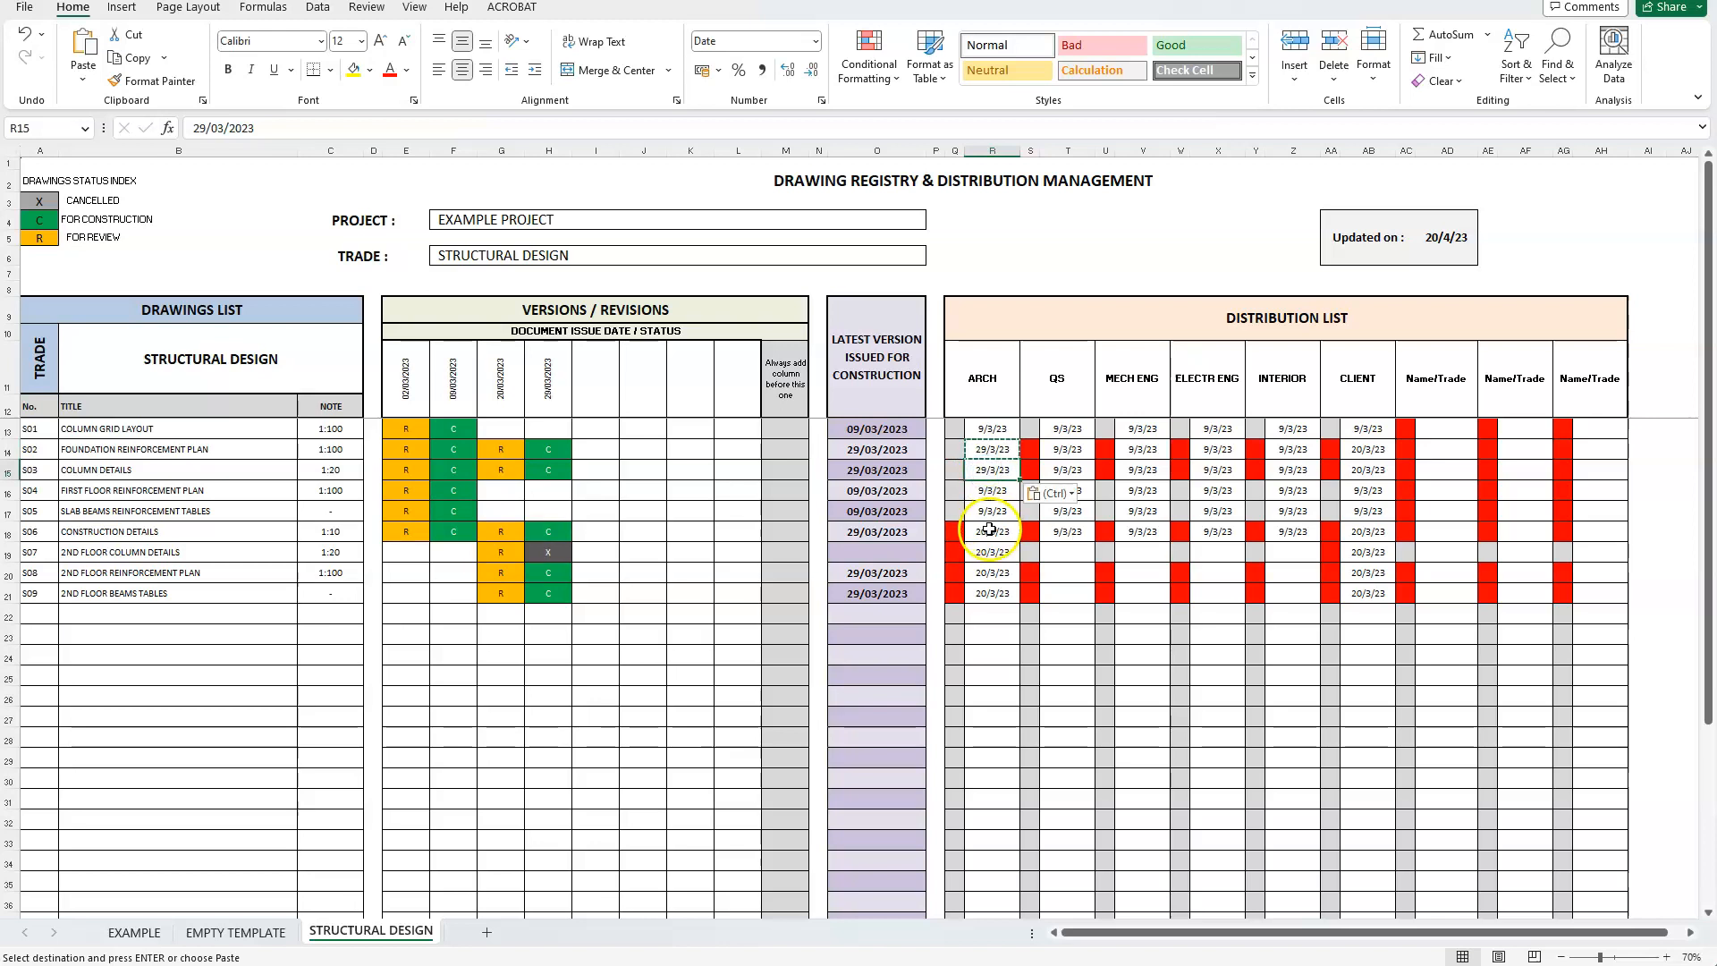
click(991, 594)
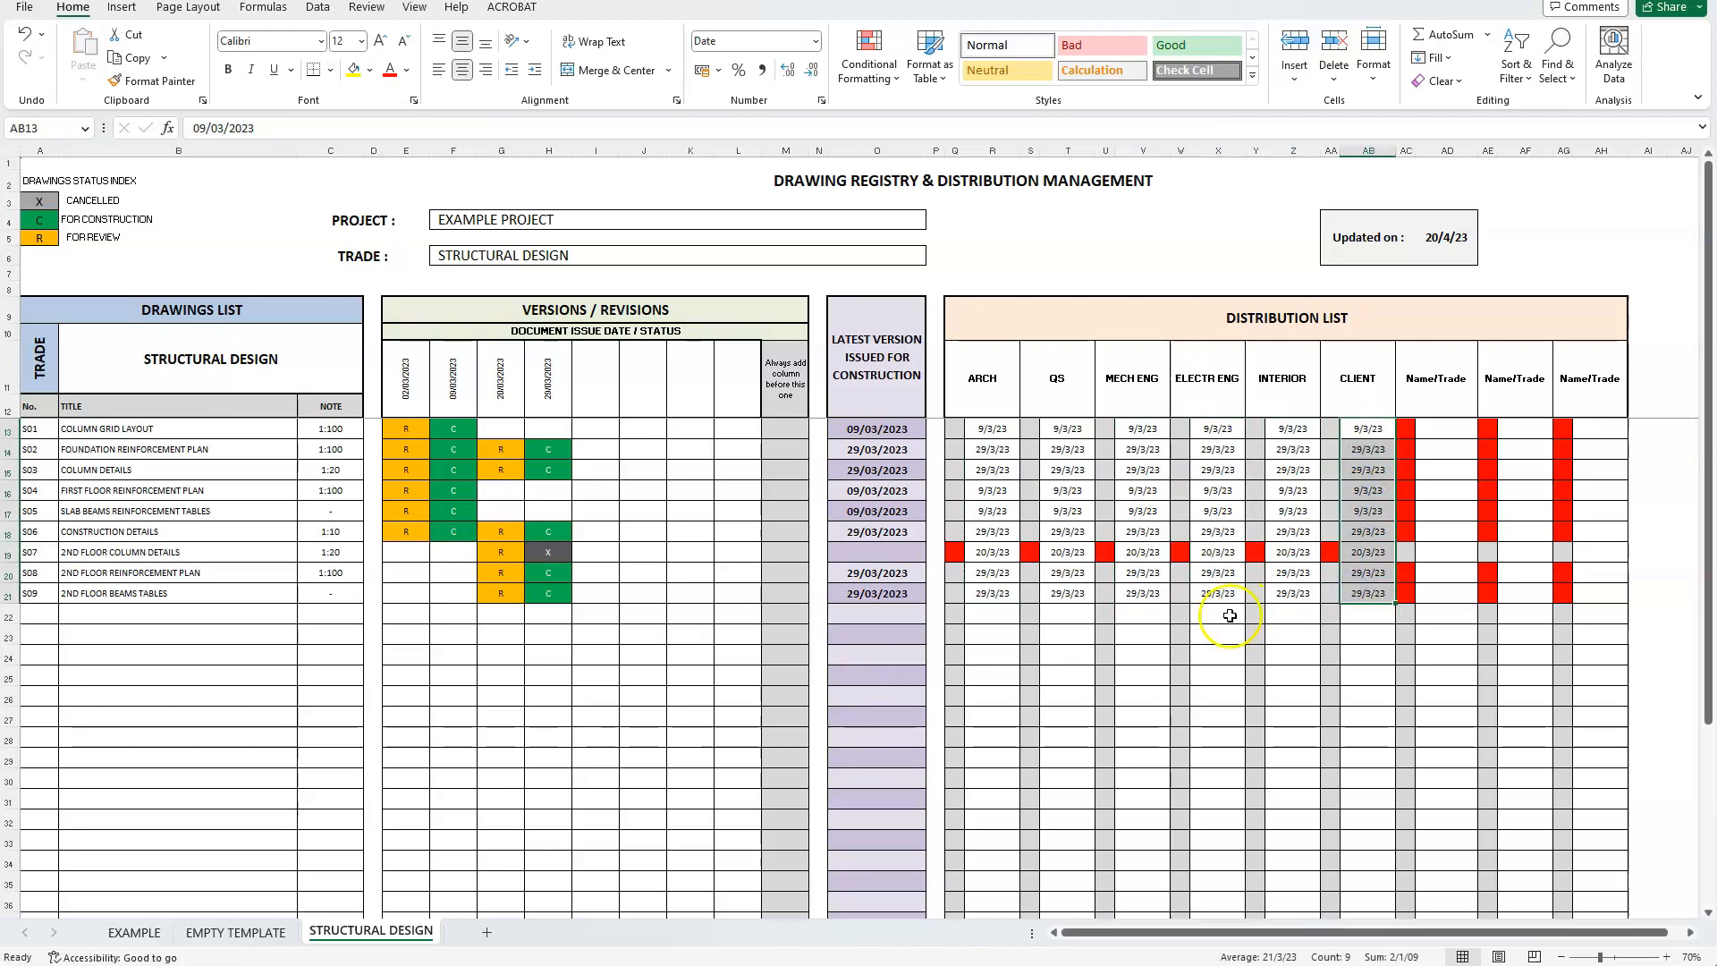
Step: Clear S07's distribution dates from ARCH through INTERIOR and CLIENT
click(118, 708)
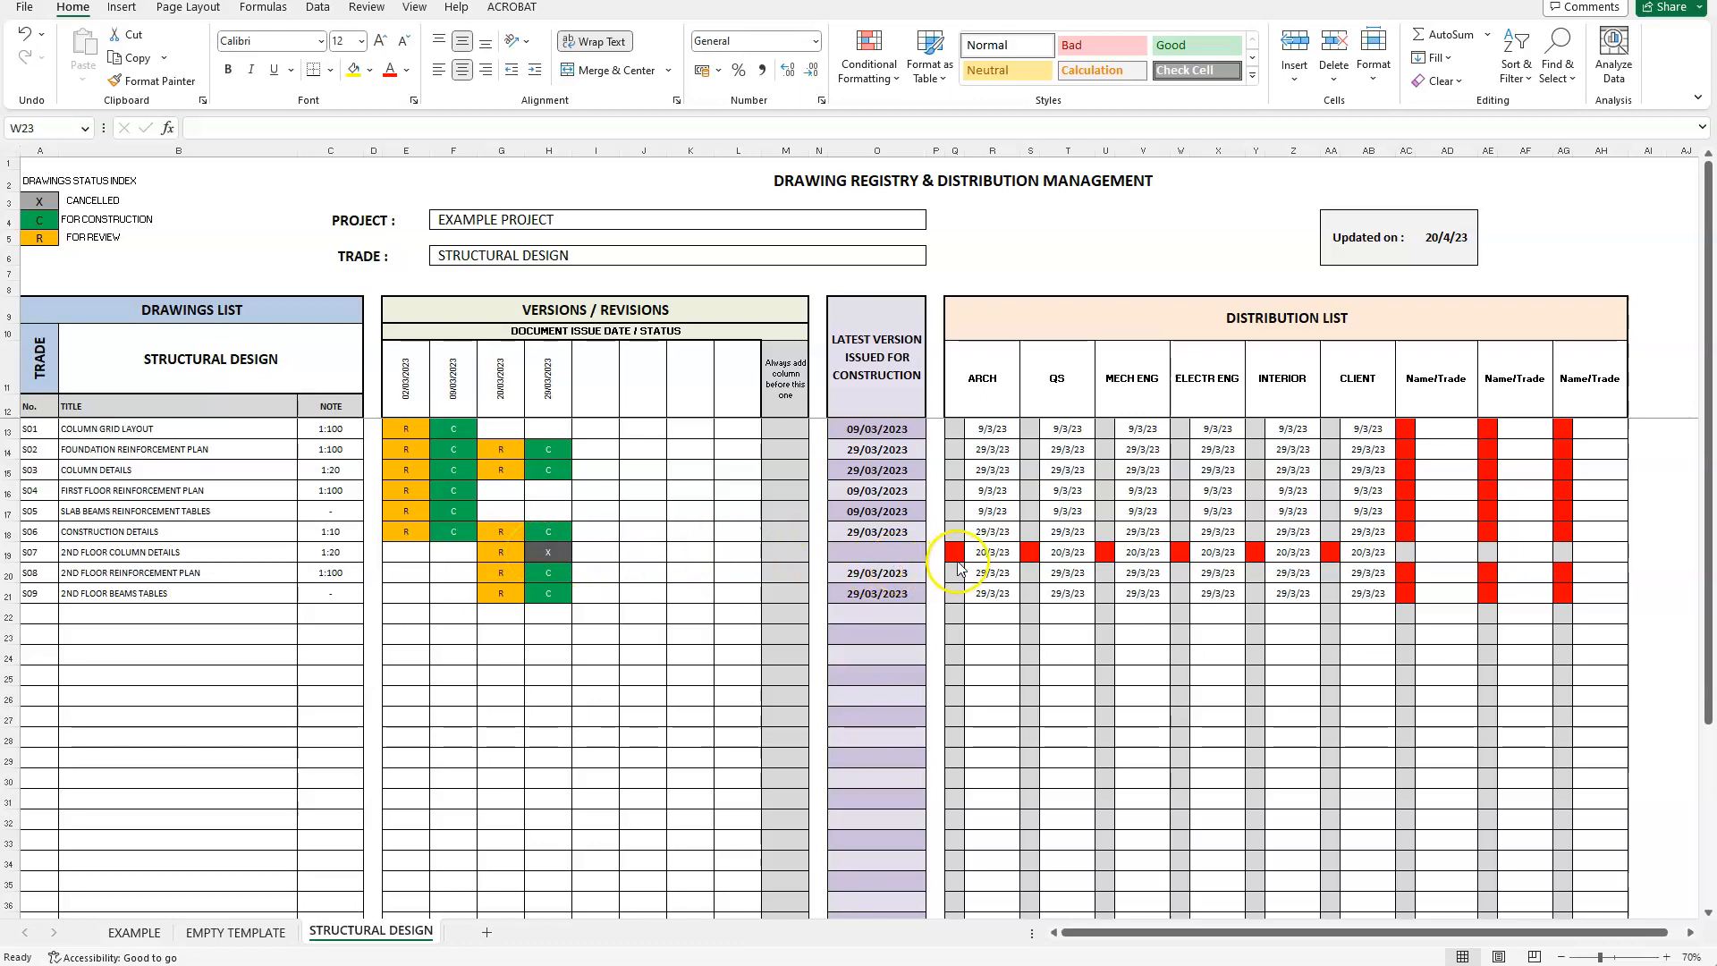
mouse_move(1411, 563)
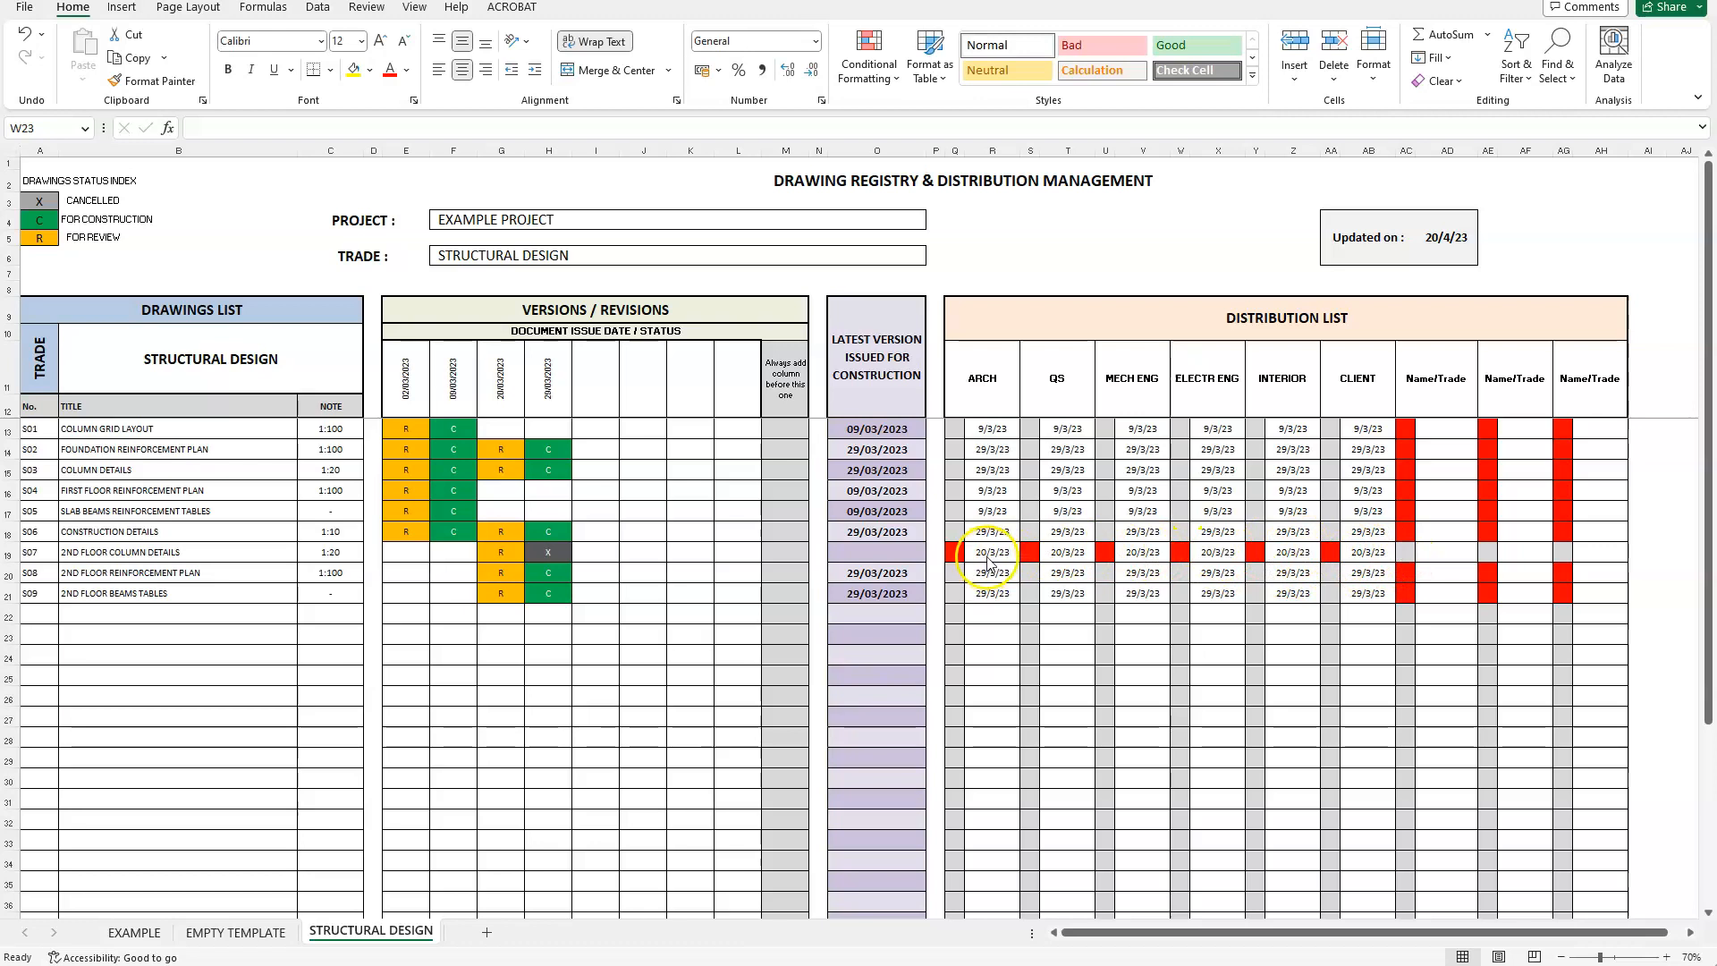
click(990, 552)
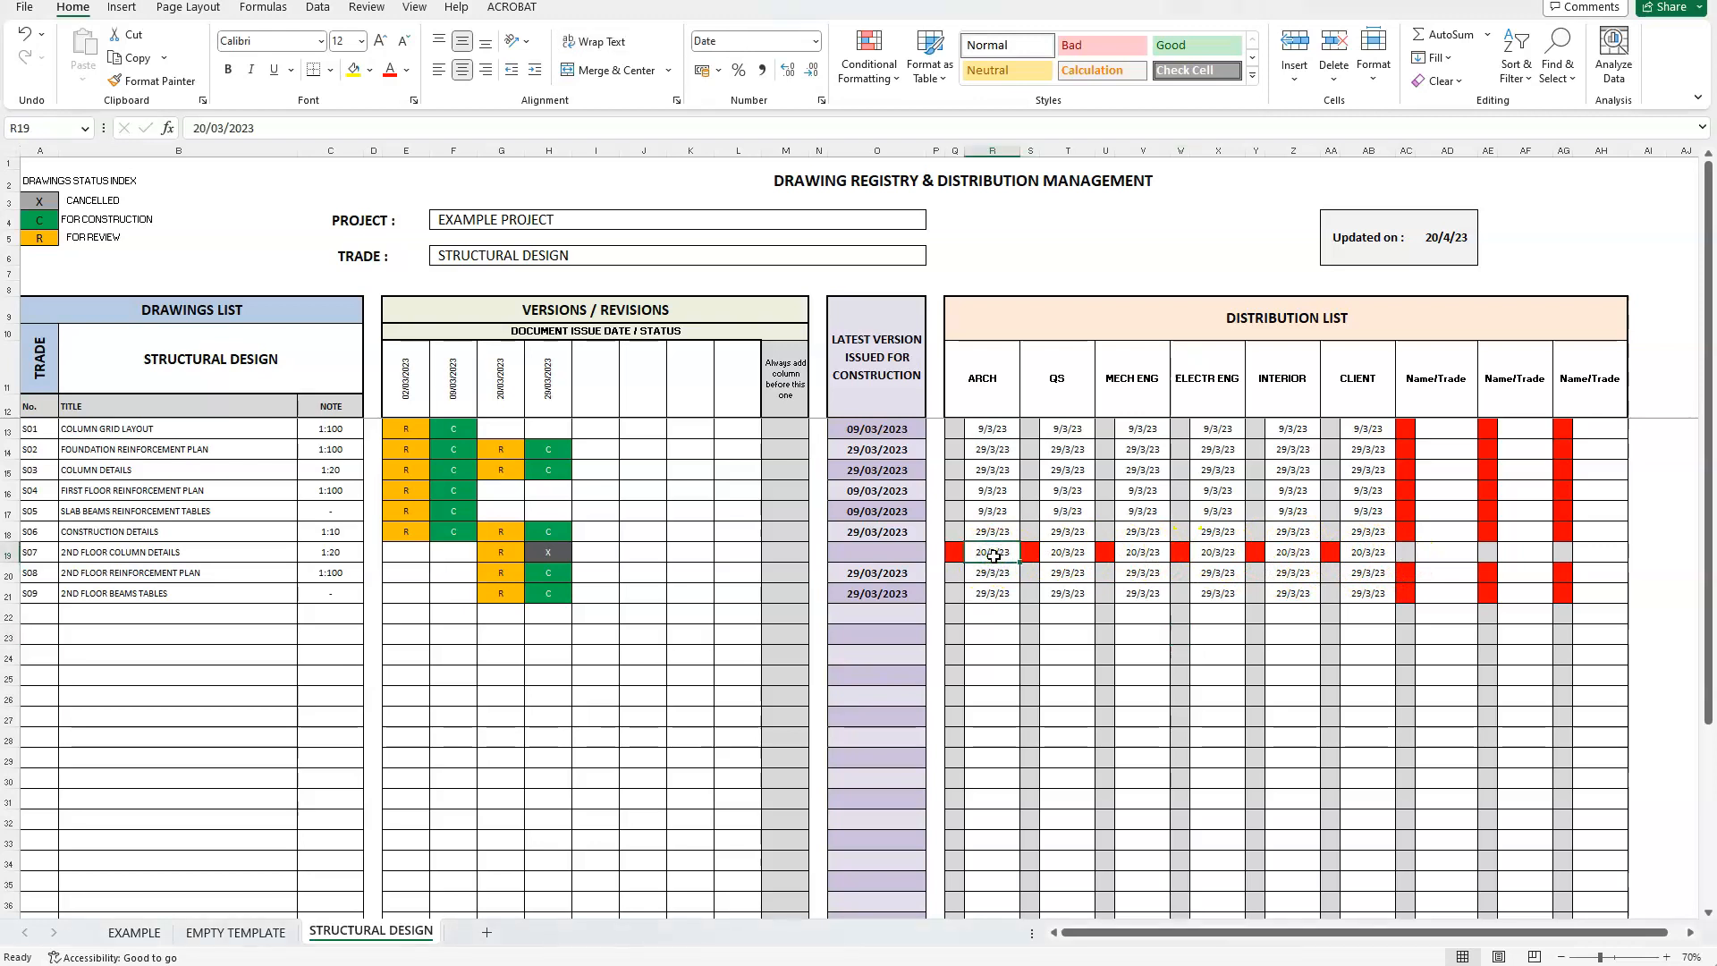
click(1057, 553)
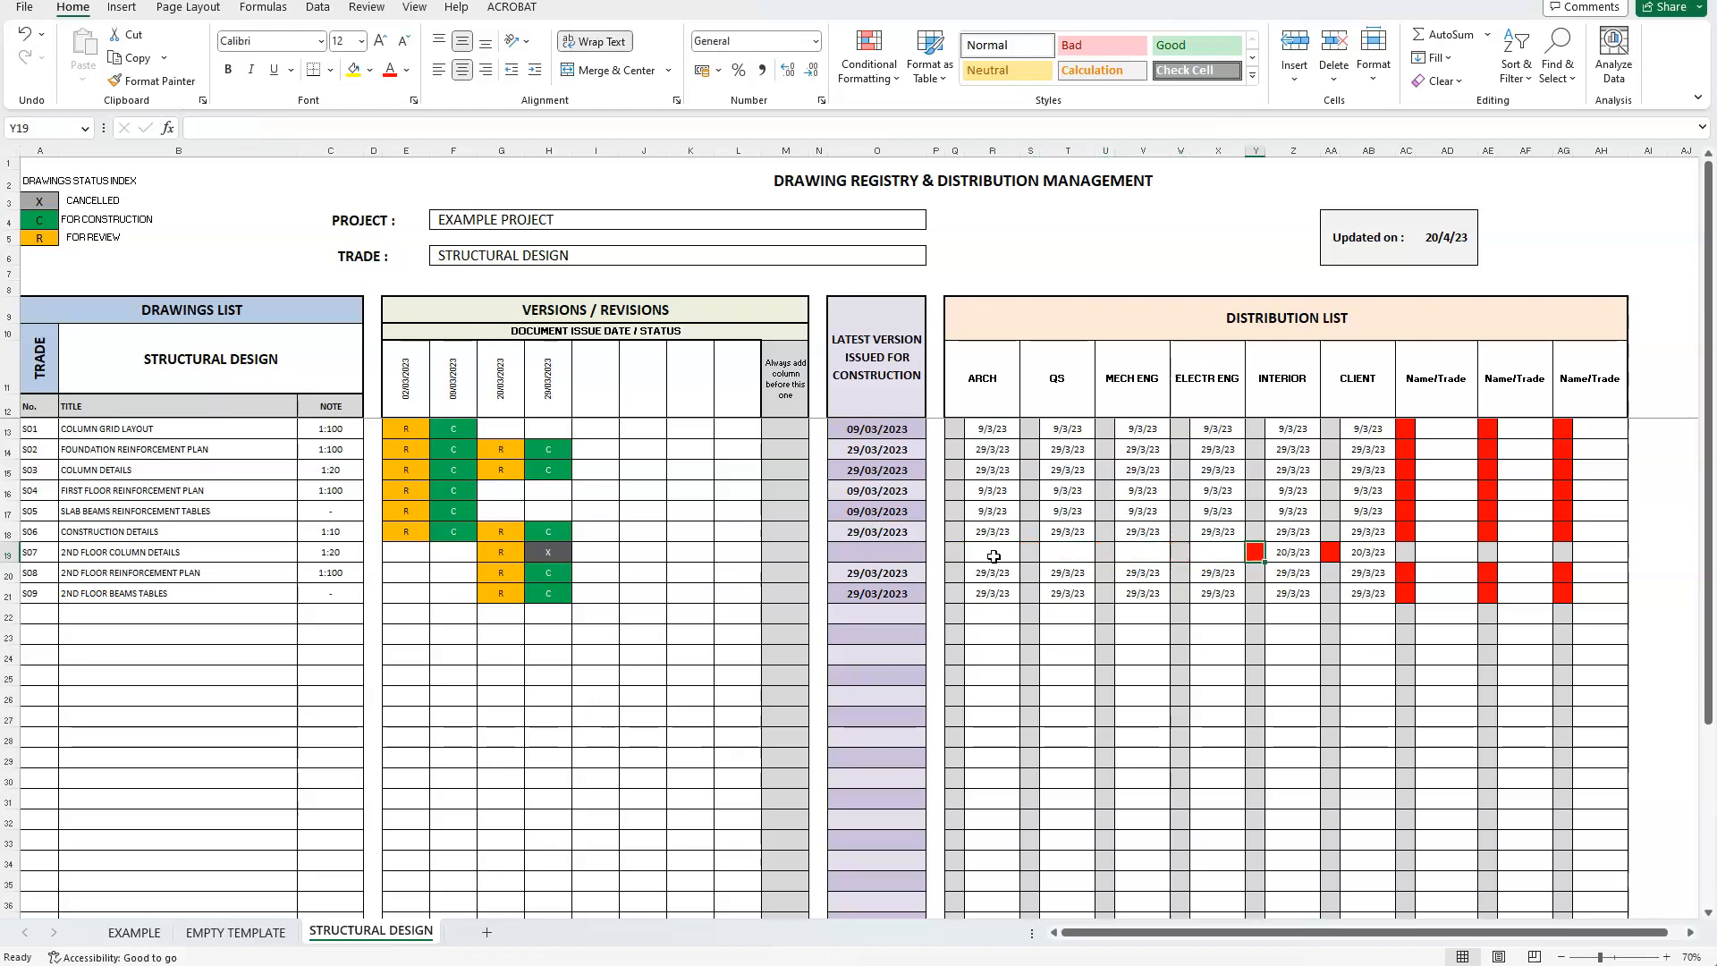
click(1330, 552)
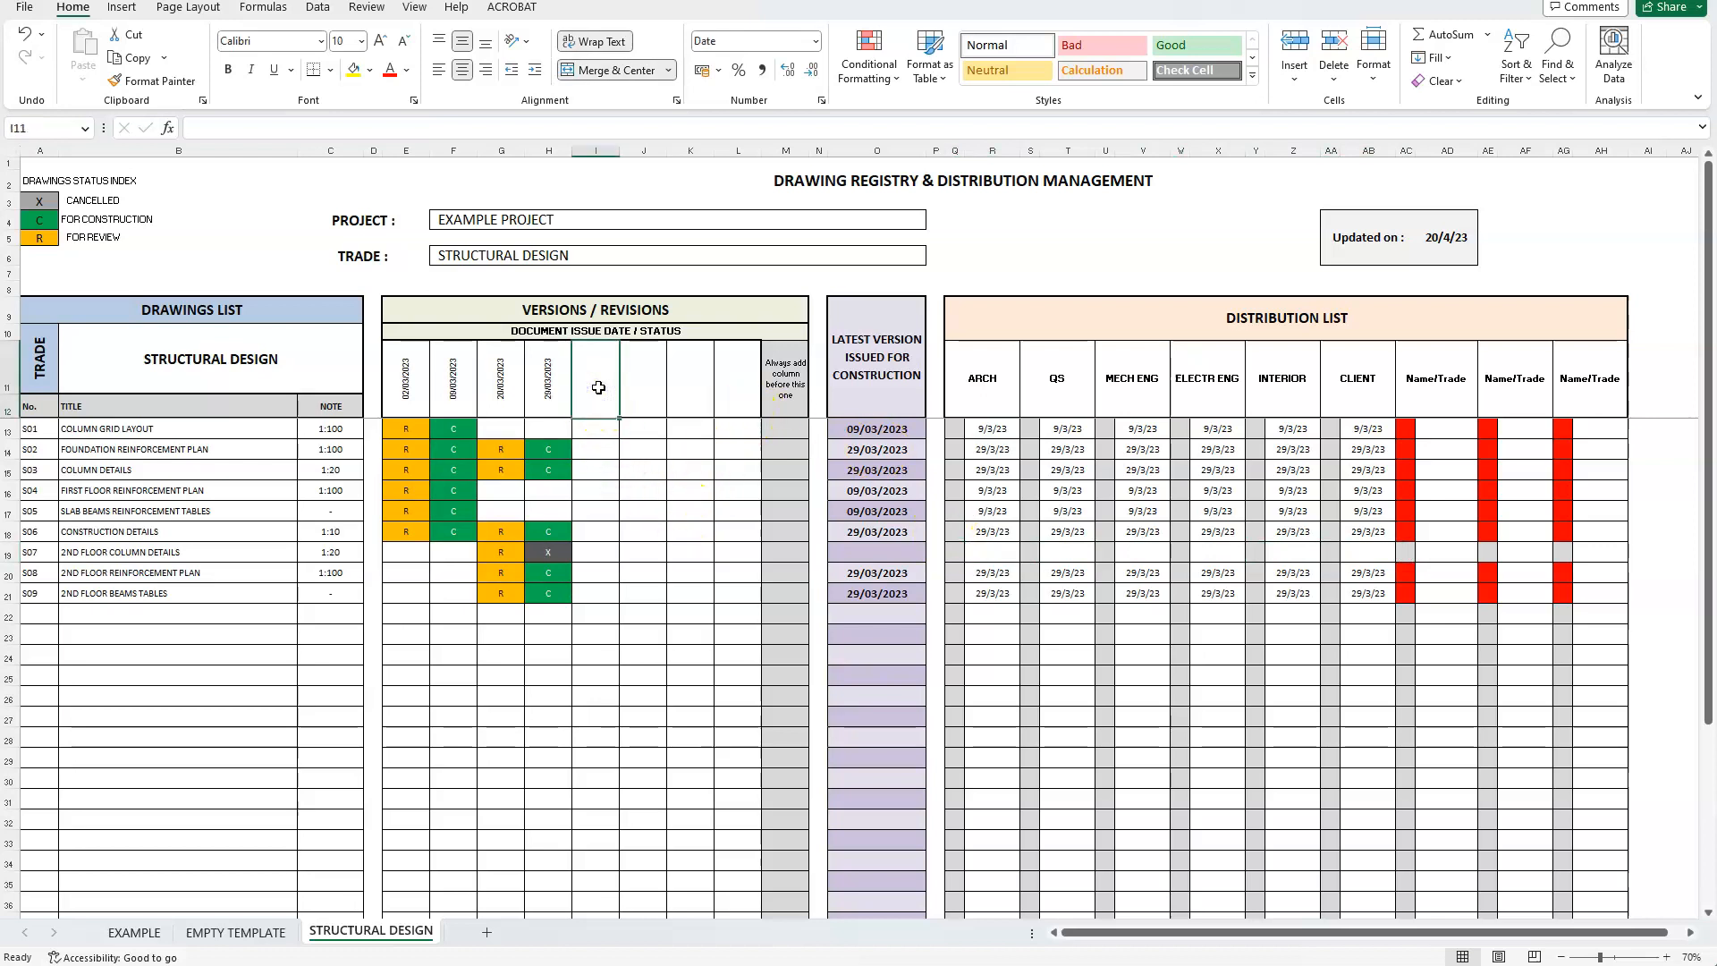
Step: Change the first spare Name/Trade recipient heading to CONTRACTOR
click(1436, 379)
text(CONTRACTOR)
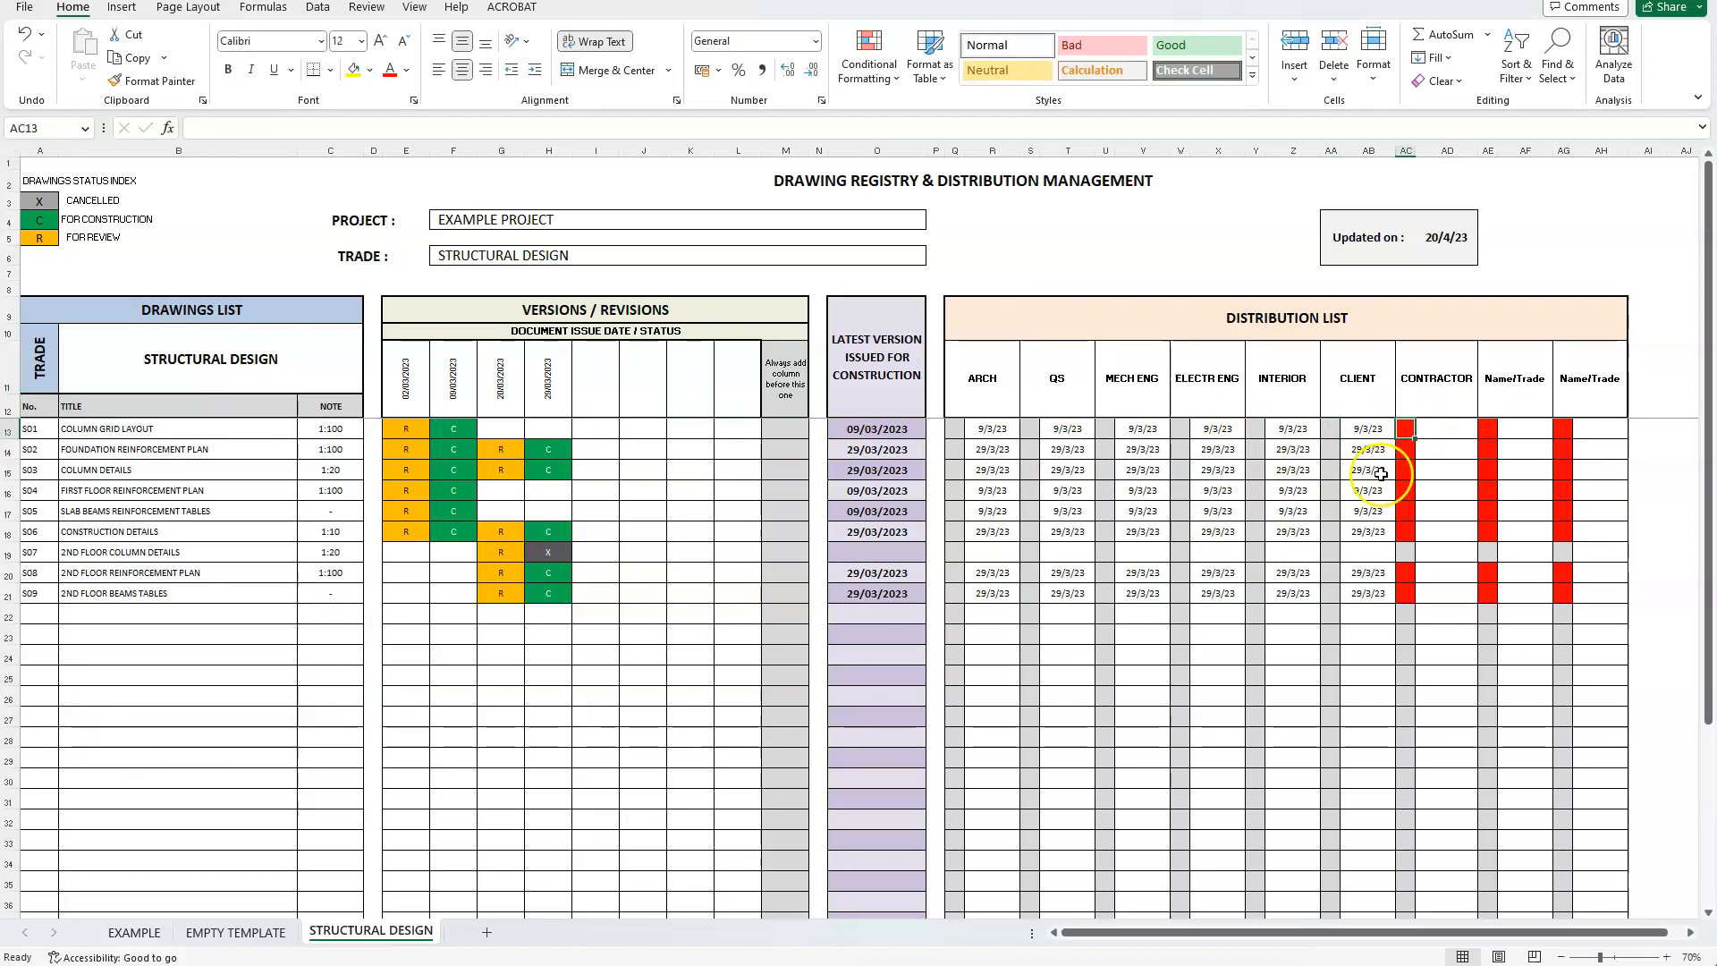
mouse_move(649, 606)
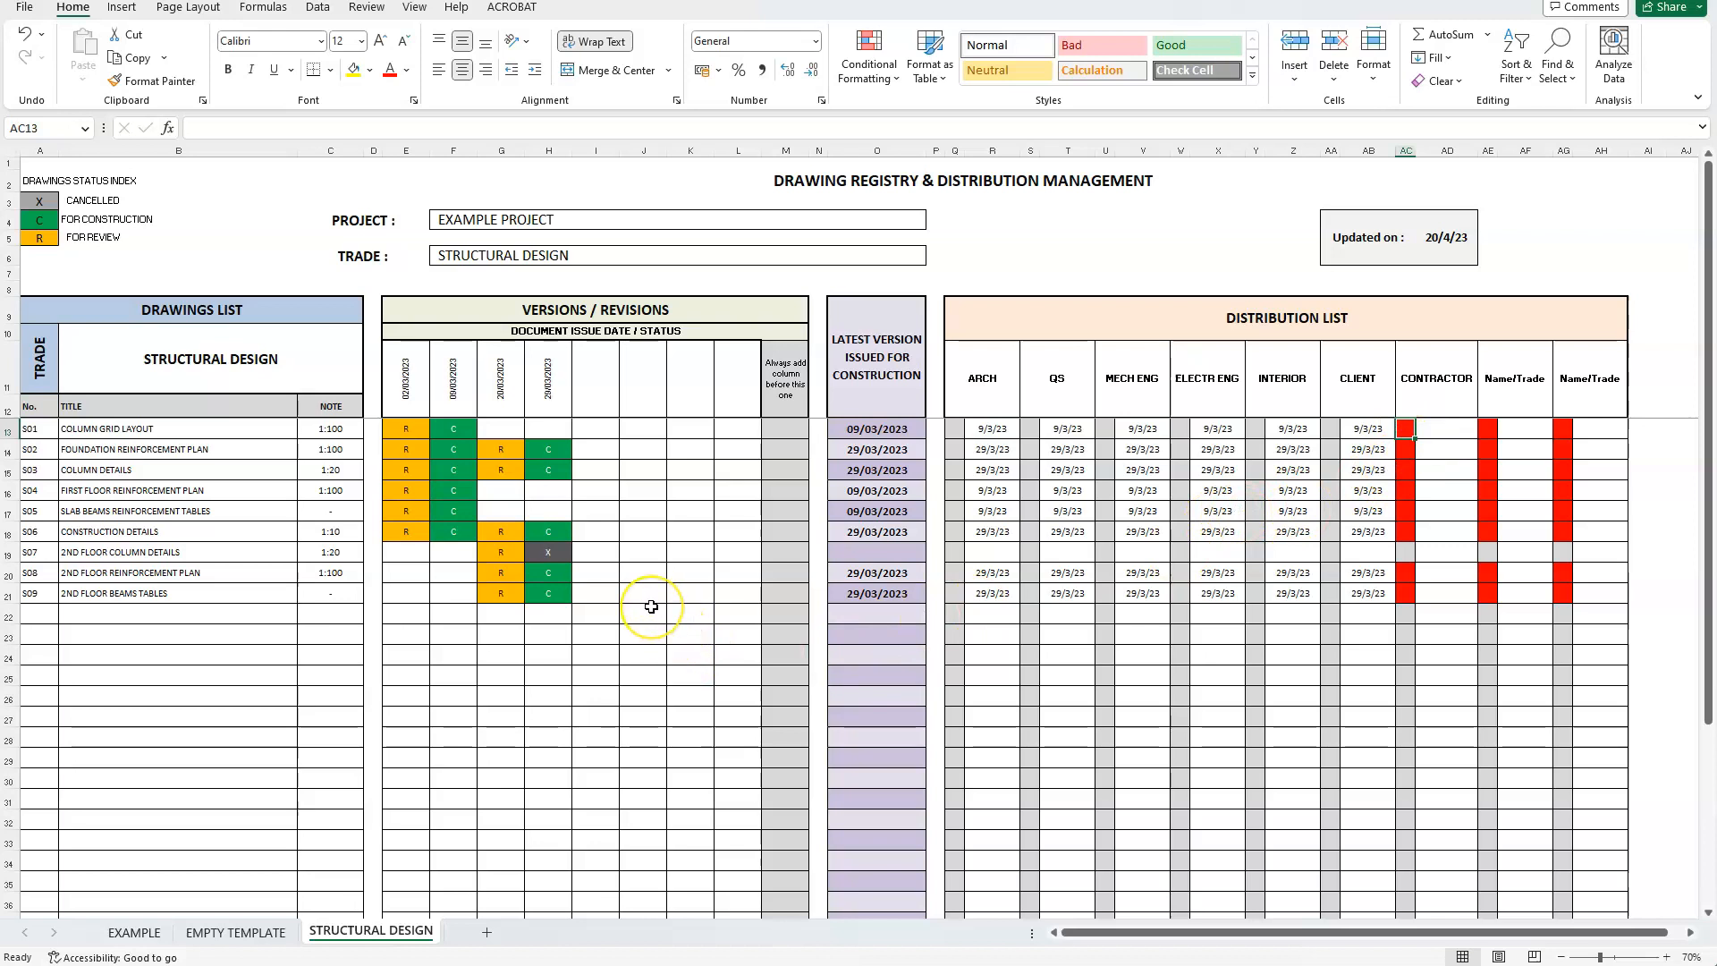
mouse_move(349, 563)
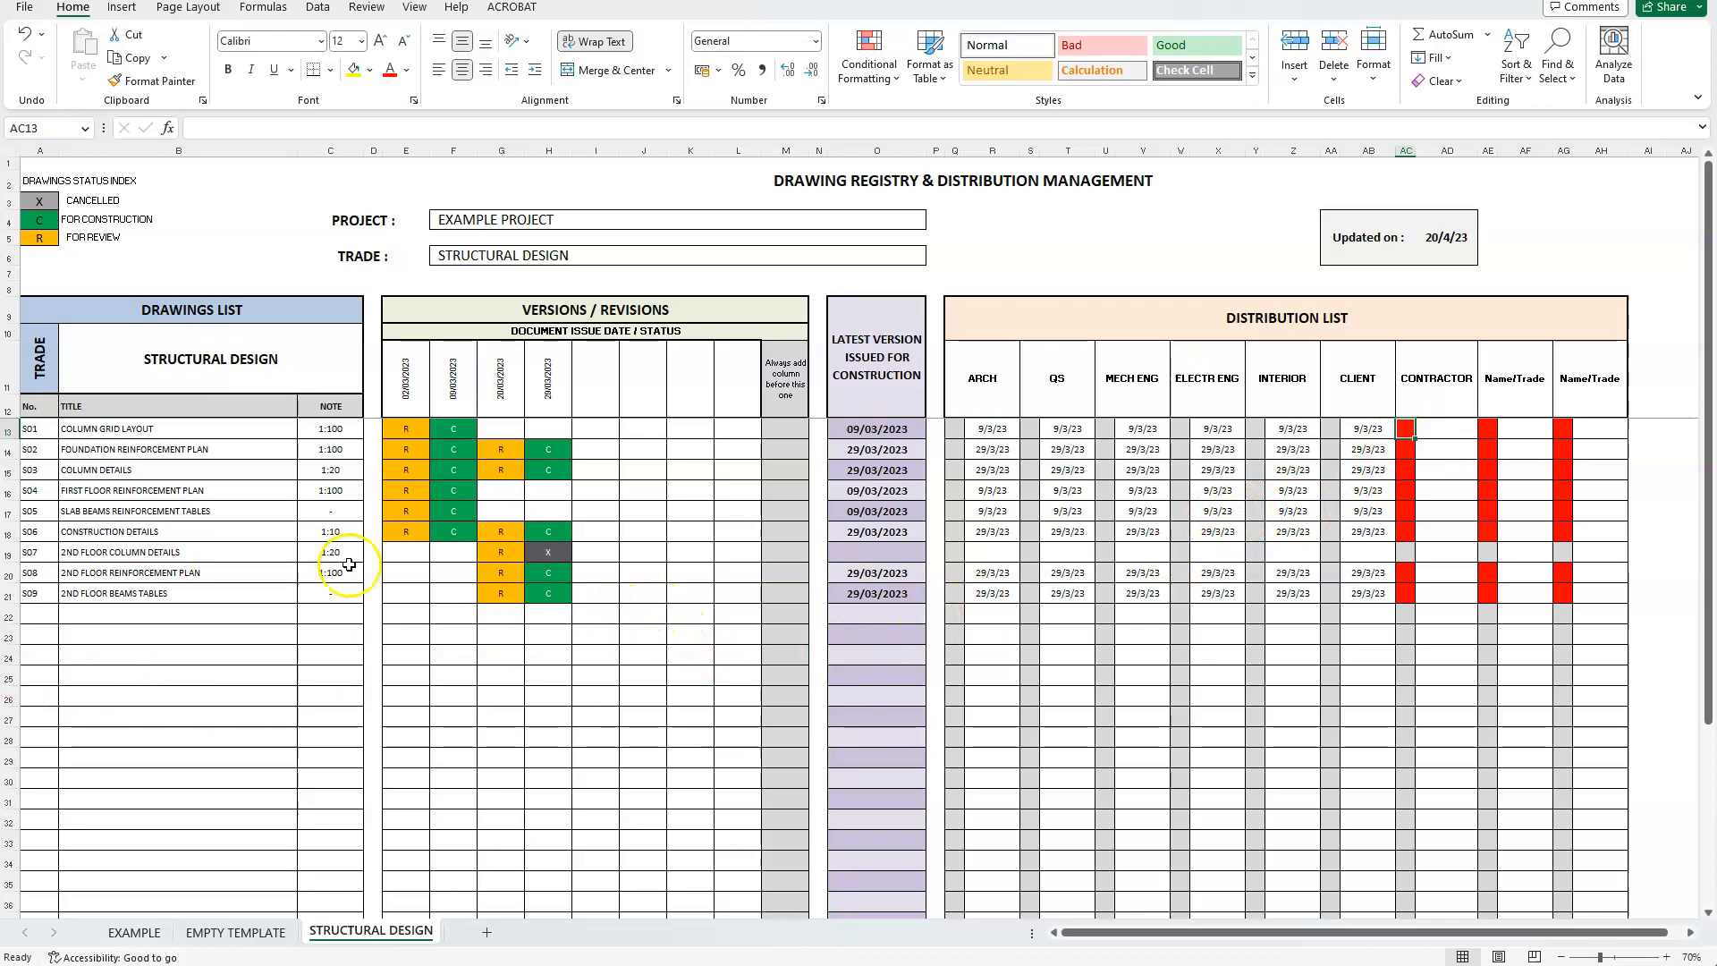
Step: Enter 10/4/23 as the next revision date heading
click(594, 378)
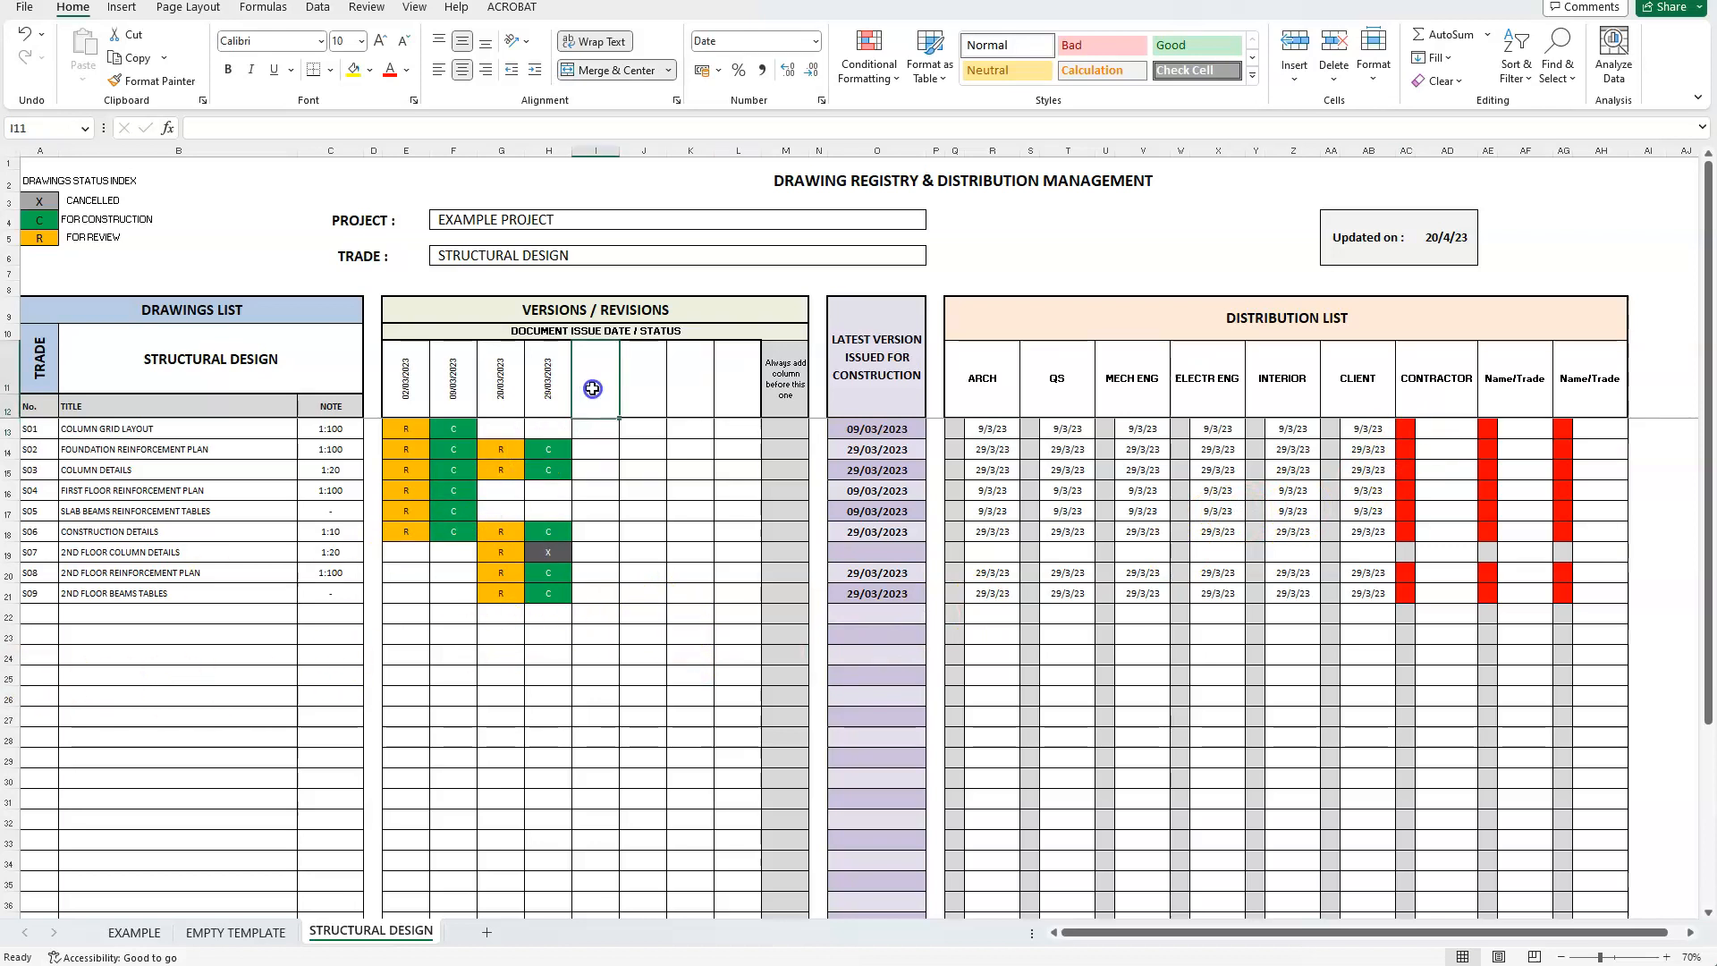
text(10/4/23)
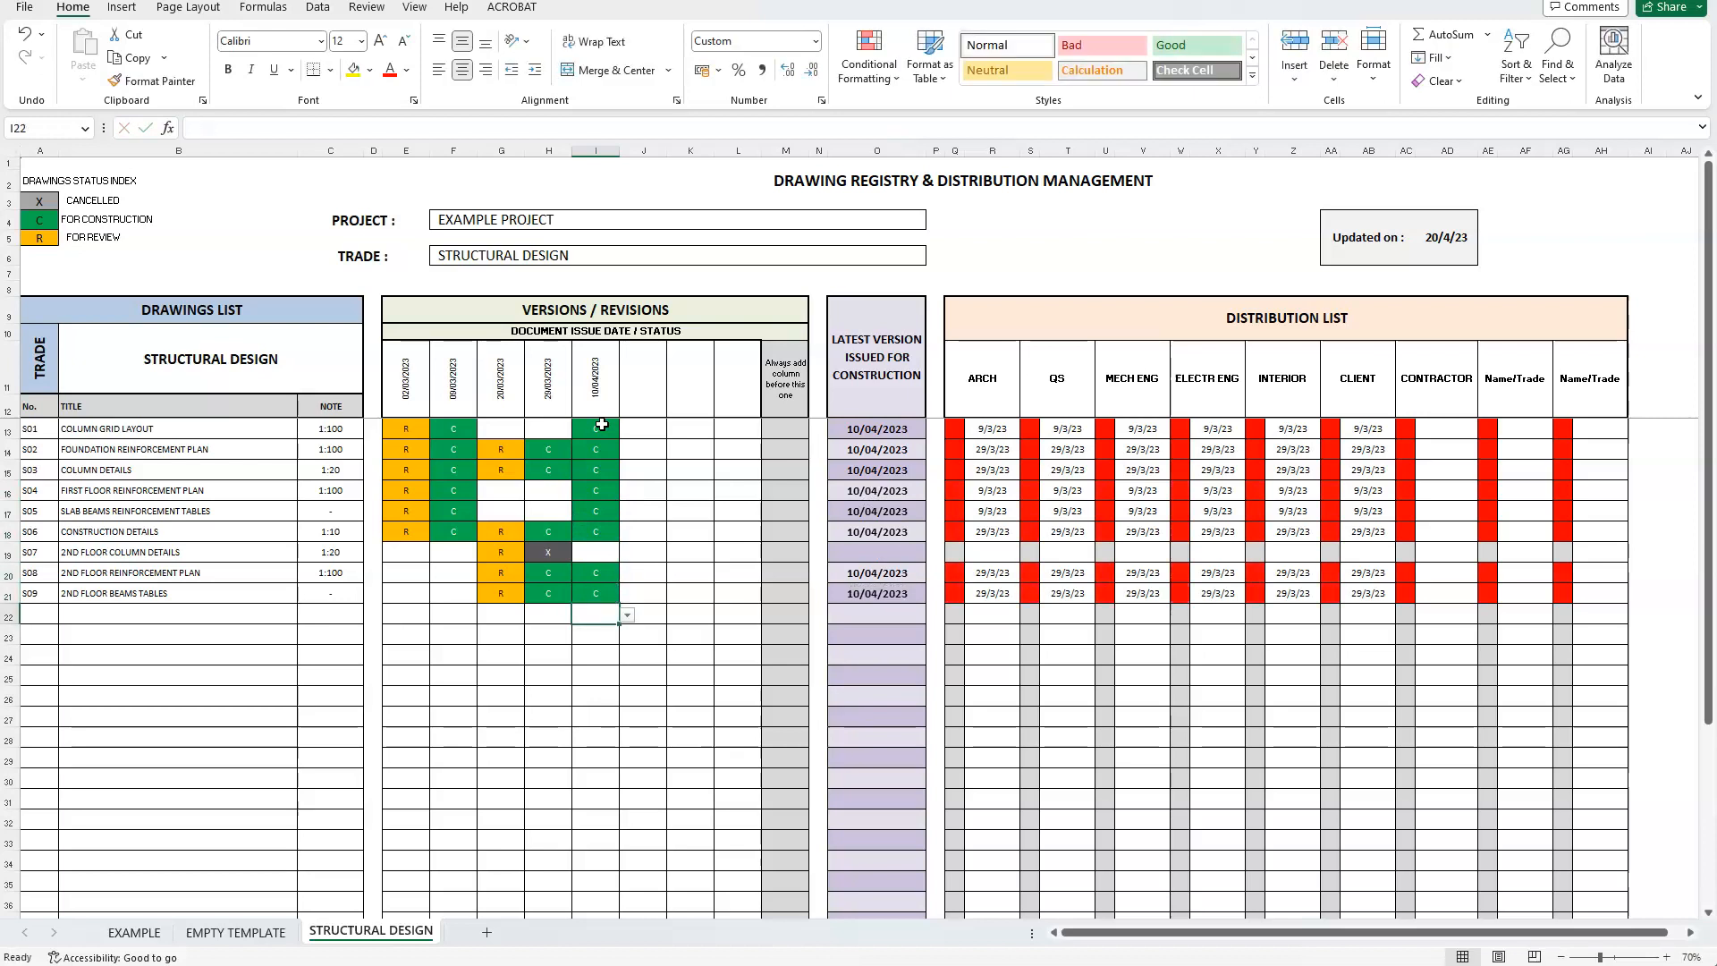
Step: Enter 10/4/ as the CONTRACTOR distribution date starting at drawing S01
click(1445, 427)
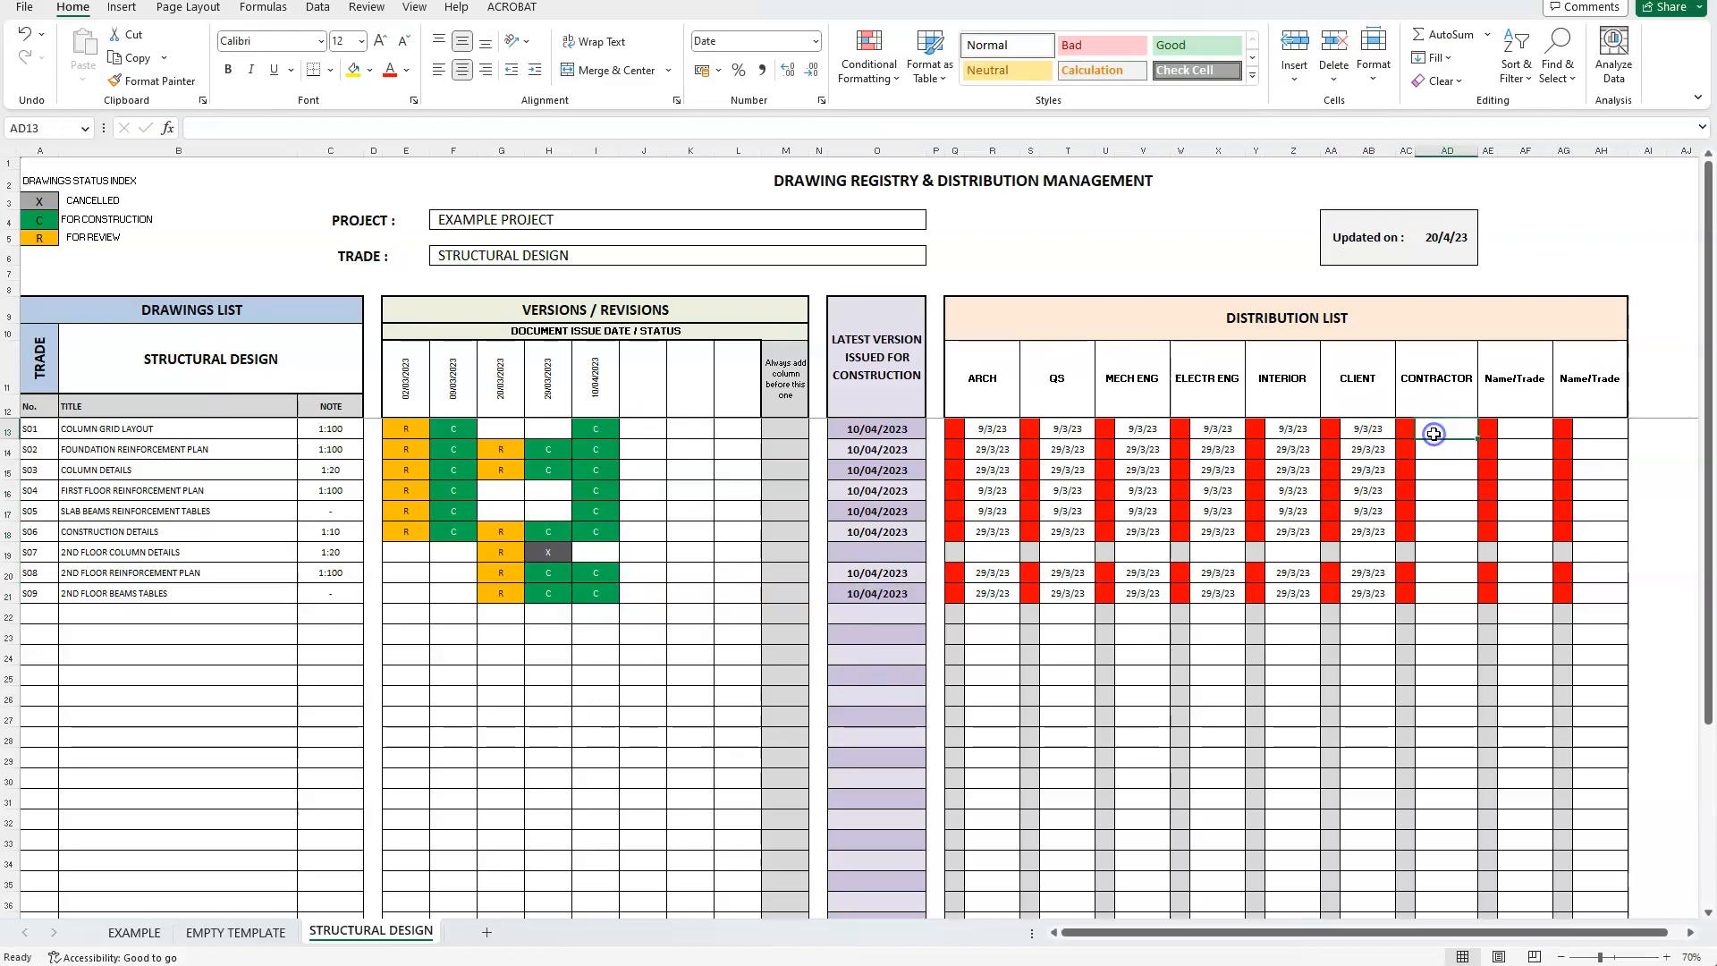
text(10/4/23)
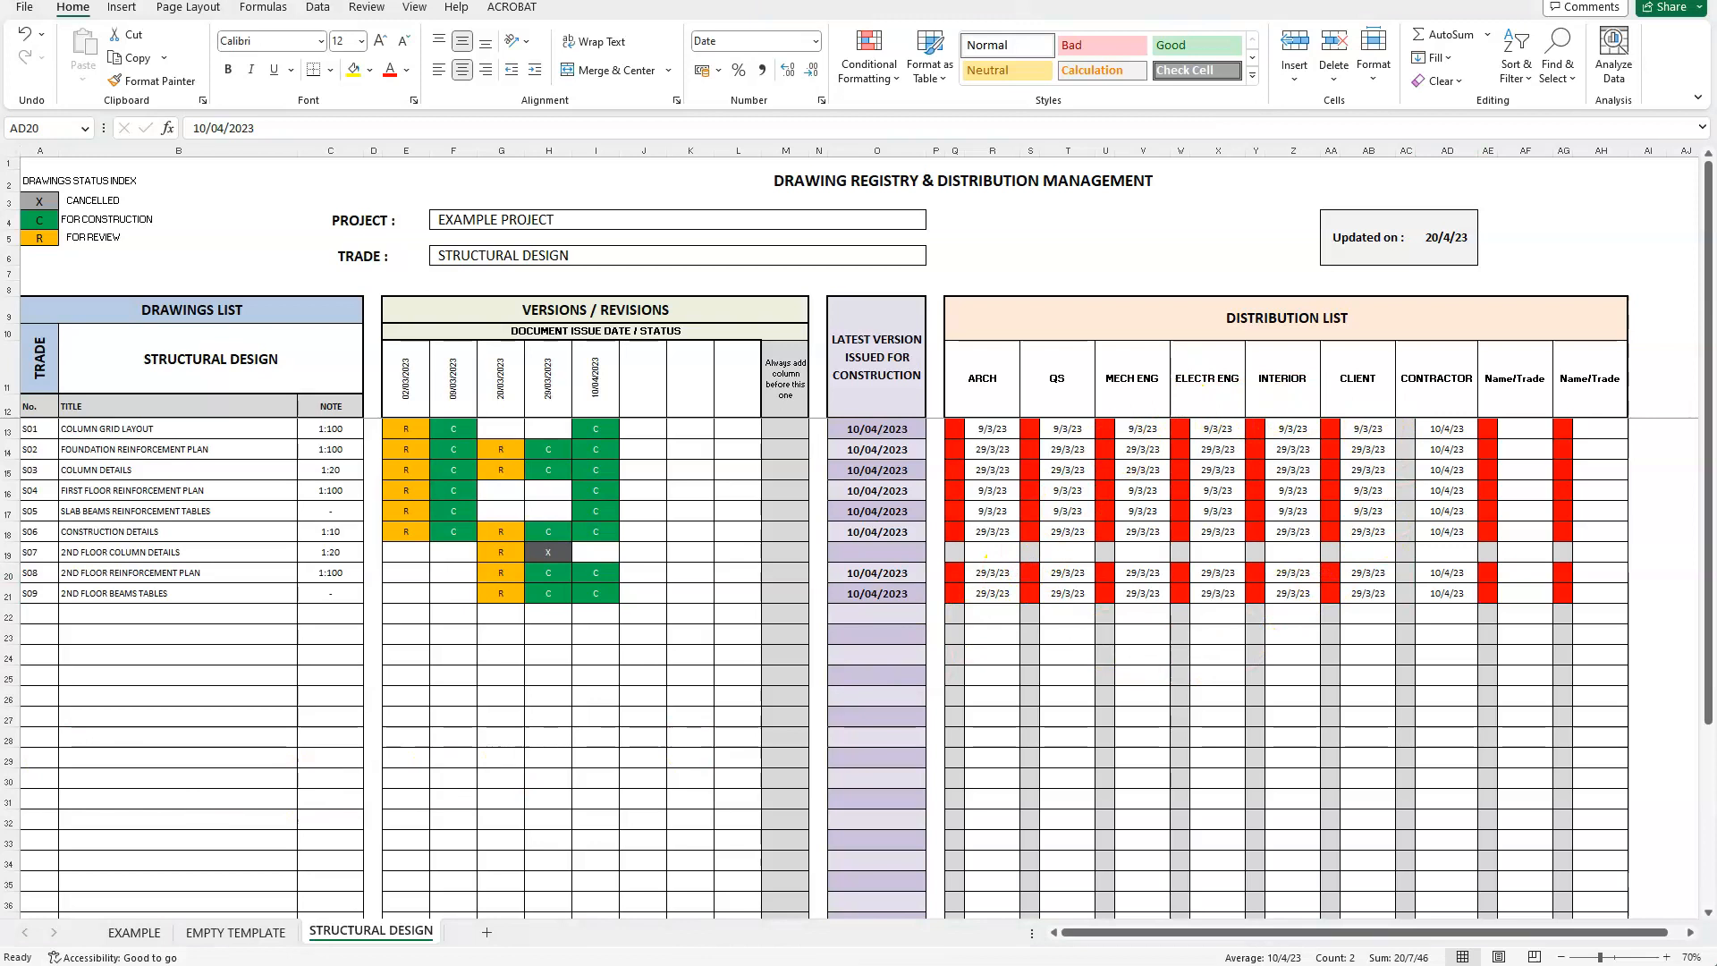
mouse_move(1138, 668)
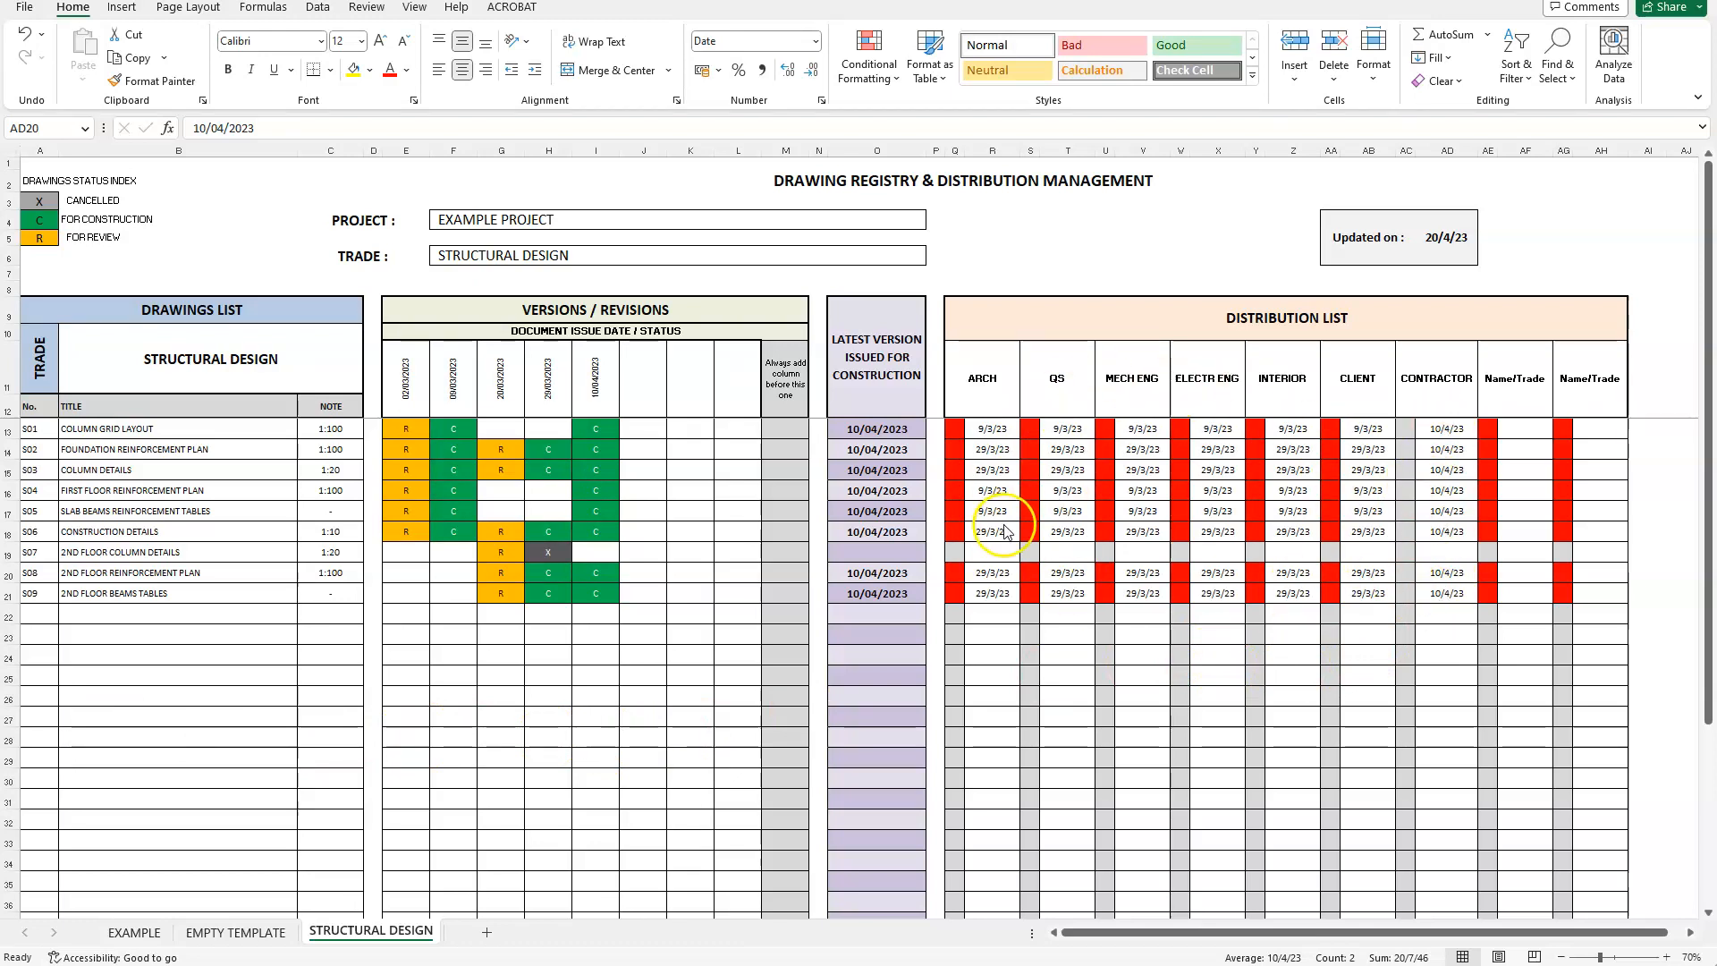
mouse_move(996, 470)
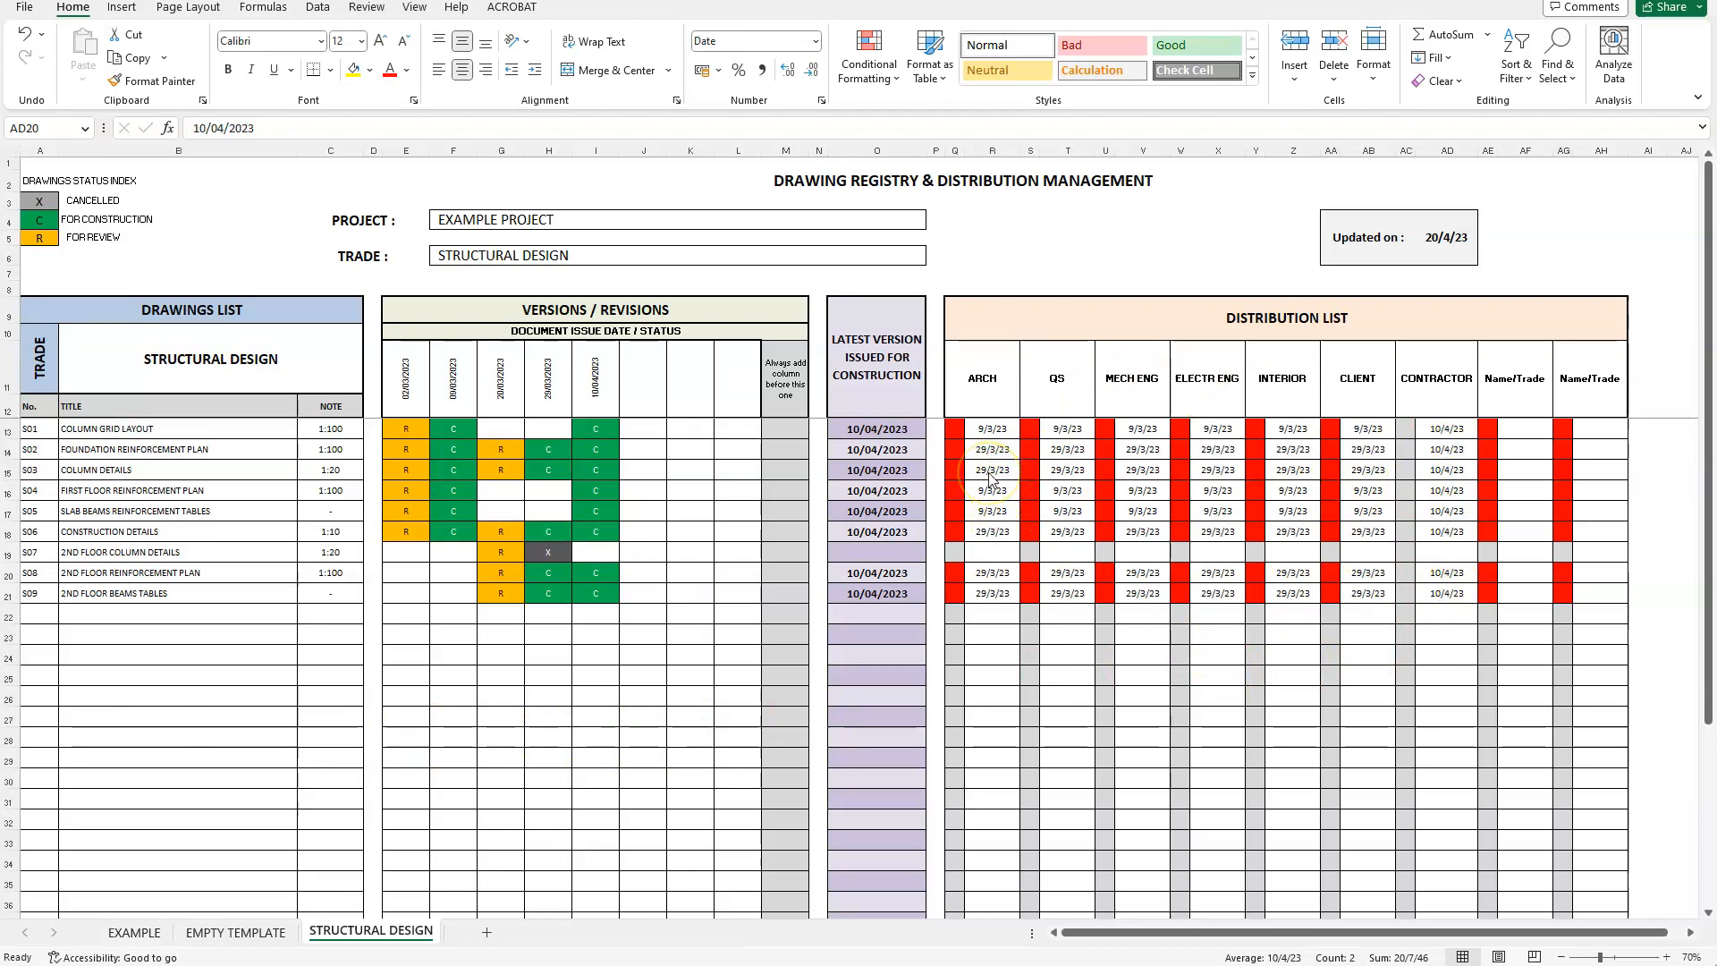
mouse_move(1384, 458)
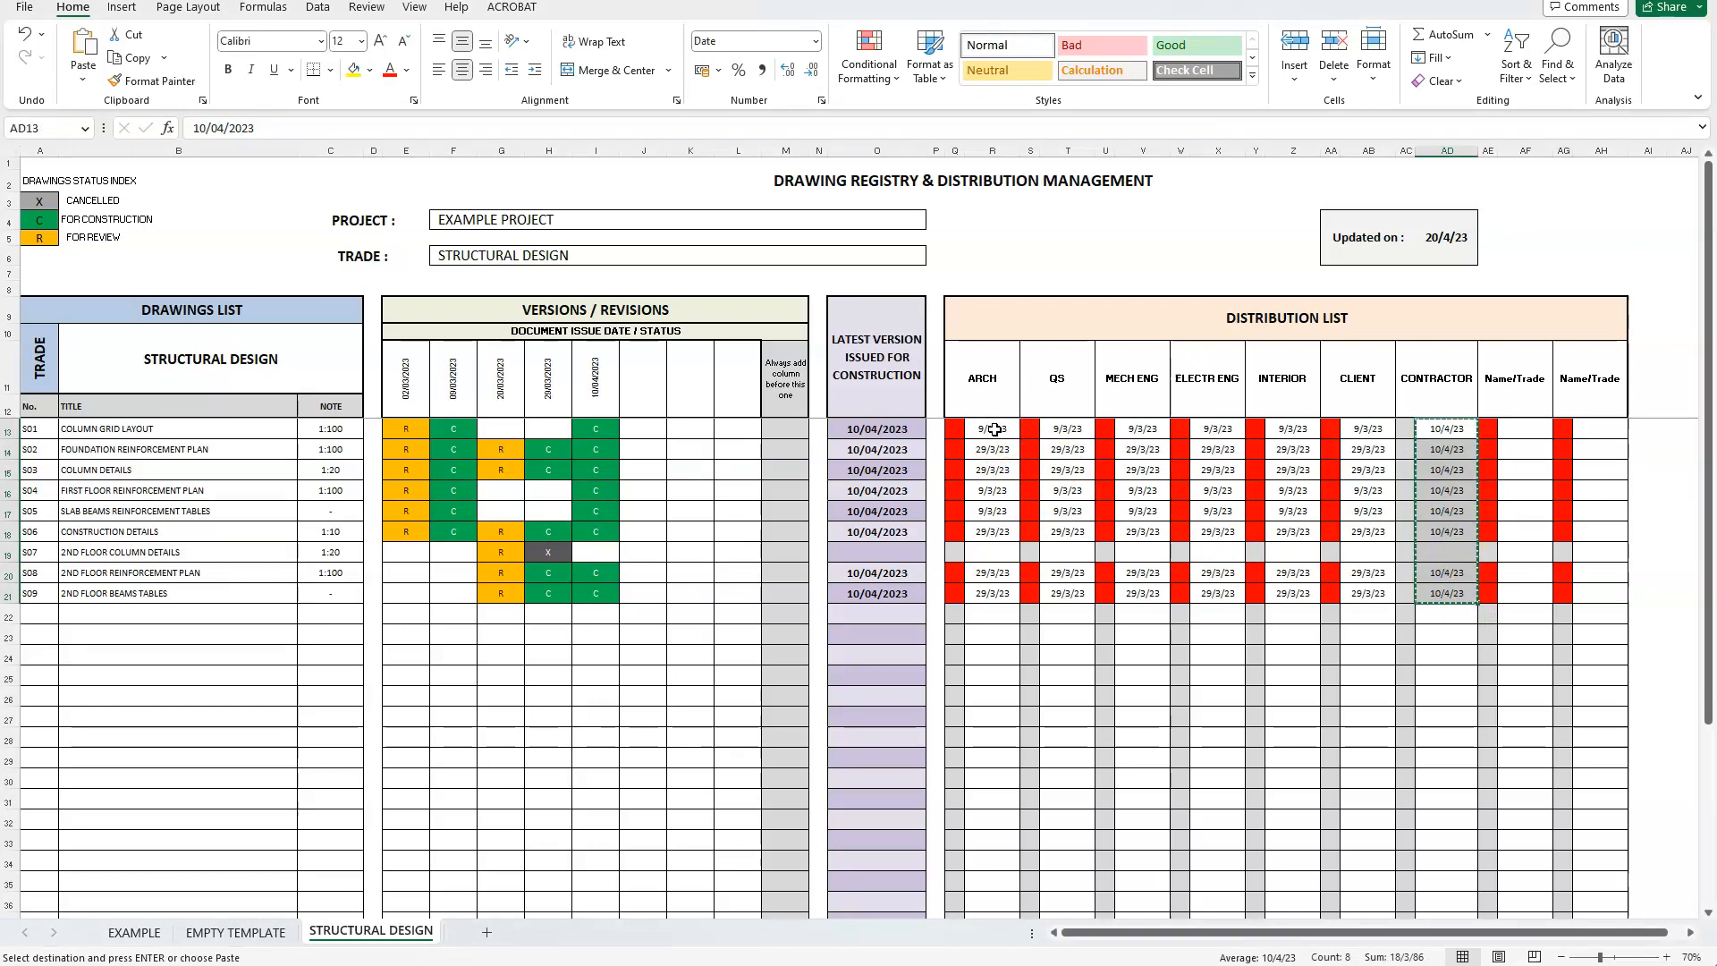
Step: Paste the copied 10/4/23 dates into the ARCH to CLIENT distribution cells
click(982, 428)
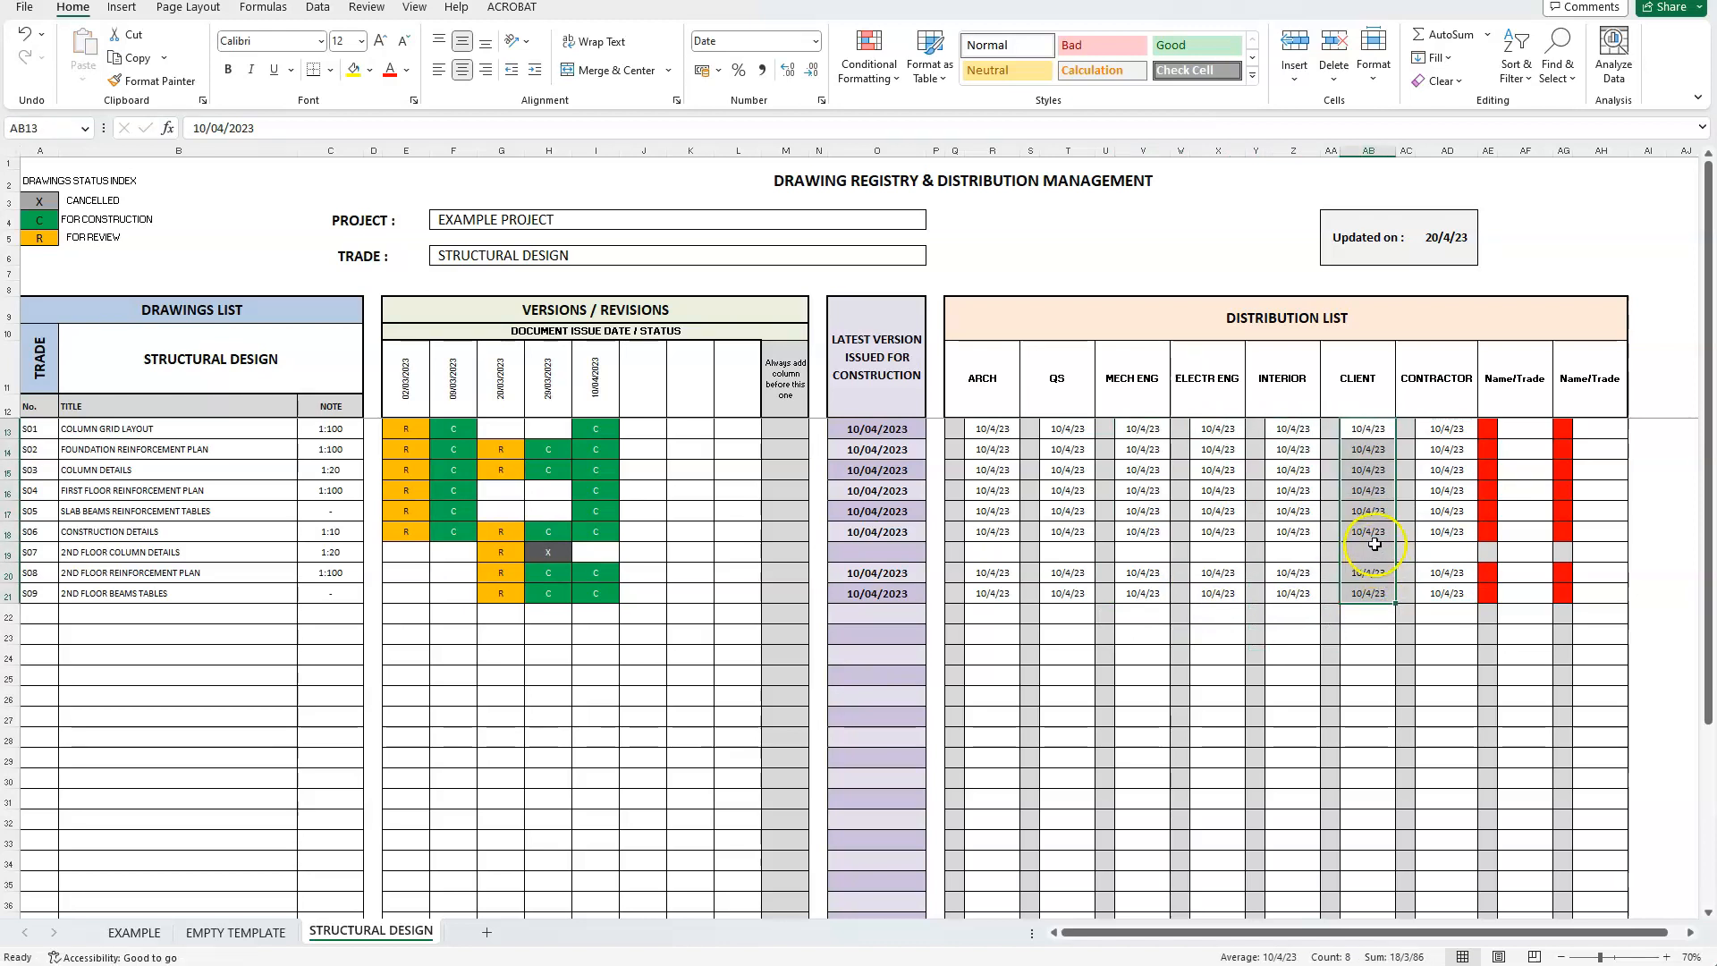
mouse_move(1564, 150)
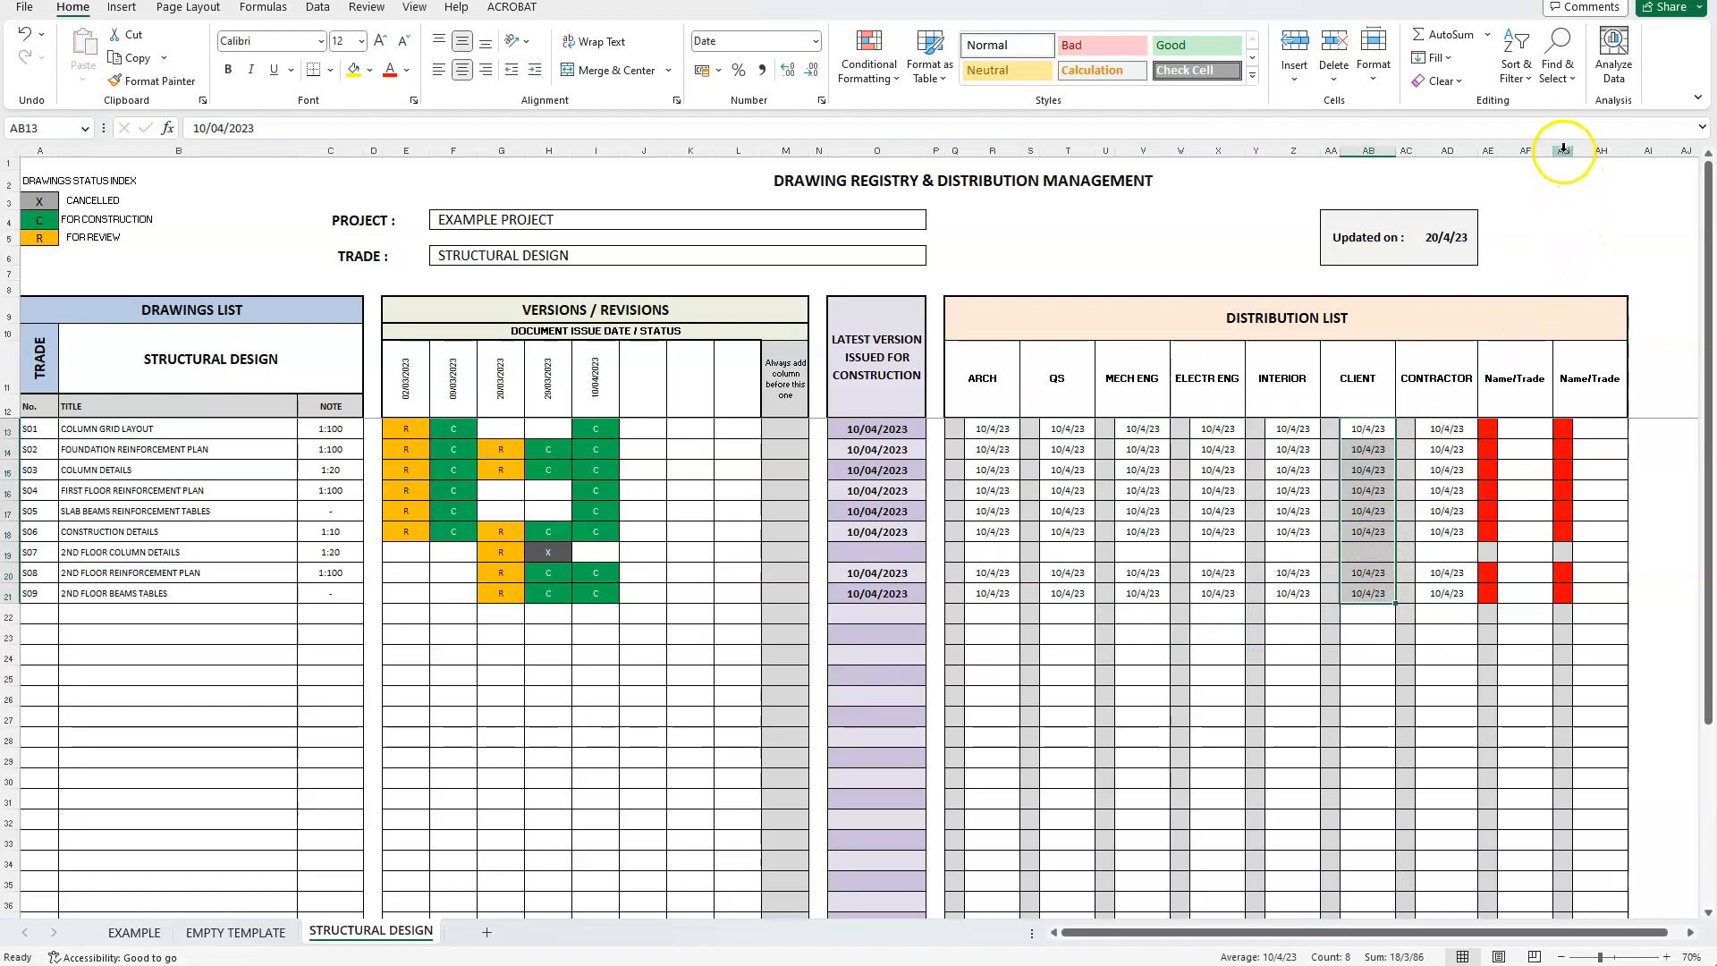
Step: Insert an EXTRA recipient column and paste the contractor's 10/4/23 dates into it
click(1563, 150)
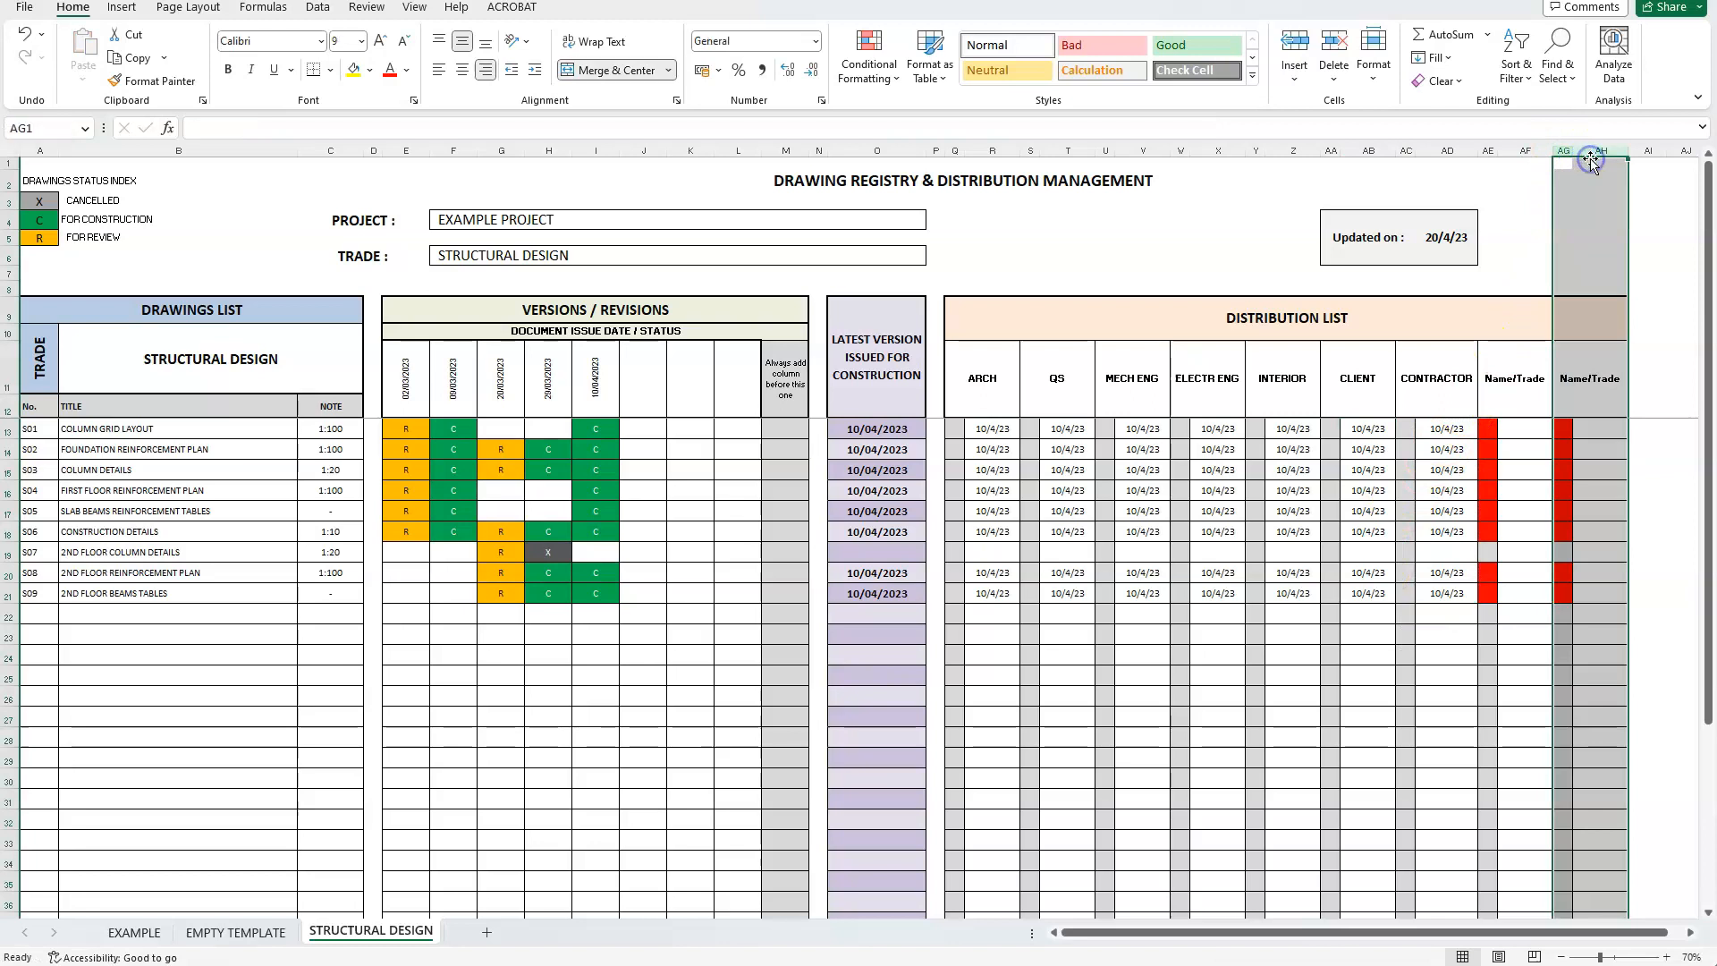
mouse_move(1593, 148)
text(EXTRA)
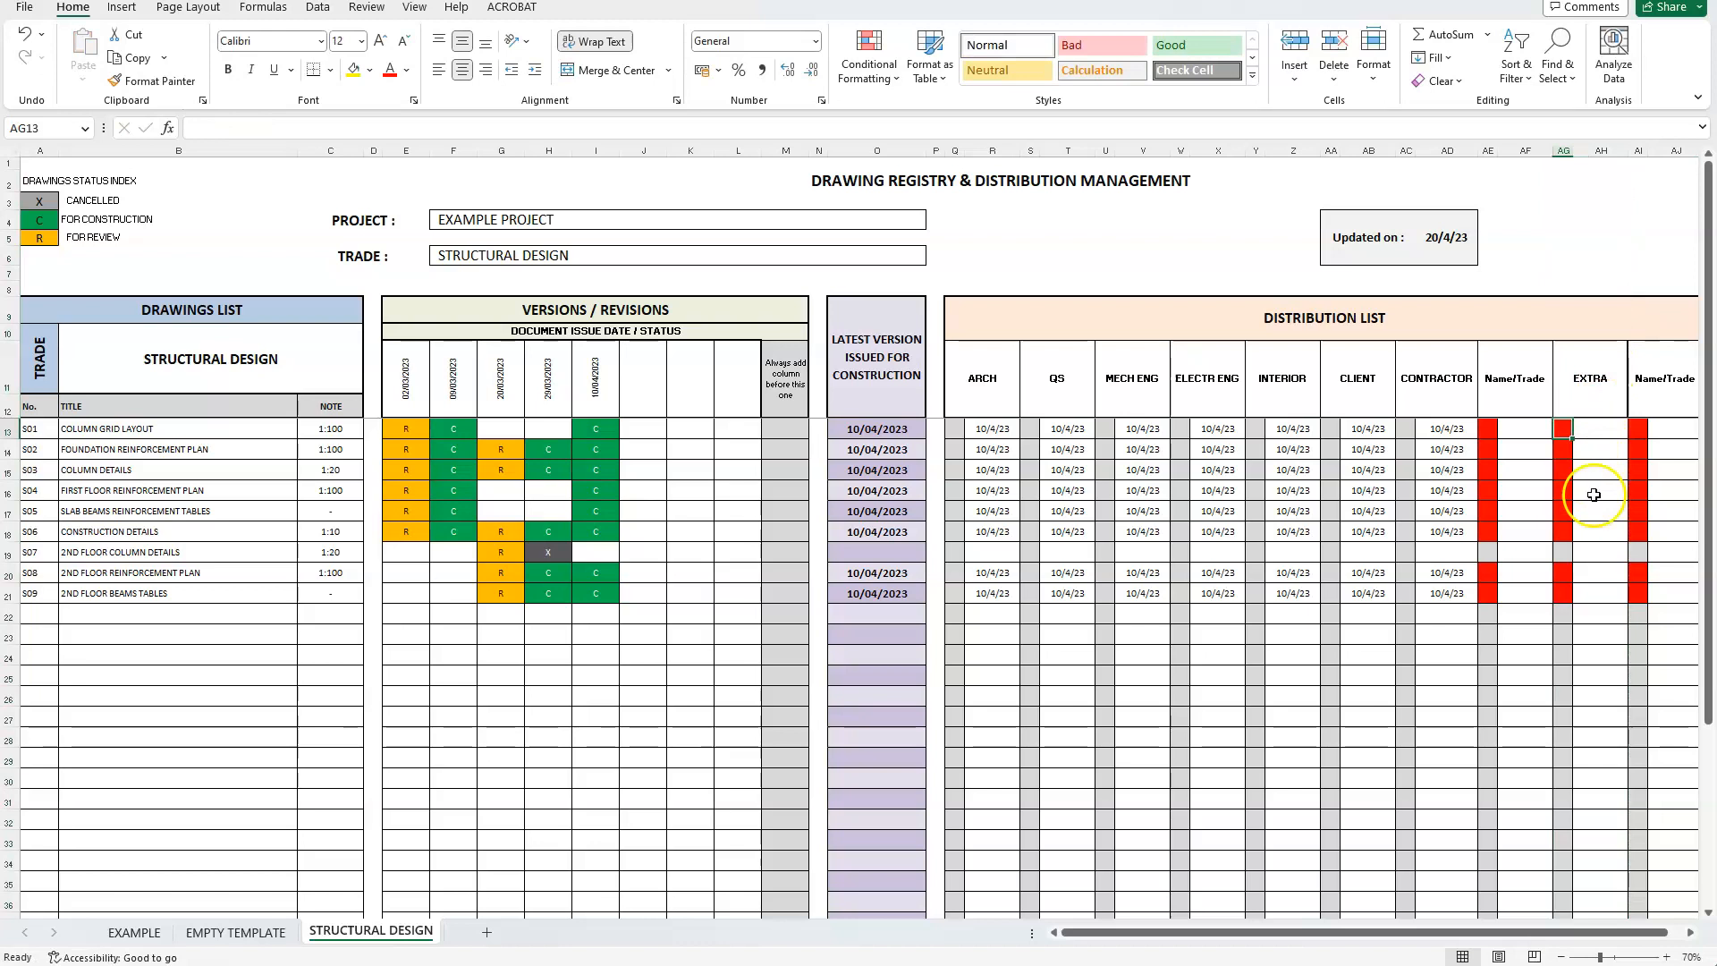
mouse_move(1592, 585)
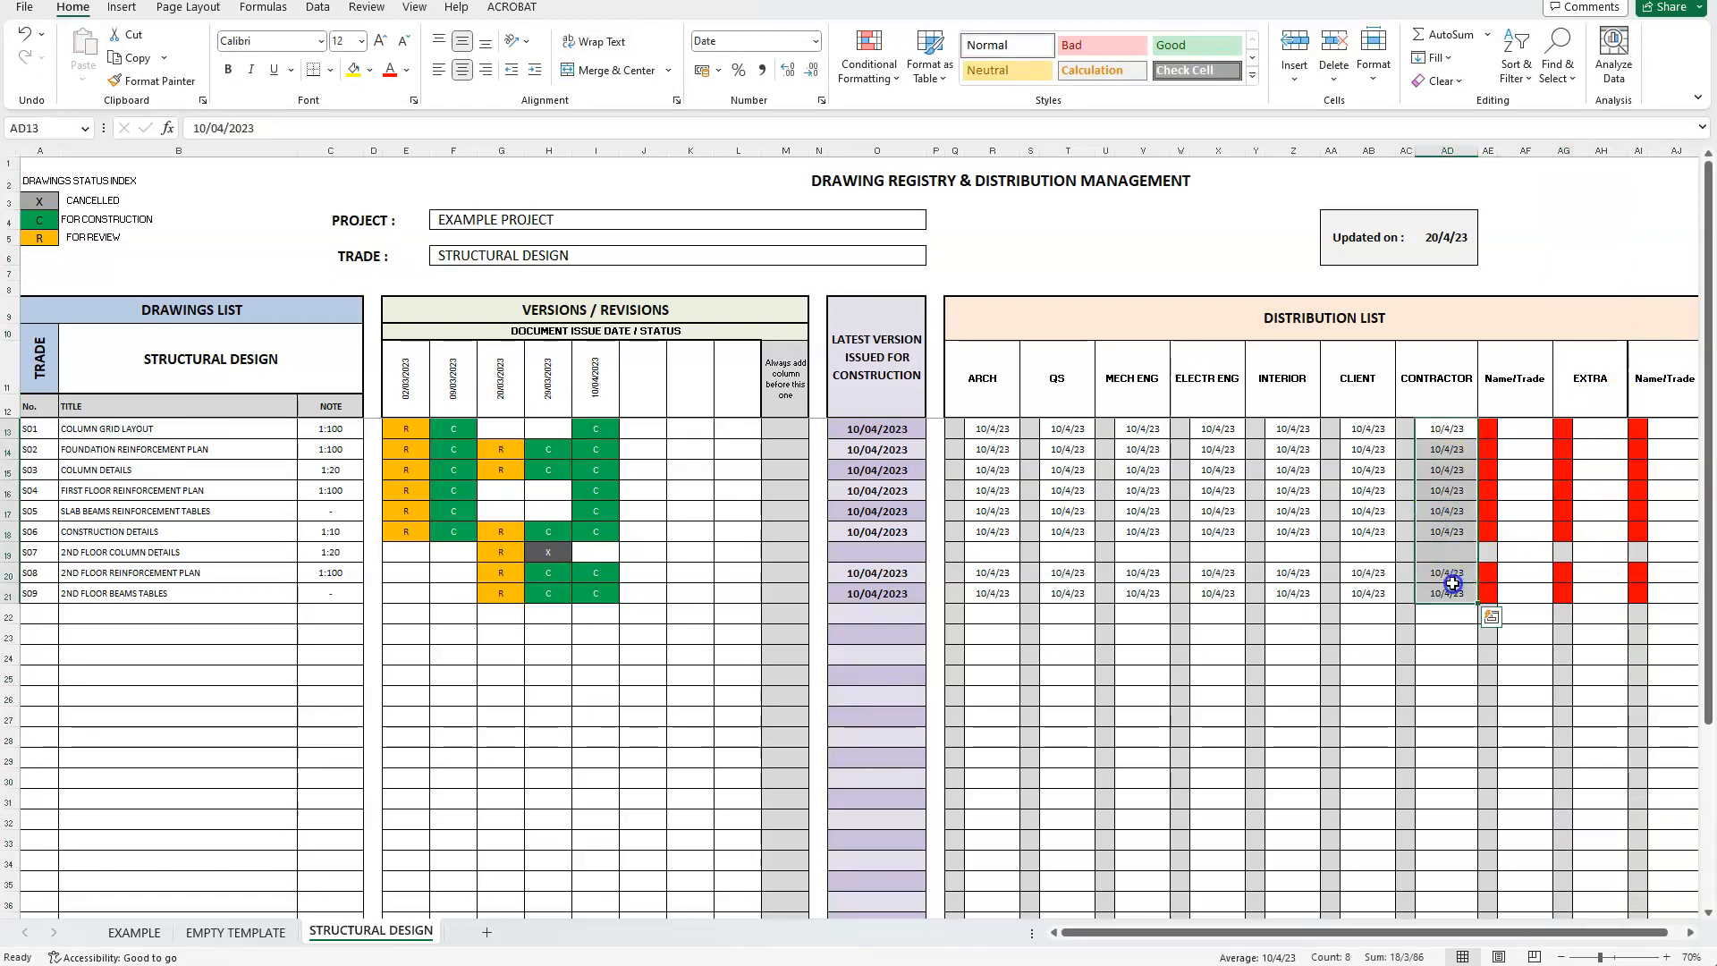
click(1599, 427)
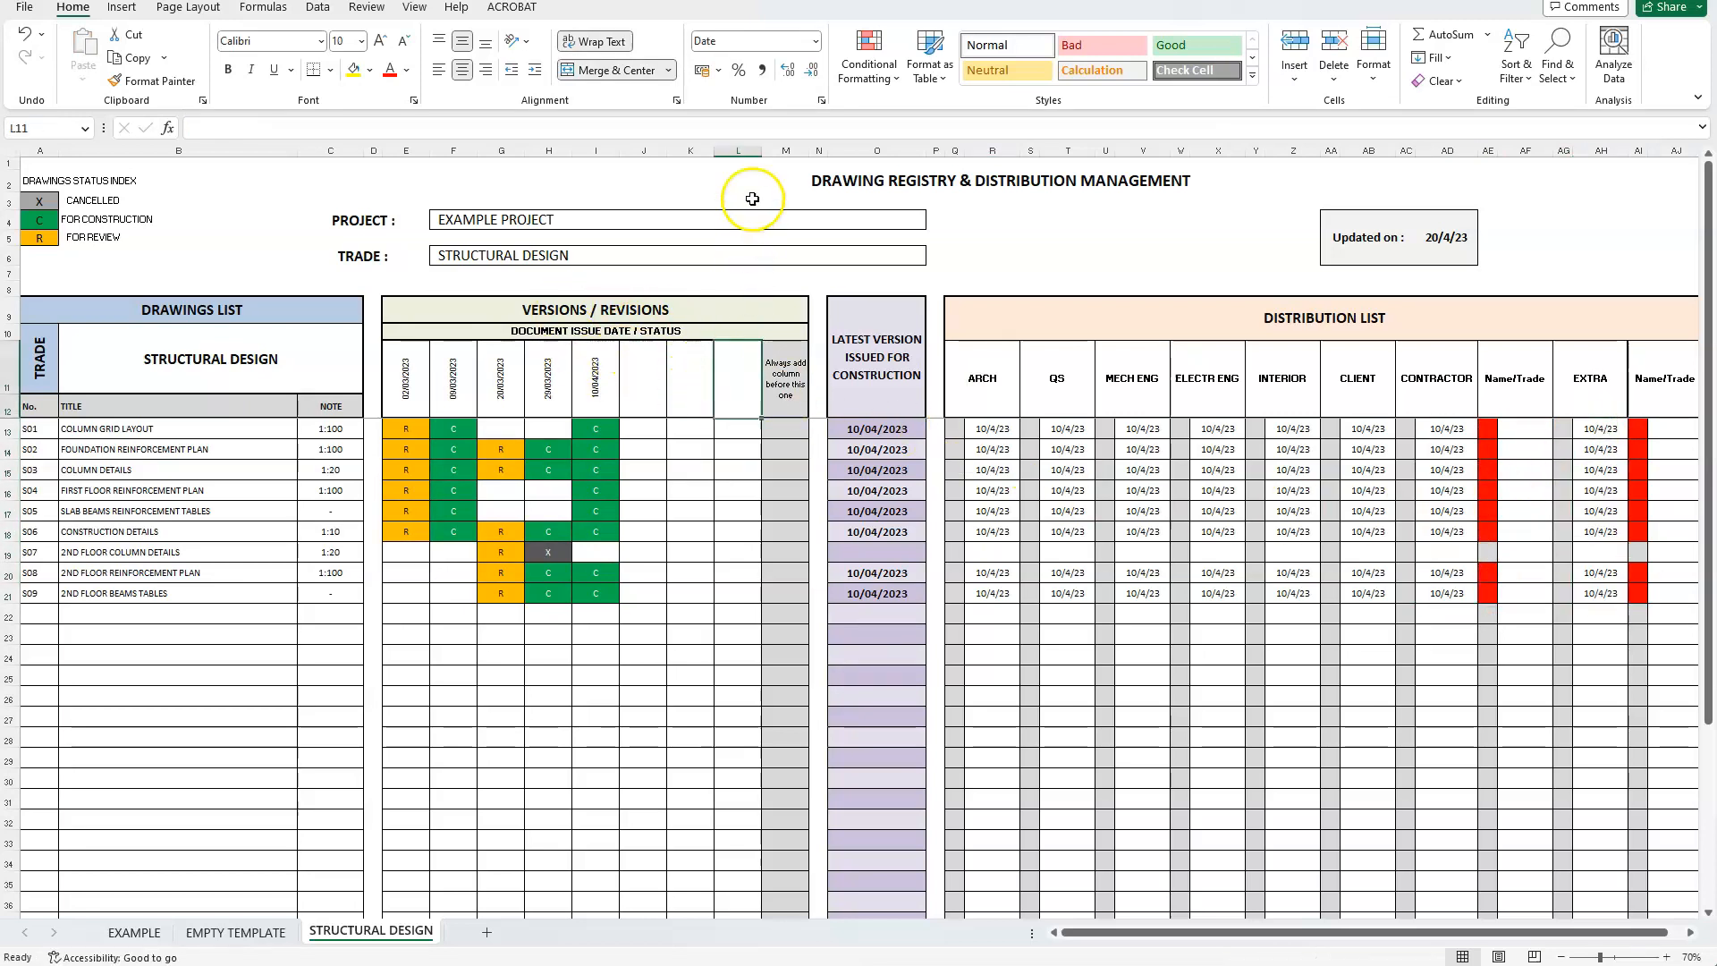
Step: Duplicate the empty revision column L via Insert Copied Cells to extend the revisions grid
click(739, 150)
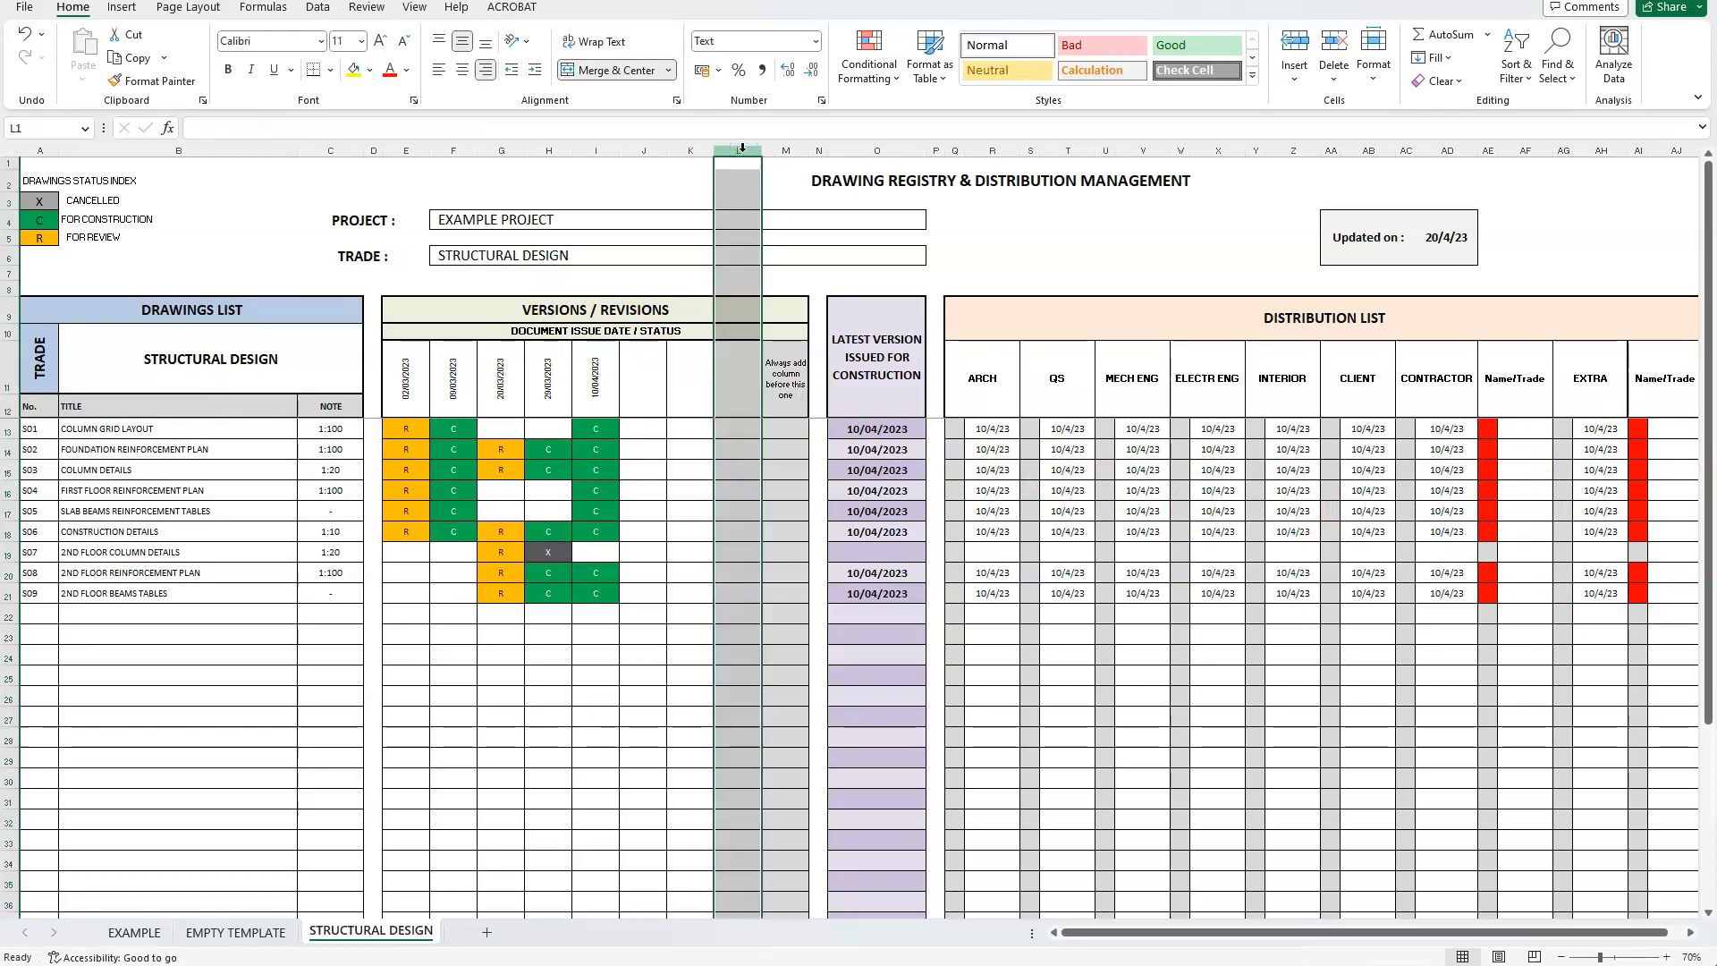
right_click(739, 150)
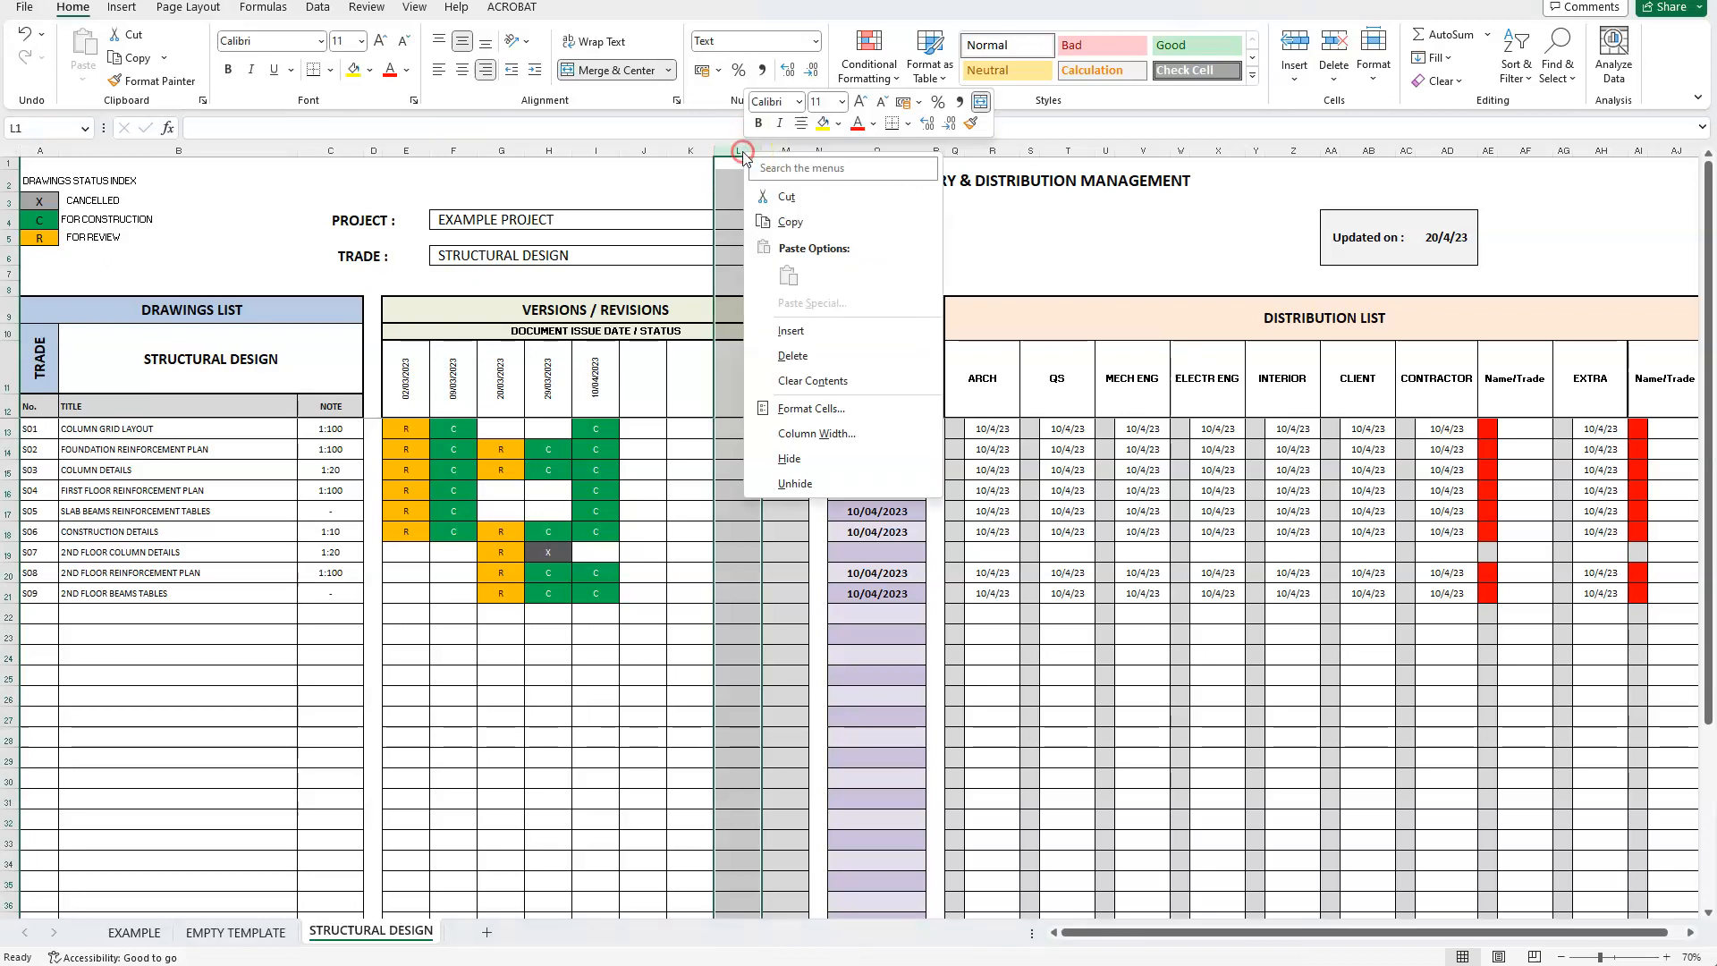
click(789, 222)
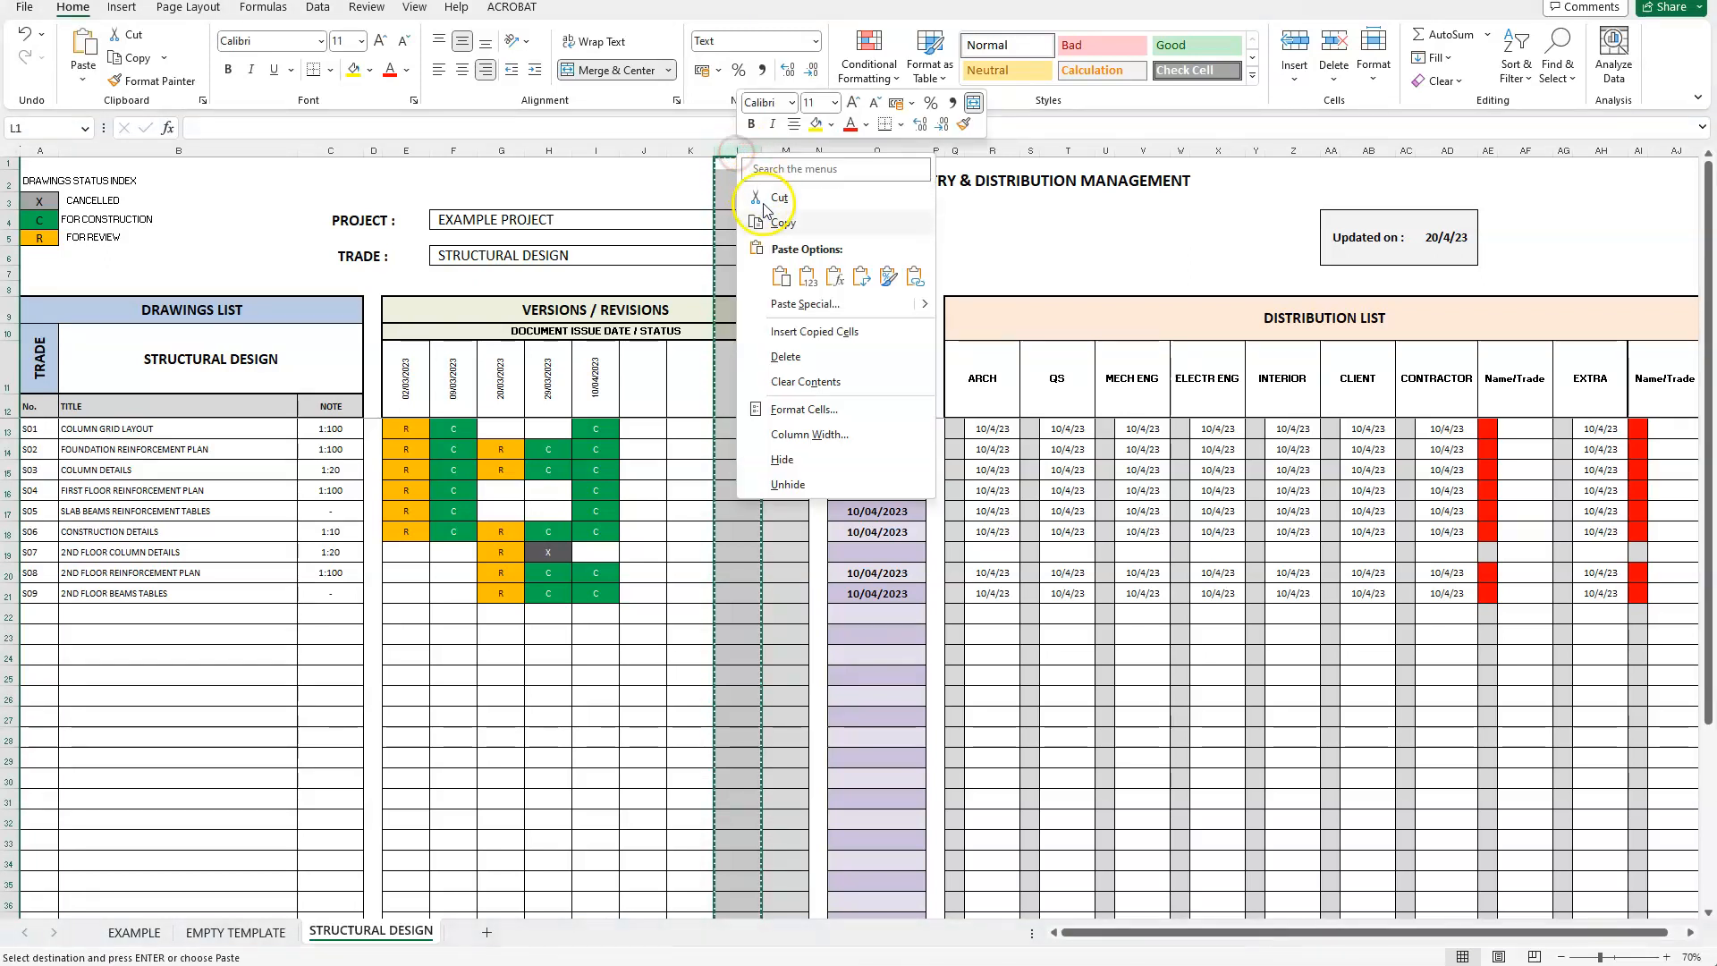
click(814, 333)
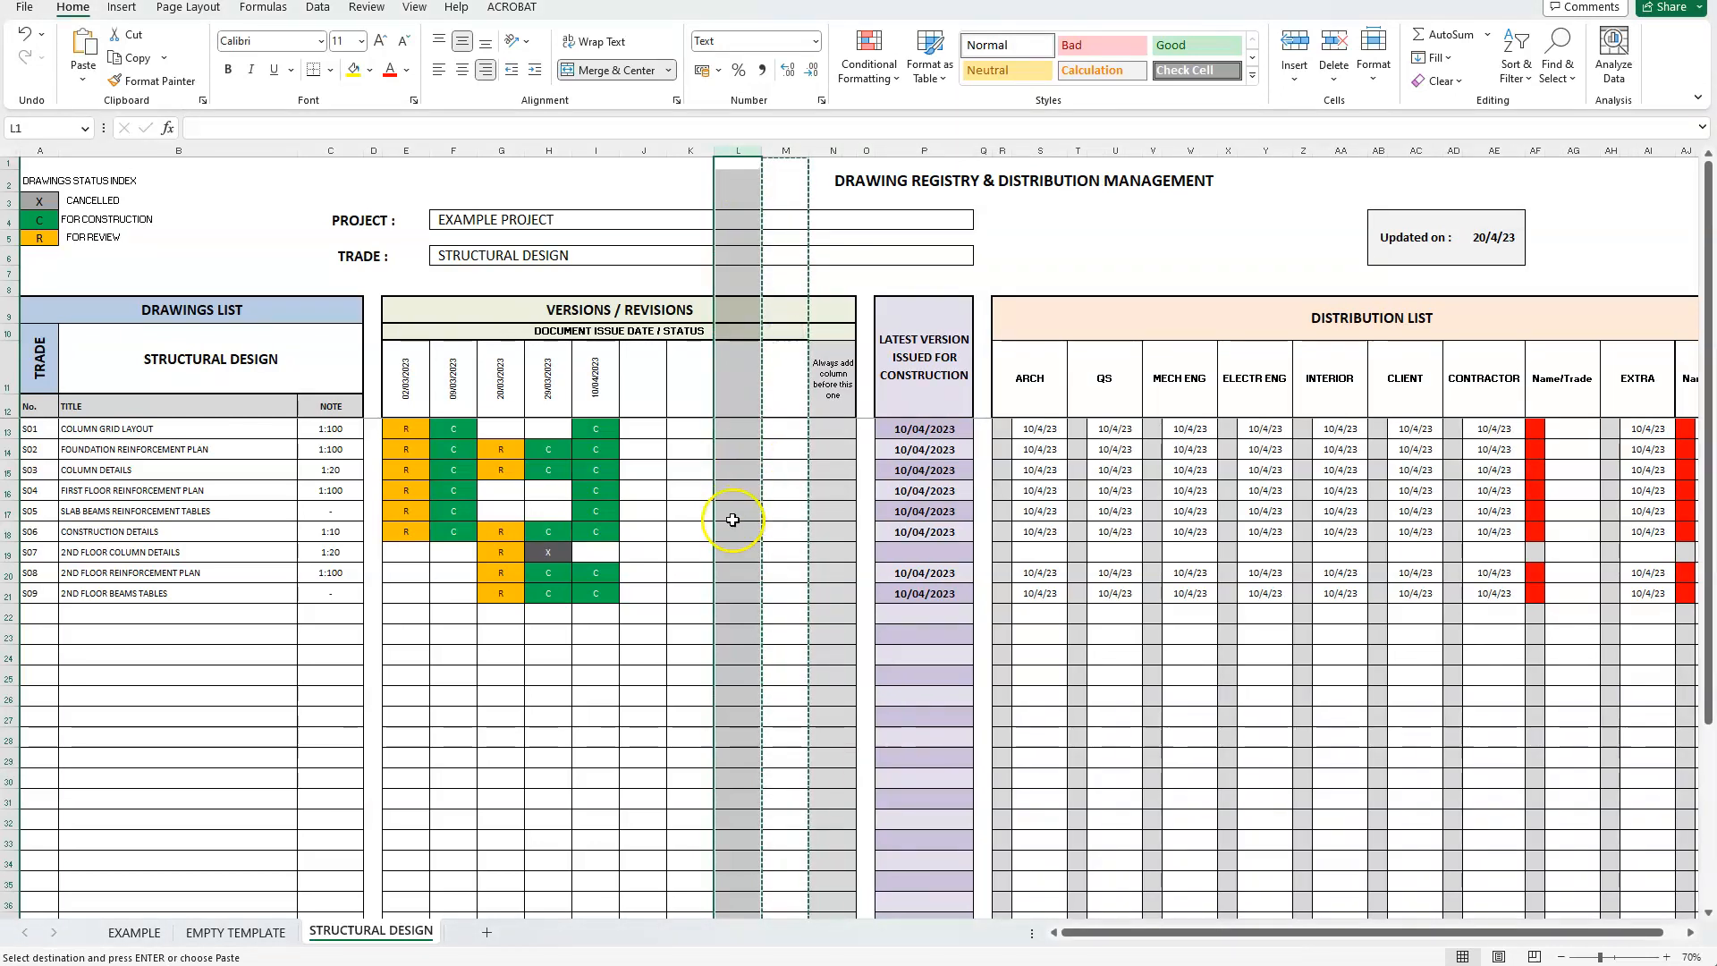
click(726, 531)
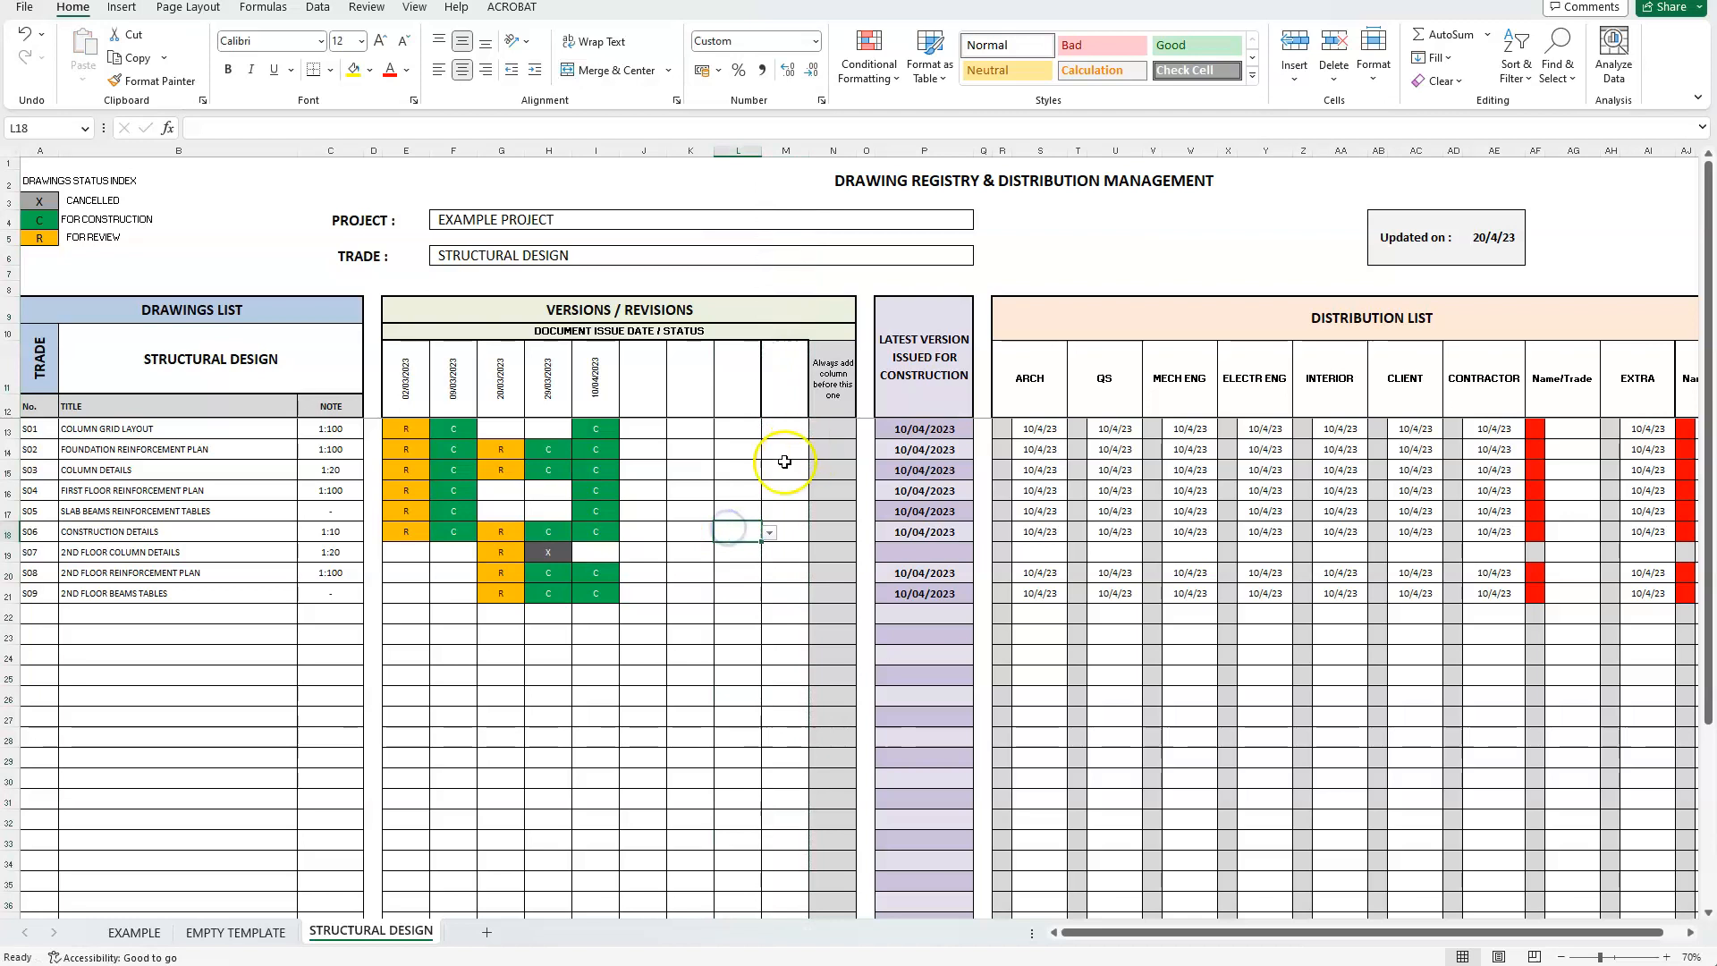
Step: Insert an entire blank row at row 24 below the existing drawings in the registry list
scroll(down, 3)
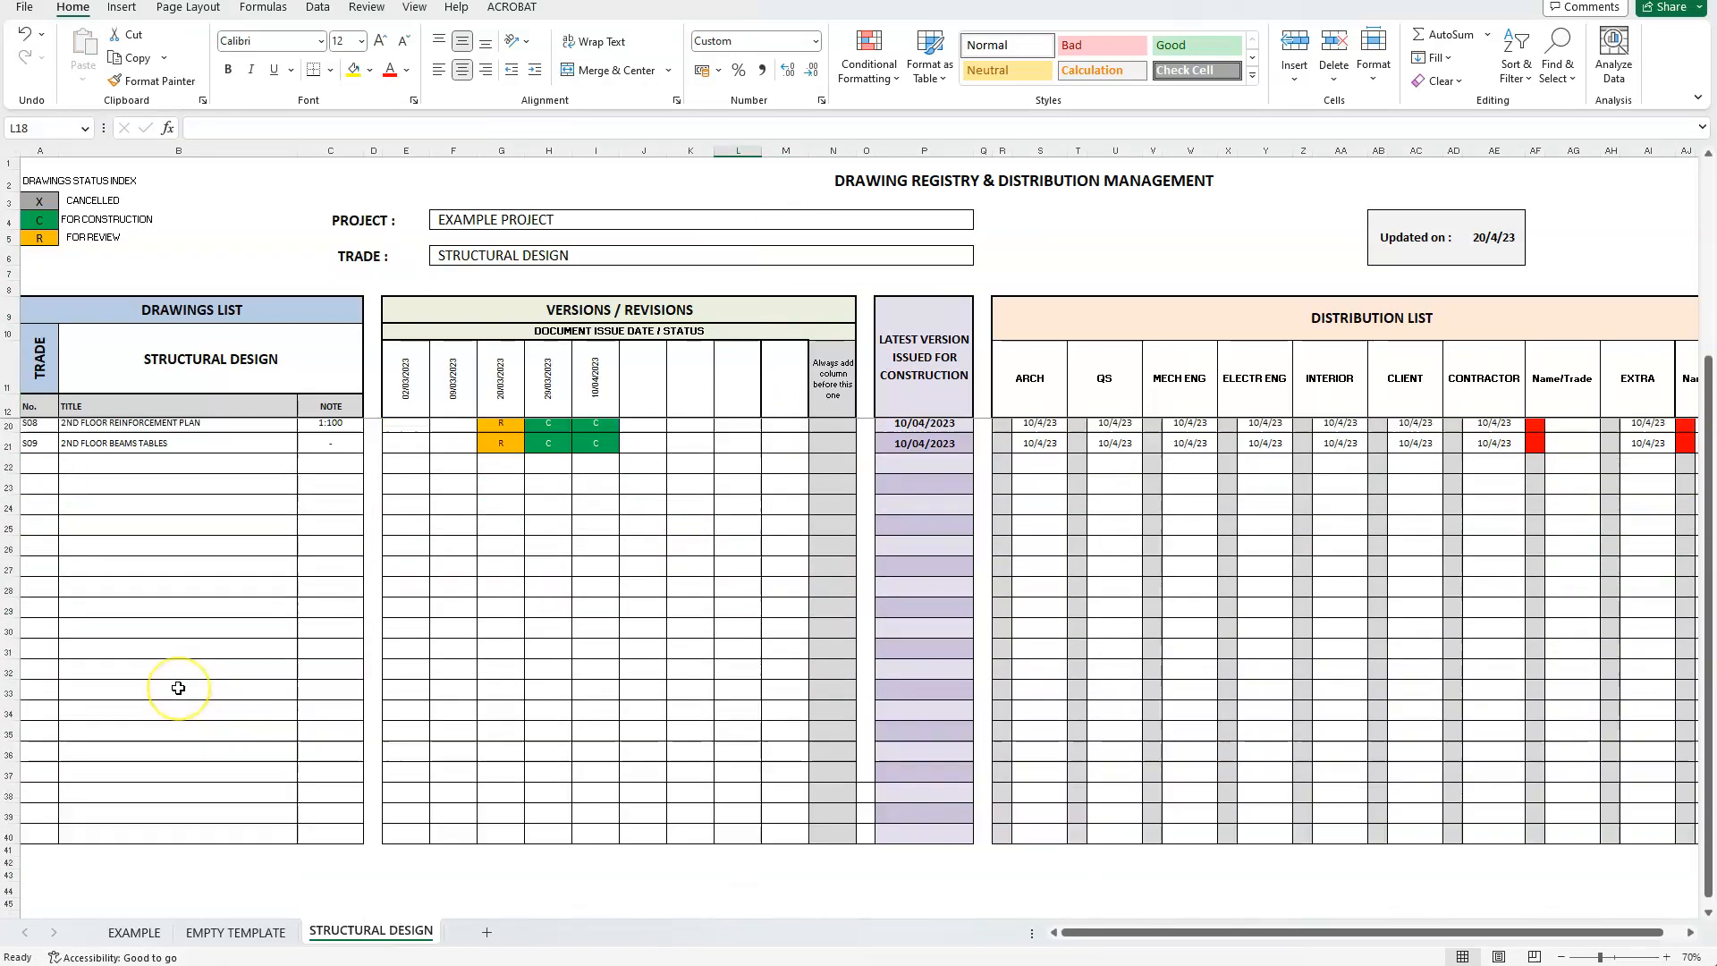
scroll(up, 3)
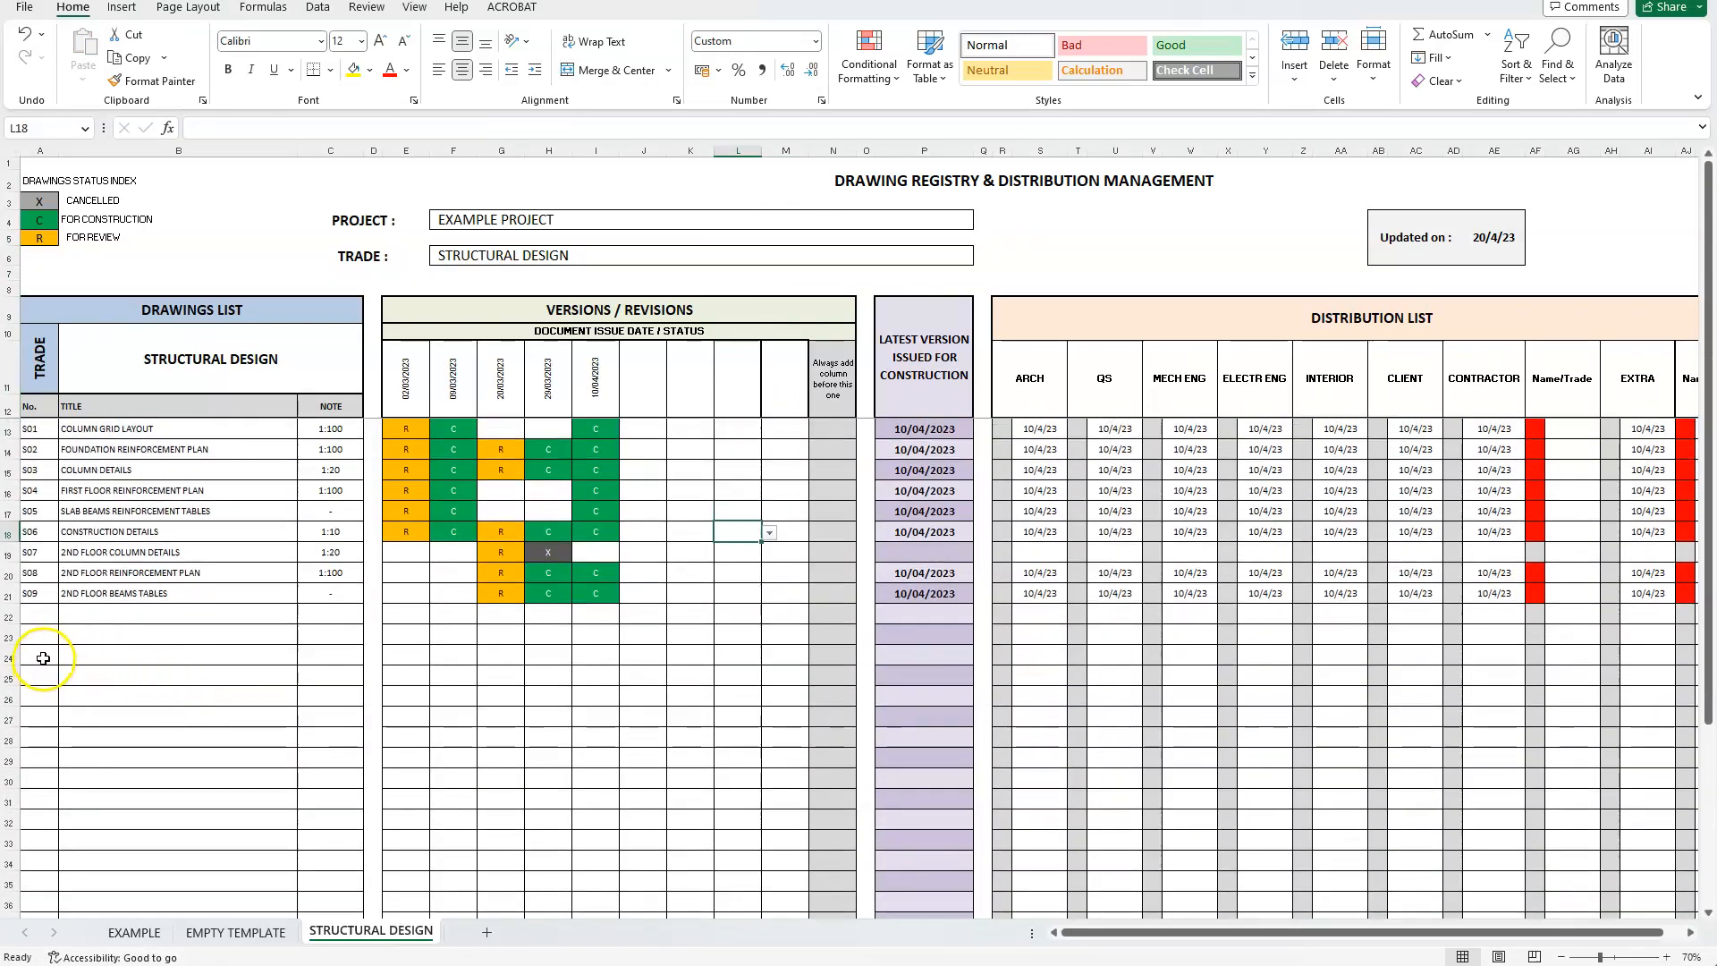
click(41, 656)
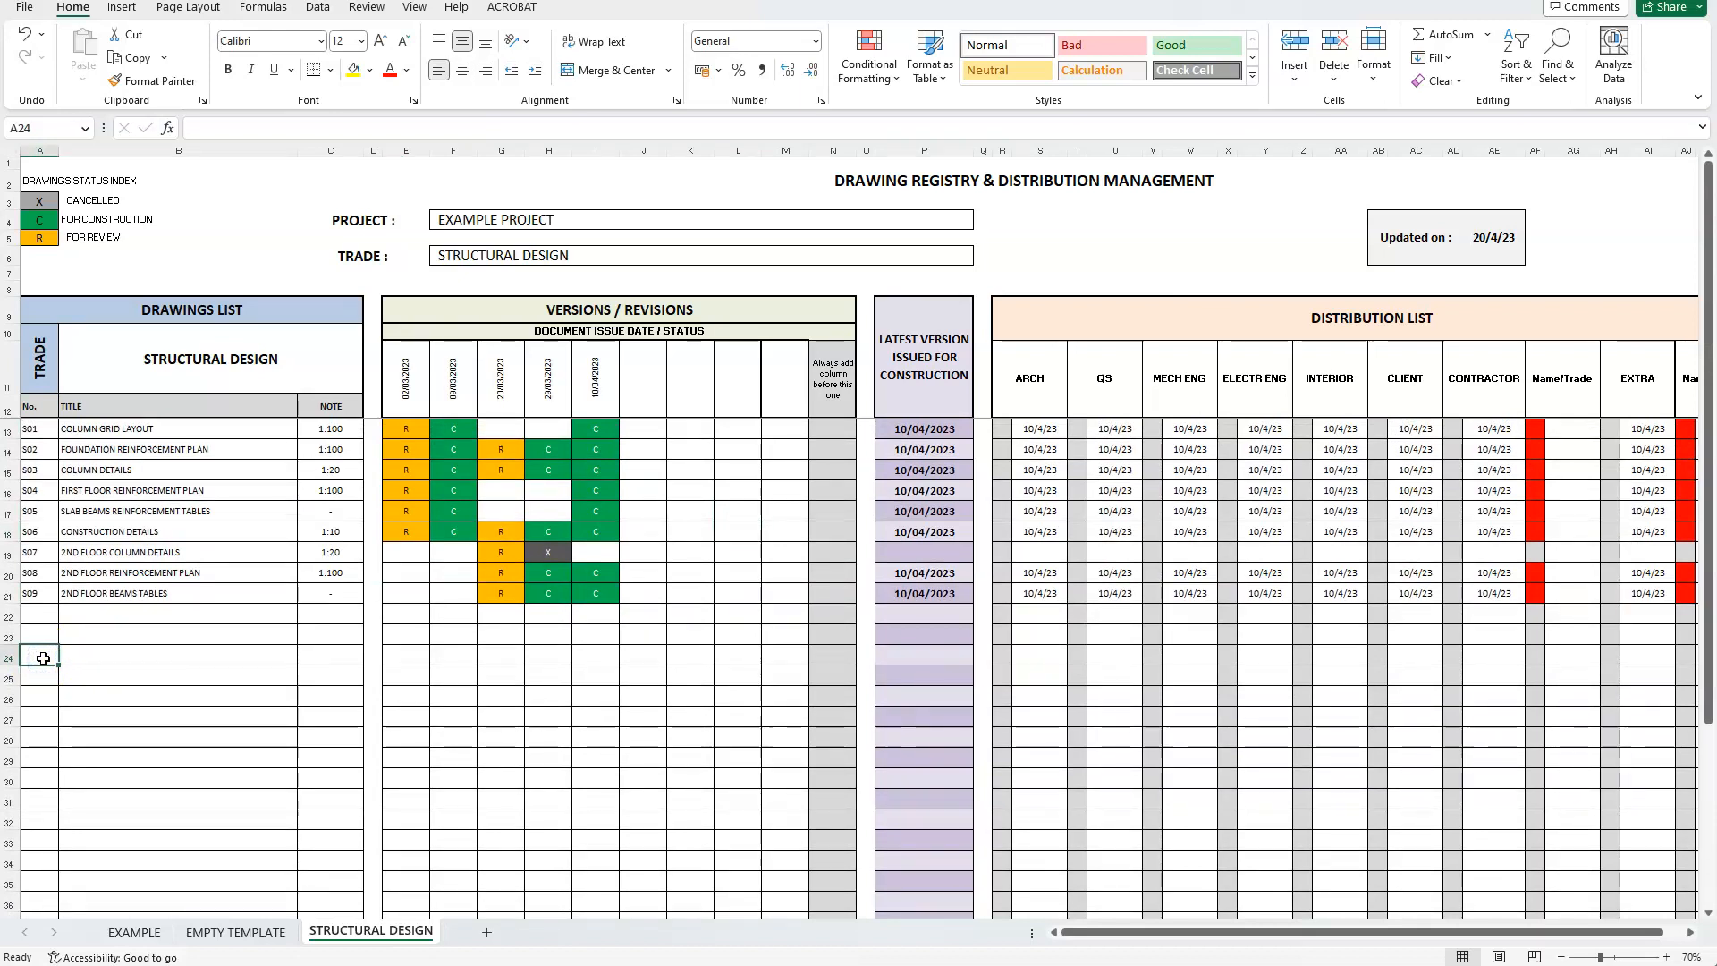
right_click(42, 658)
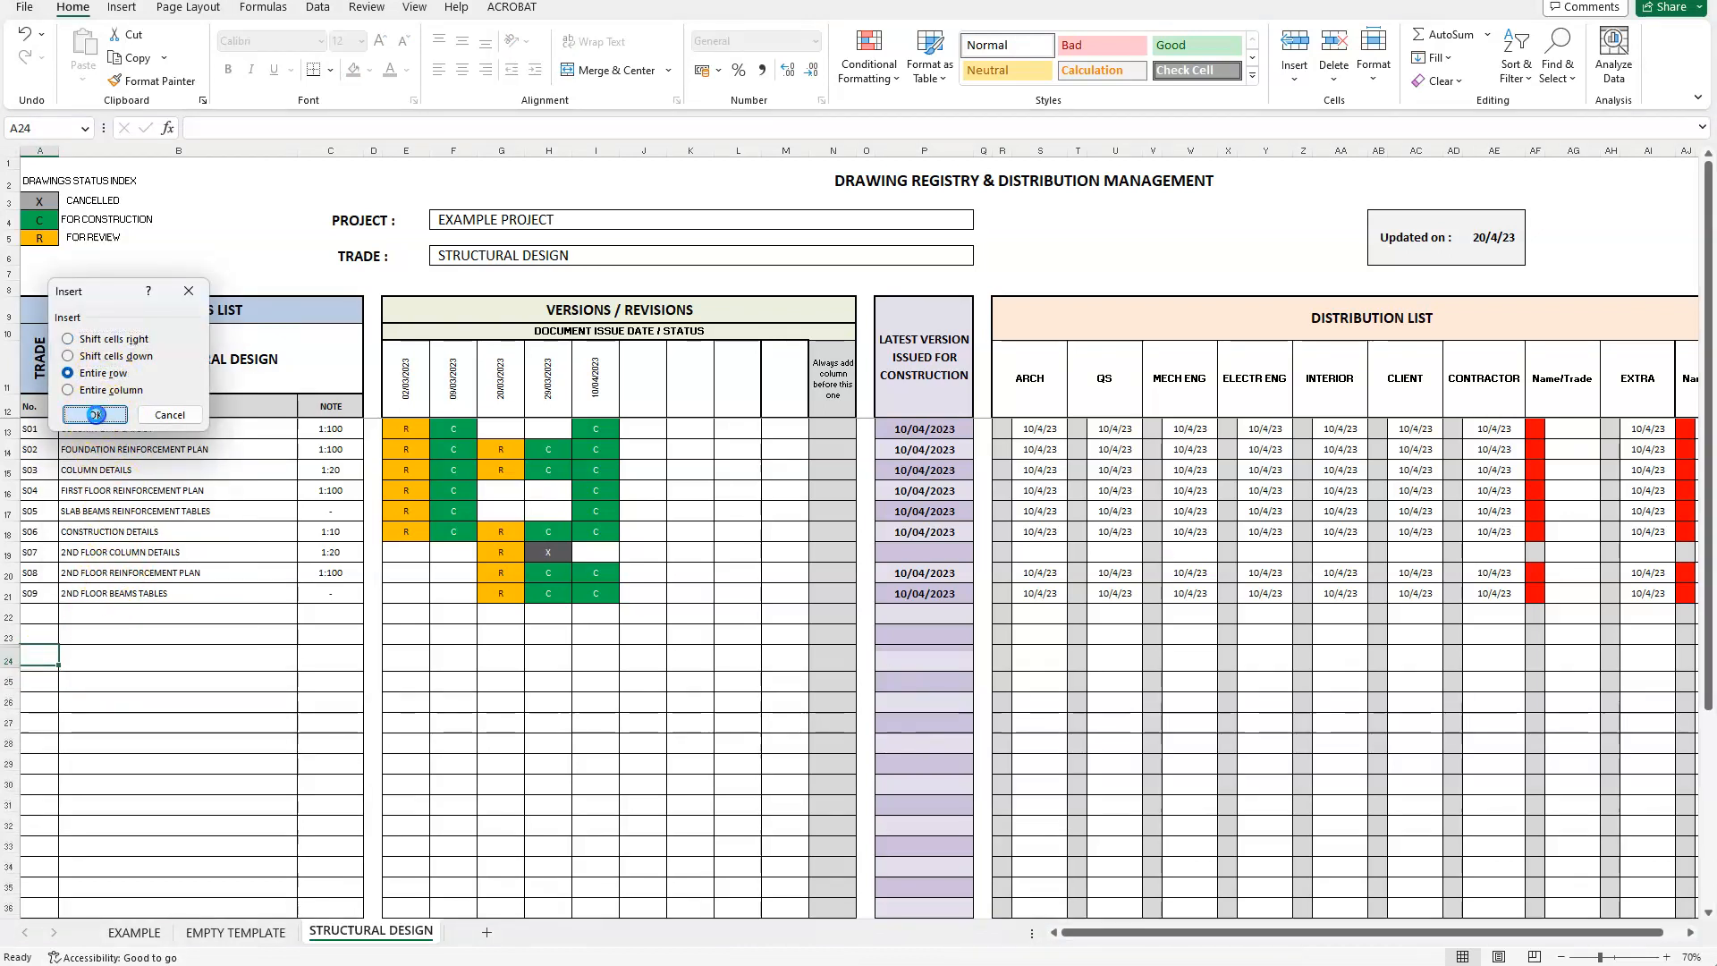
click(93, 413)
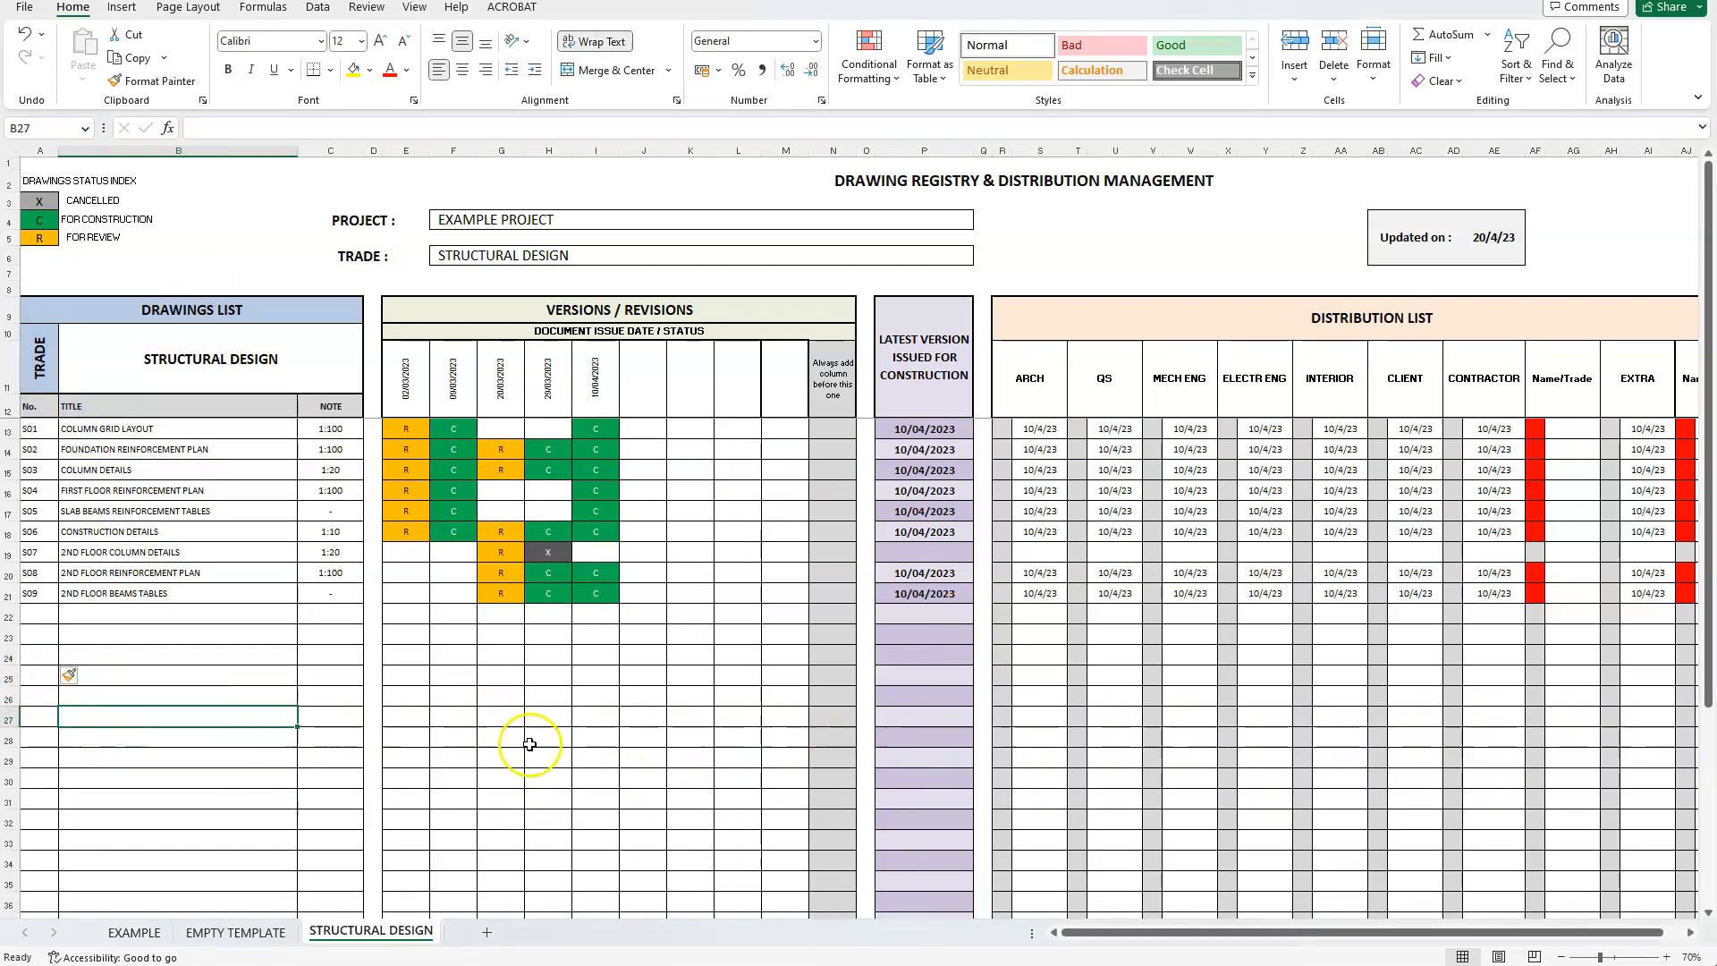
mouse_move(578, 612)
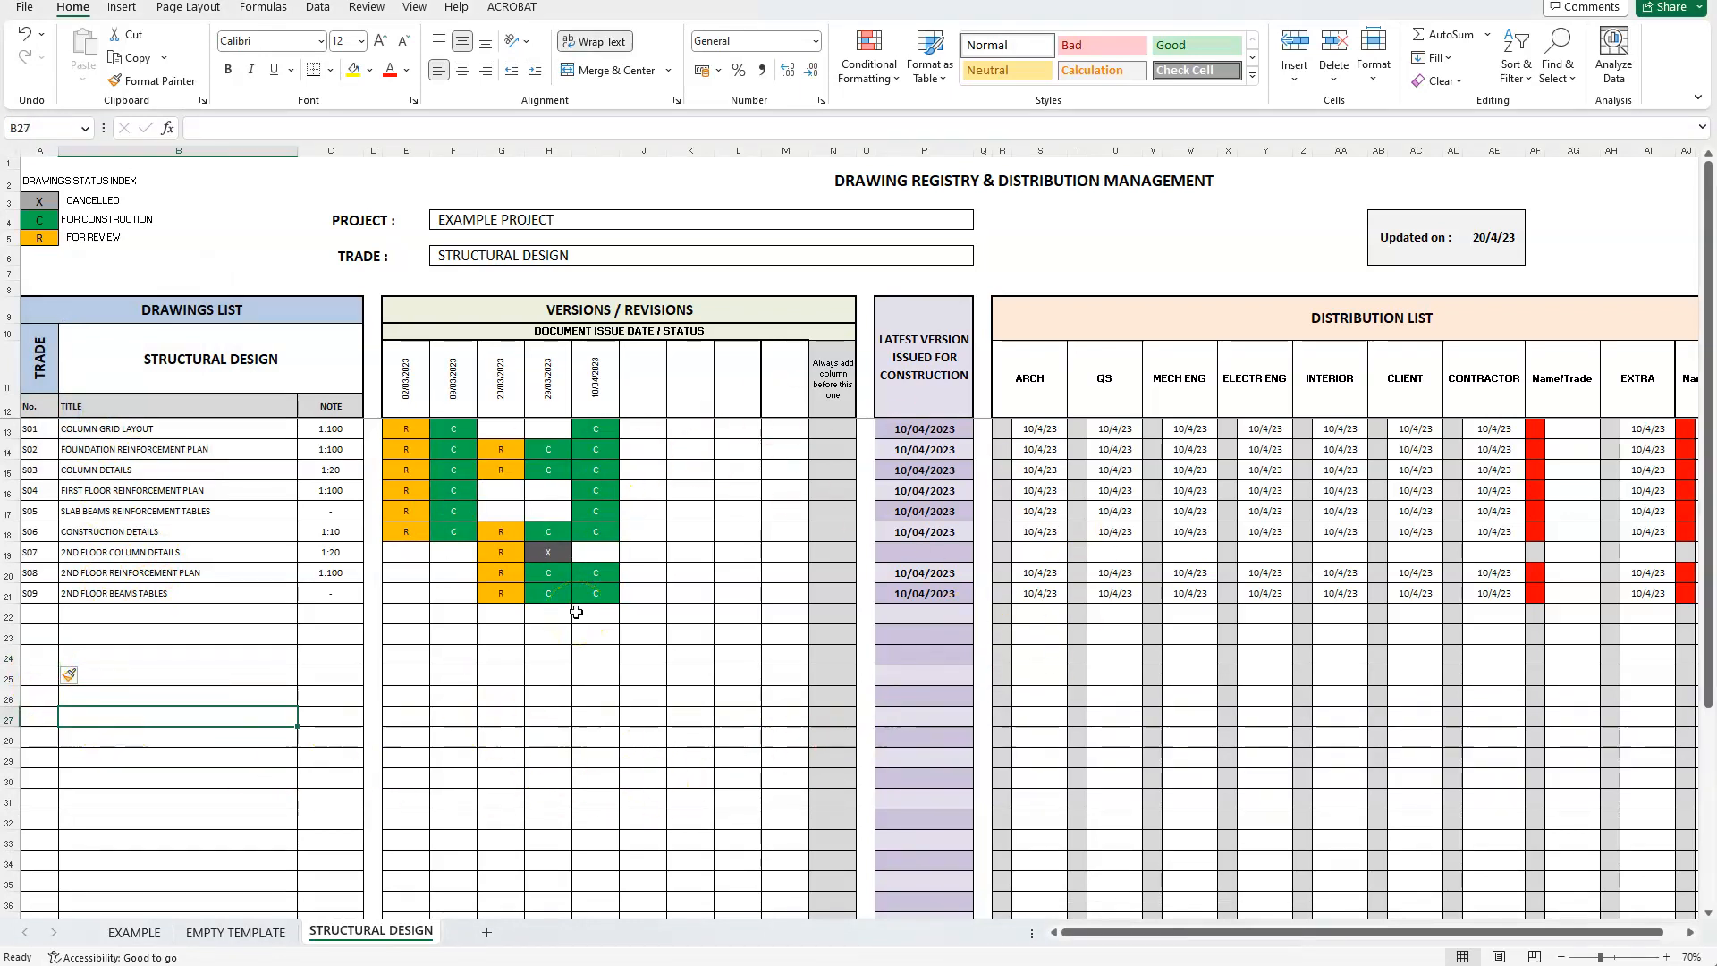
mouse_move(569, 647)
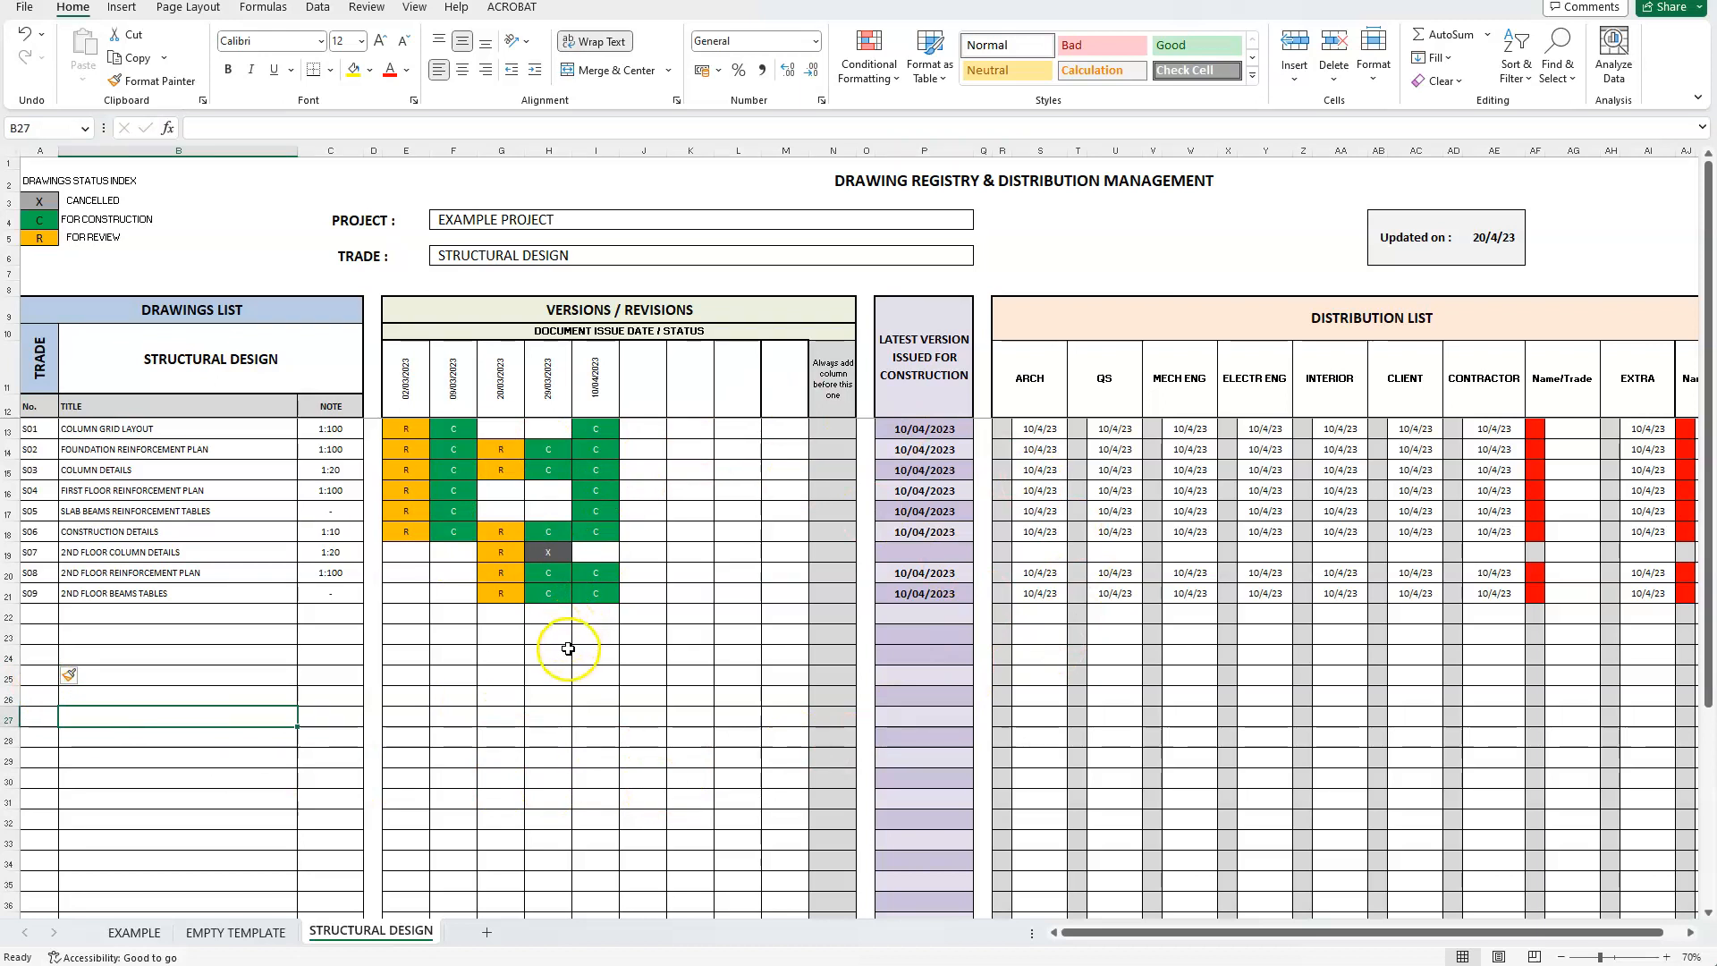
mouse_move(685, 786)
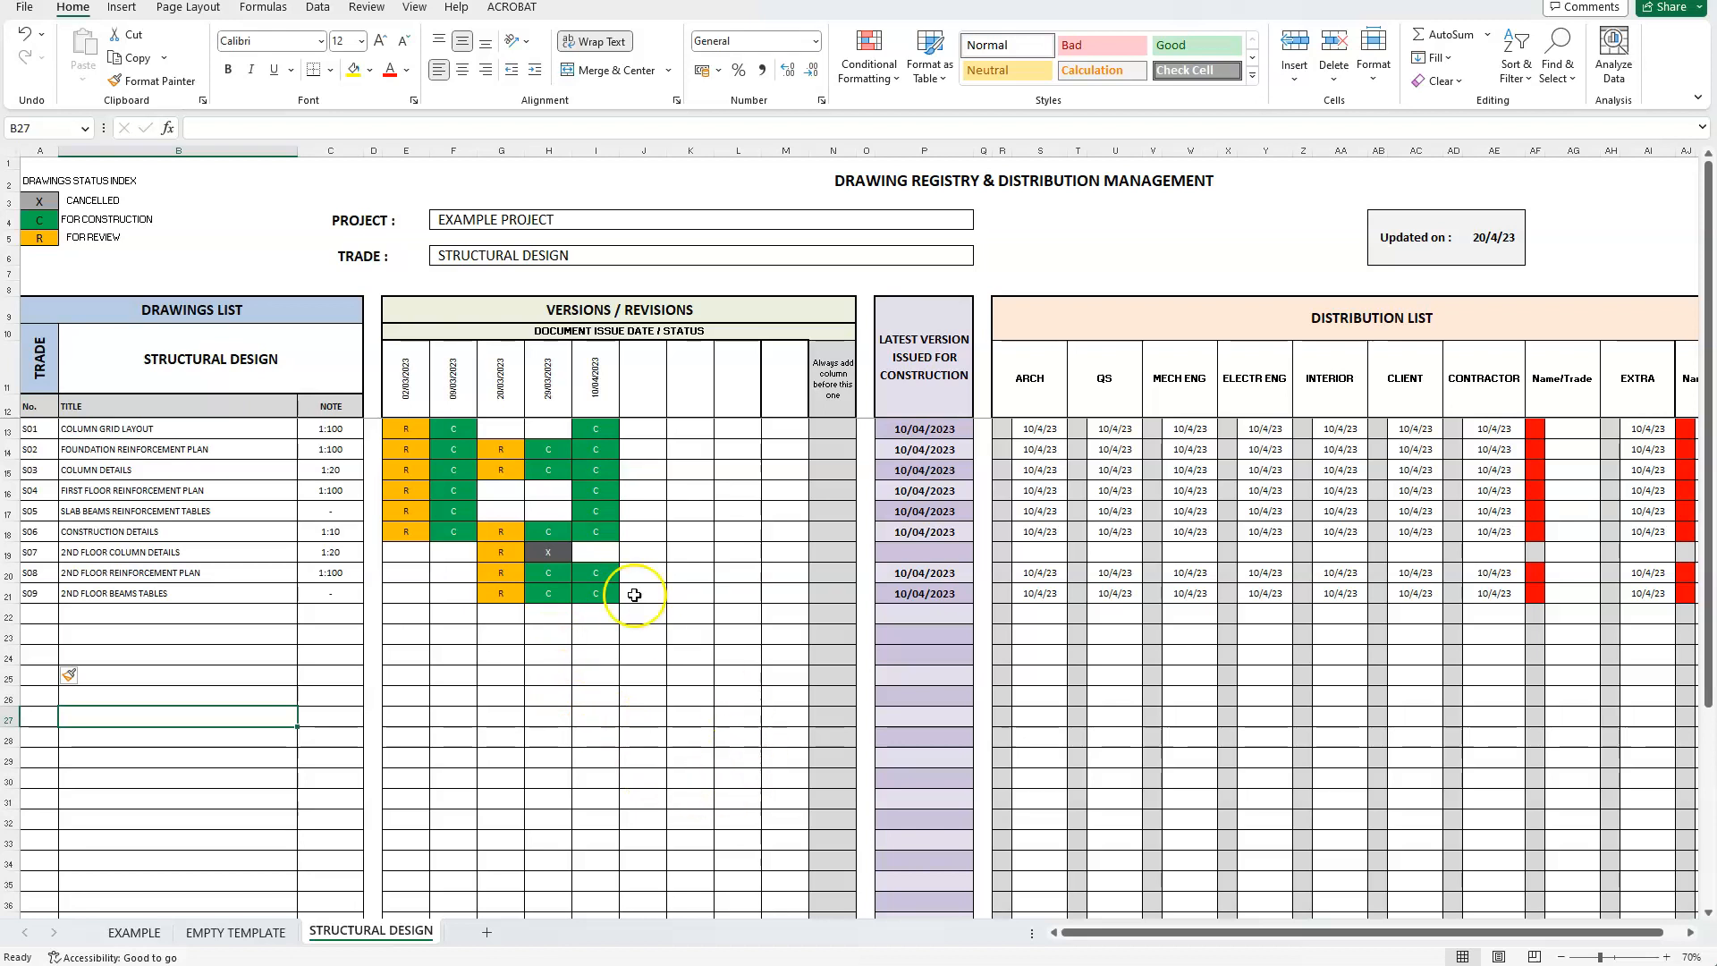
mouse_move(935, 494)
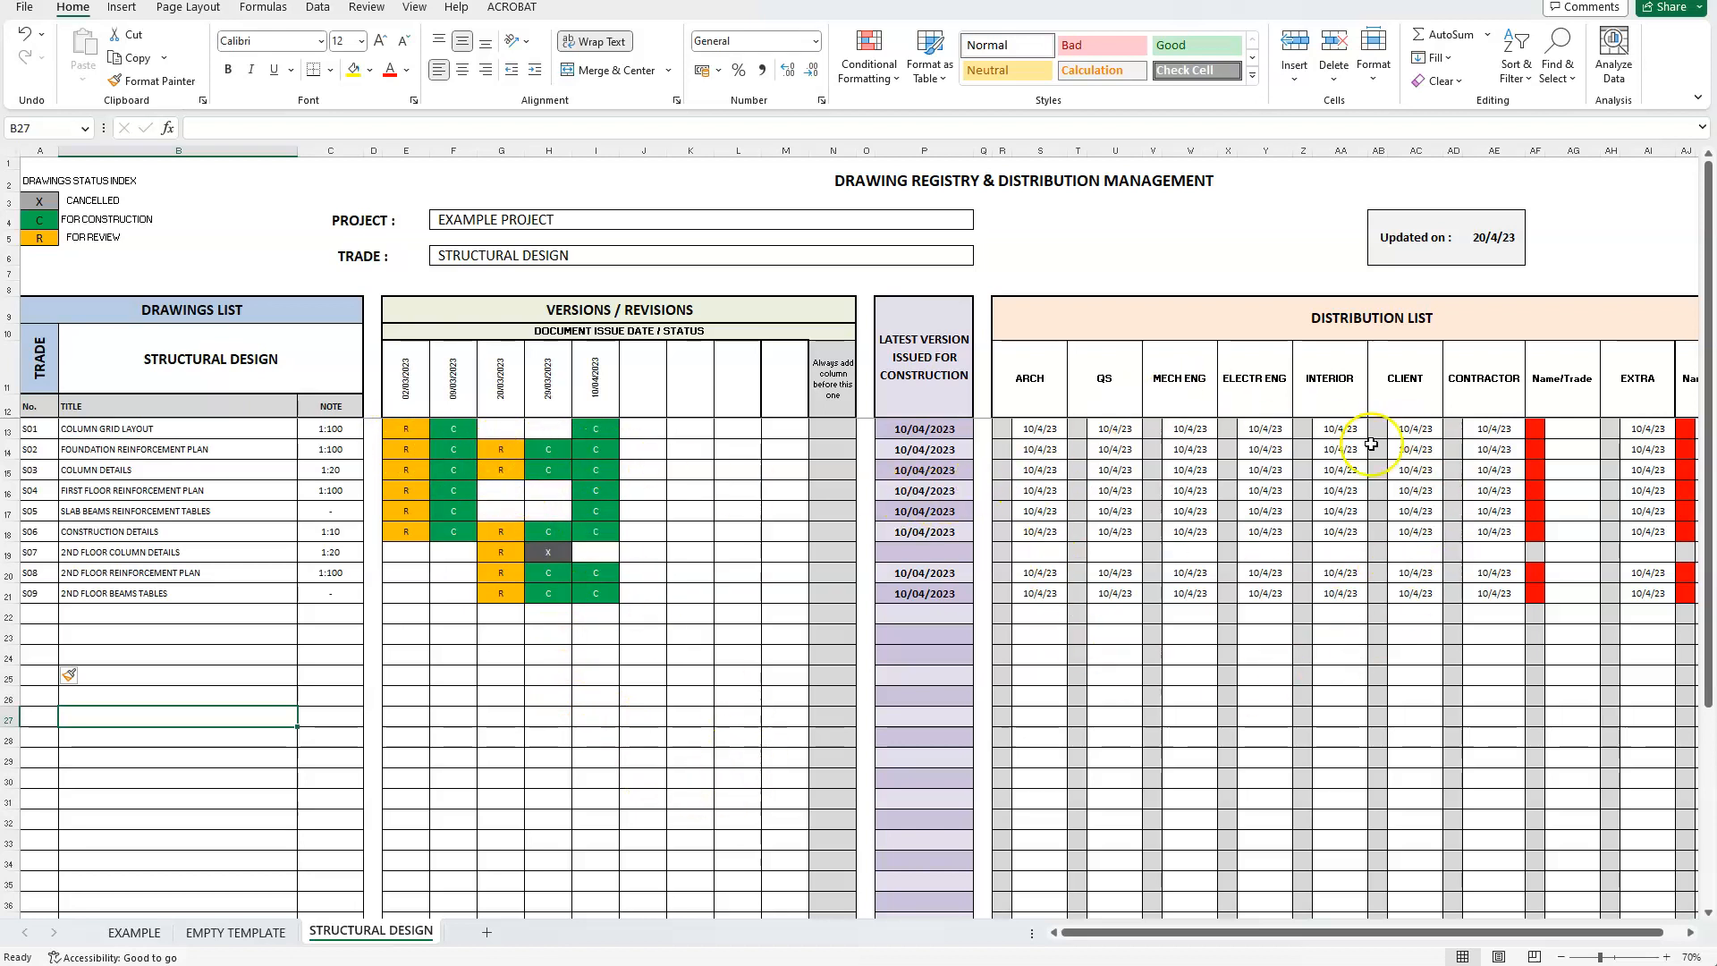
mouse_move(1048, 674)
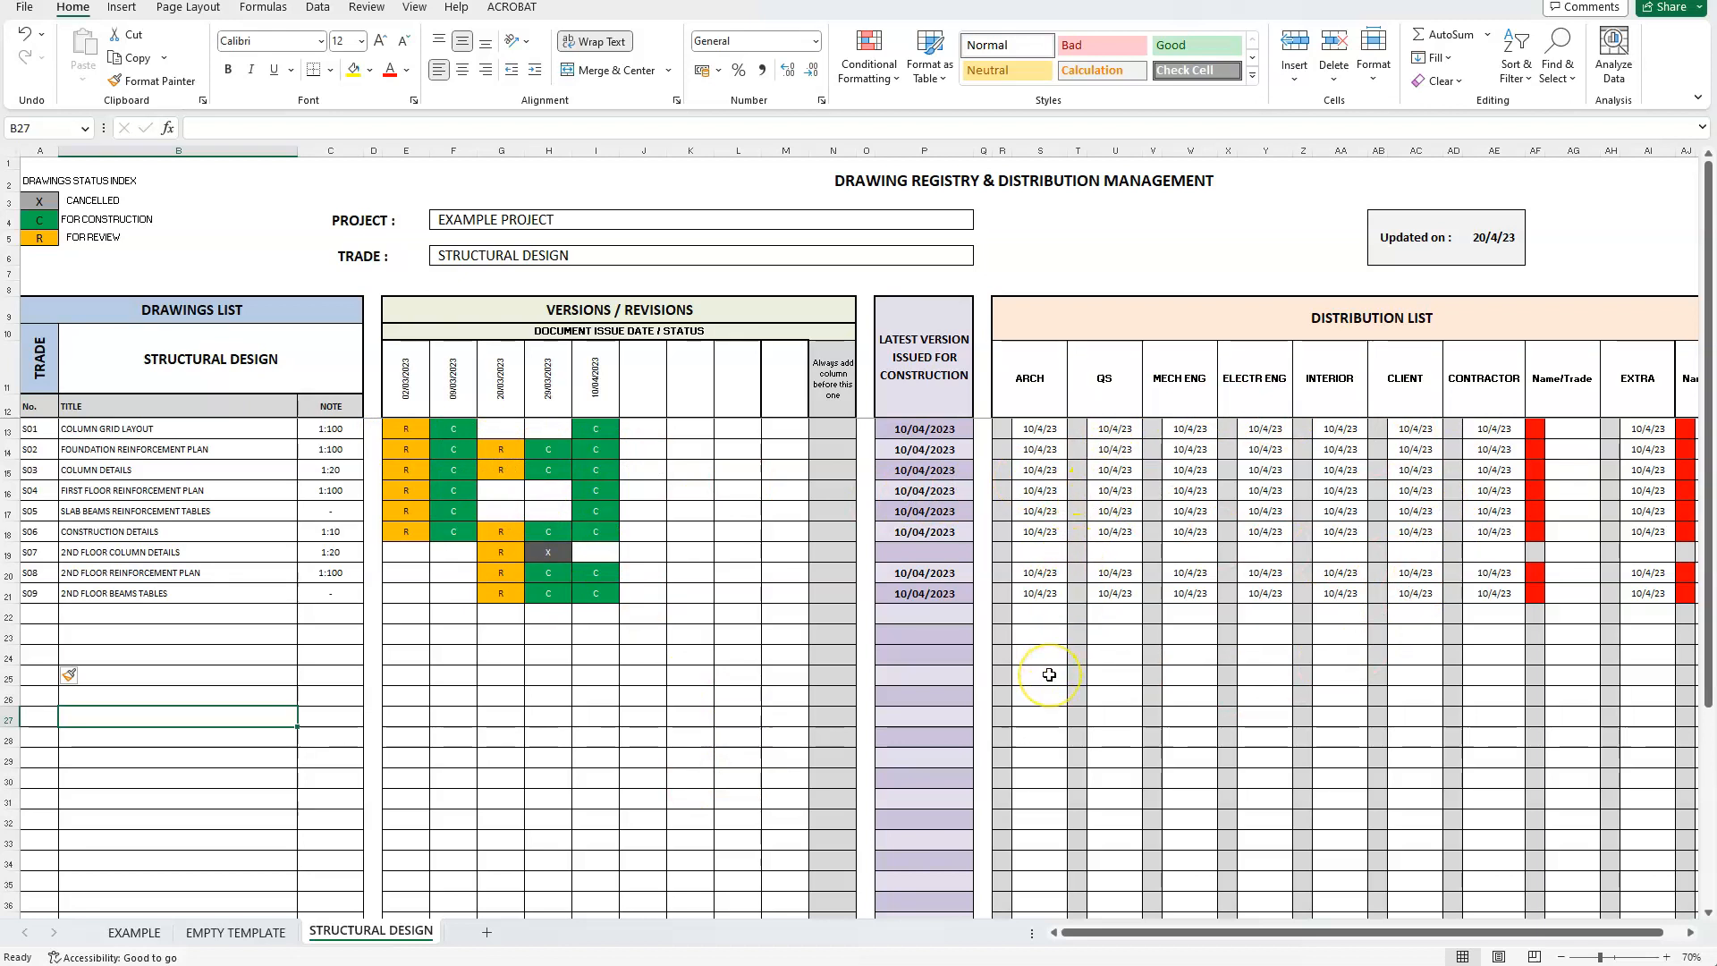
mouse_move(1043, 945)
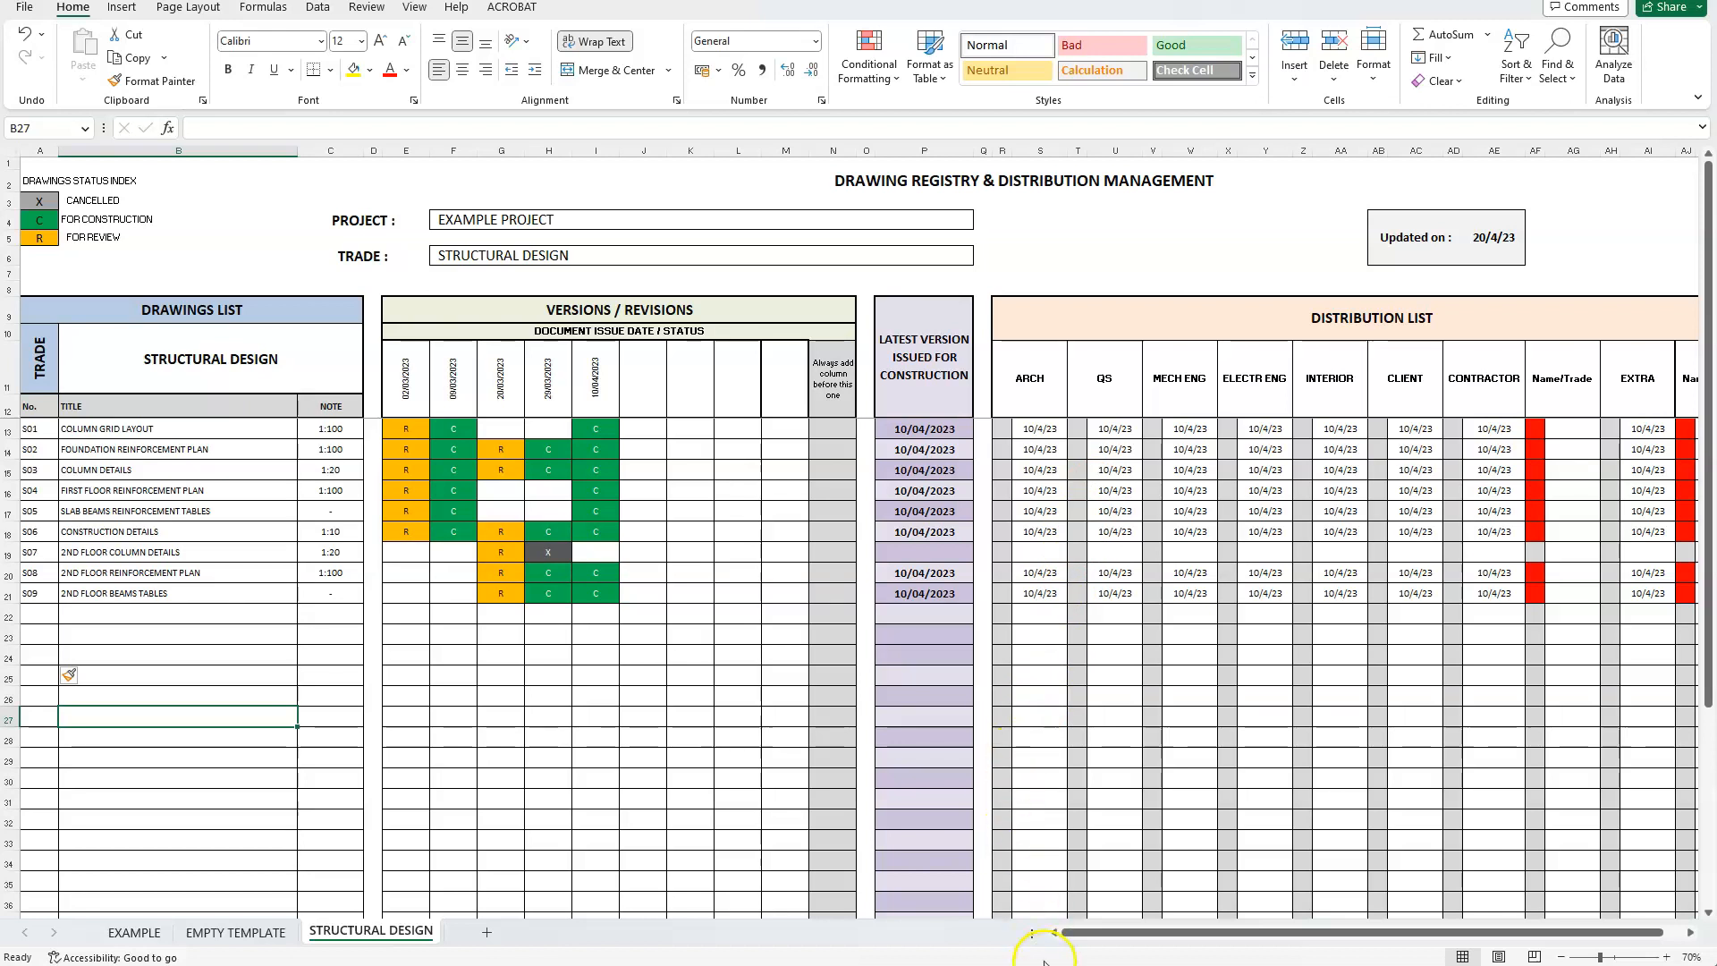
mouse_move(1055, 928)
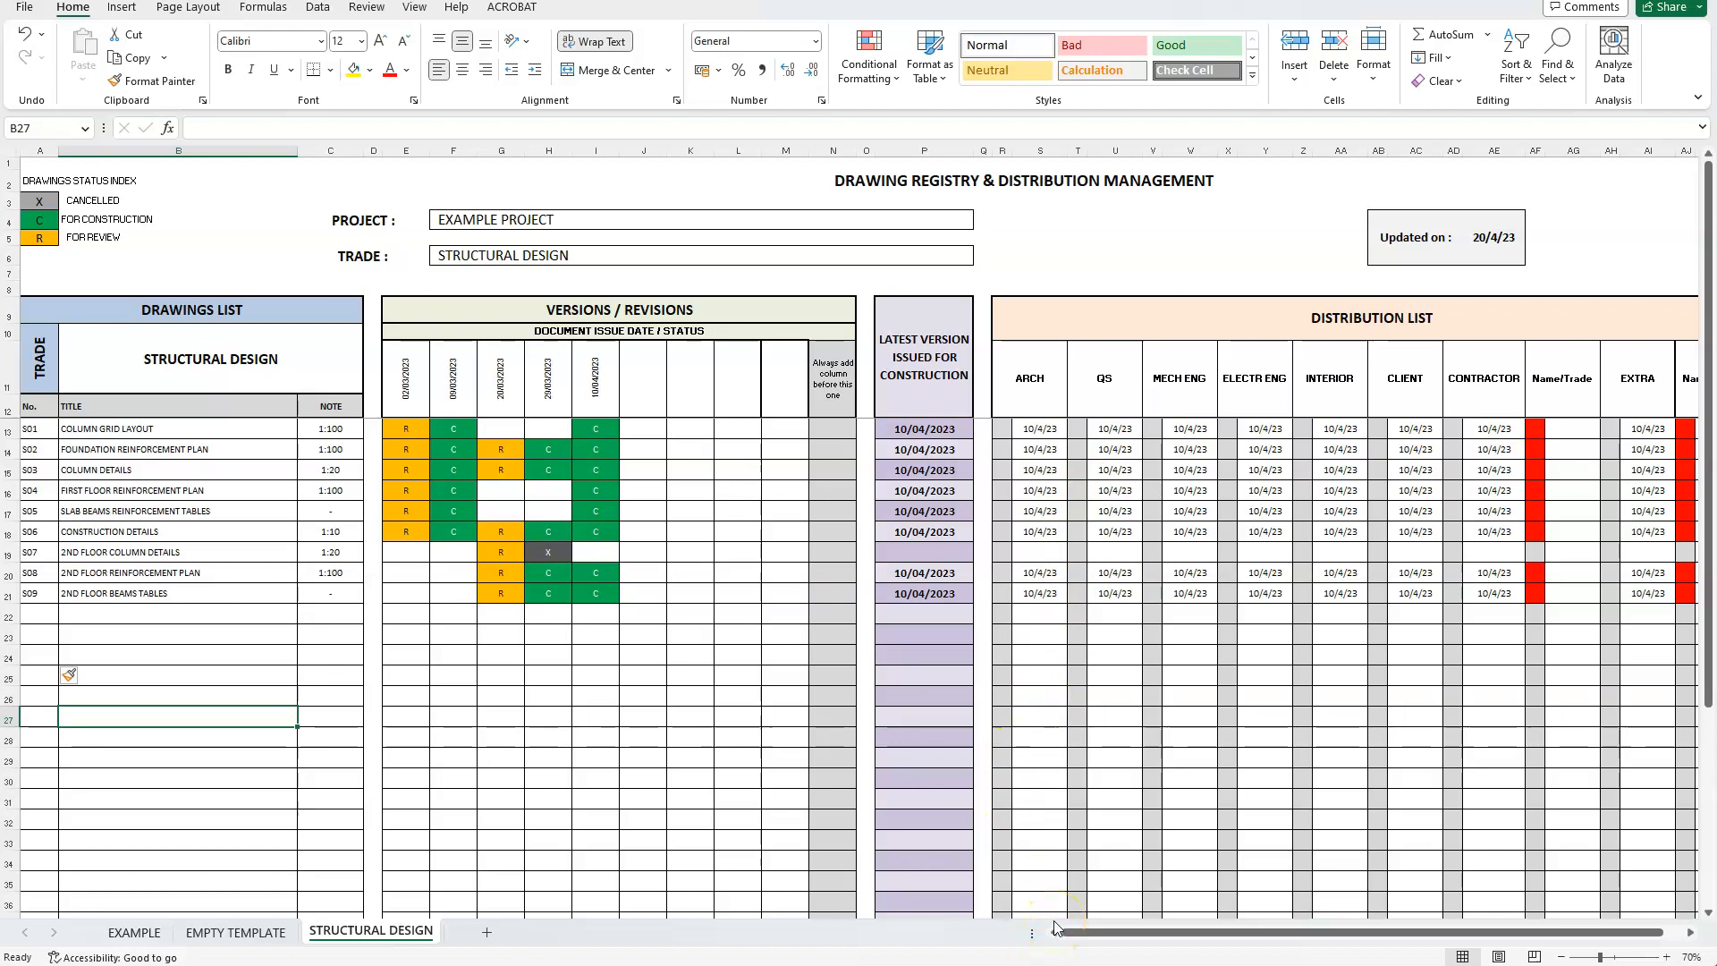
mouse_move(1048, 887)
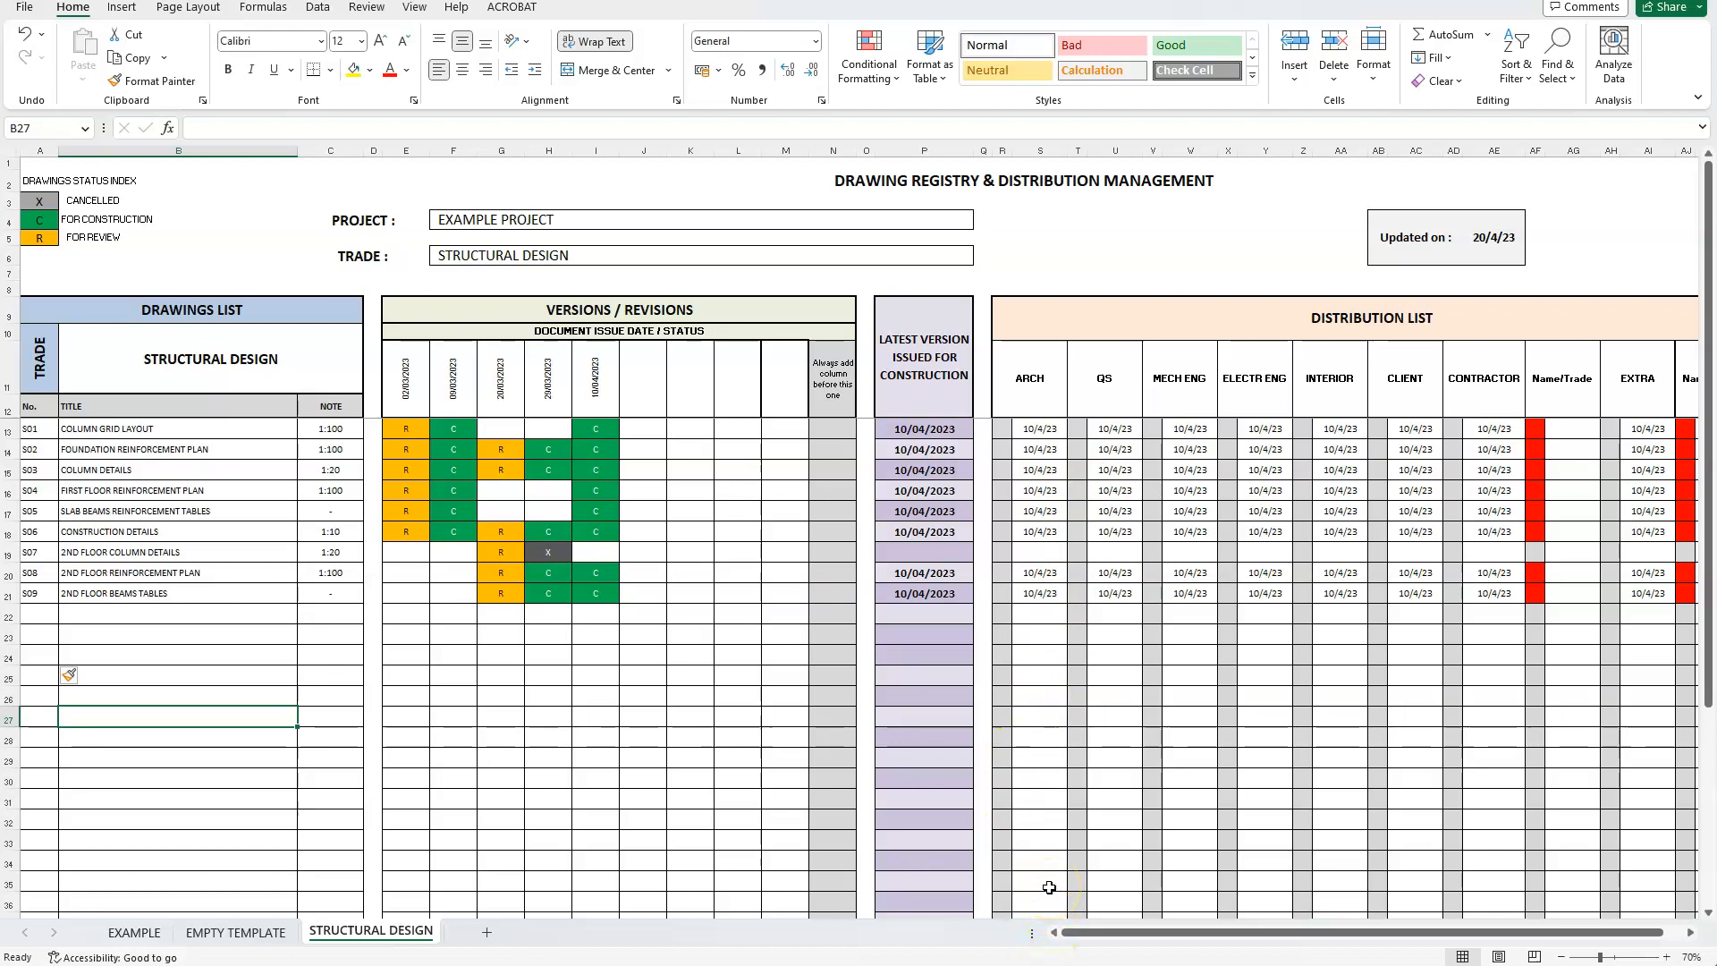